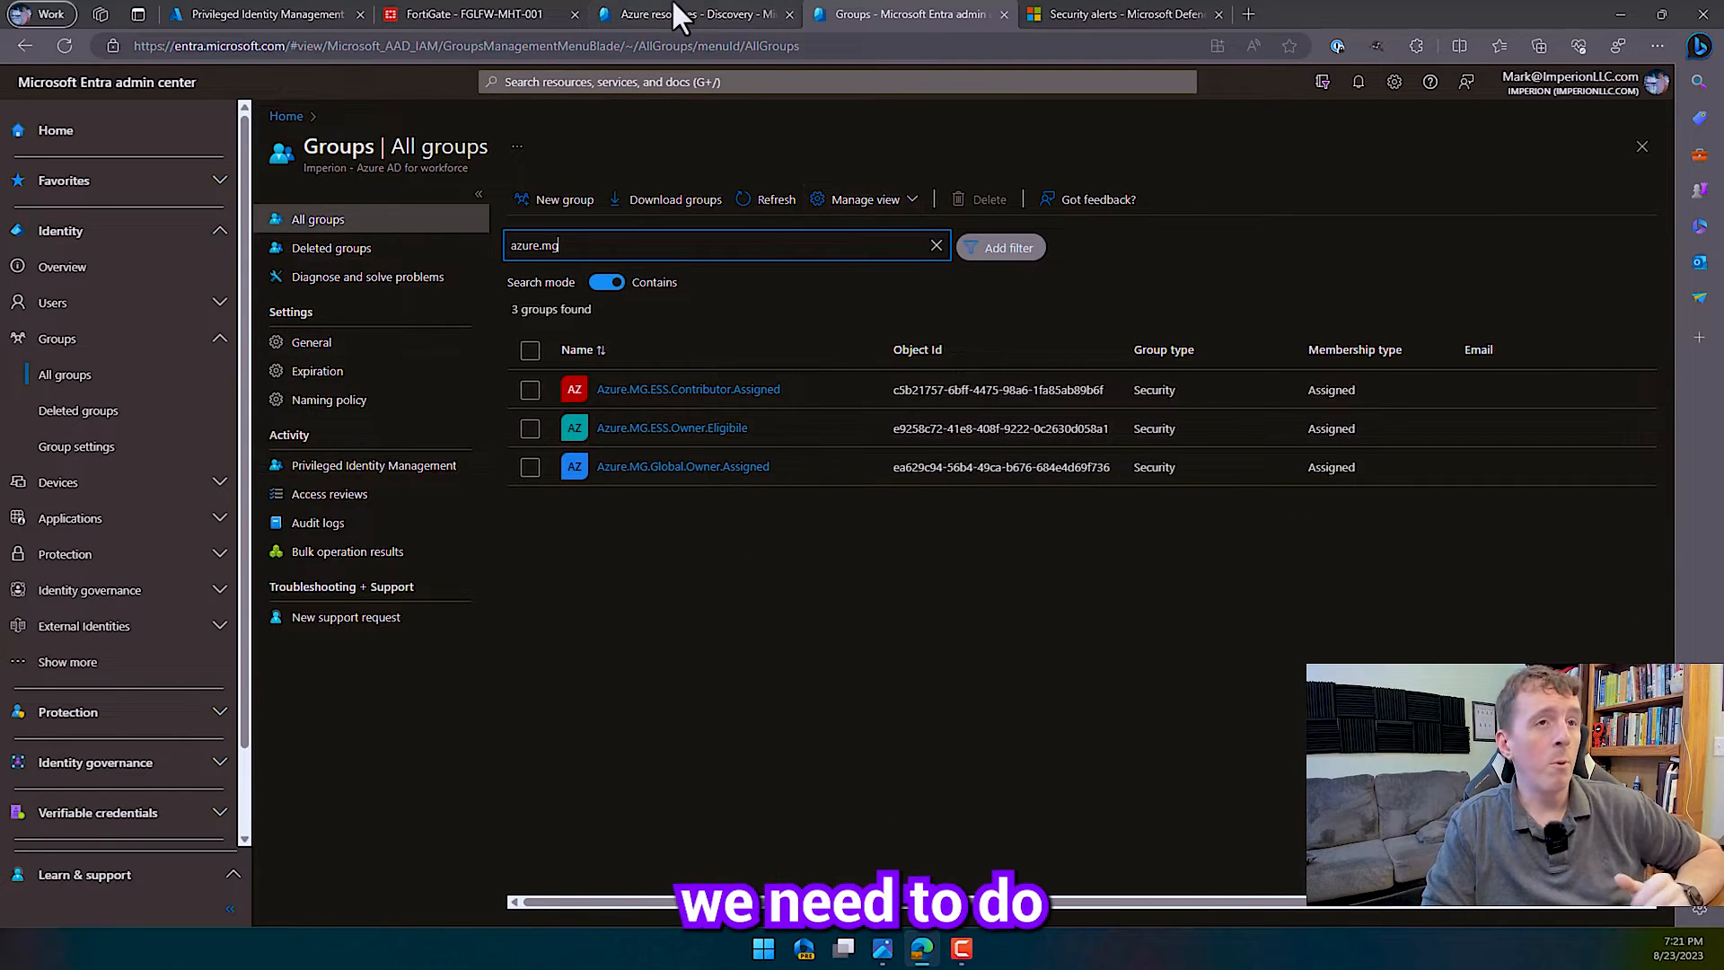
pyautogui.moveTo(693, 18)
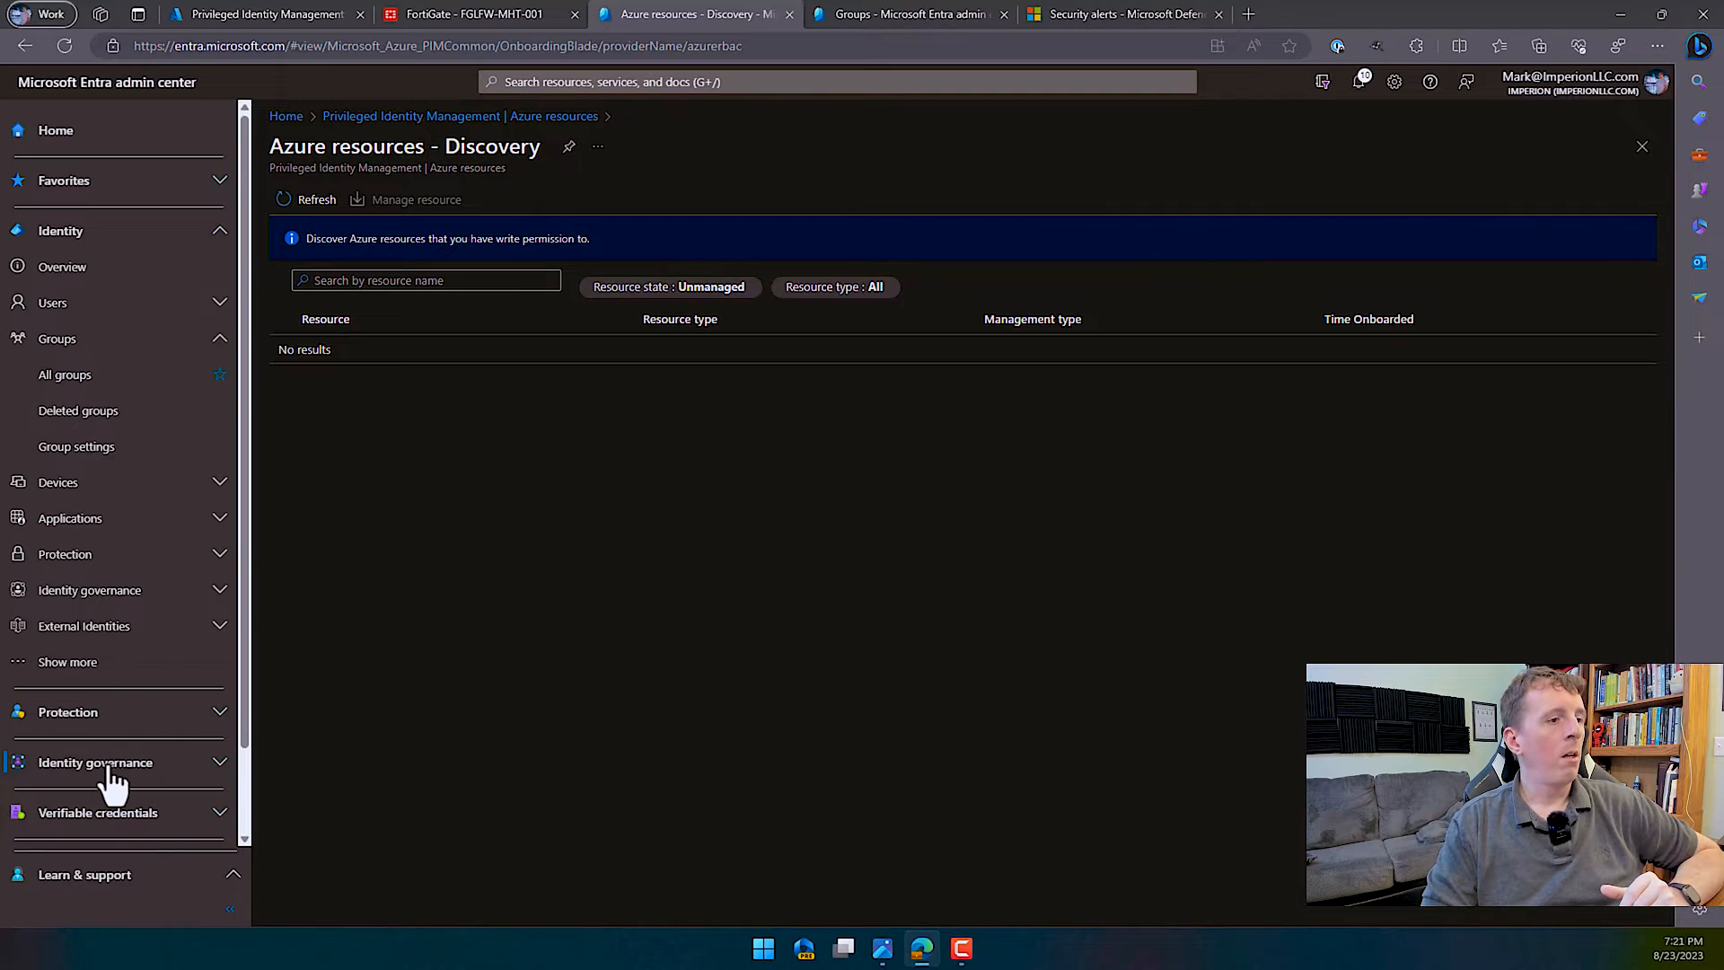
# Step: Expand Identity governance and open Privileged Identity Management
pyautogui.click(92, 762)
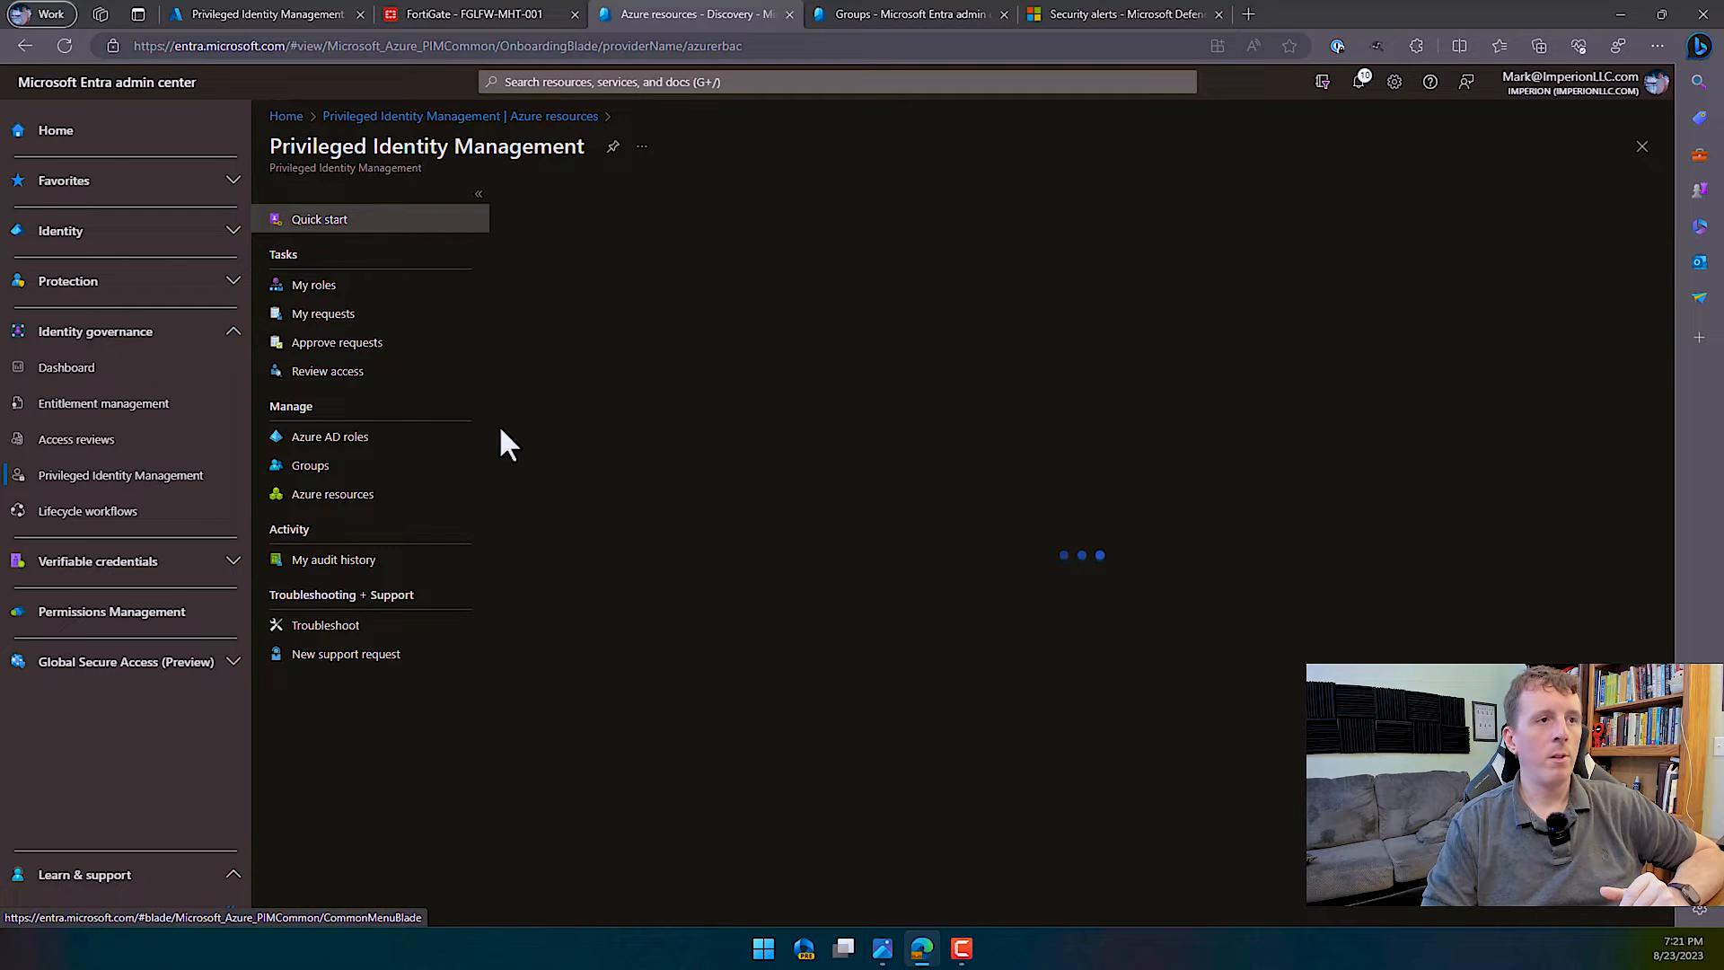
pyautogui.click(332, 494)
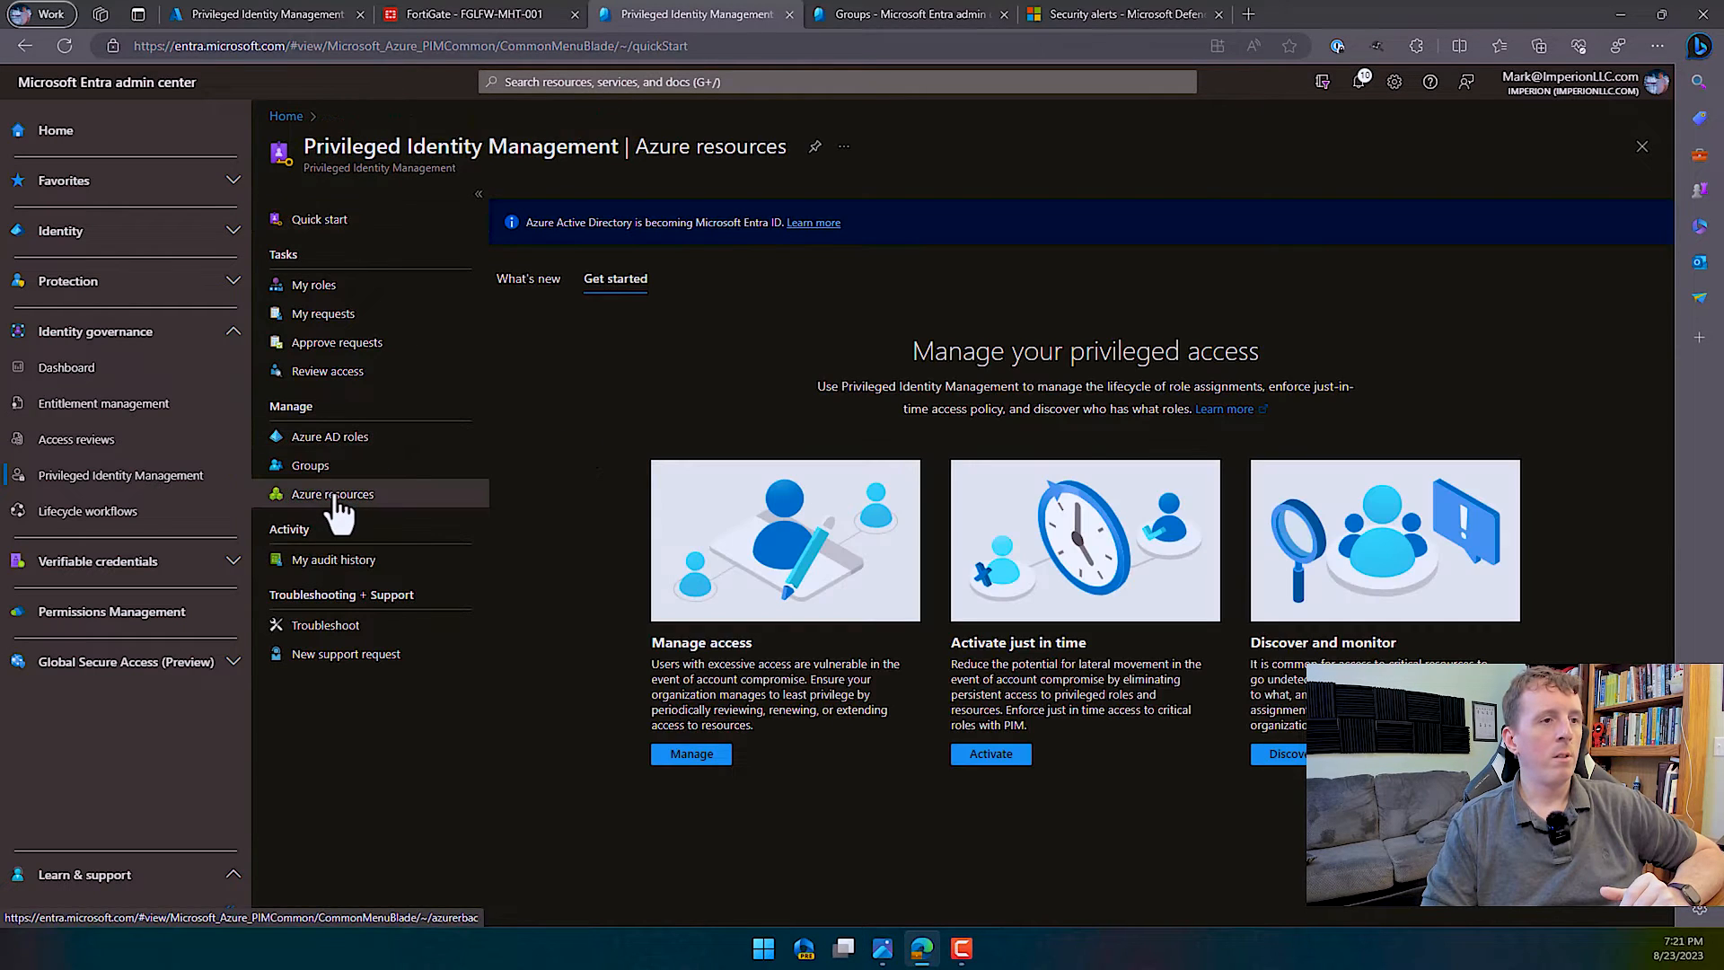
# Step: Filter PIM Azure resources to management groups only and open the Global management group
pyautogui.click(332, 494)
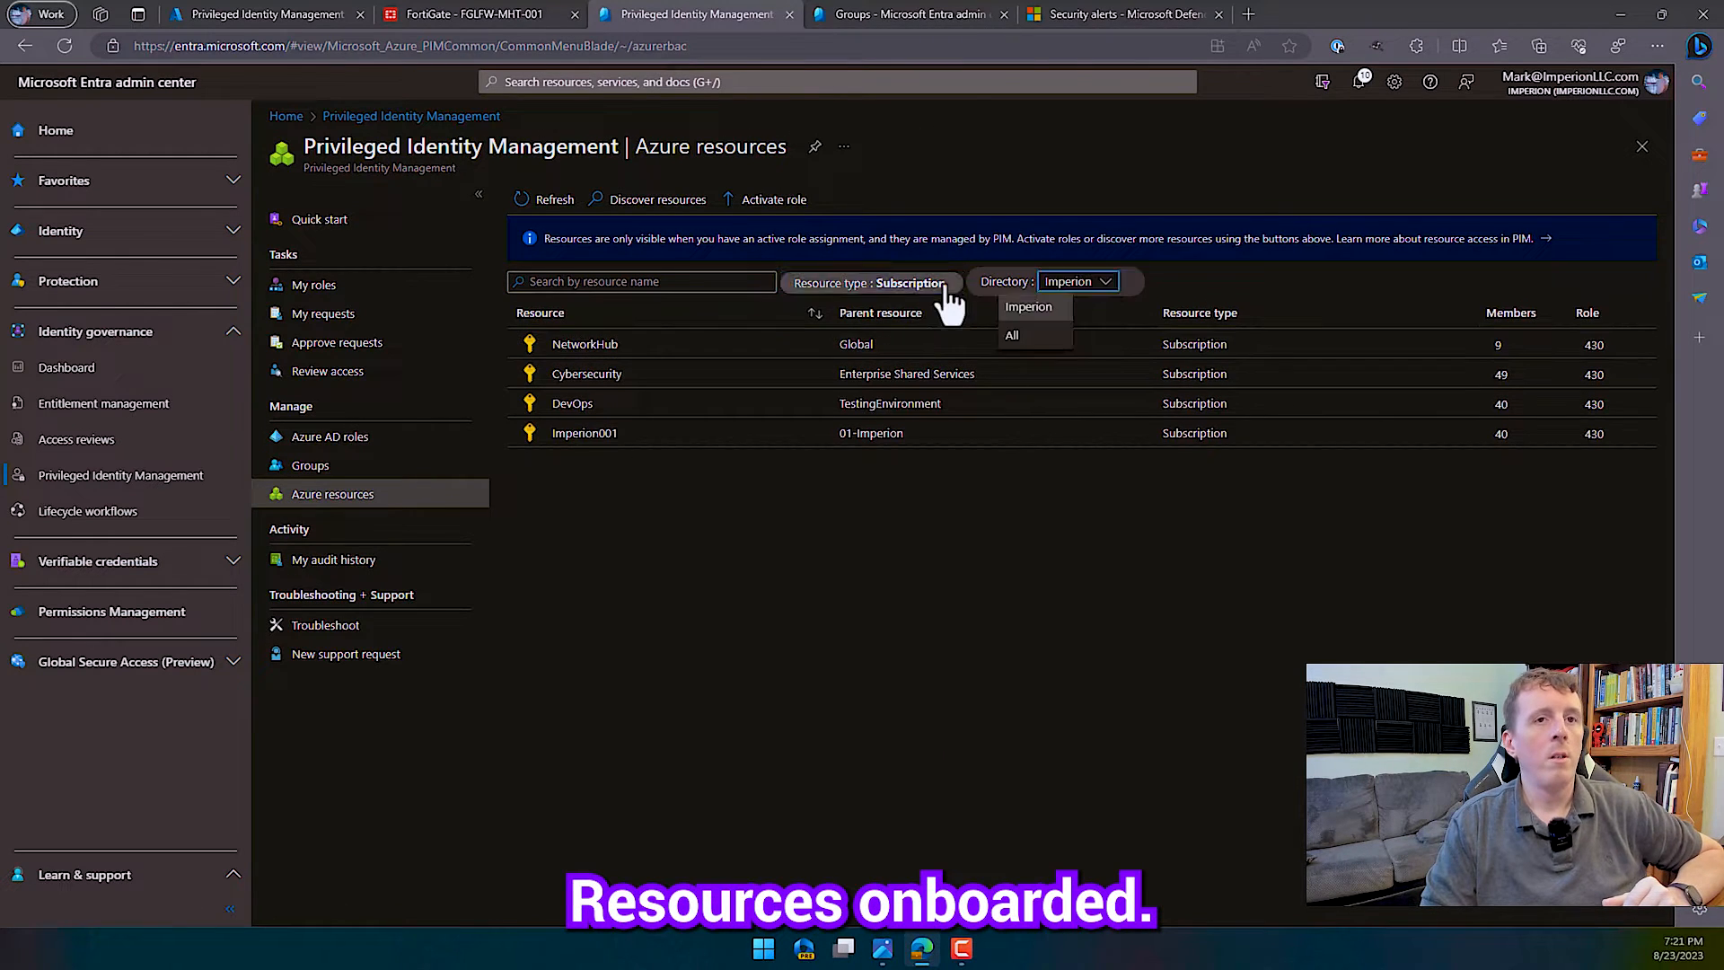
pyautogui.click(910, 282)
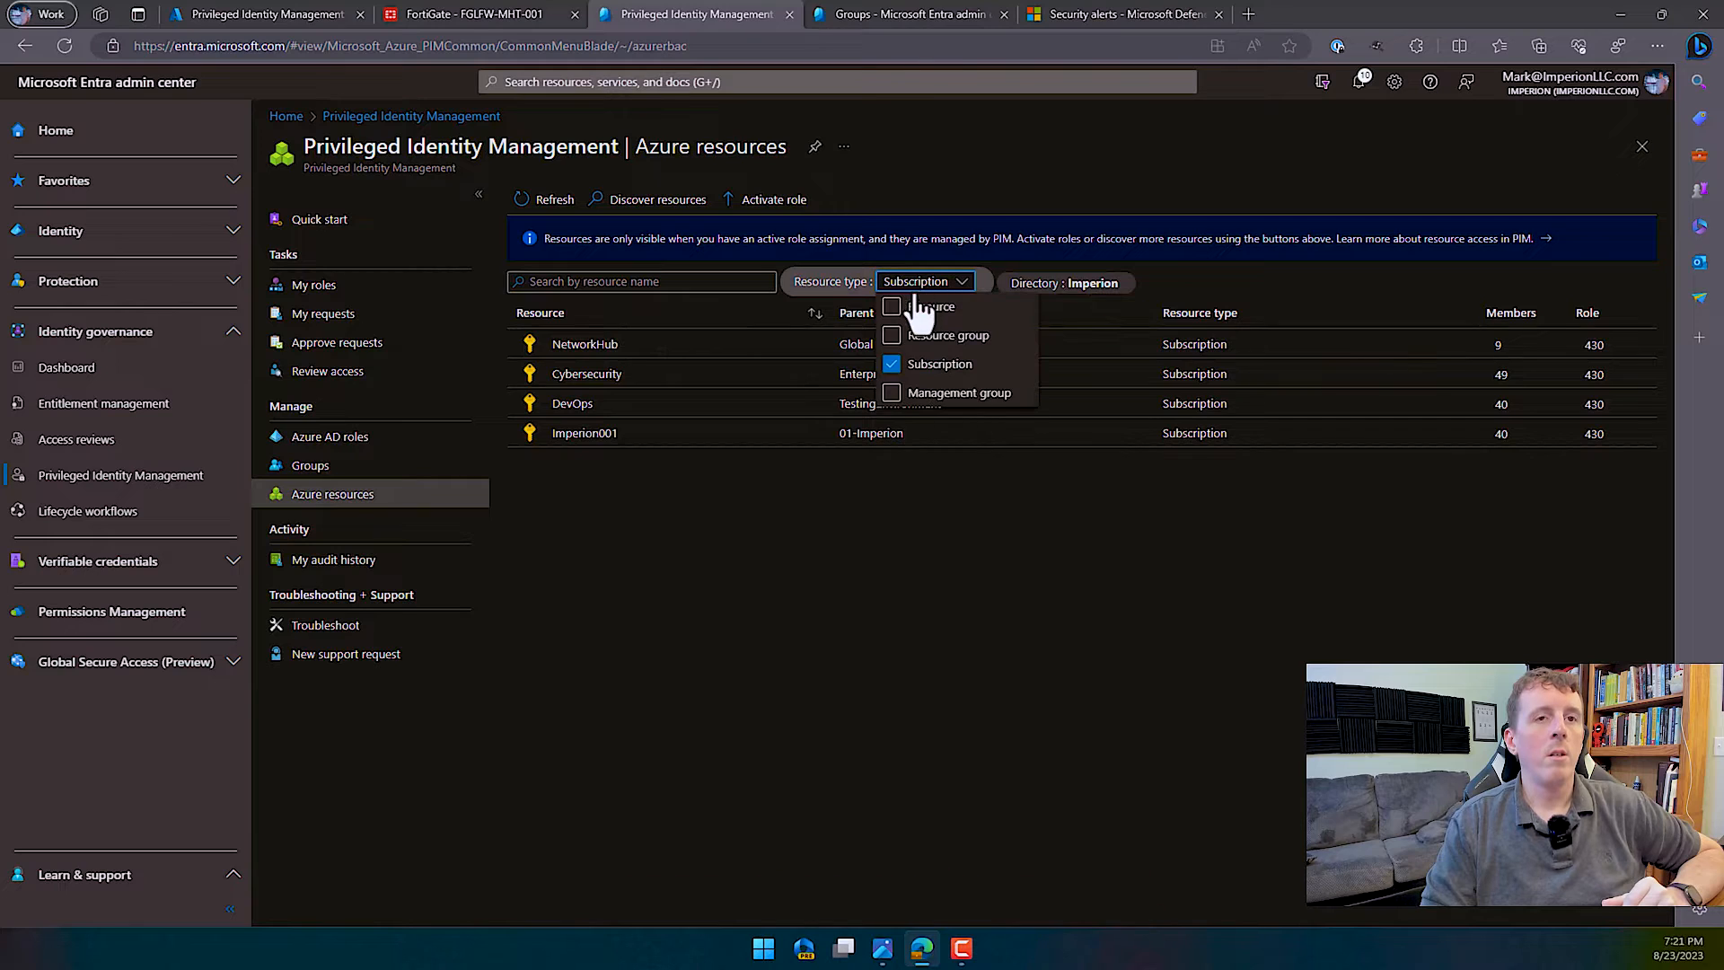
pyautogui.click(891, 393)
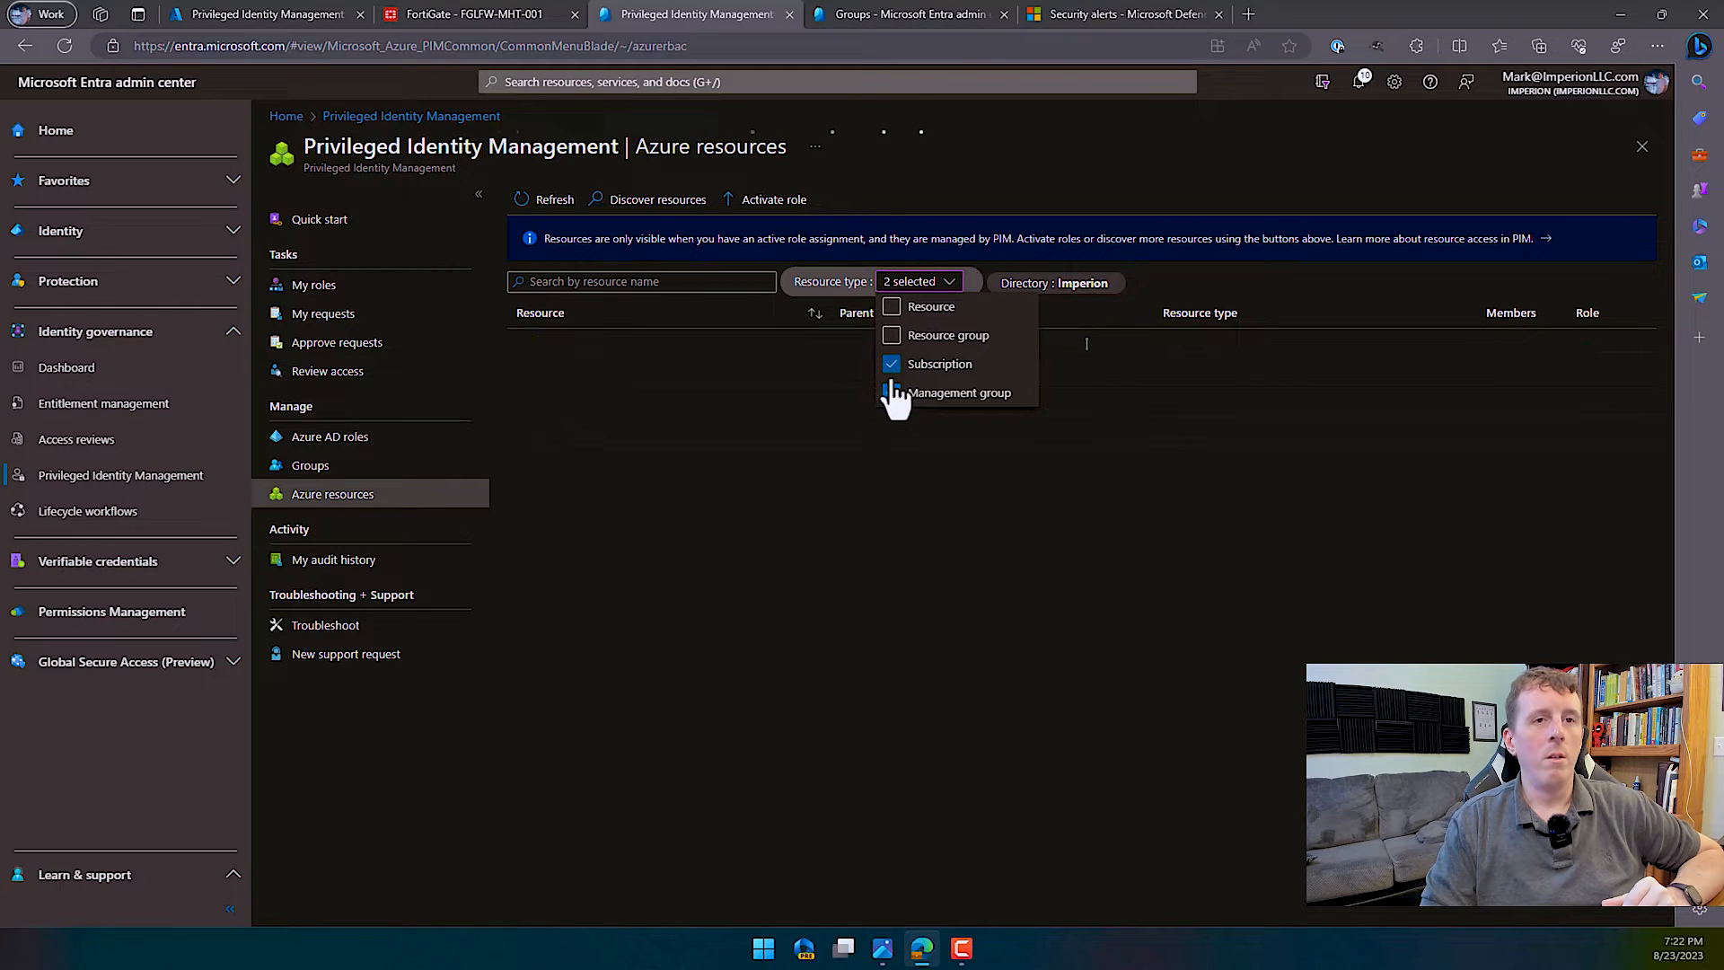
pyautogui.click(891, 393)
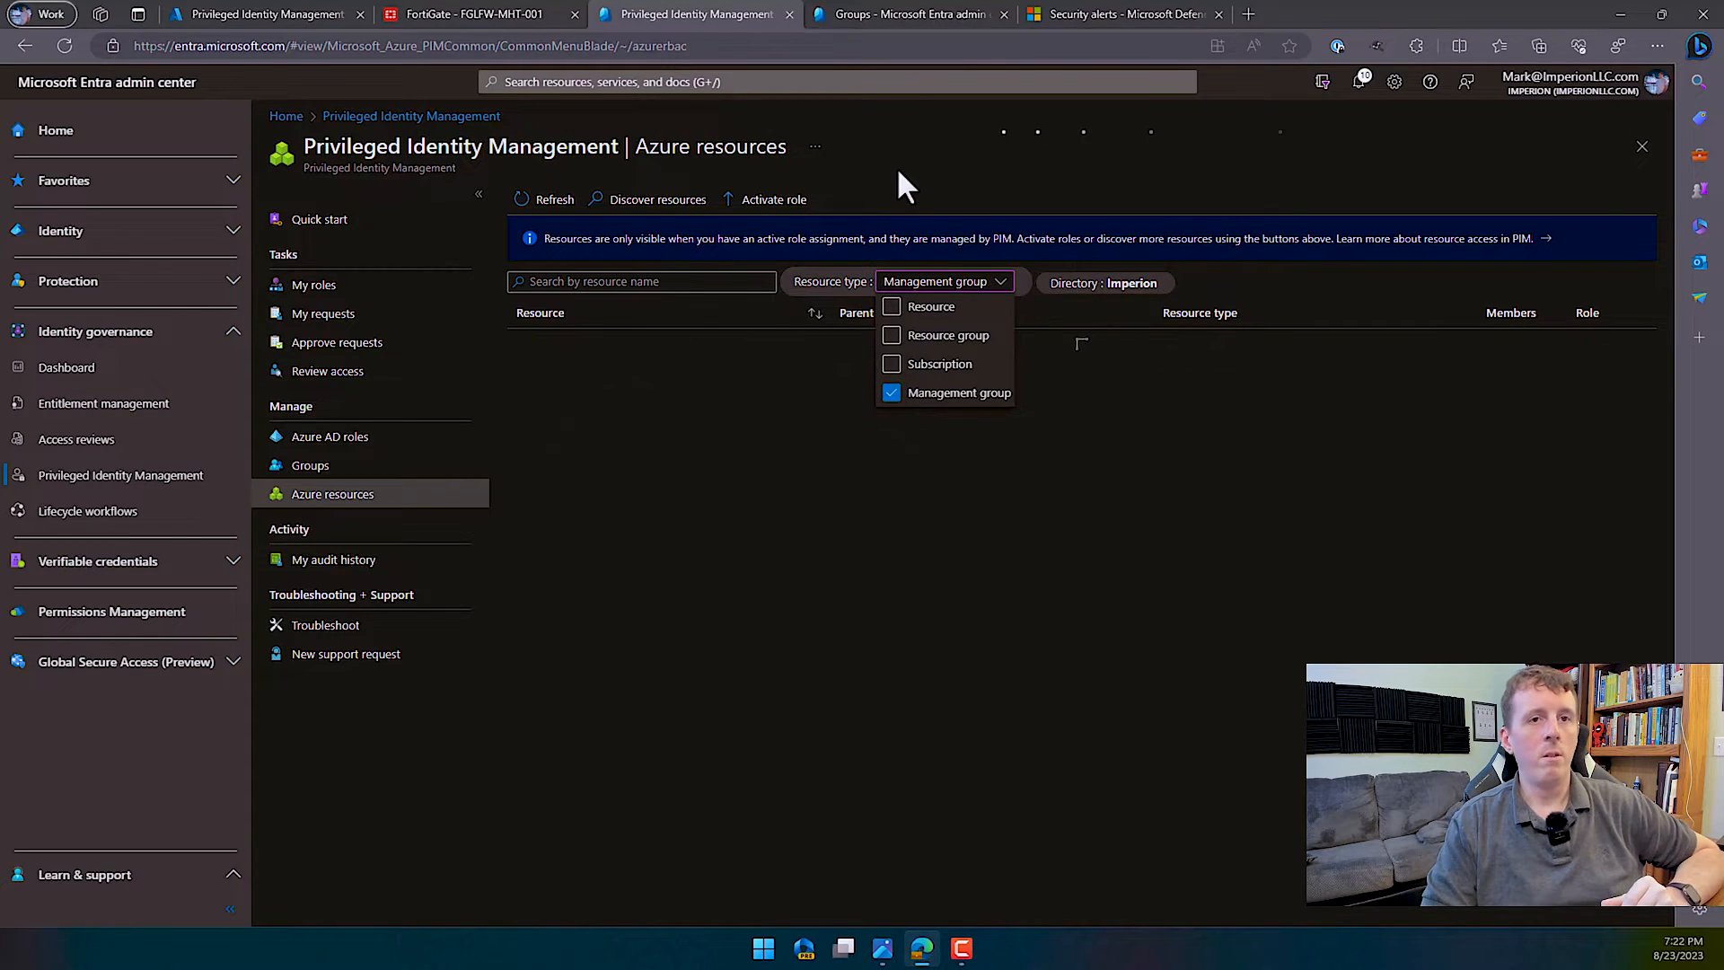
pyautogui.click(959, 393)
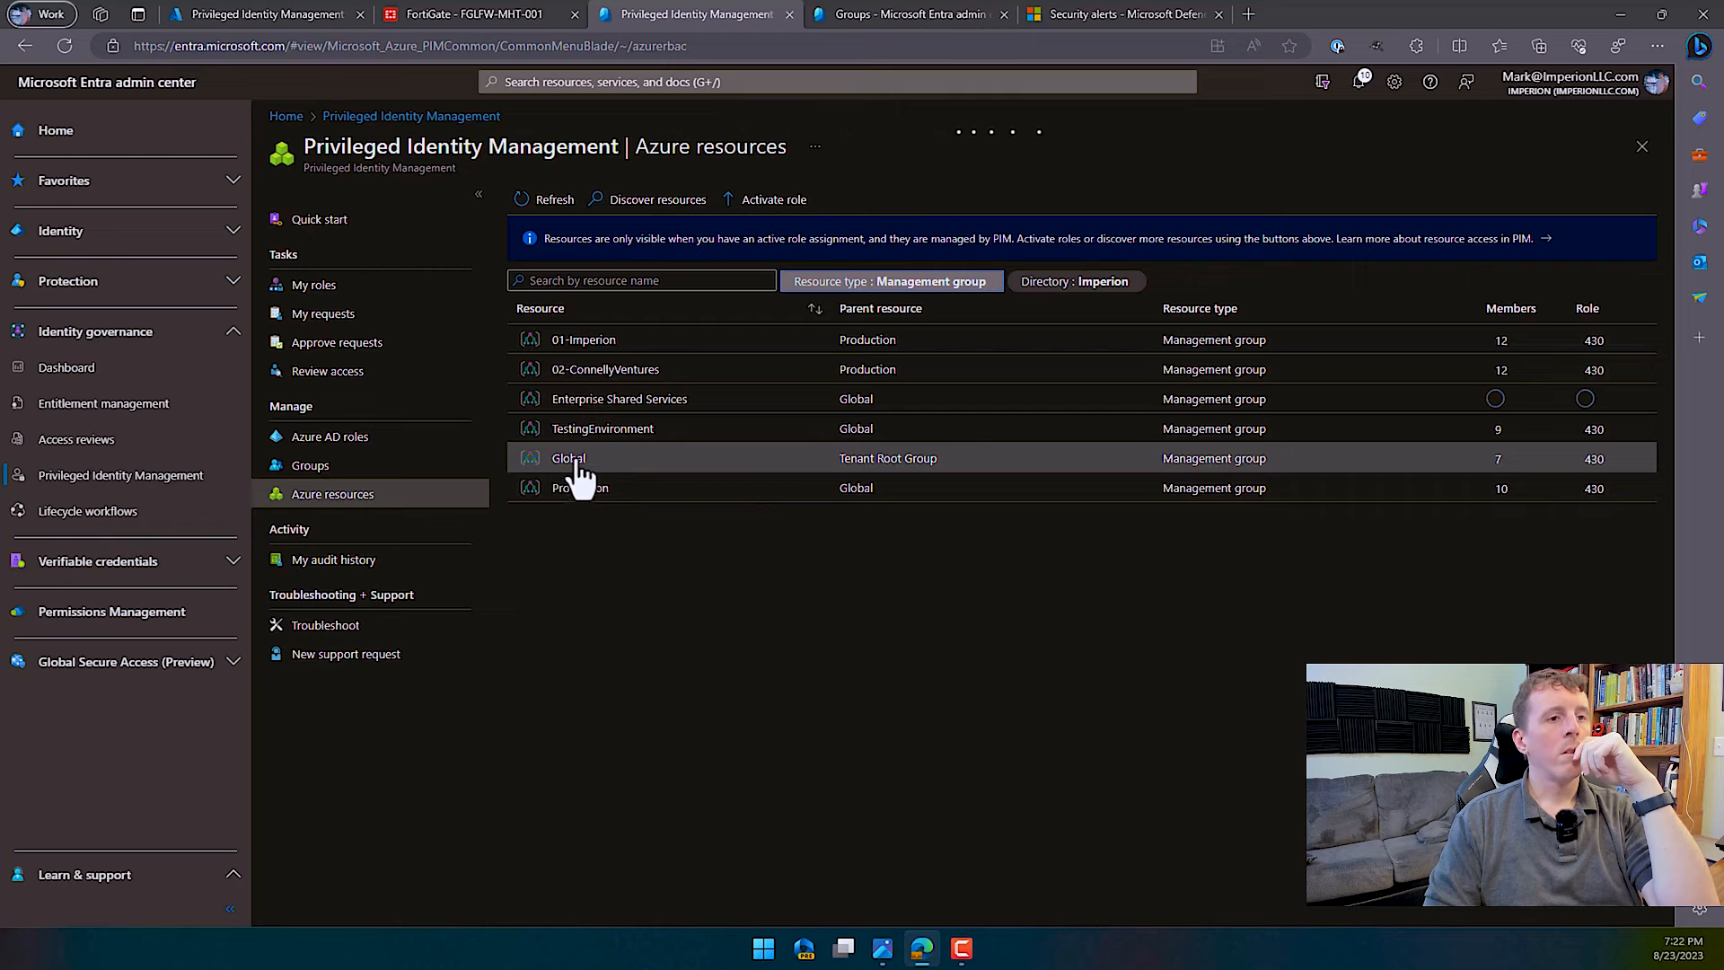
pyautogui.moveTo(591, 491)
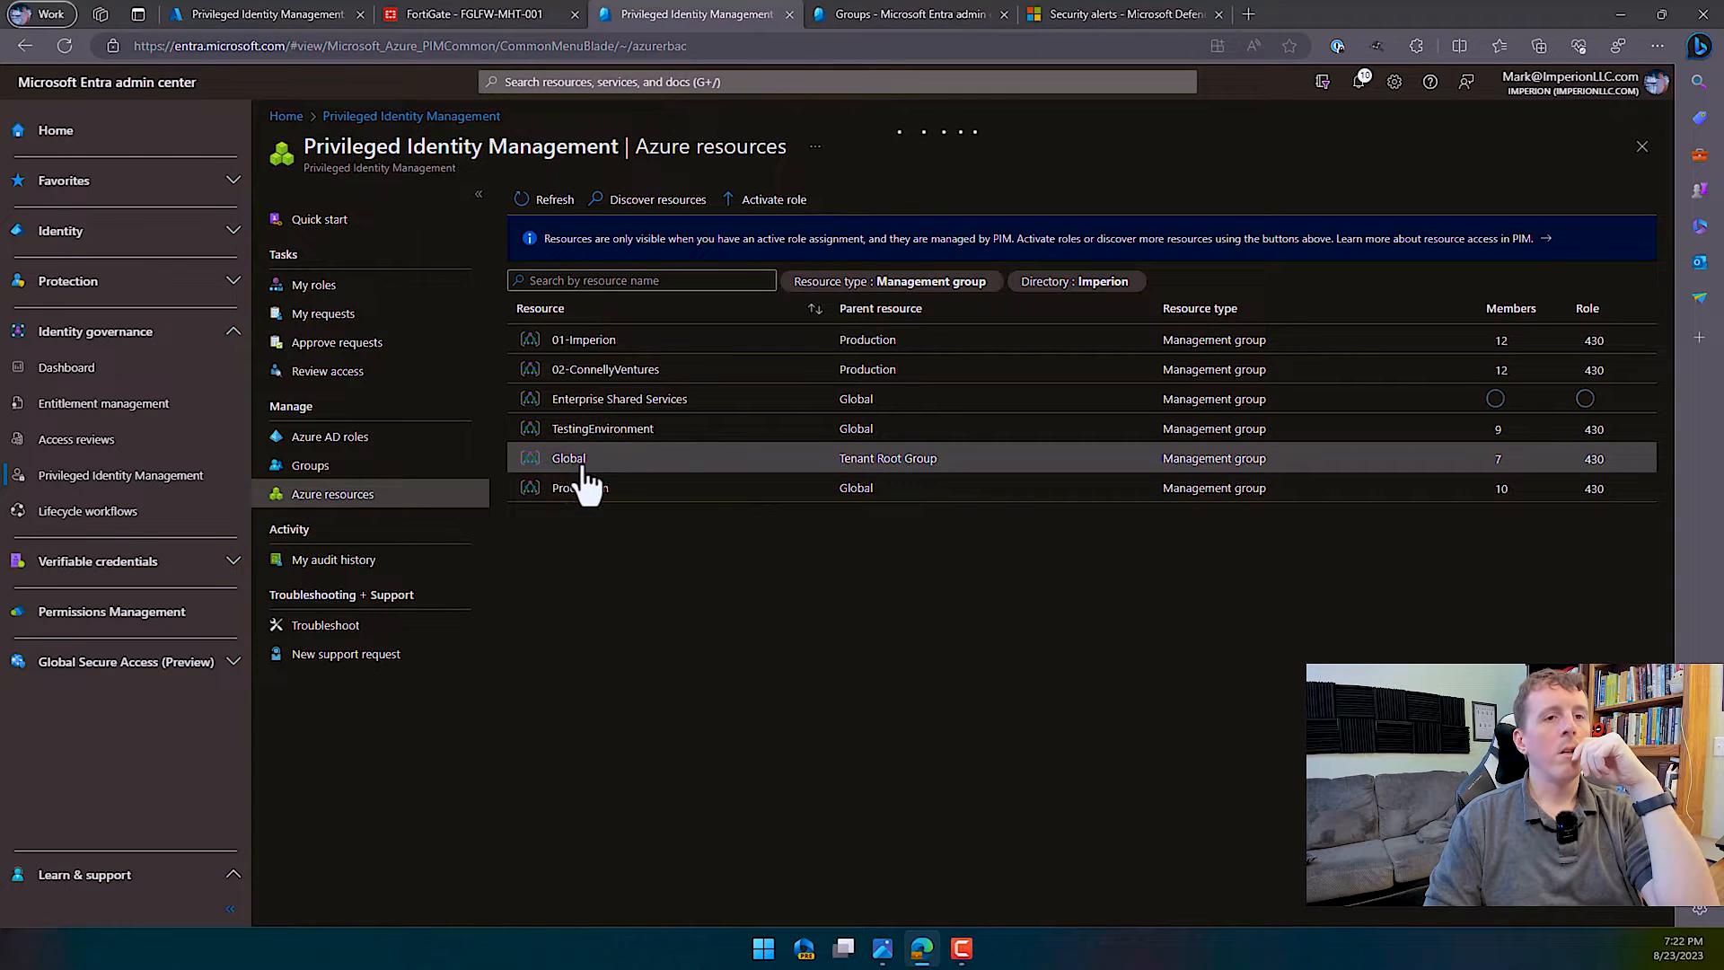
pyautogui.click(568, 458)
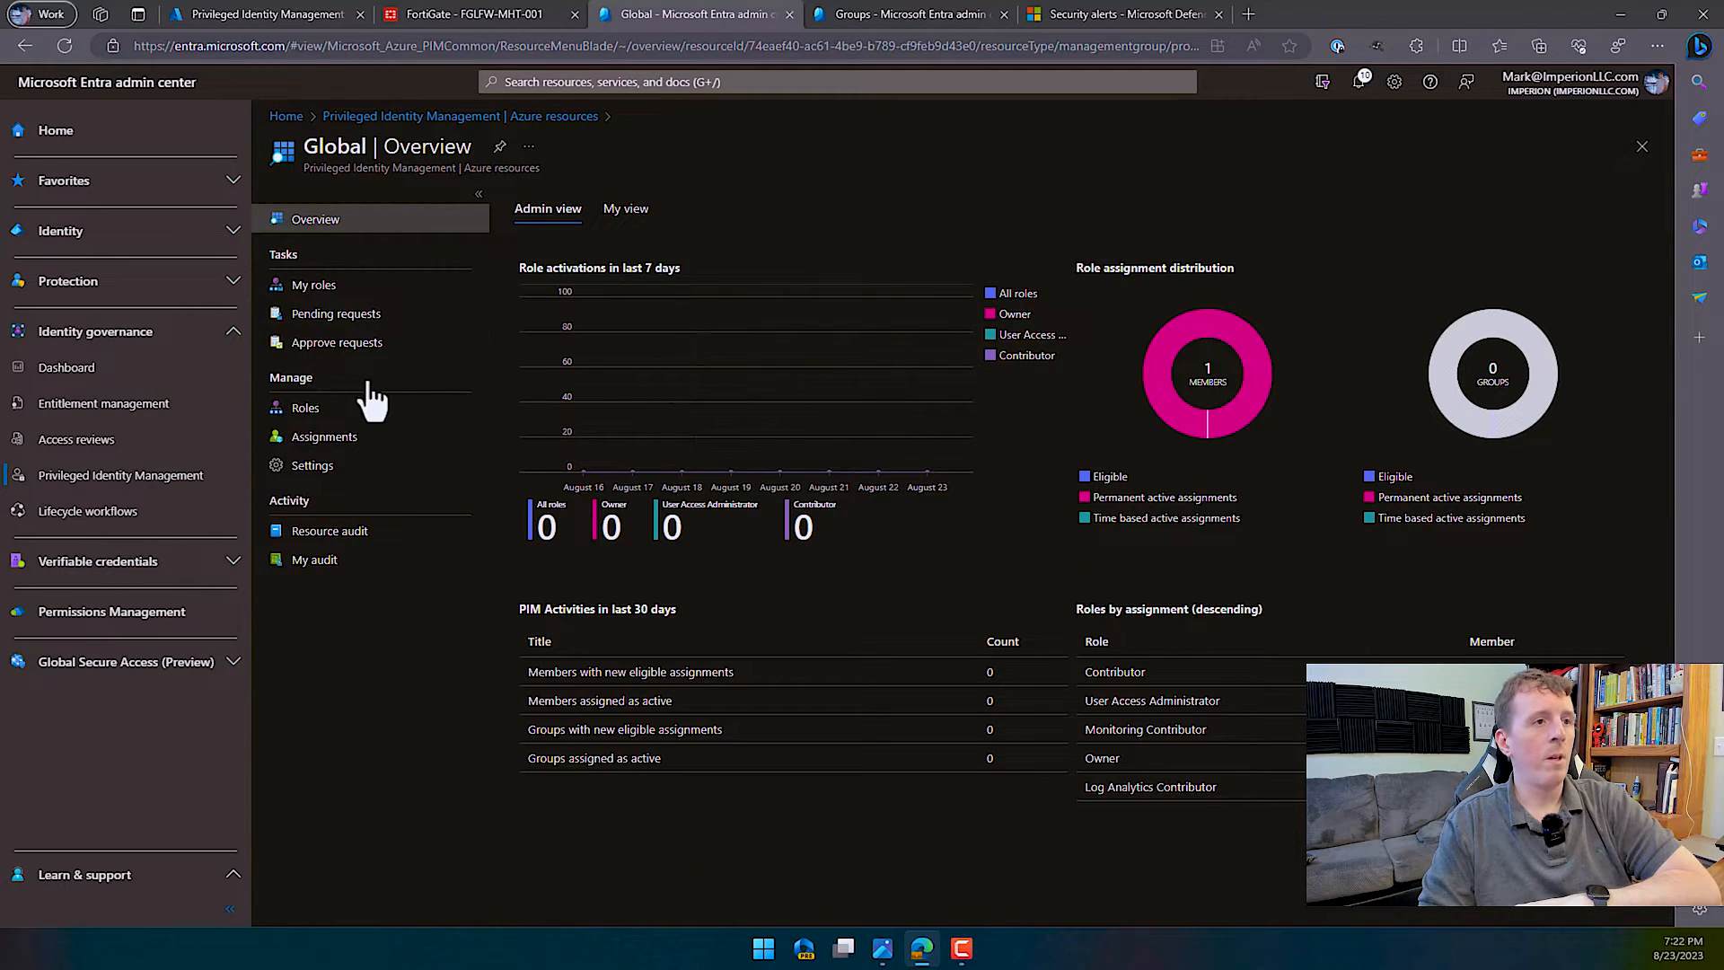
# Step: Open the Global management group's Owner role and start adding an assignment
pyautogui.click(305, 407)
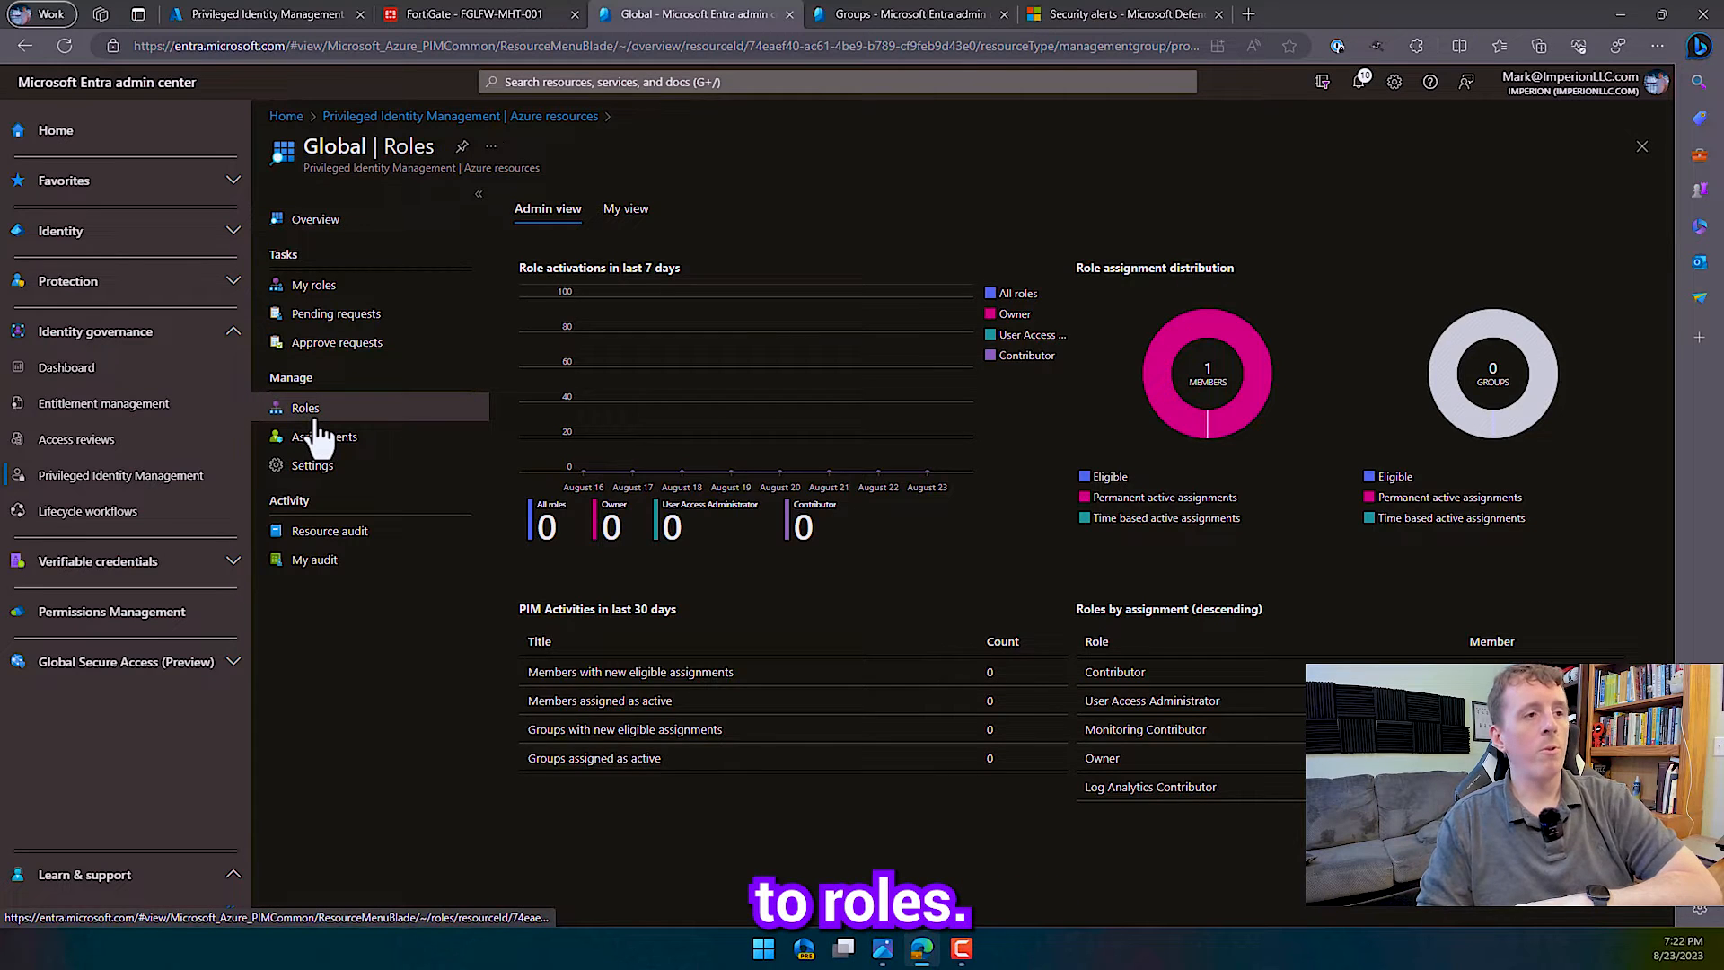
pyautogui.click(306, 408)
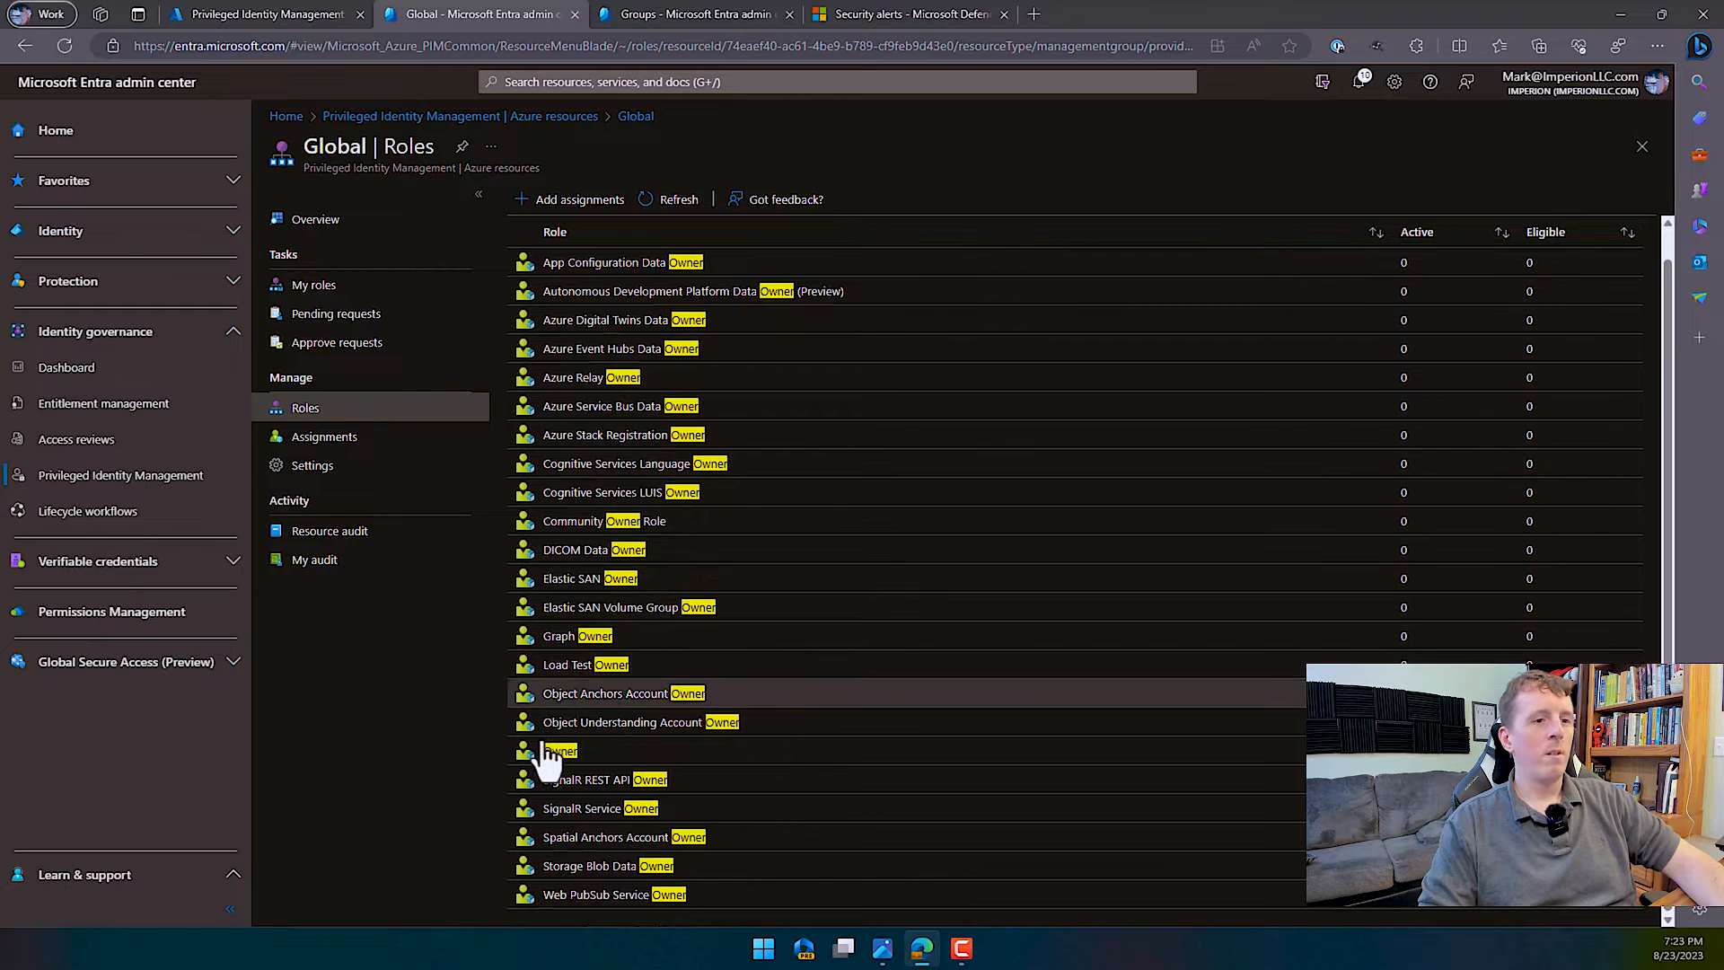
pyautogui.click(558, 750)
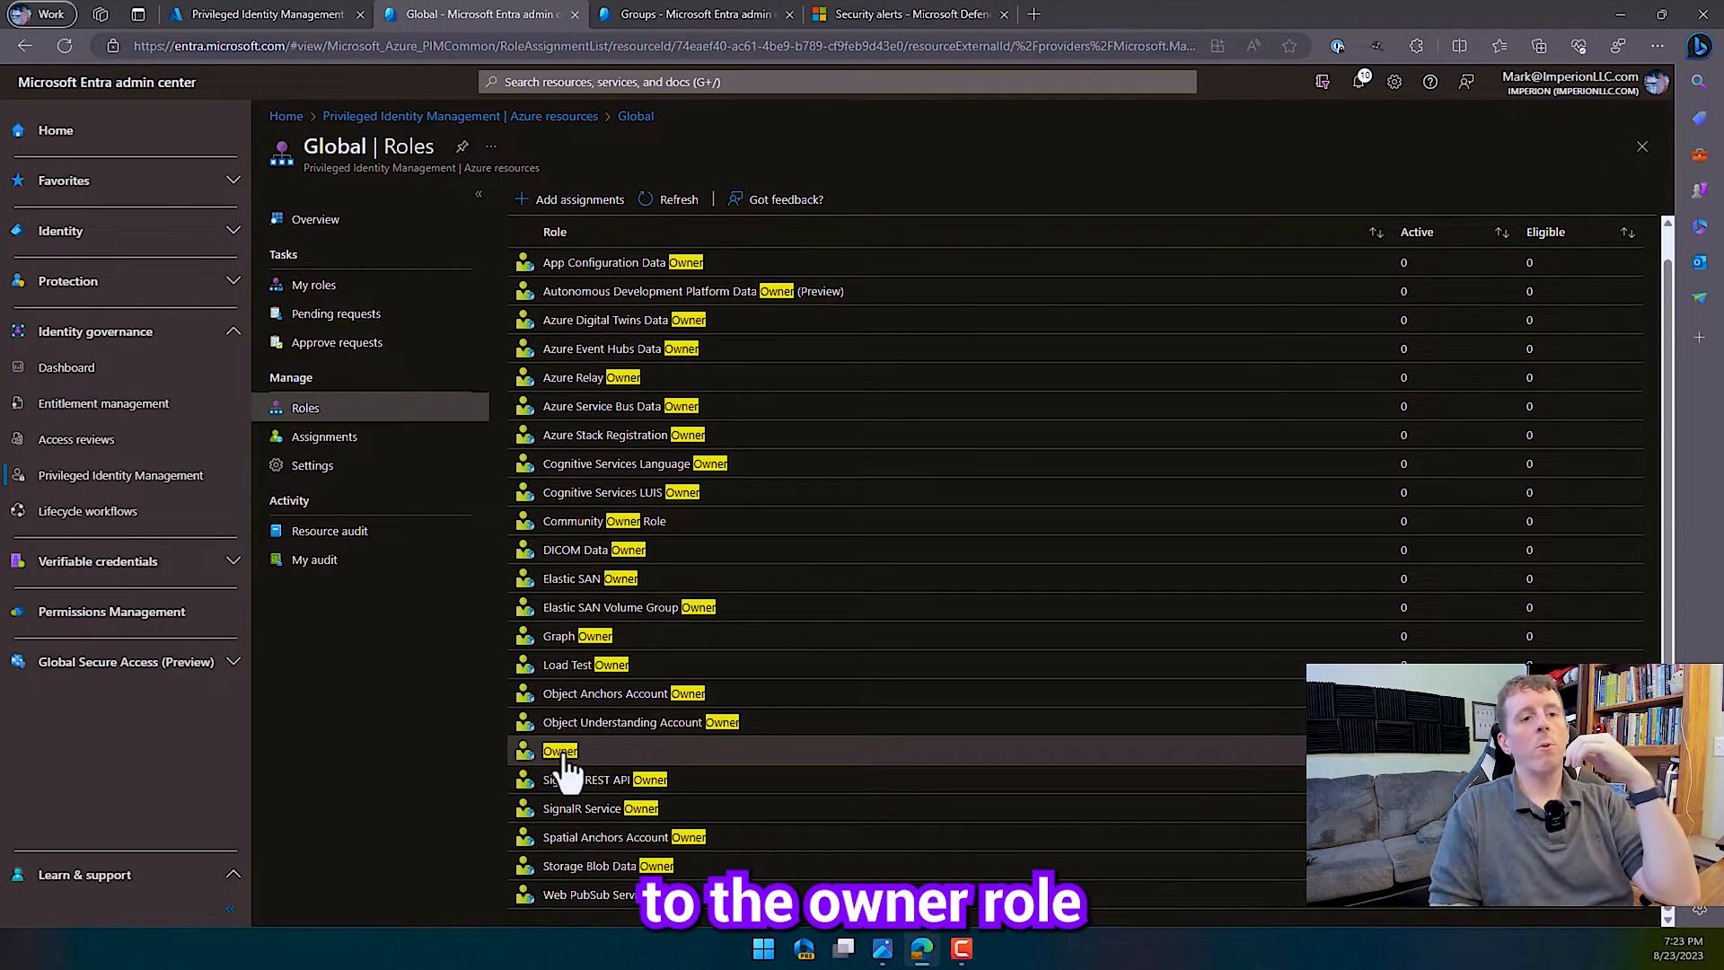
pyautogui.click(560, 750)
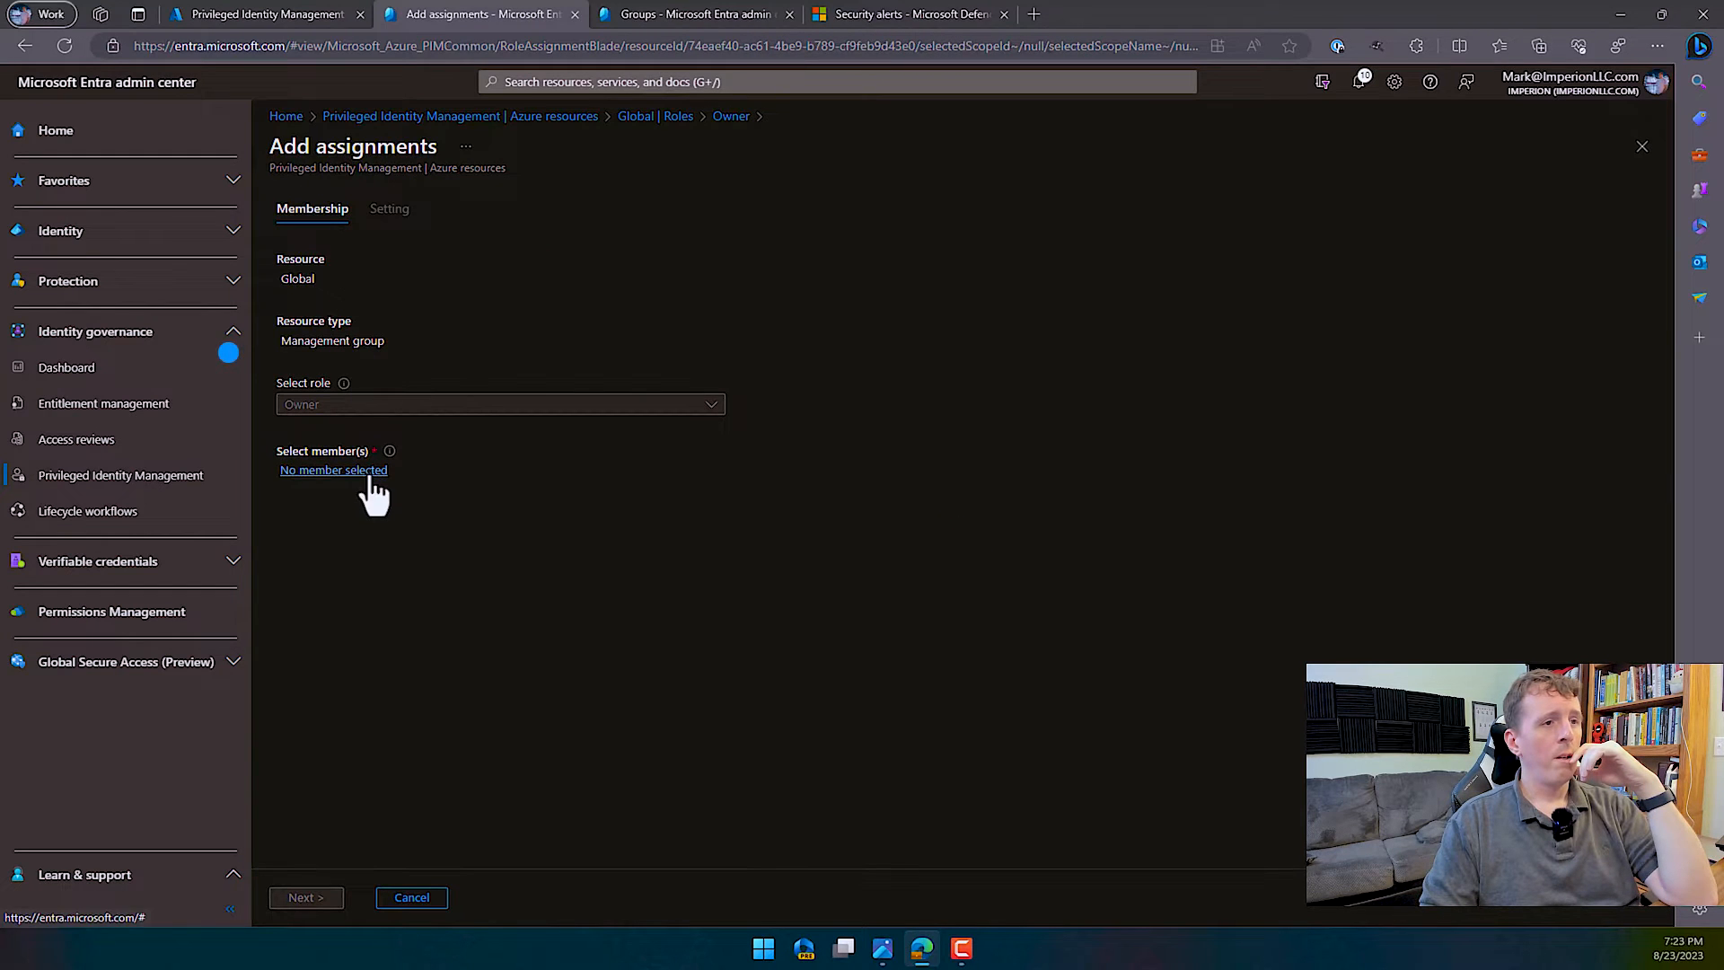
# Step: Select the Azure.MG.Global.Owner.Assigned group as the Owner assignee
pyautogui.click(334, 469)
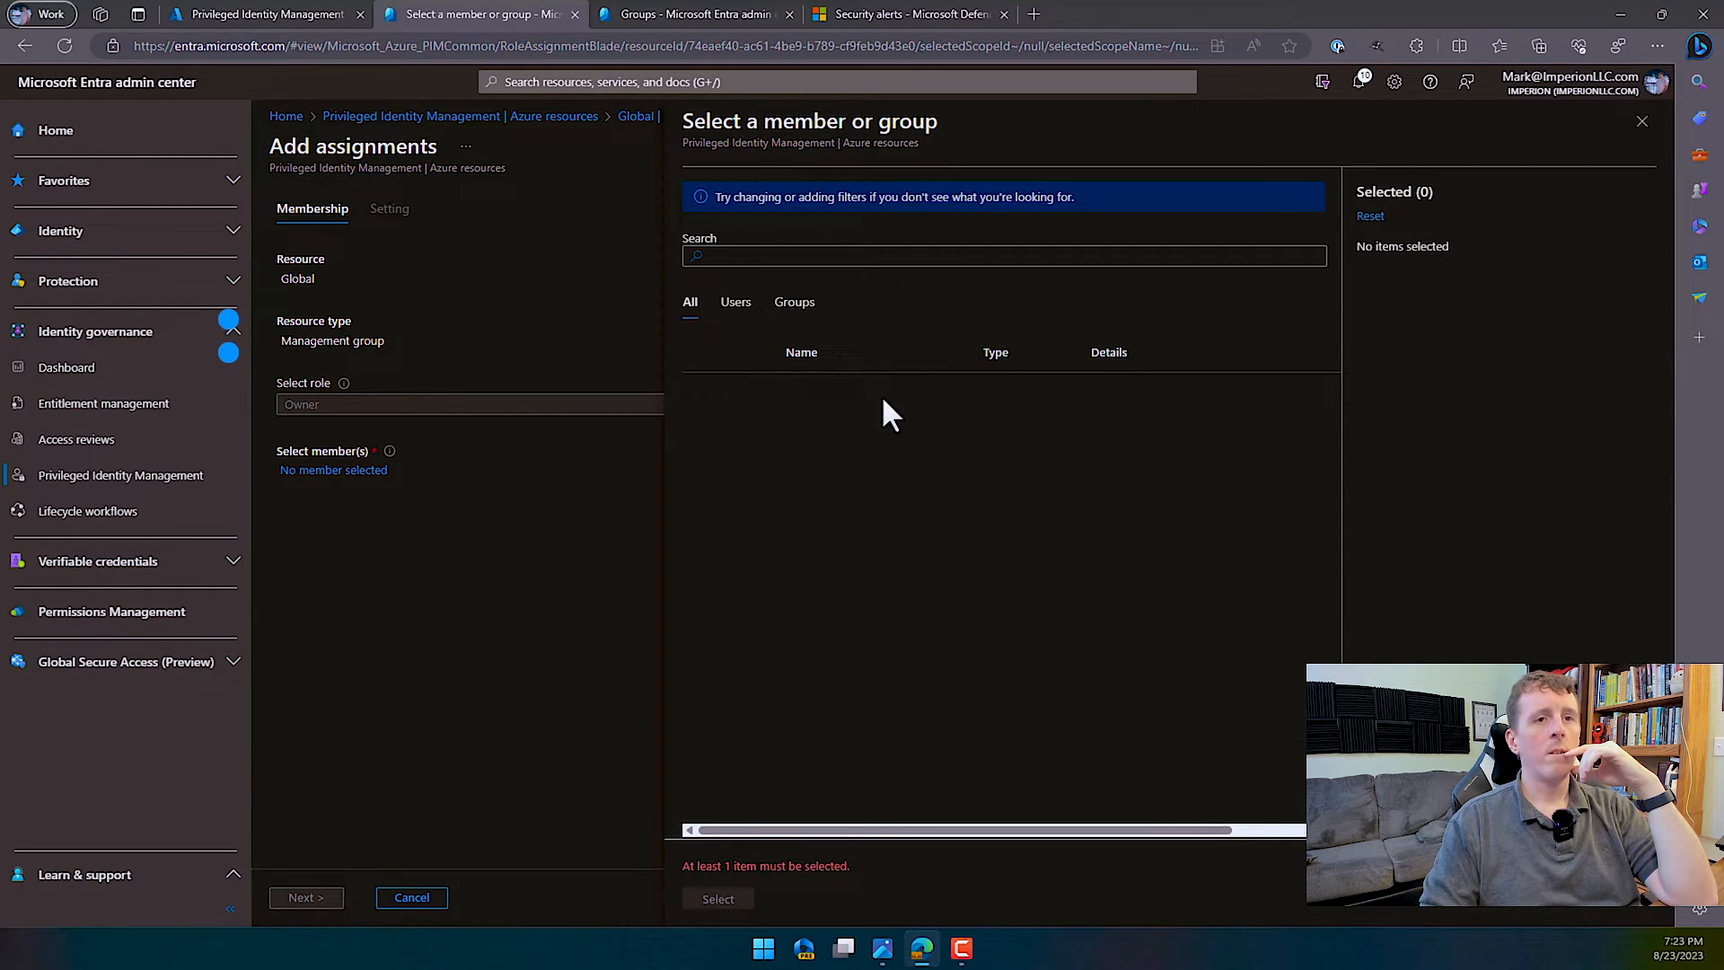
pyautogui.click(1000, 256)
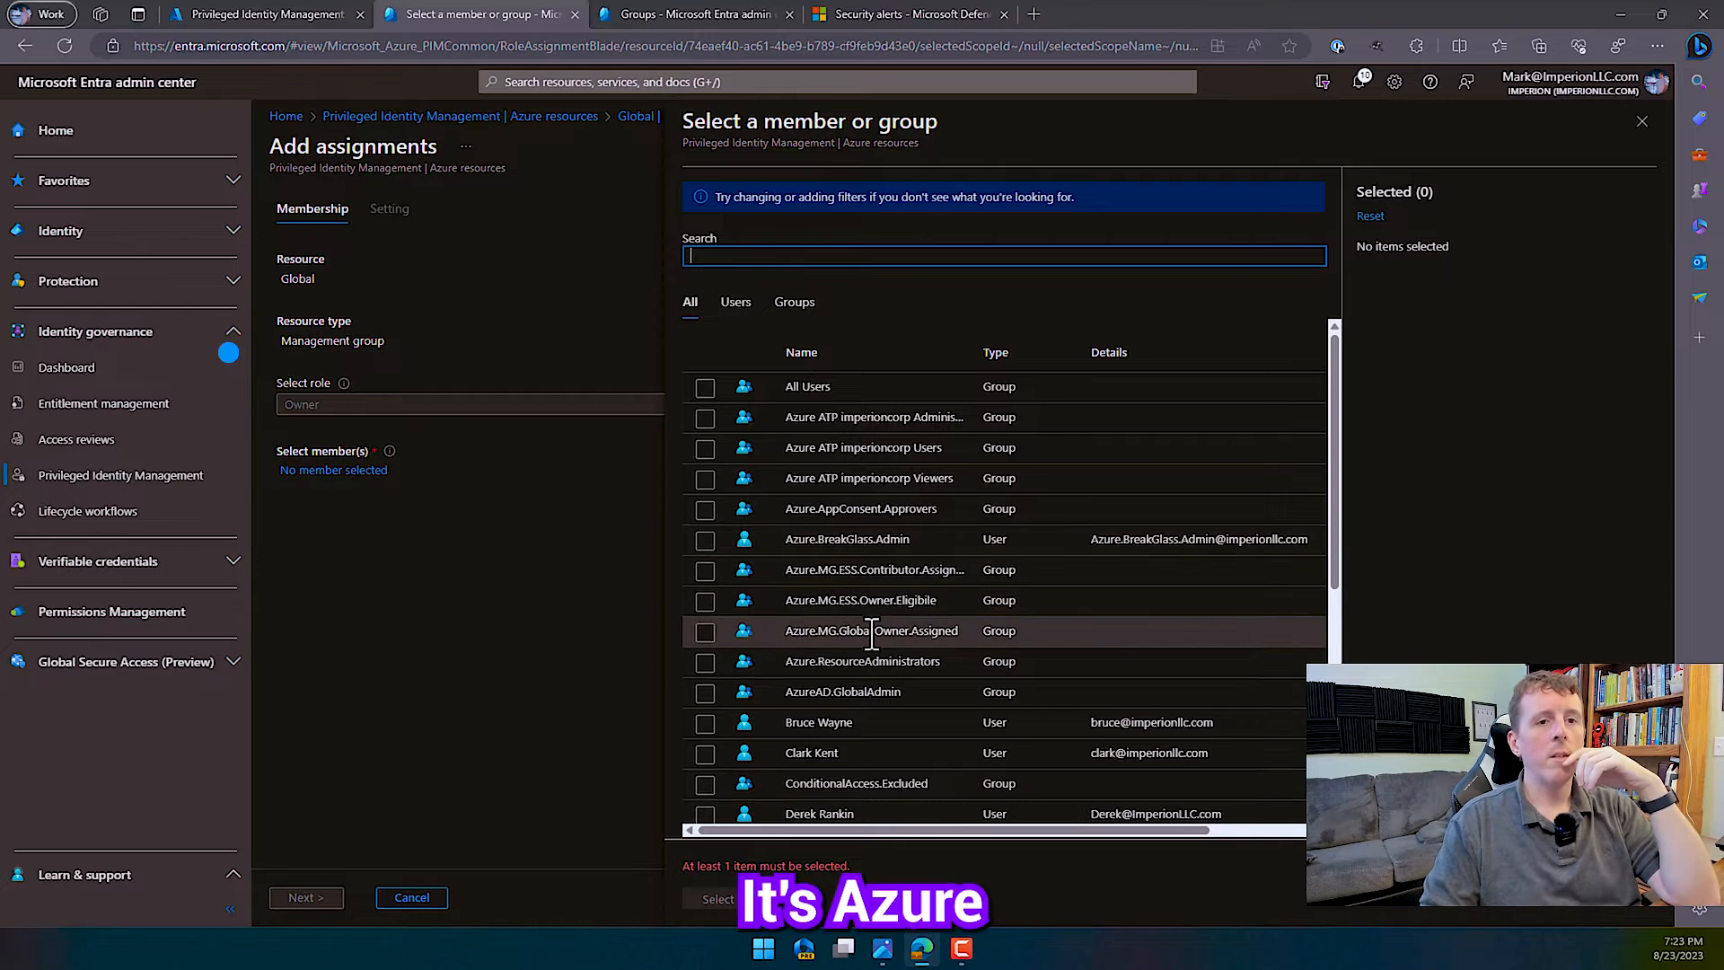
pyautogui.click(704, 631)
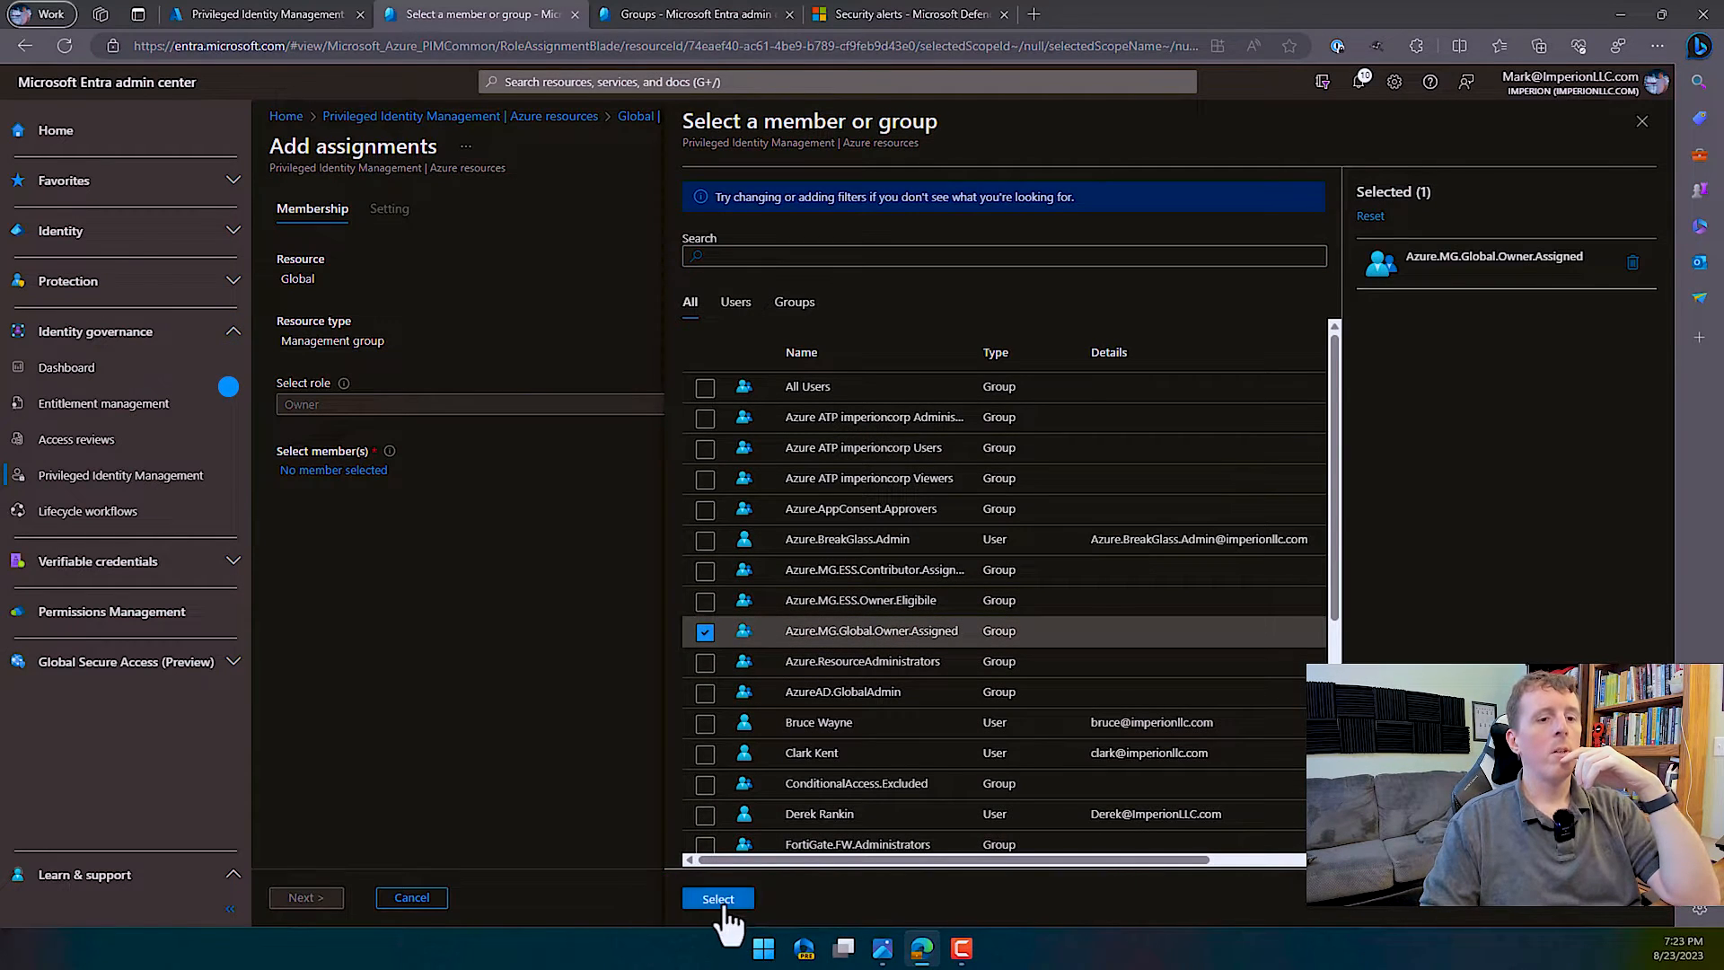
pyautogui.click(718, 898)
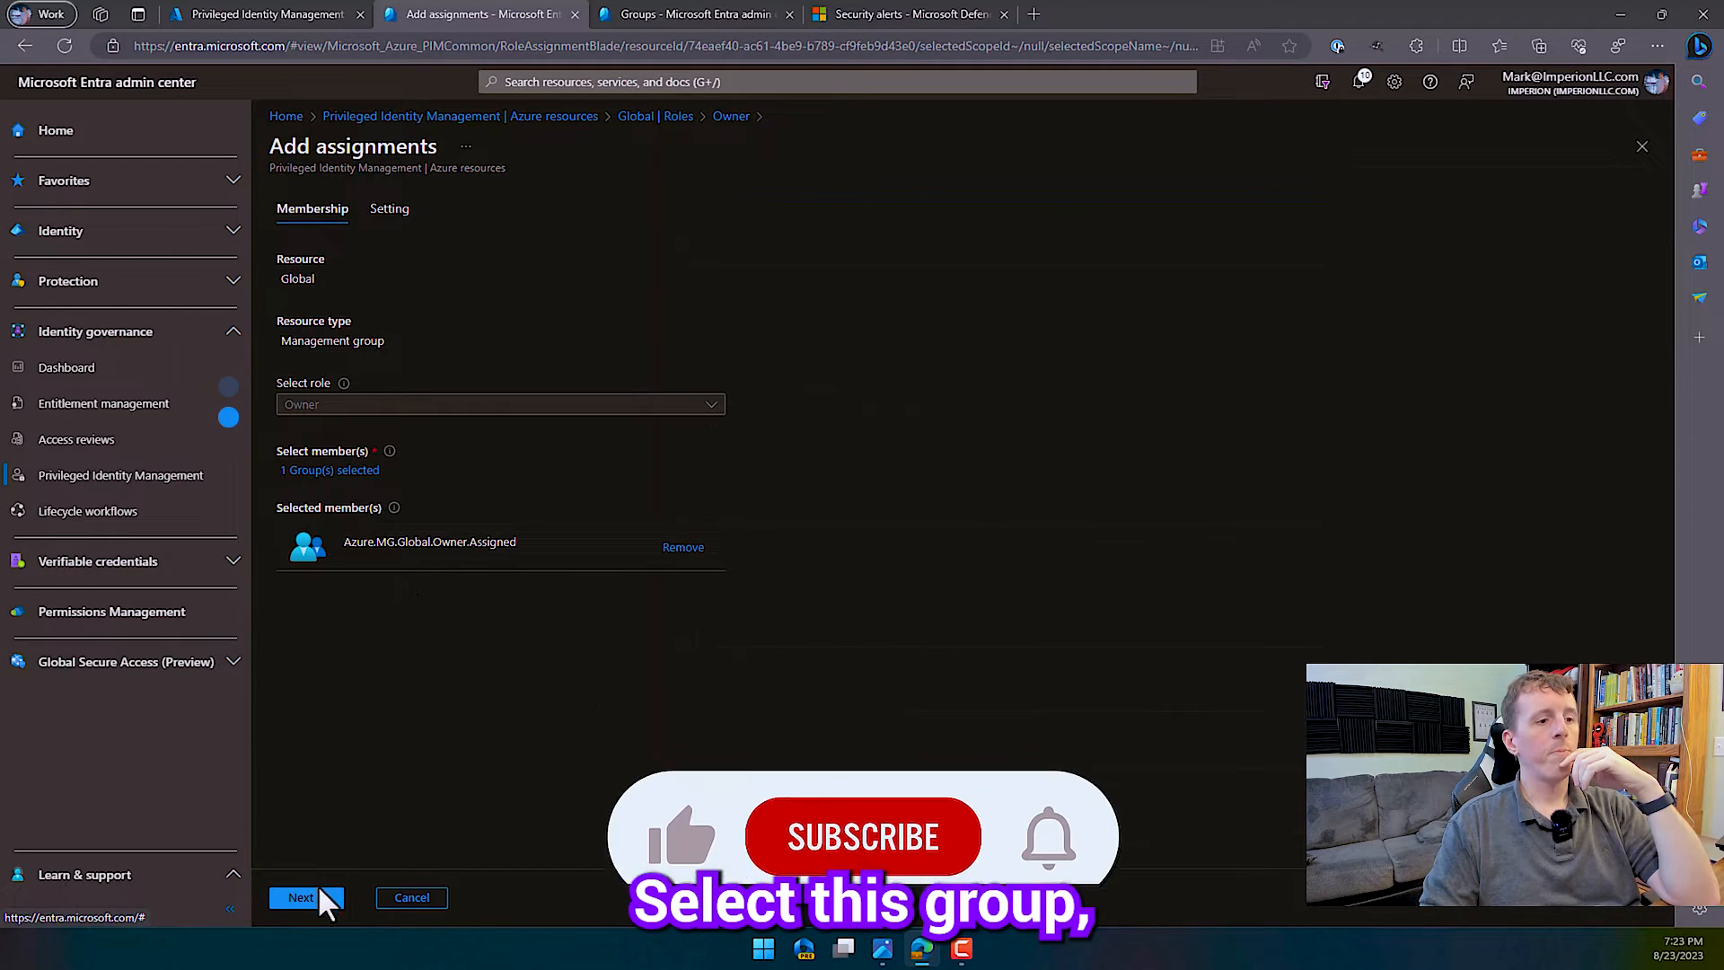
# Step: Make the assignment Active, enter a justification, and assign it
pyautogui.click(300, 897)
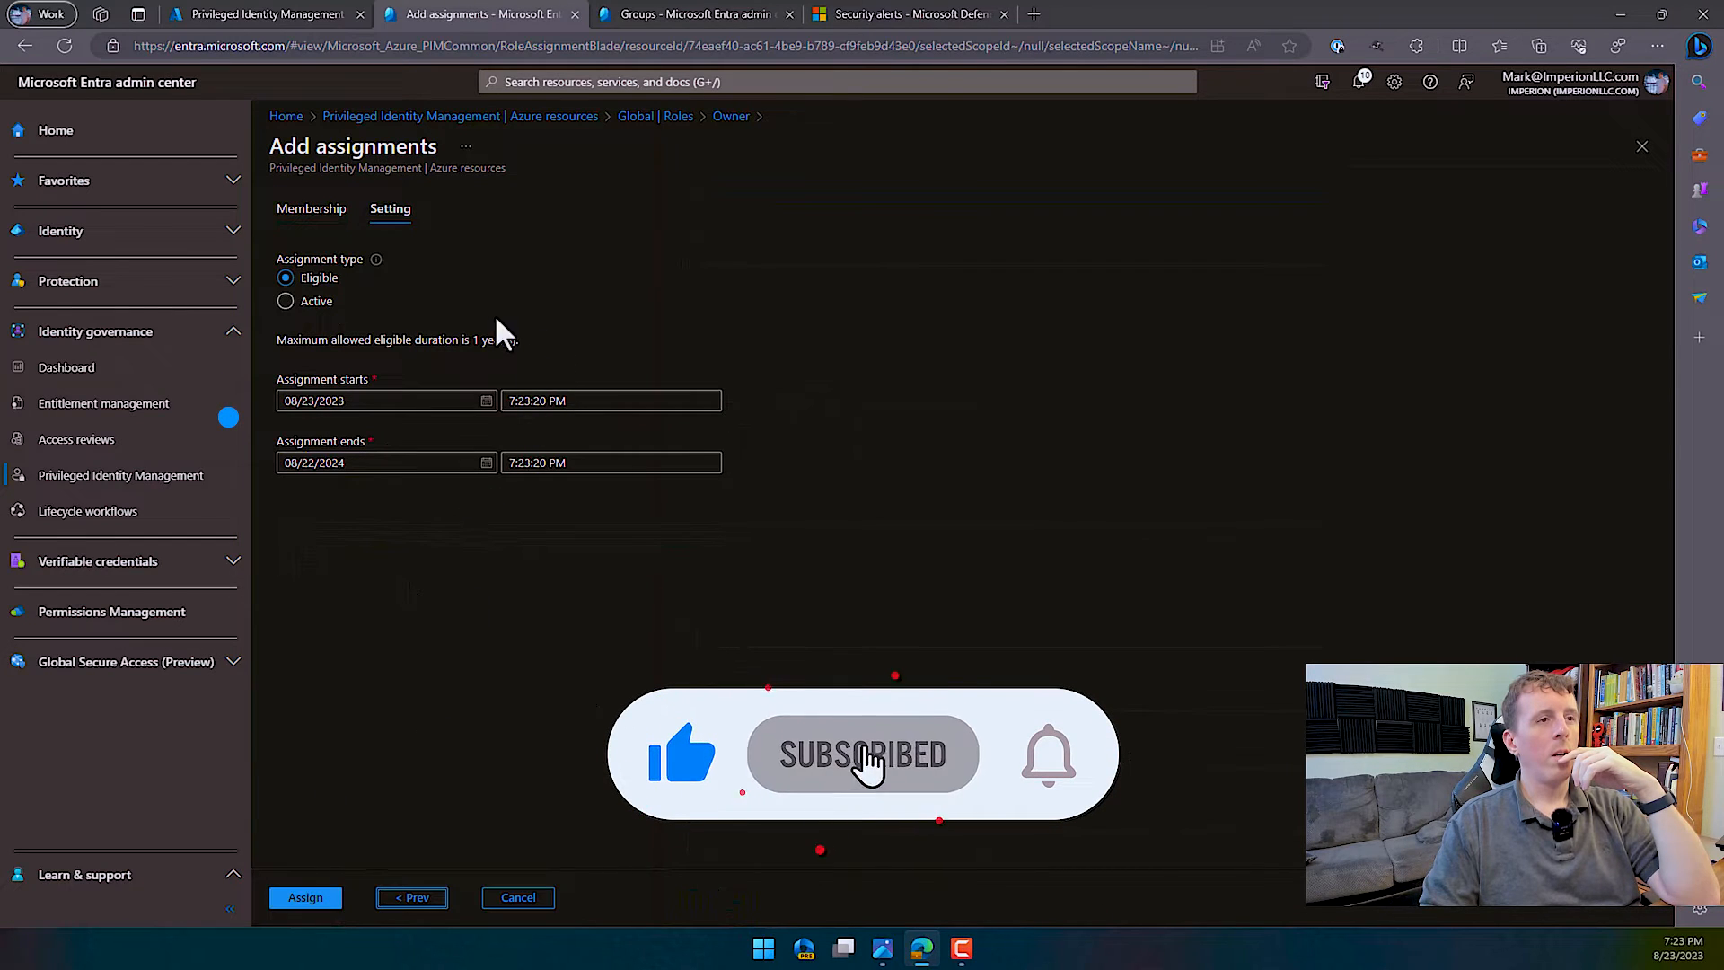
pyautogui.click(286, 301)
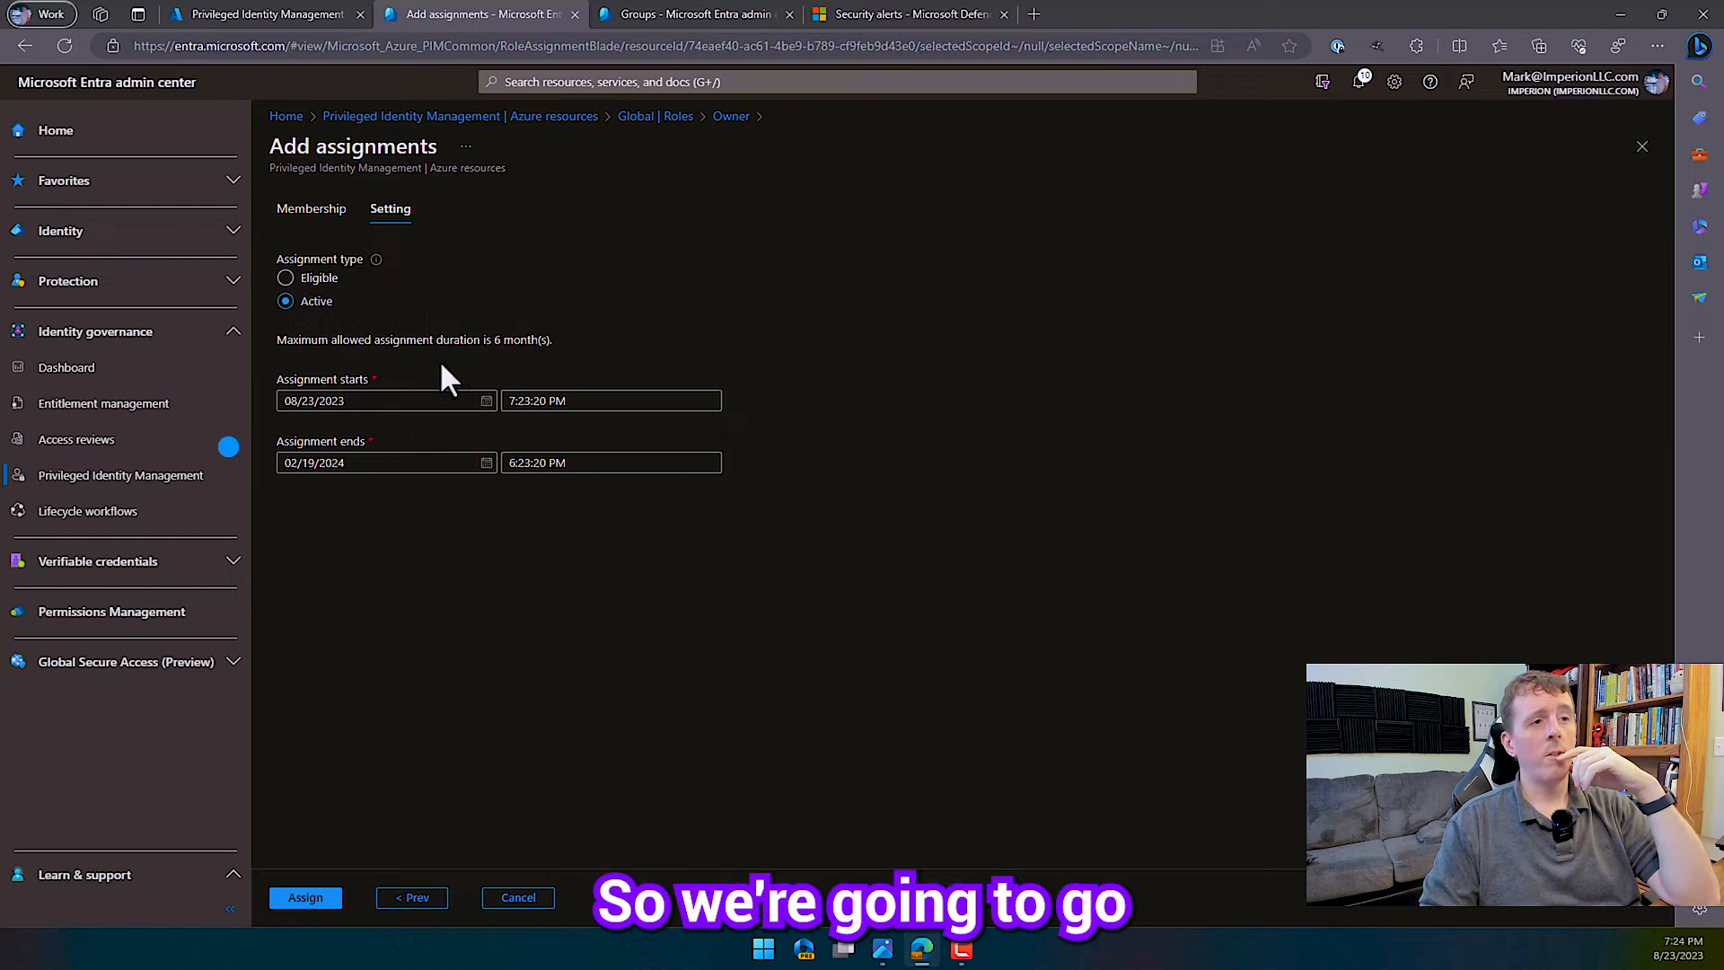
pyautogui.click(305, 898)
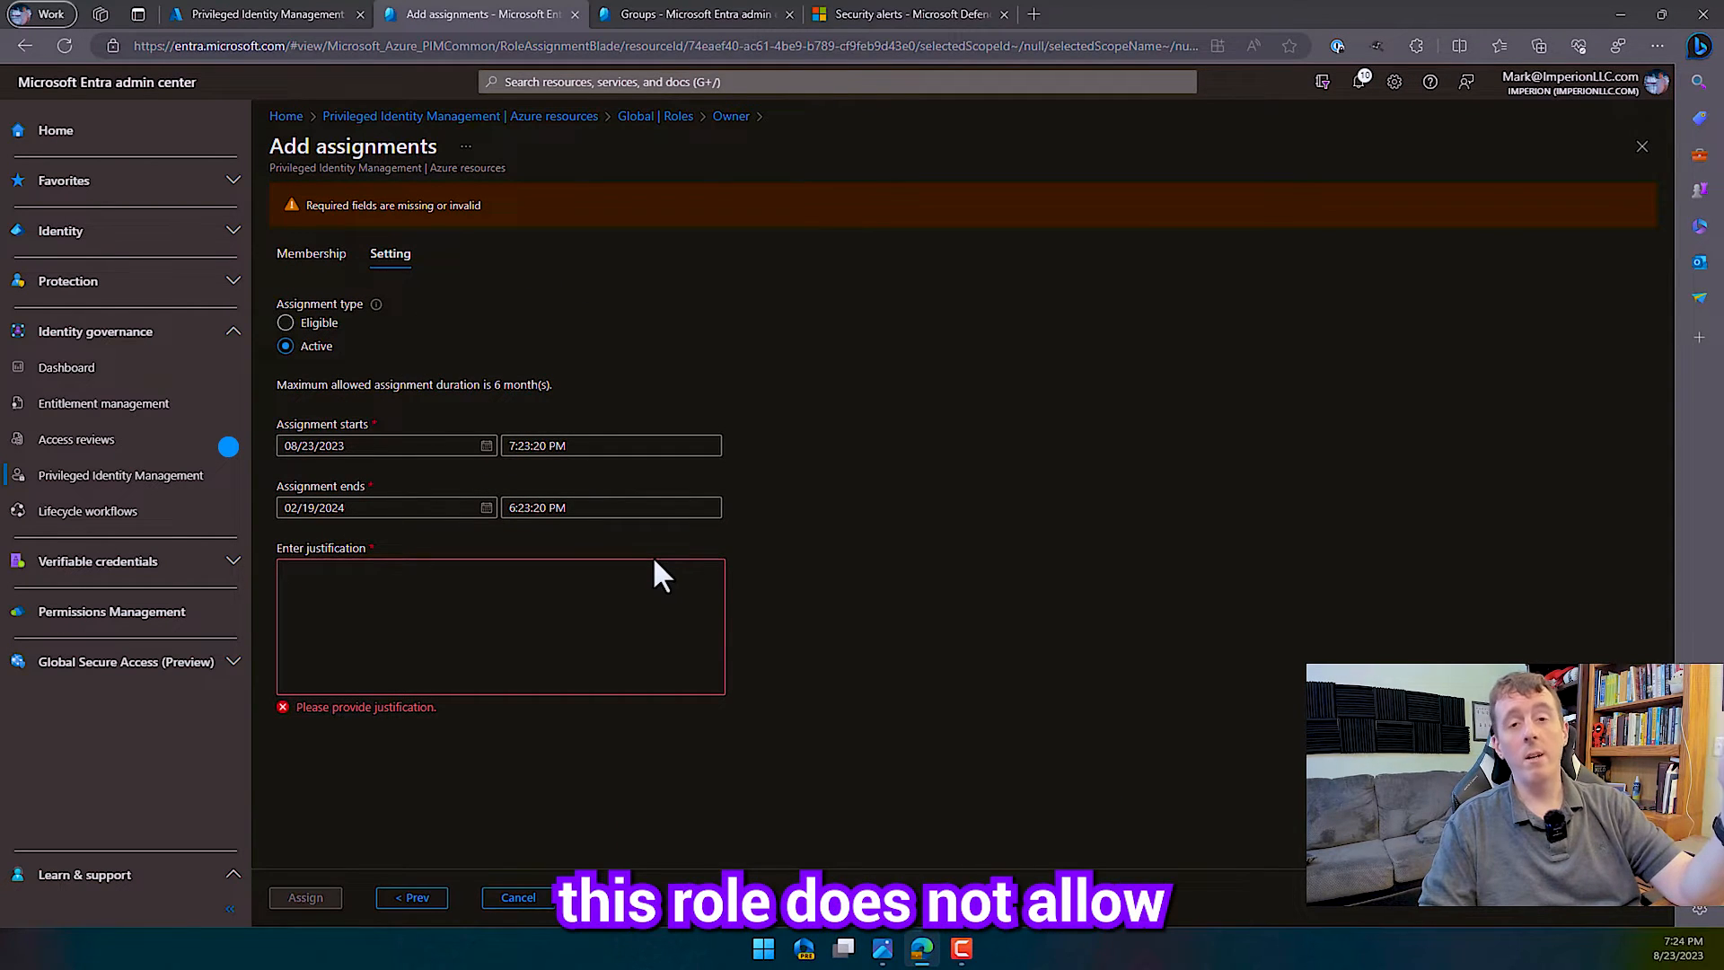
pyautogui.moveTo(484, 475)
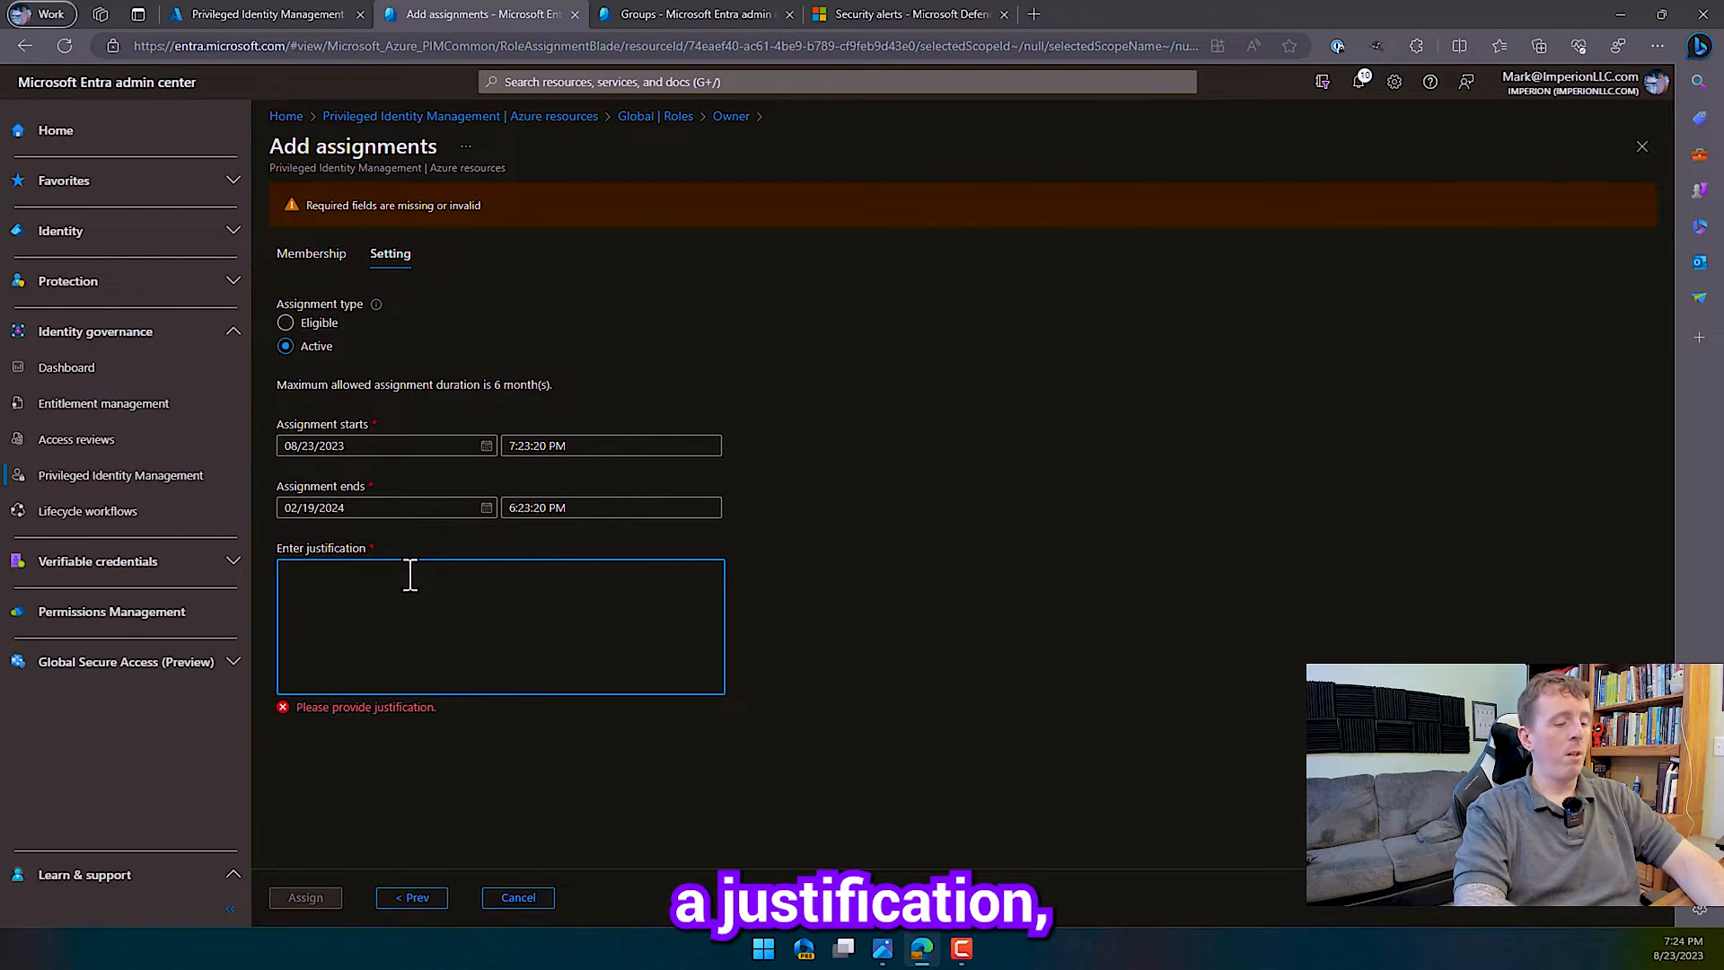
pyautogui.write('binding group for rbac')
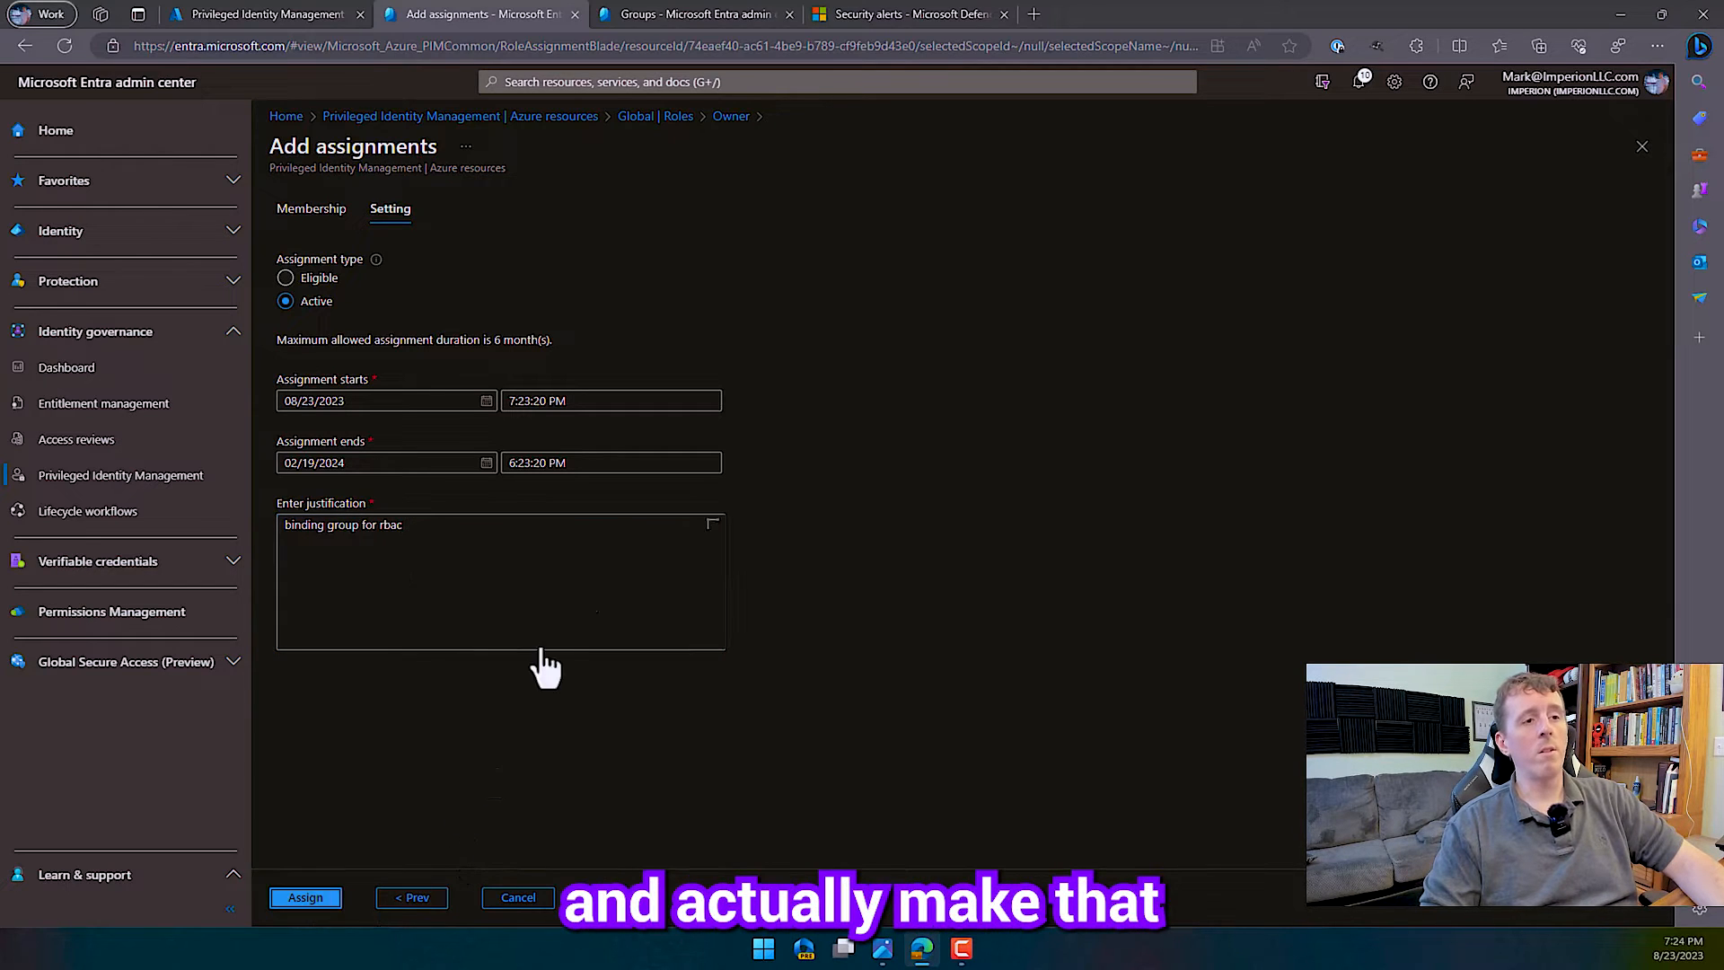
pyautogui.click(304, 897)
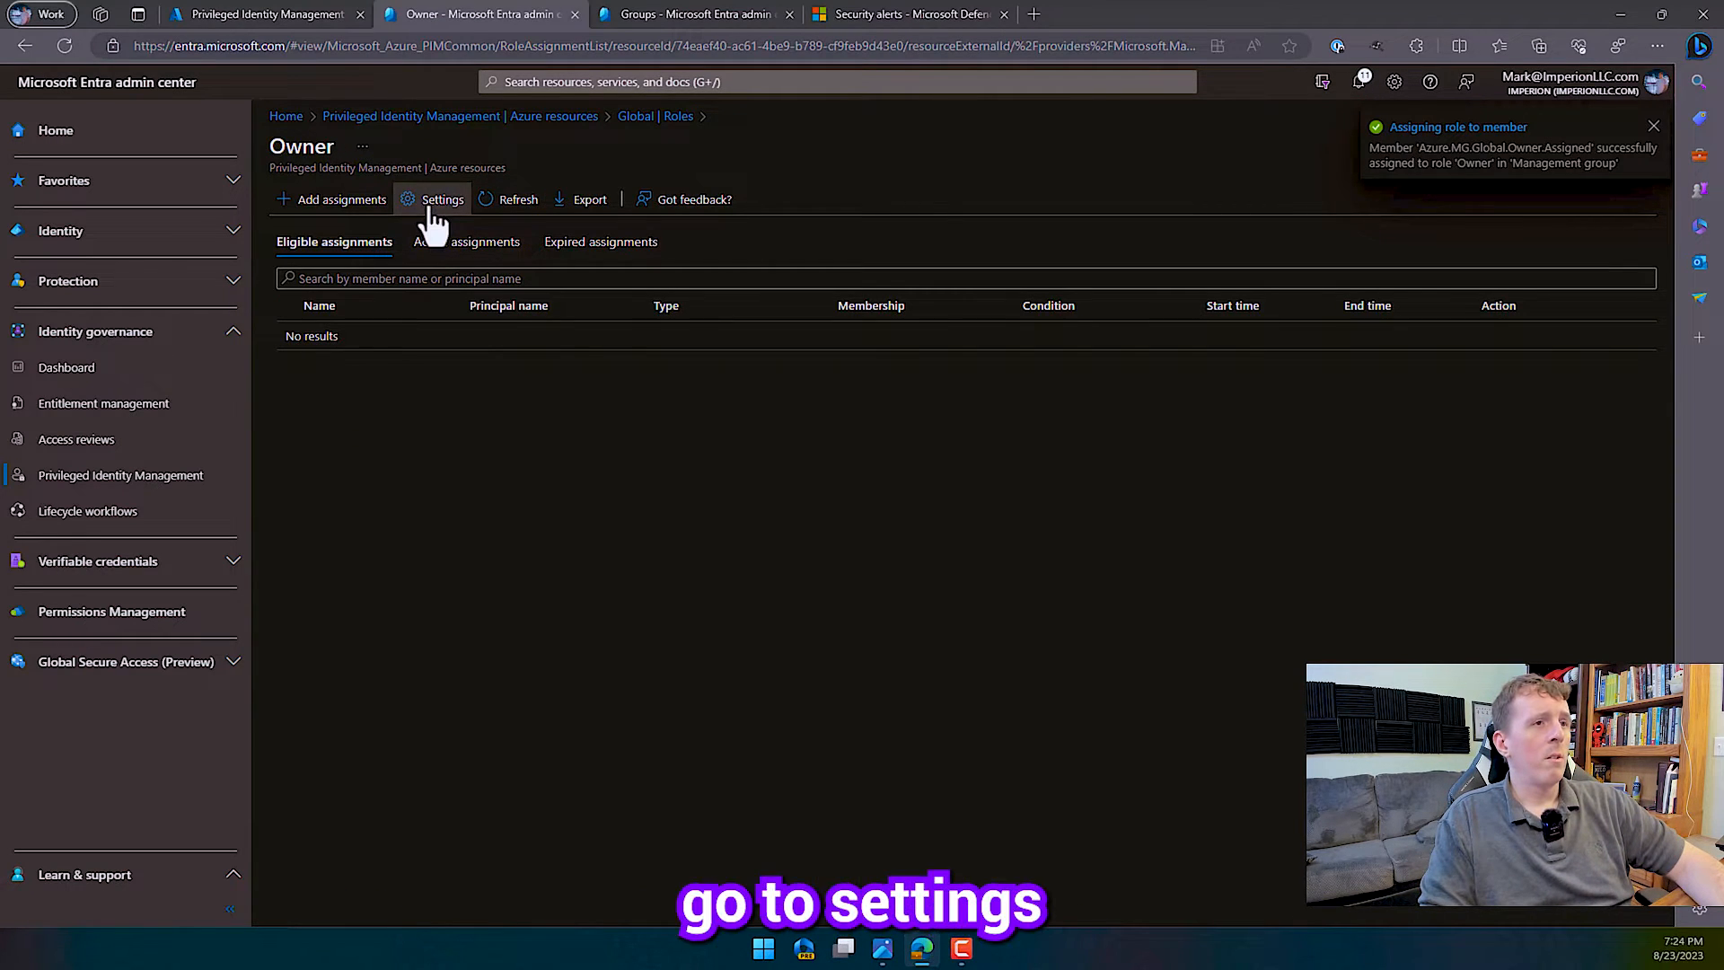
# Step: Edit the Owner role's assignment rules to allow permanent active assignments, and update
pyautogui.click(442, 198)
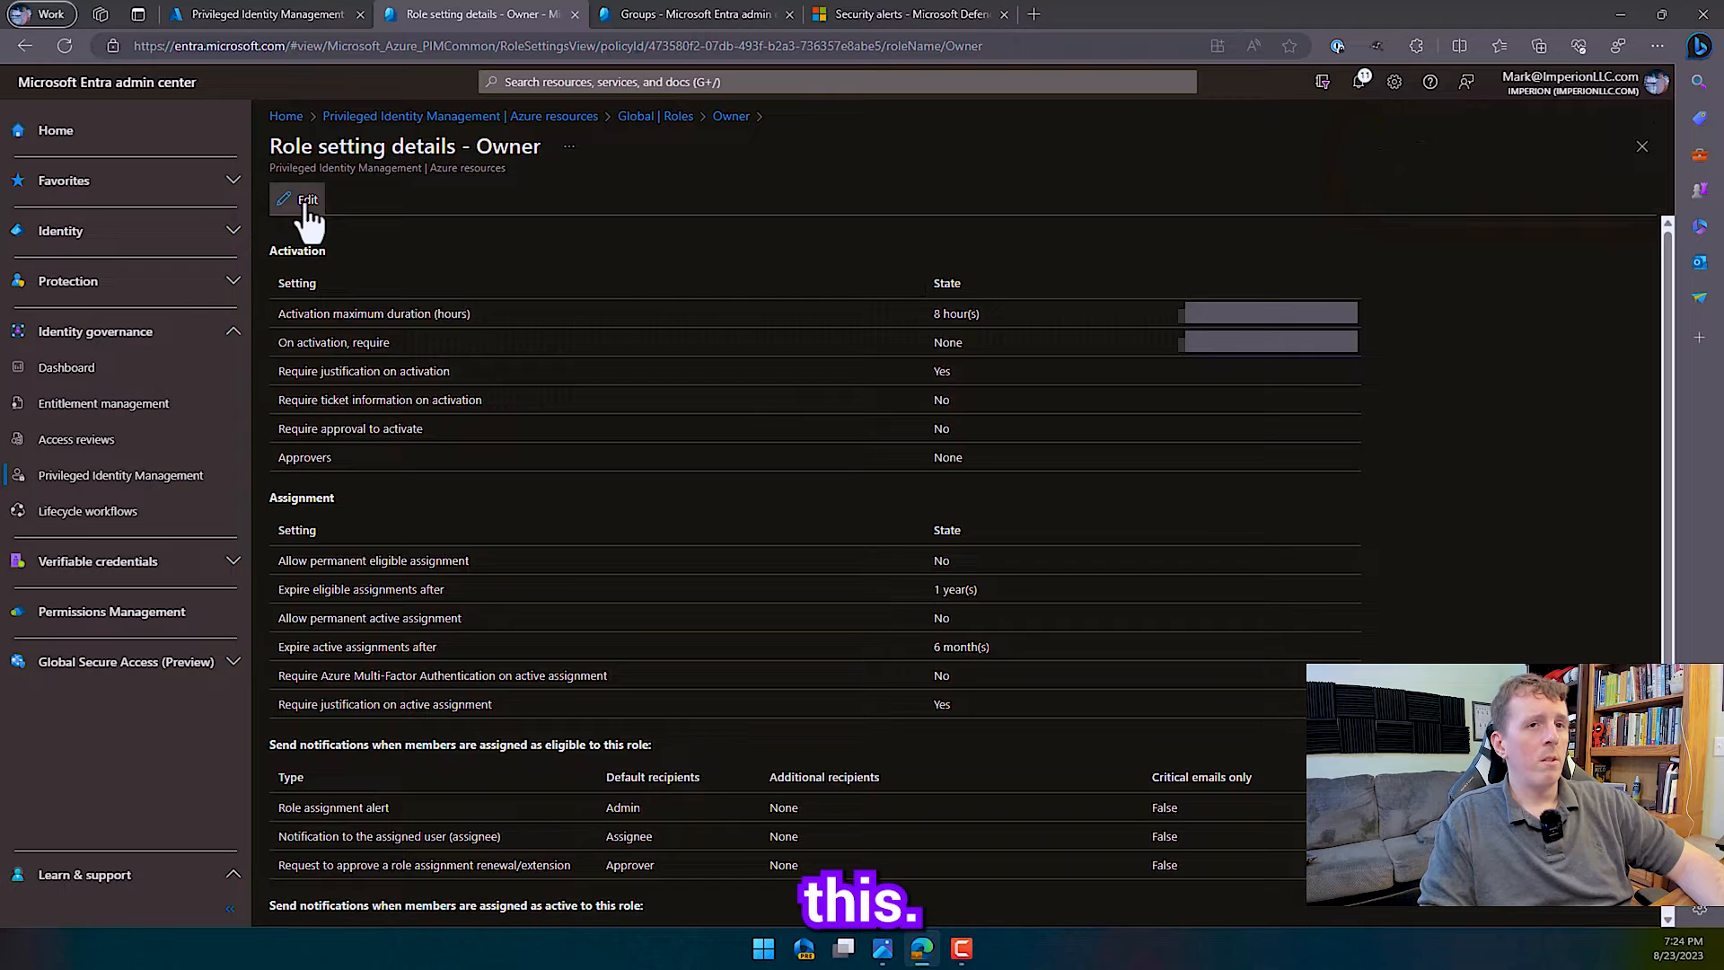
pyautogui.click(297, 199)
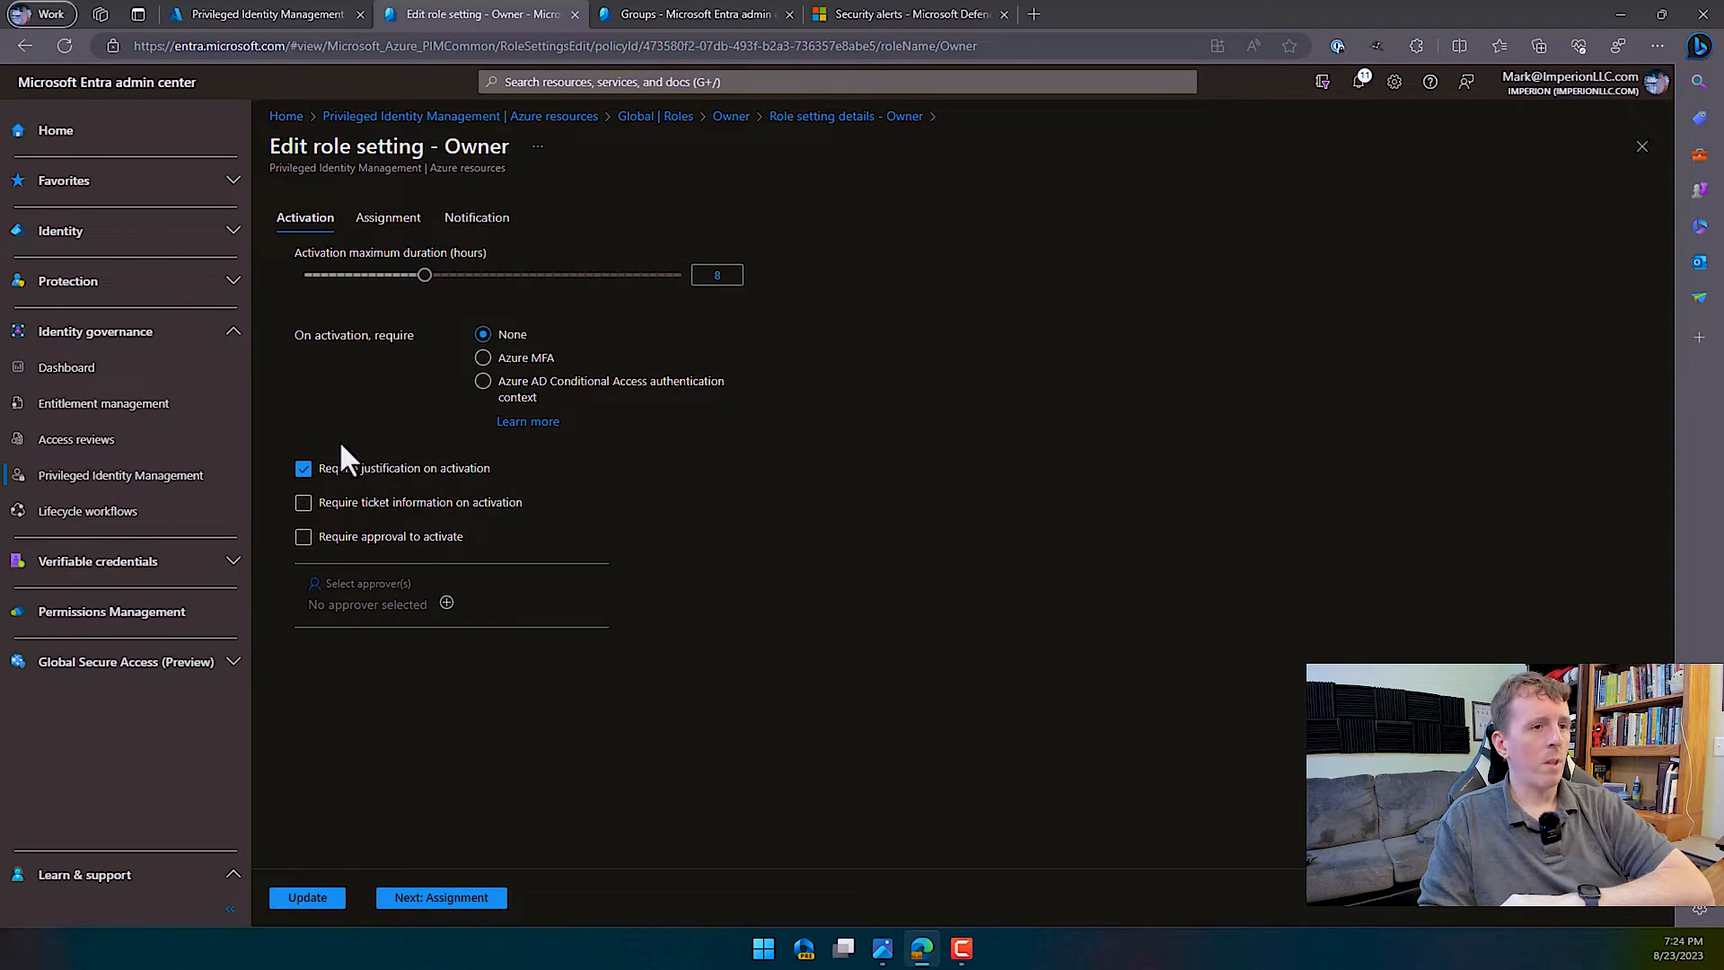
pyautogui.click(388, 218)
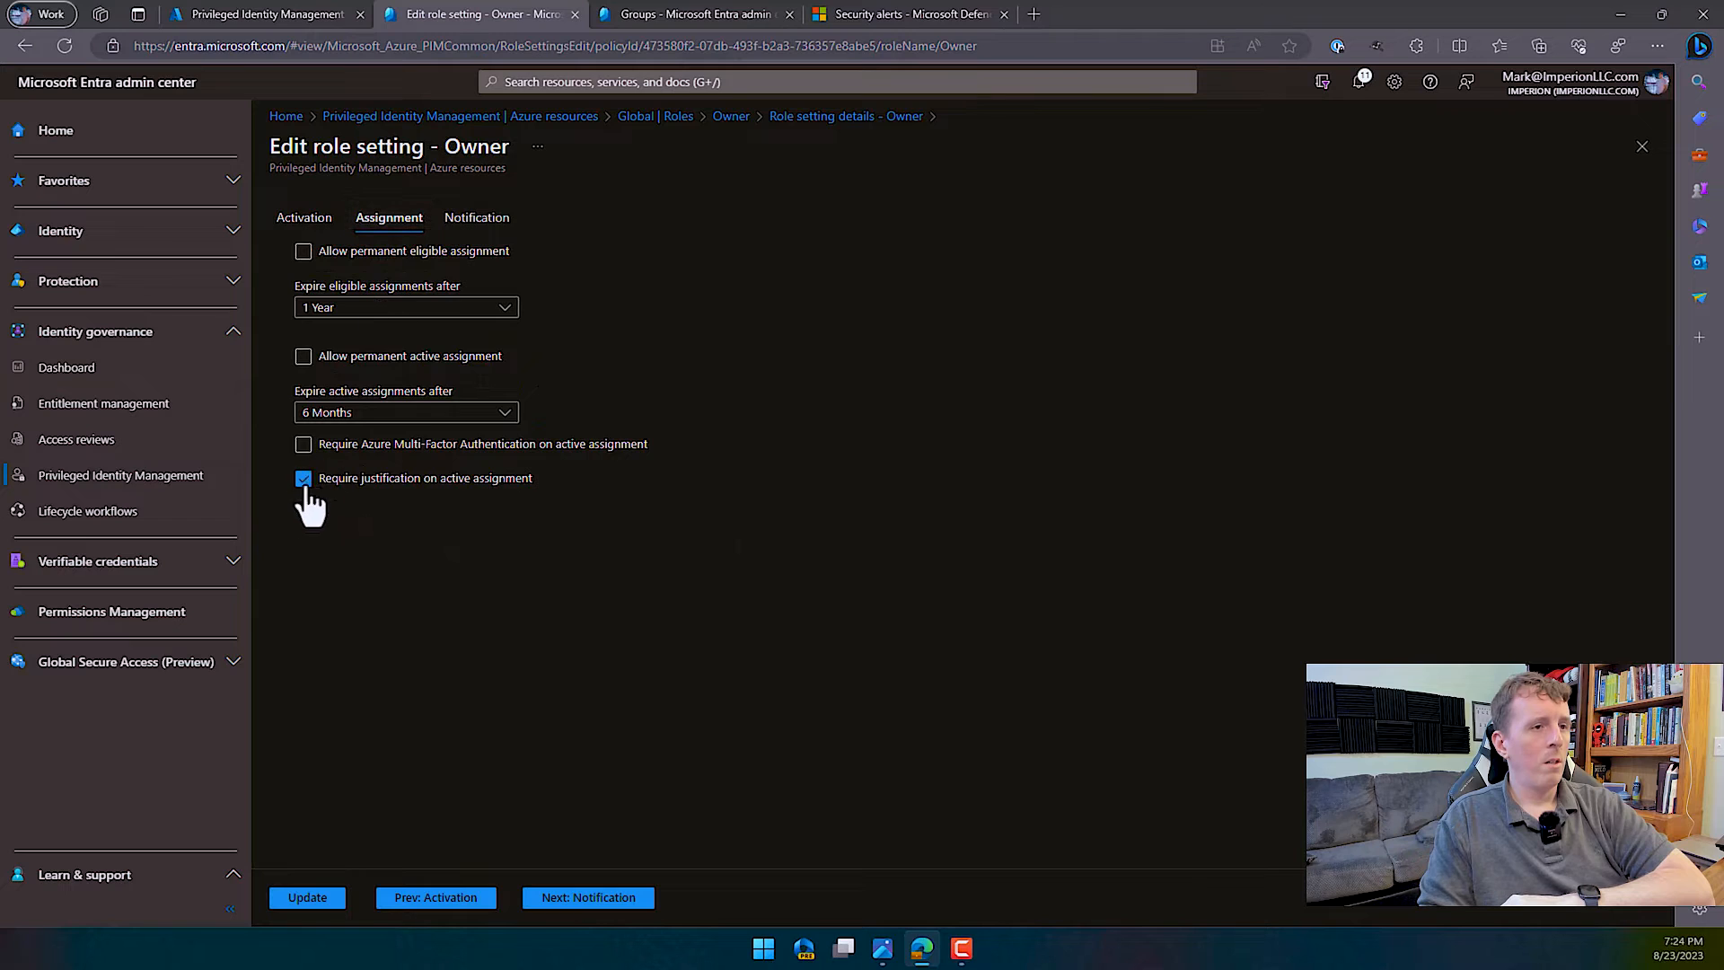
pyautogui.click(303, 356)
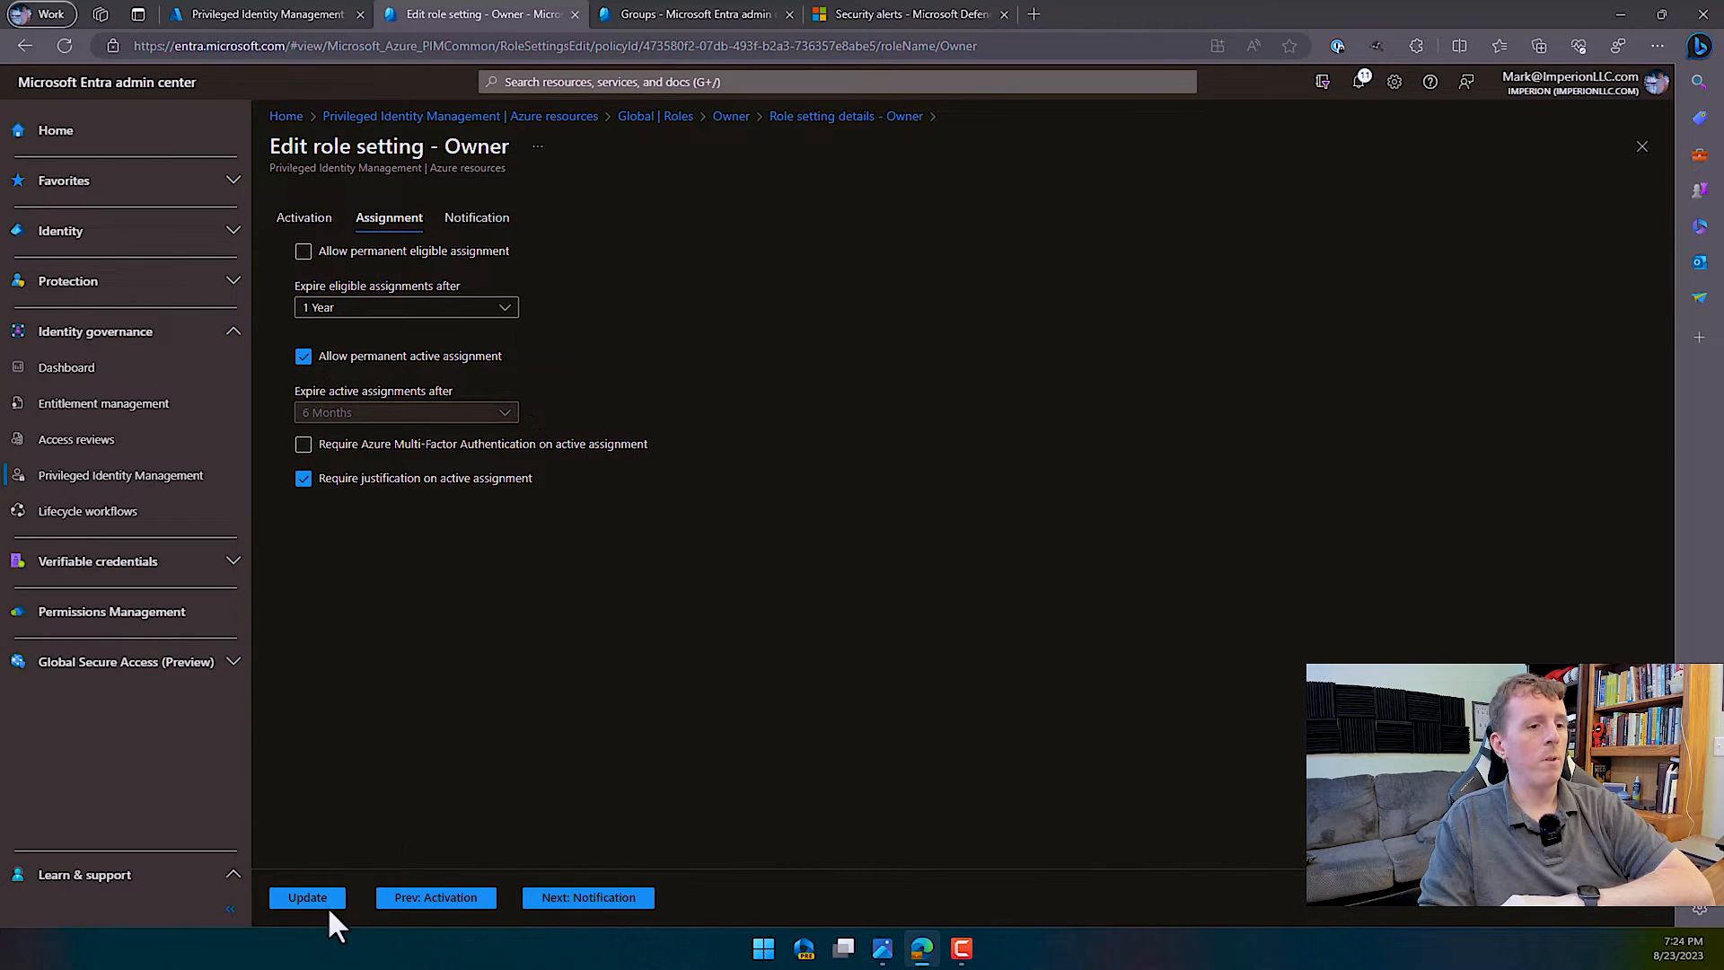
pyautogui.click(307, 897)
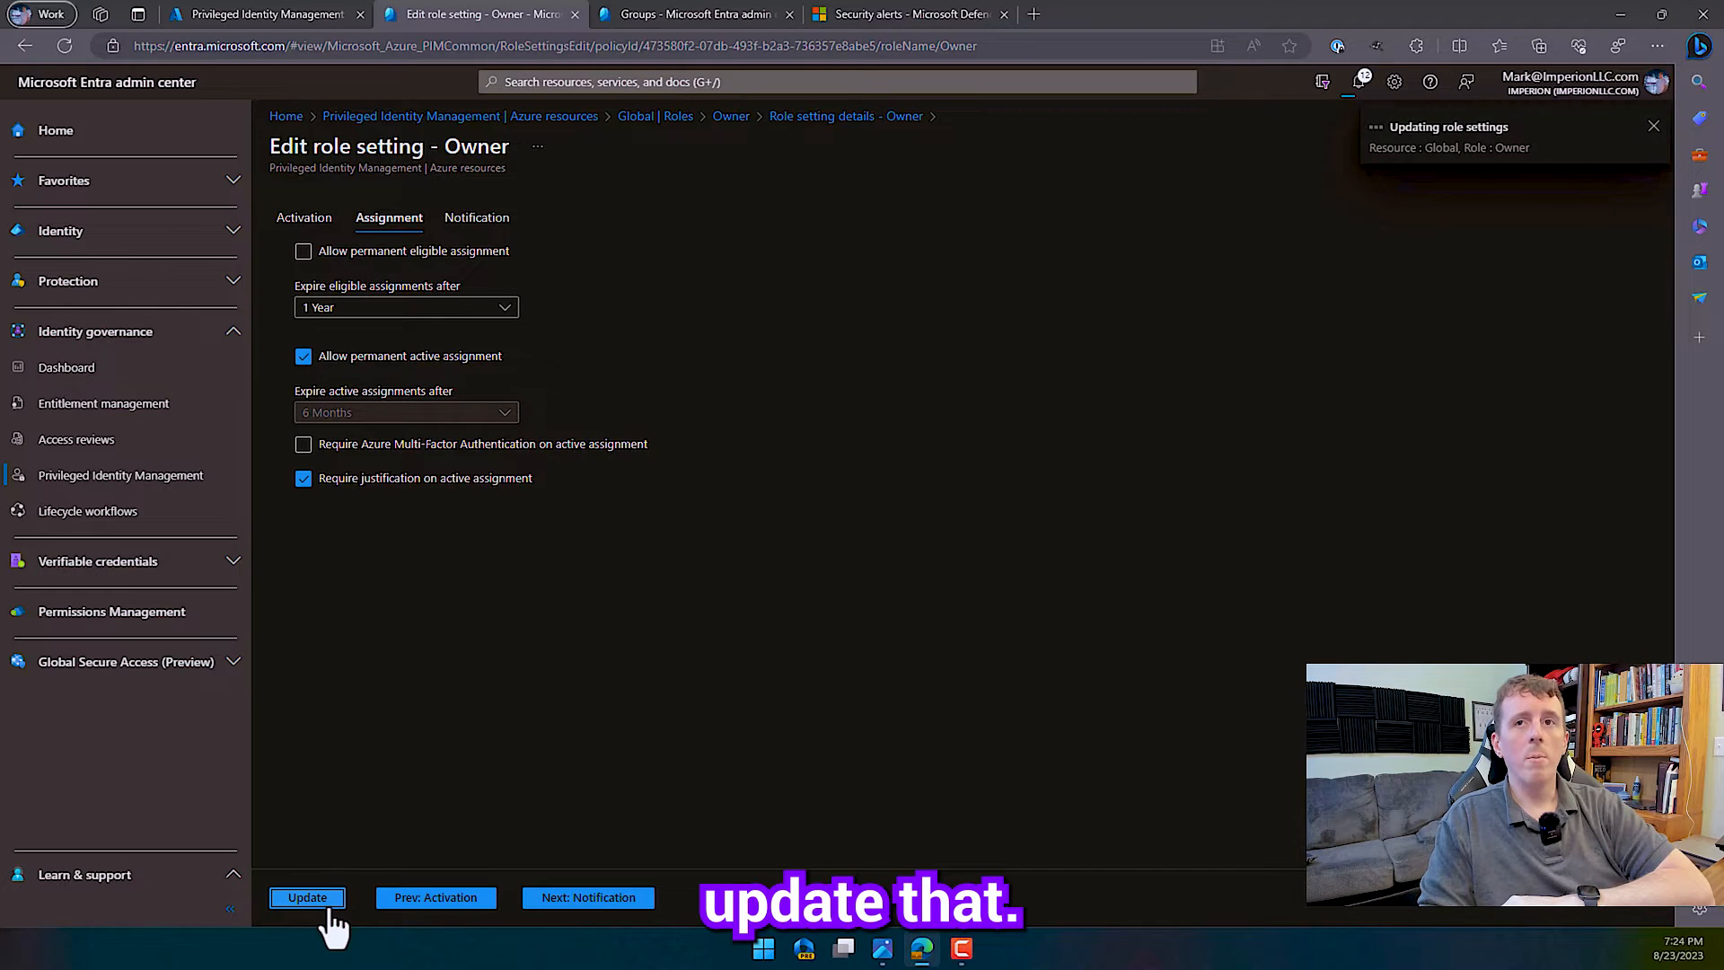
pyautogui.click(307, 897)
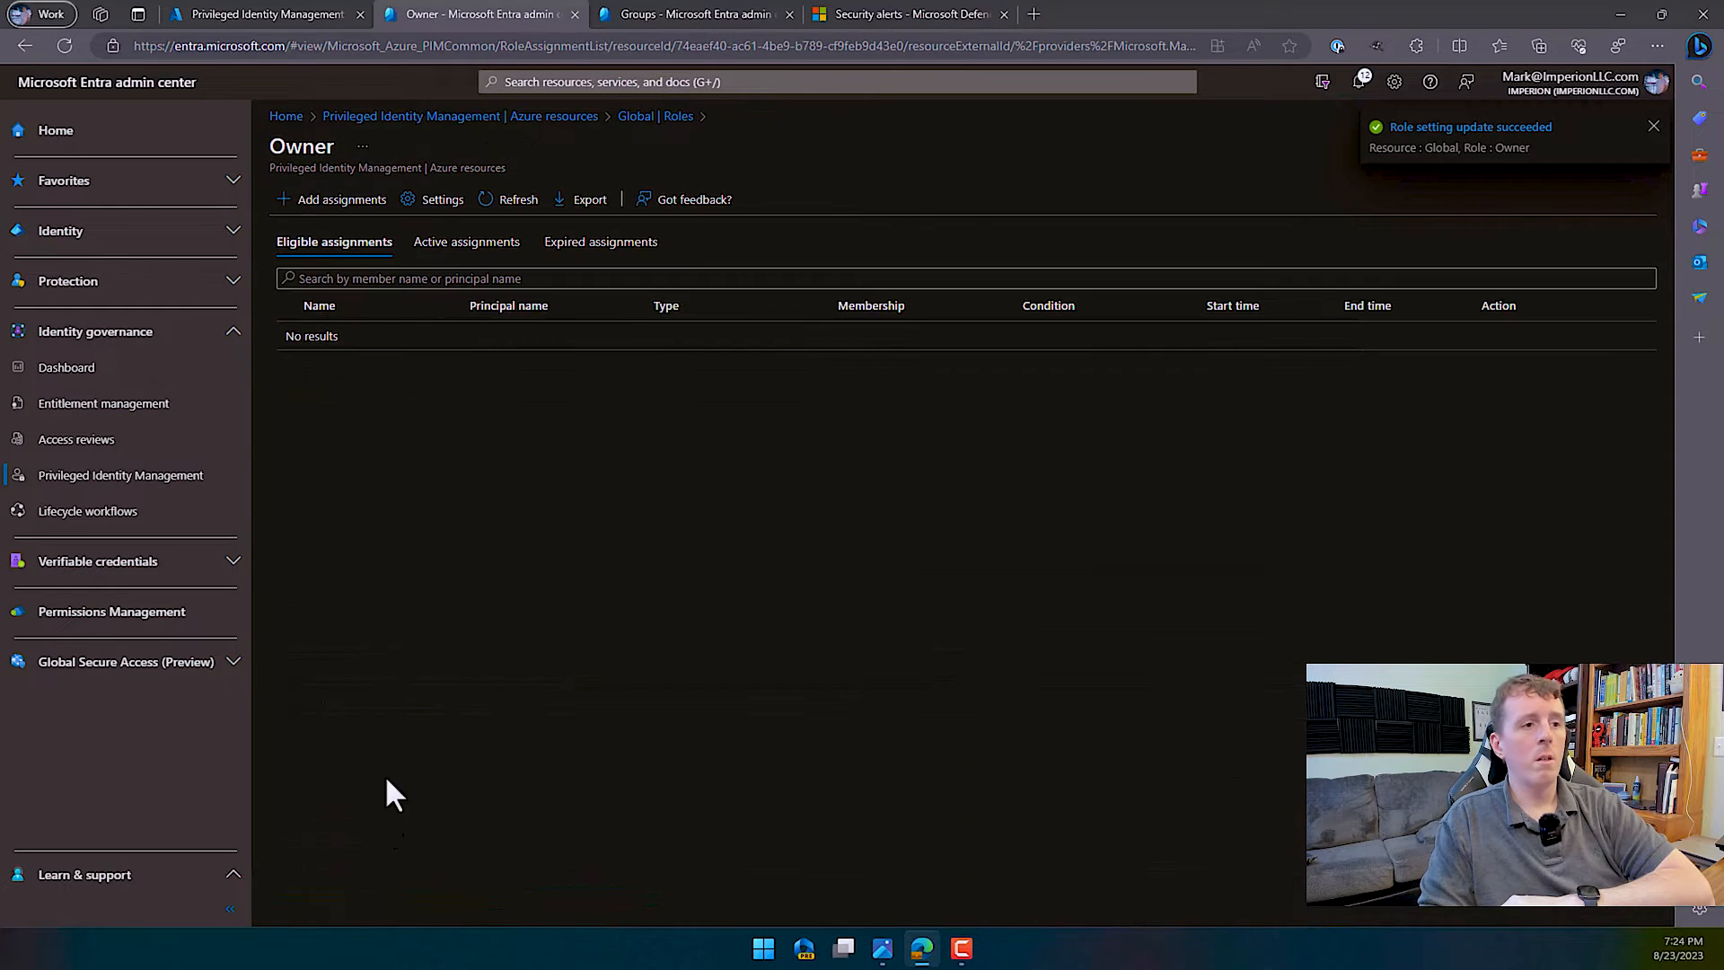
# Step: Make the group's active Owner assignment permanent with justification 'updating timefr', and save
pyautogui.click(467, 242)
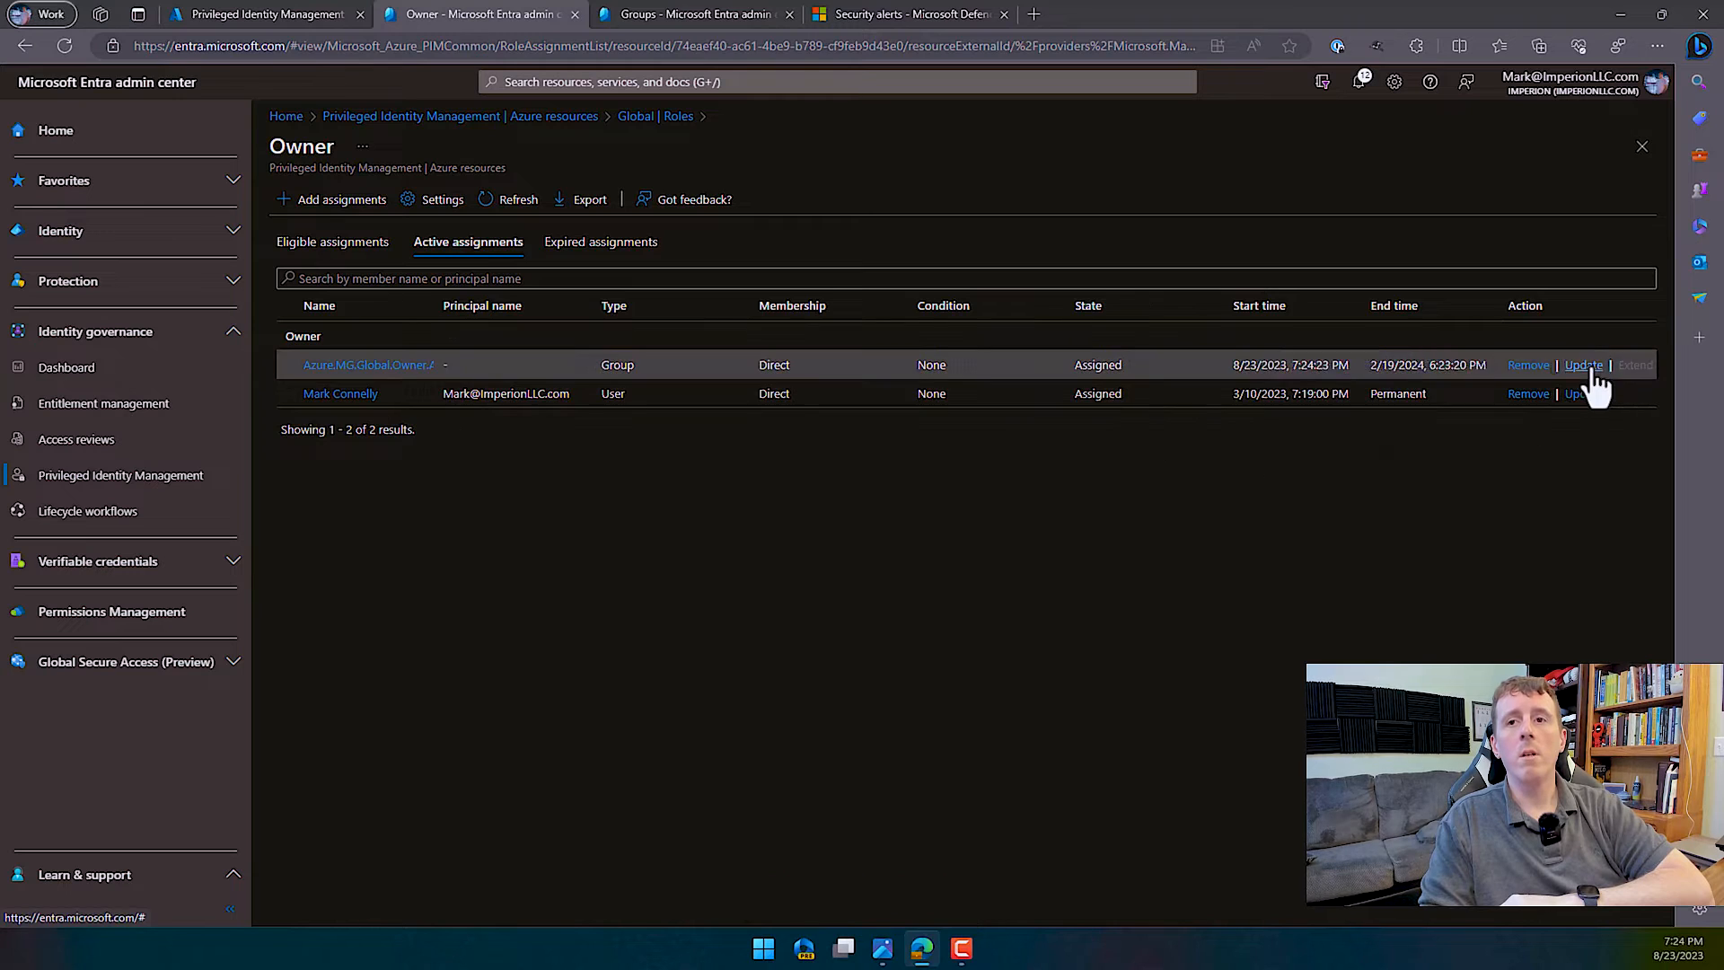
pyautogui.click(1584, 364)
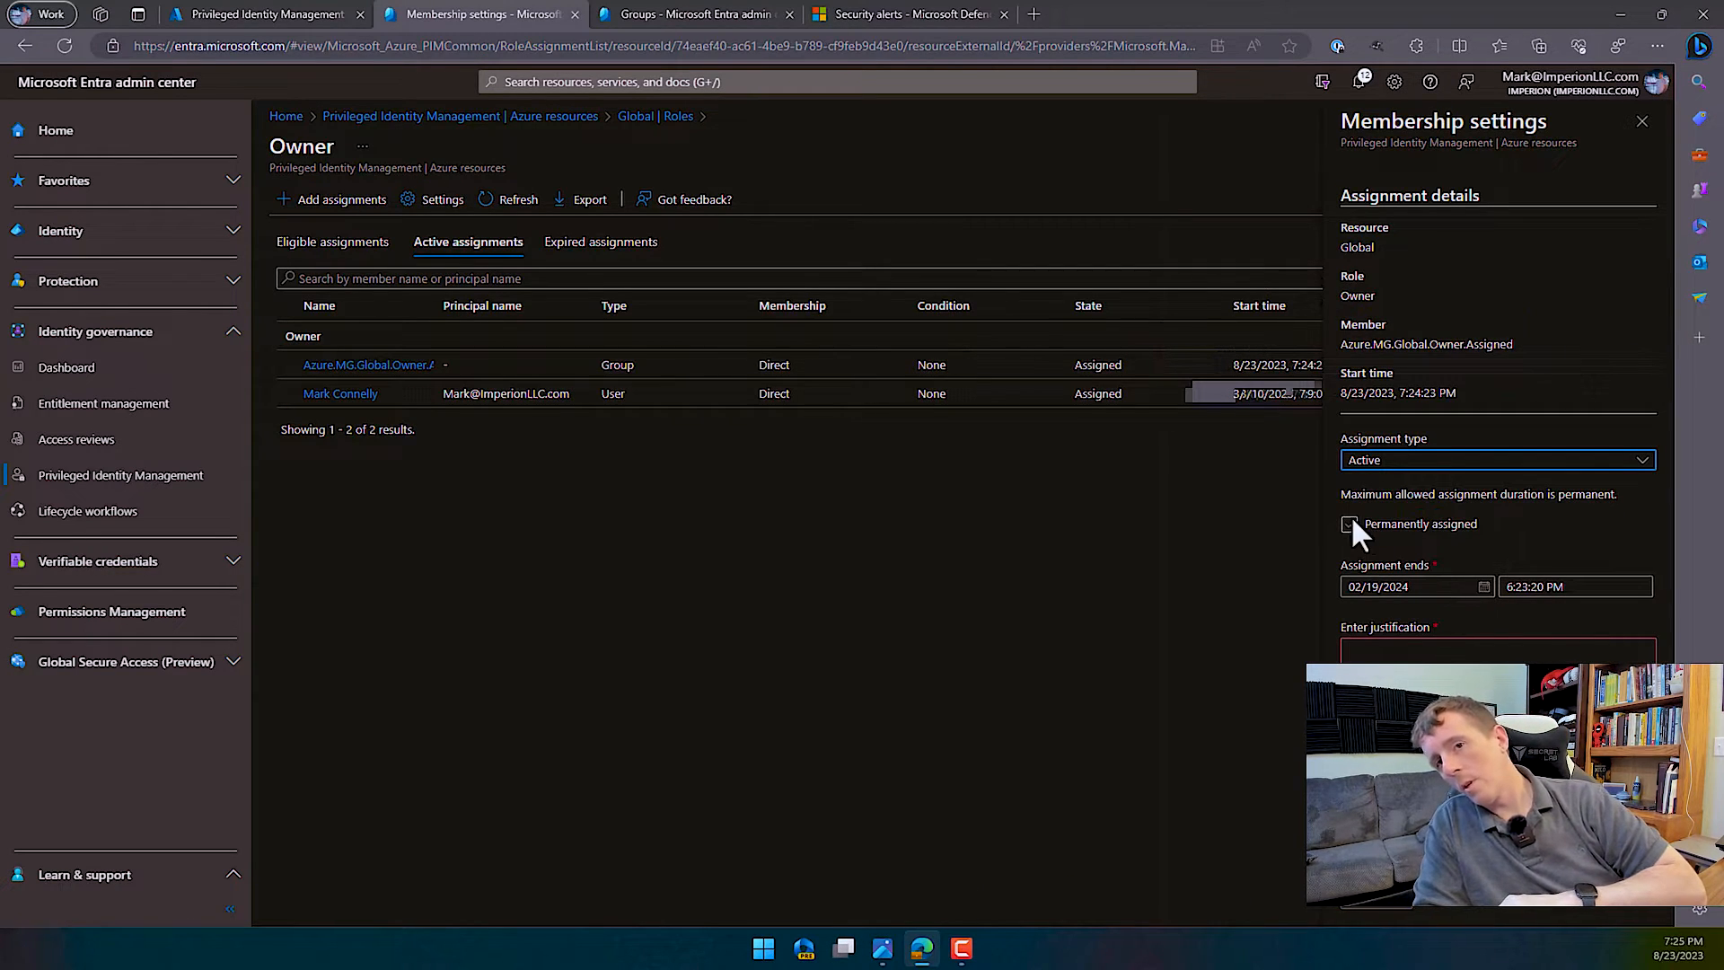
pyautogui.click(1349, 524)
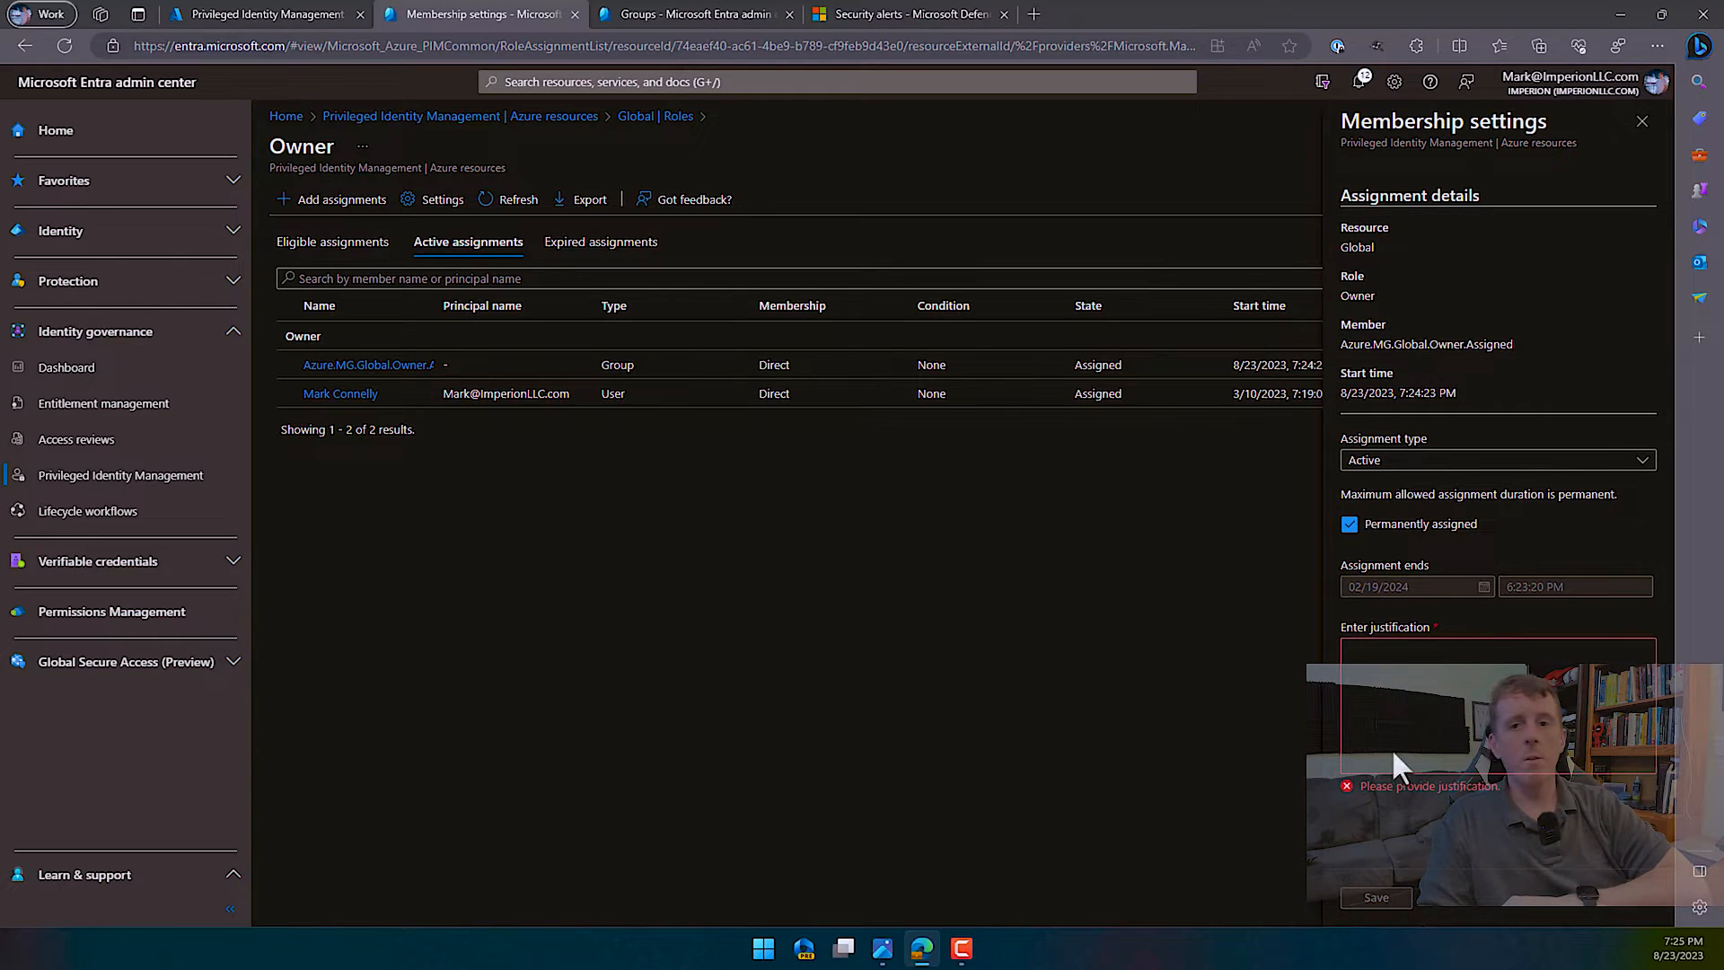
pyautogui.write('u')
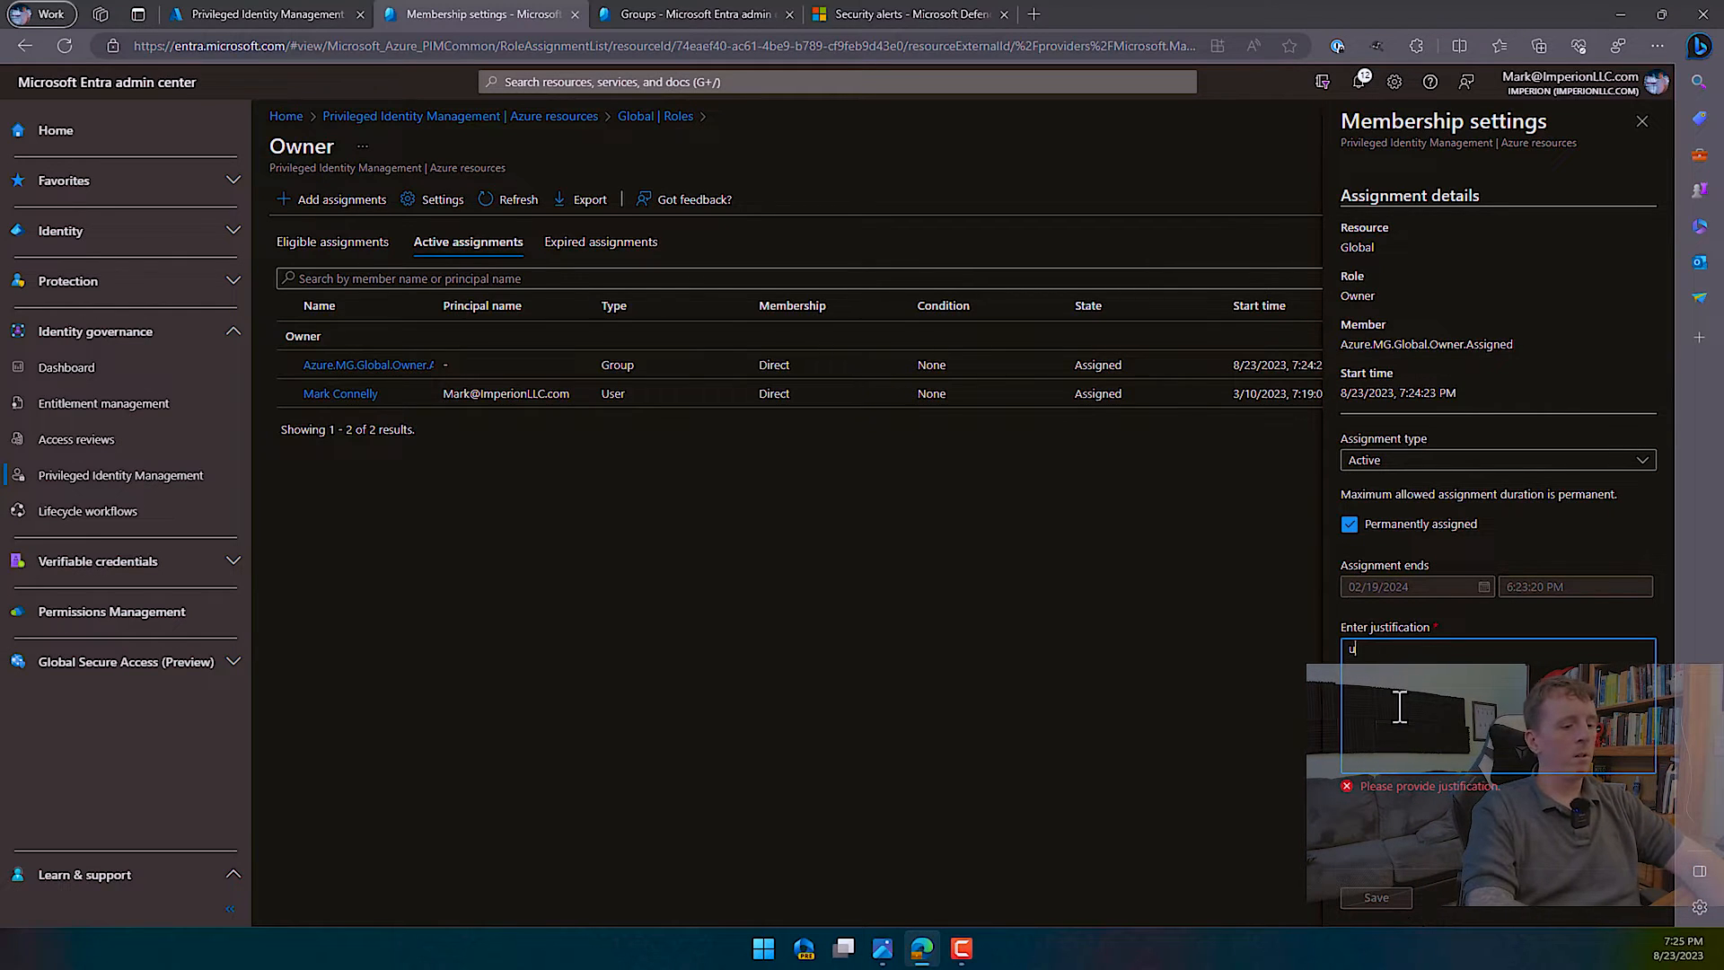
pyautogui.write('updating timeframe')
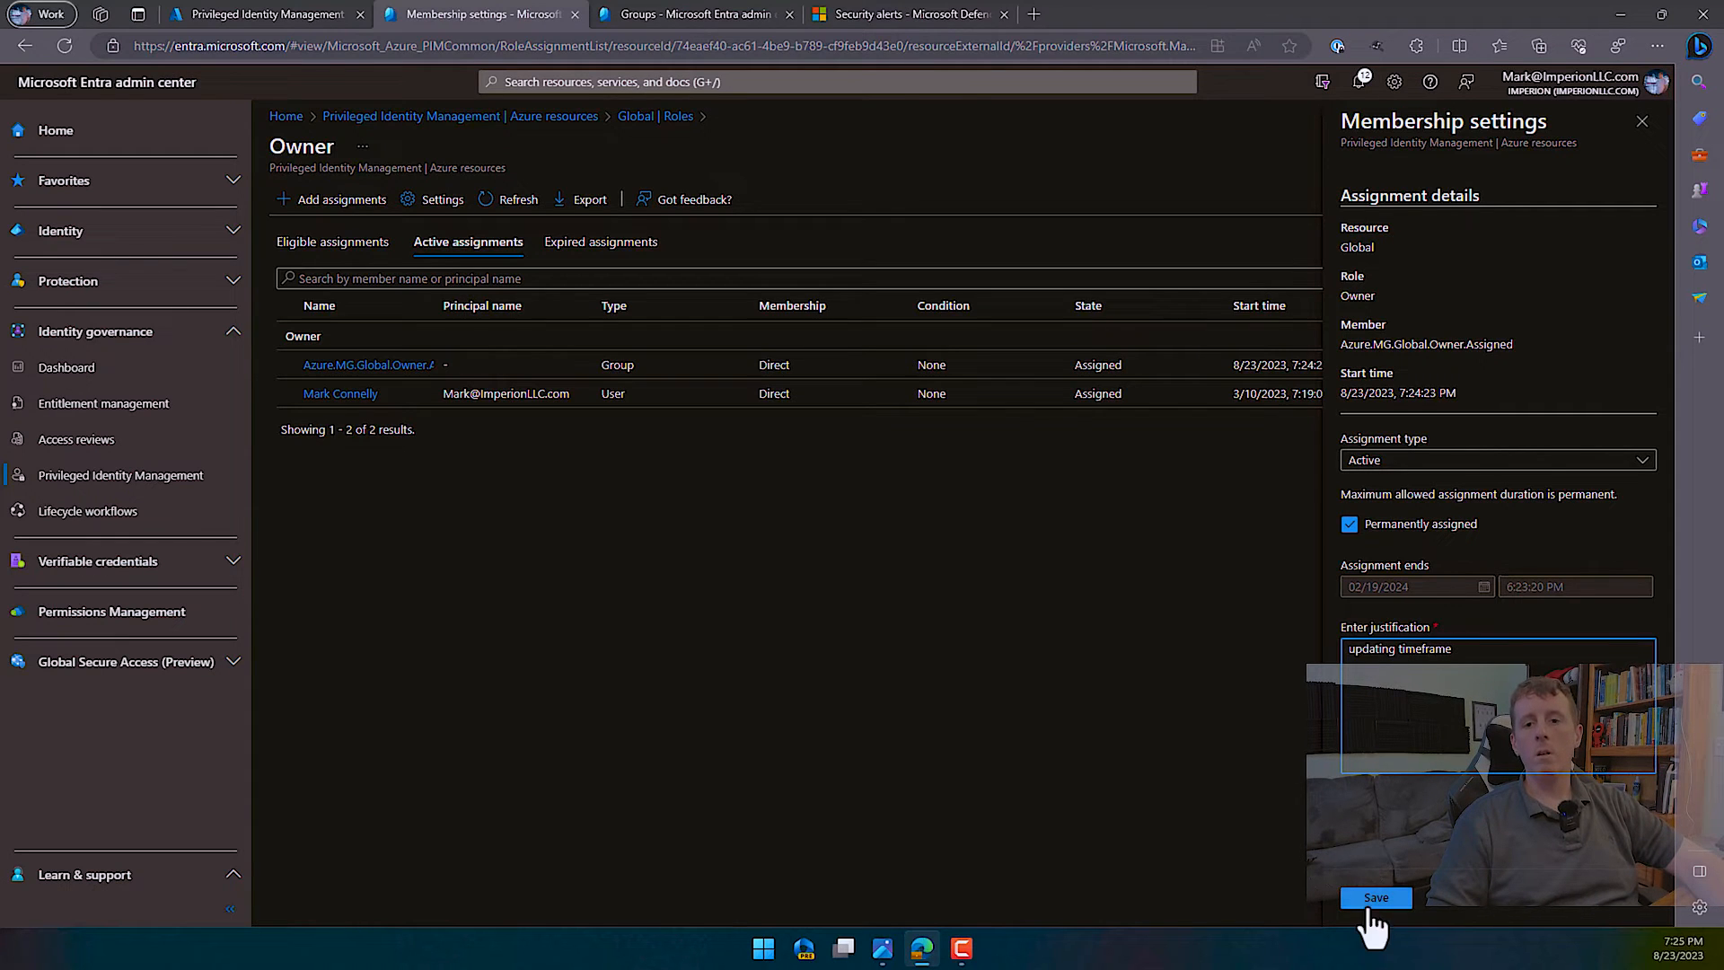
pyautogui.click(1376, 897)
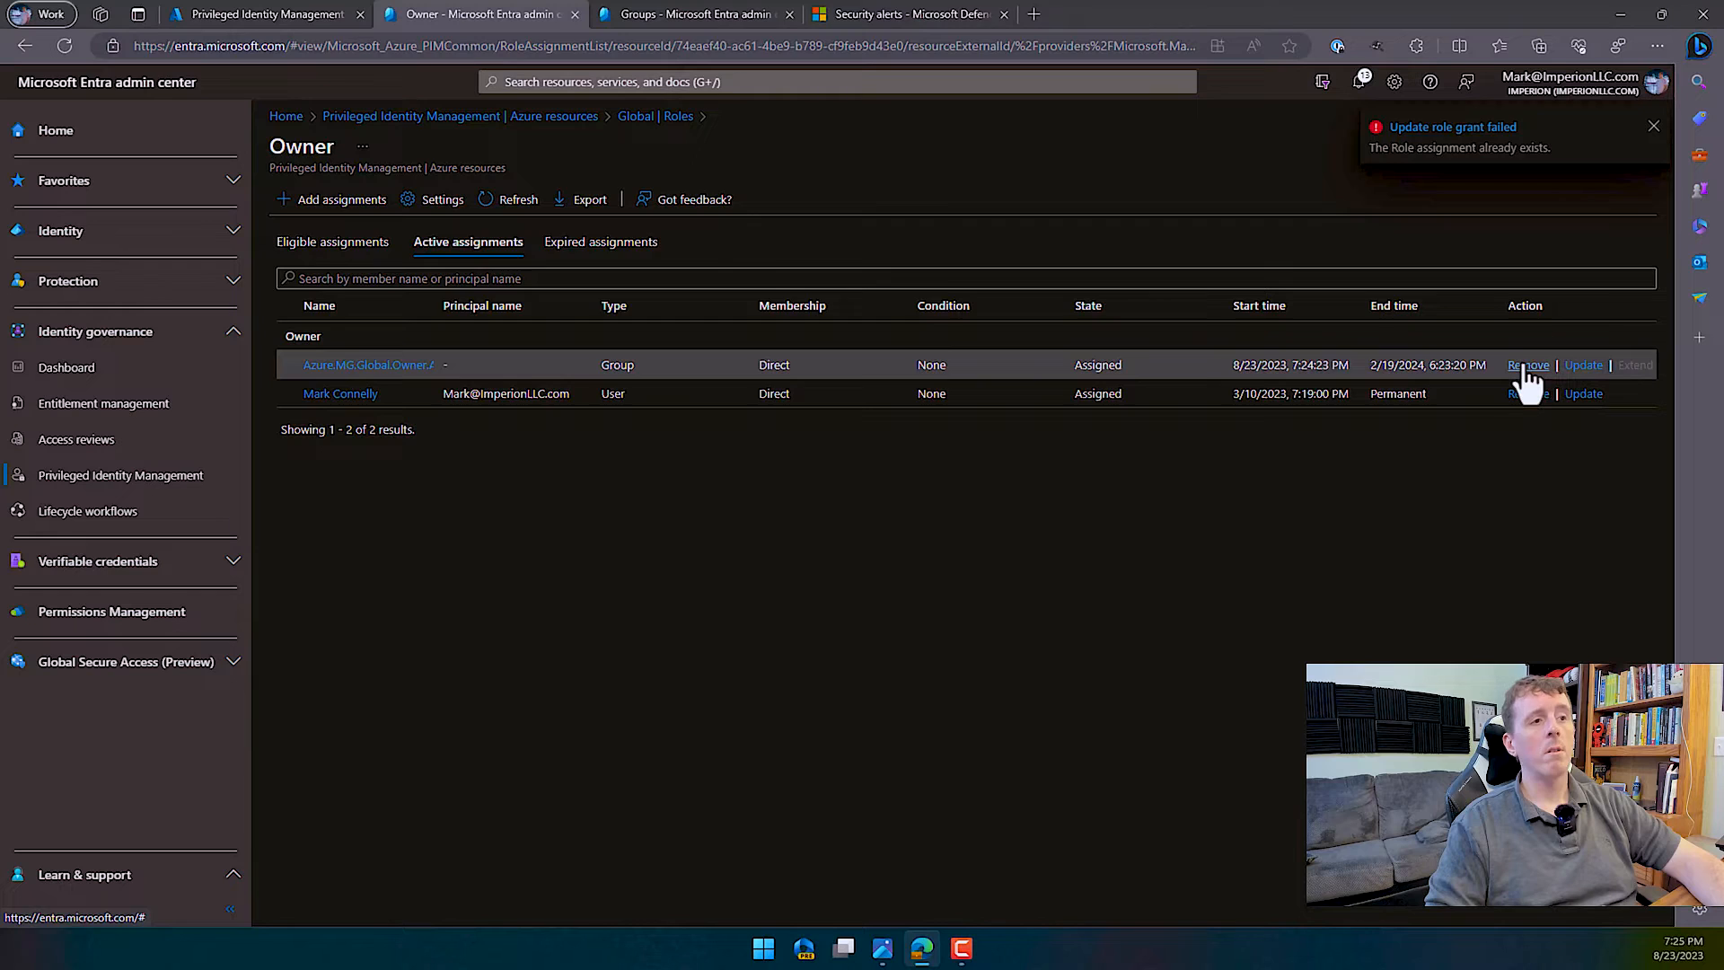
# Step: Remove the group's Owner assignment and refresh the active assignments list
pyautogui.click(1529, 365)
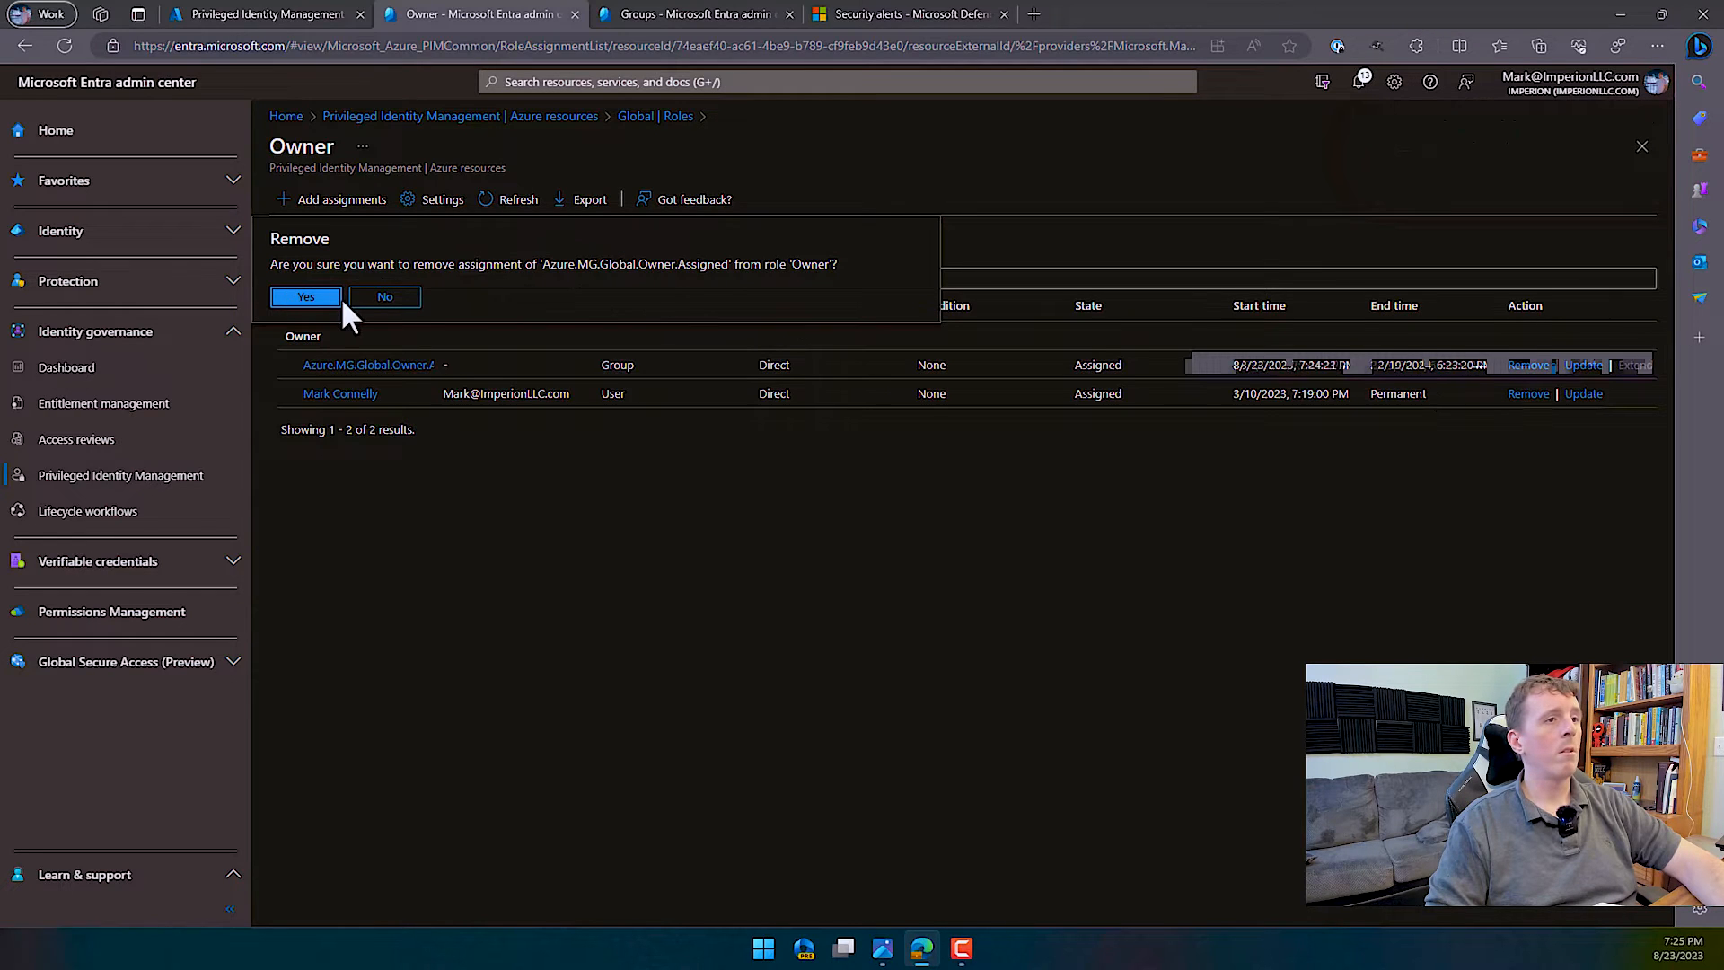
pyautogui.click(305, 297)
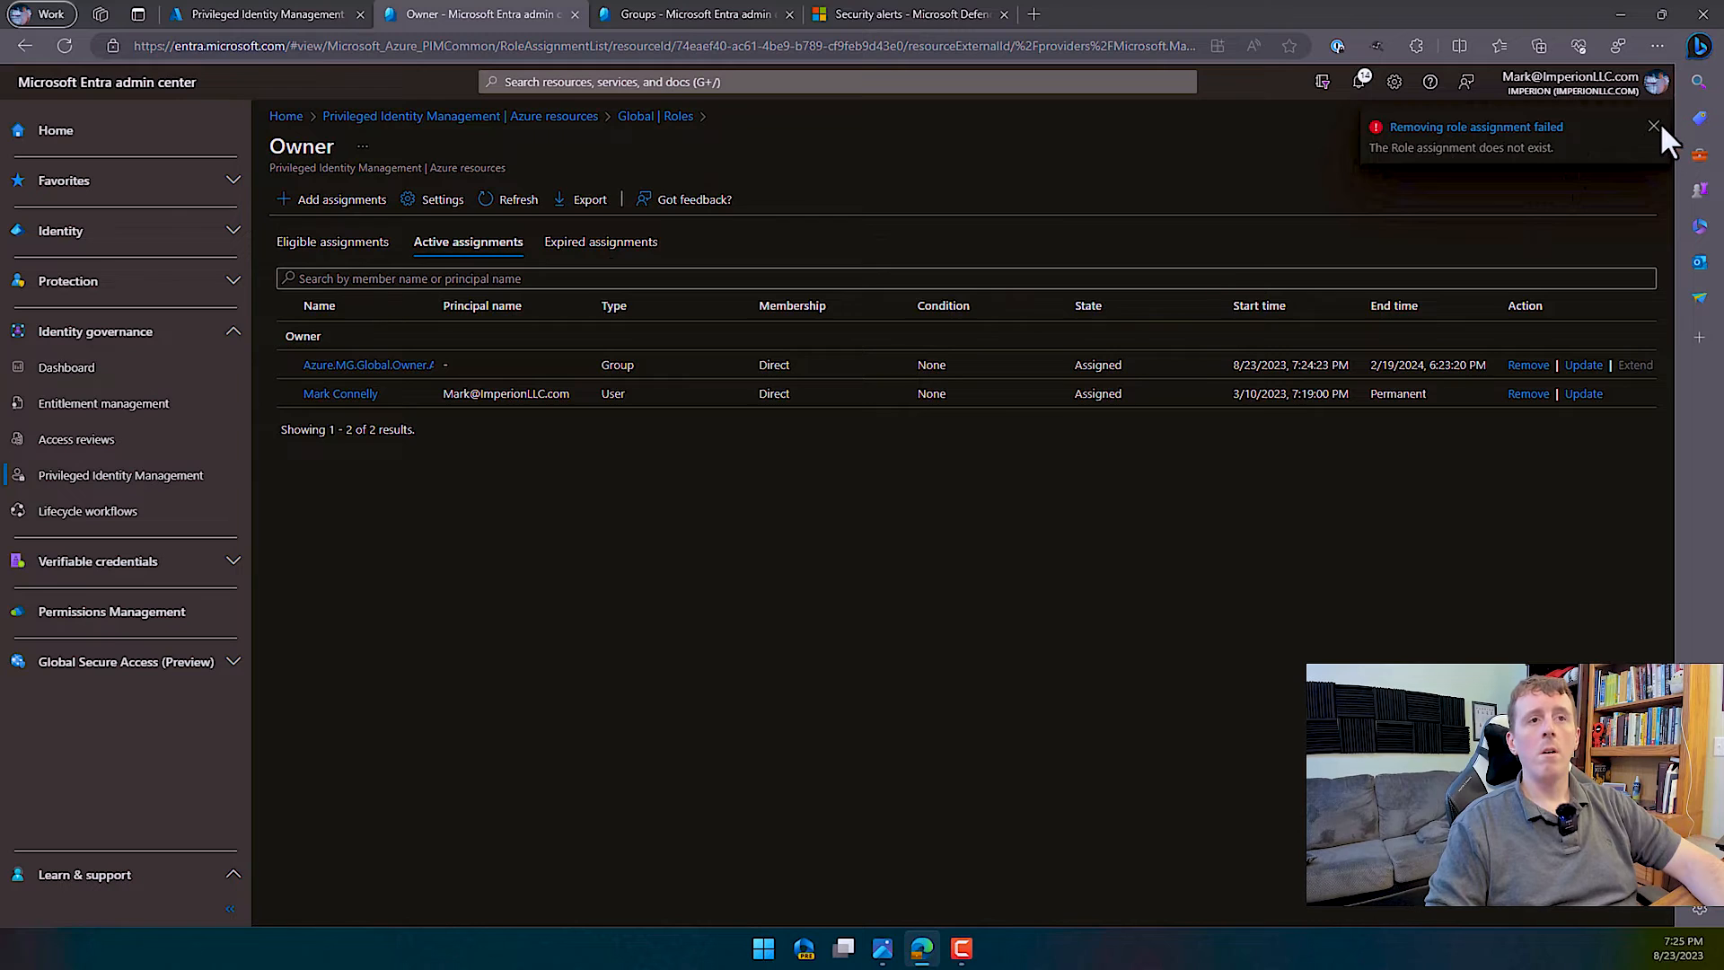
pyautogui.click(508, 198)
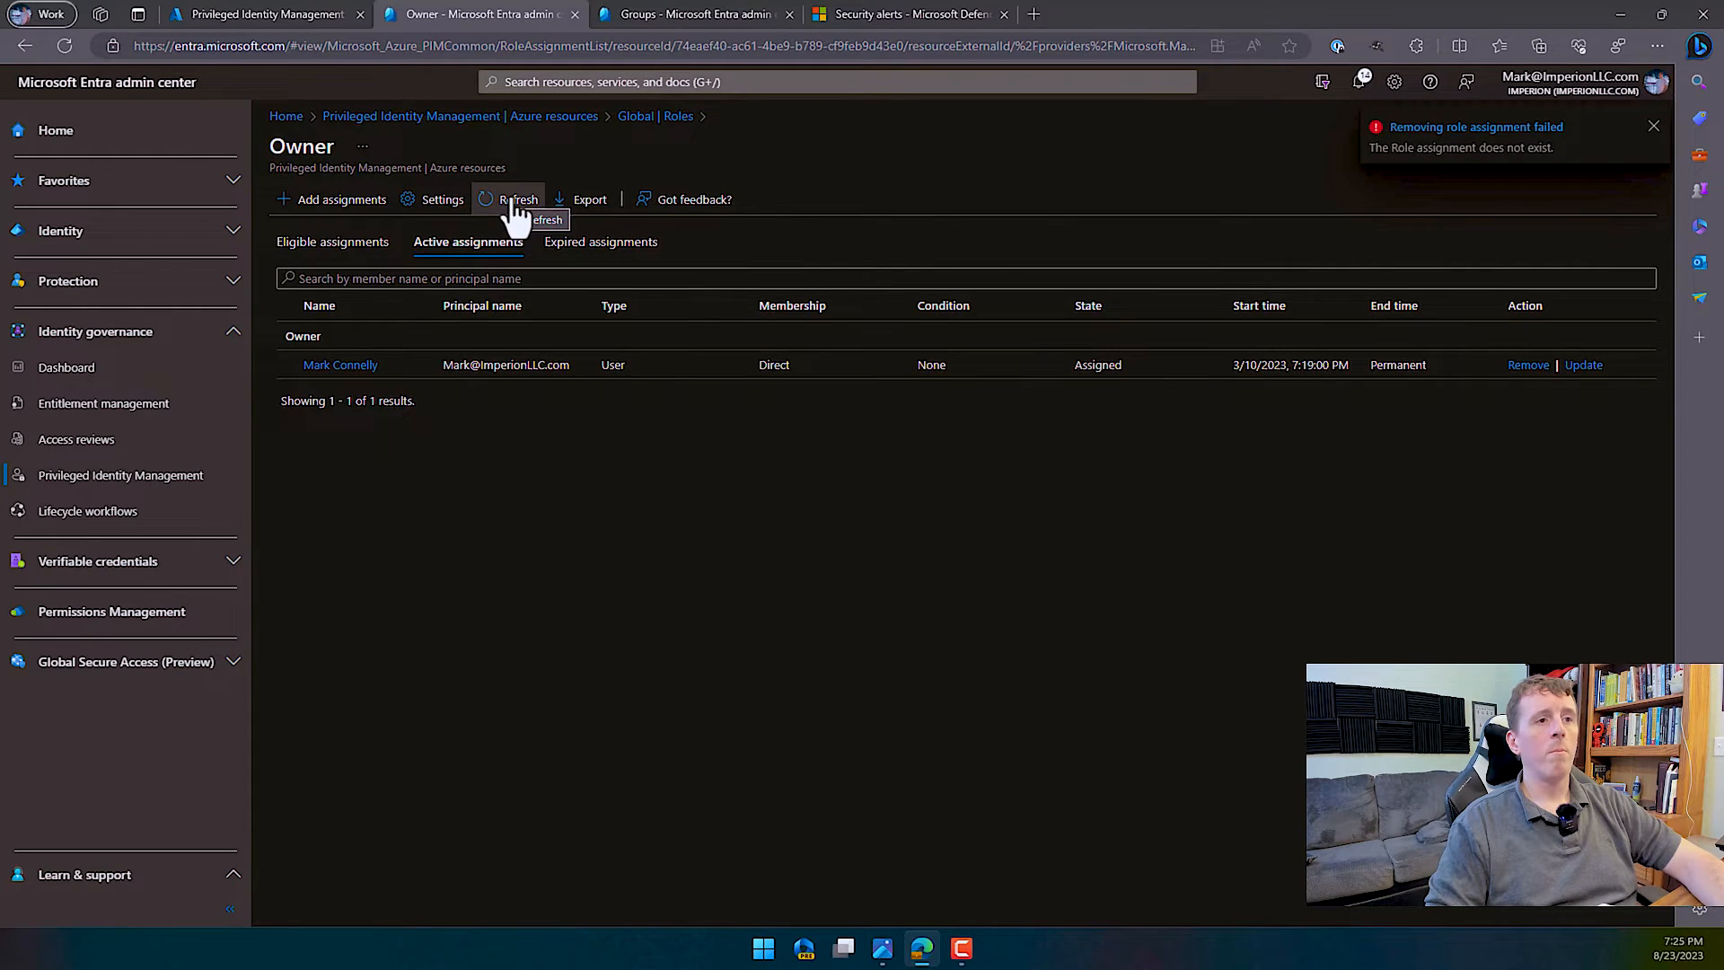
pyautogui.click(341, 198)
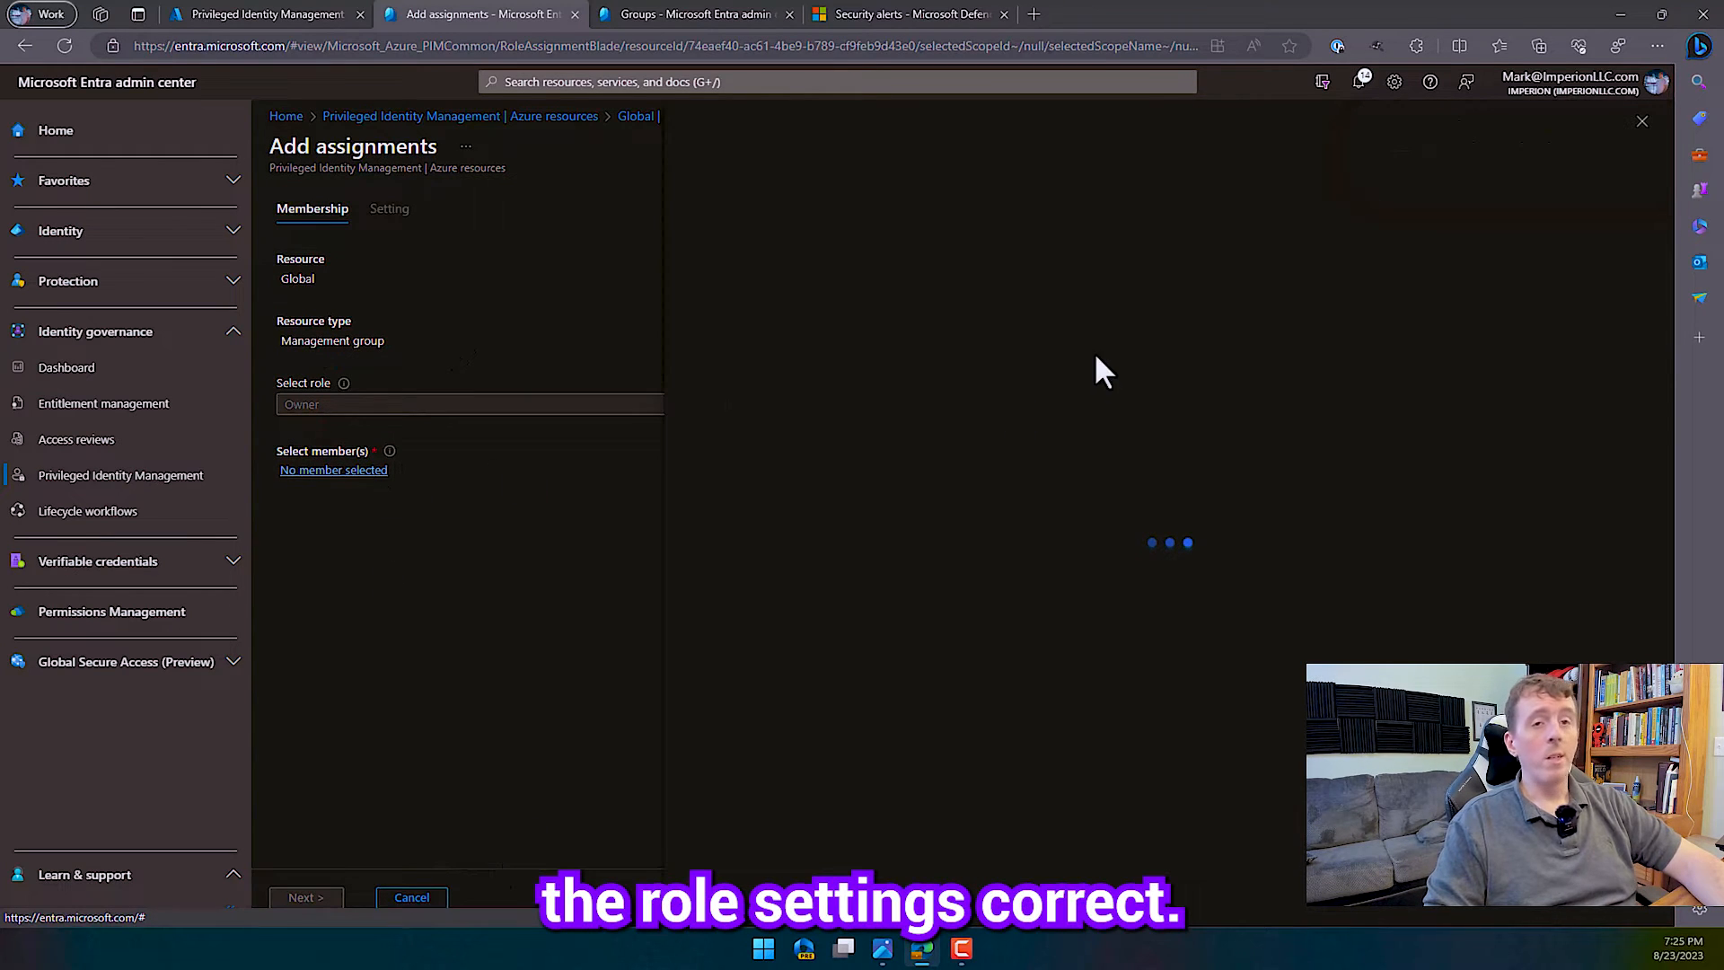
# Step: Assign the group as active Owner with justification 'binding gro', then refresh assignments
pyautogui.click(334, 470)
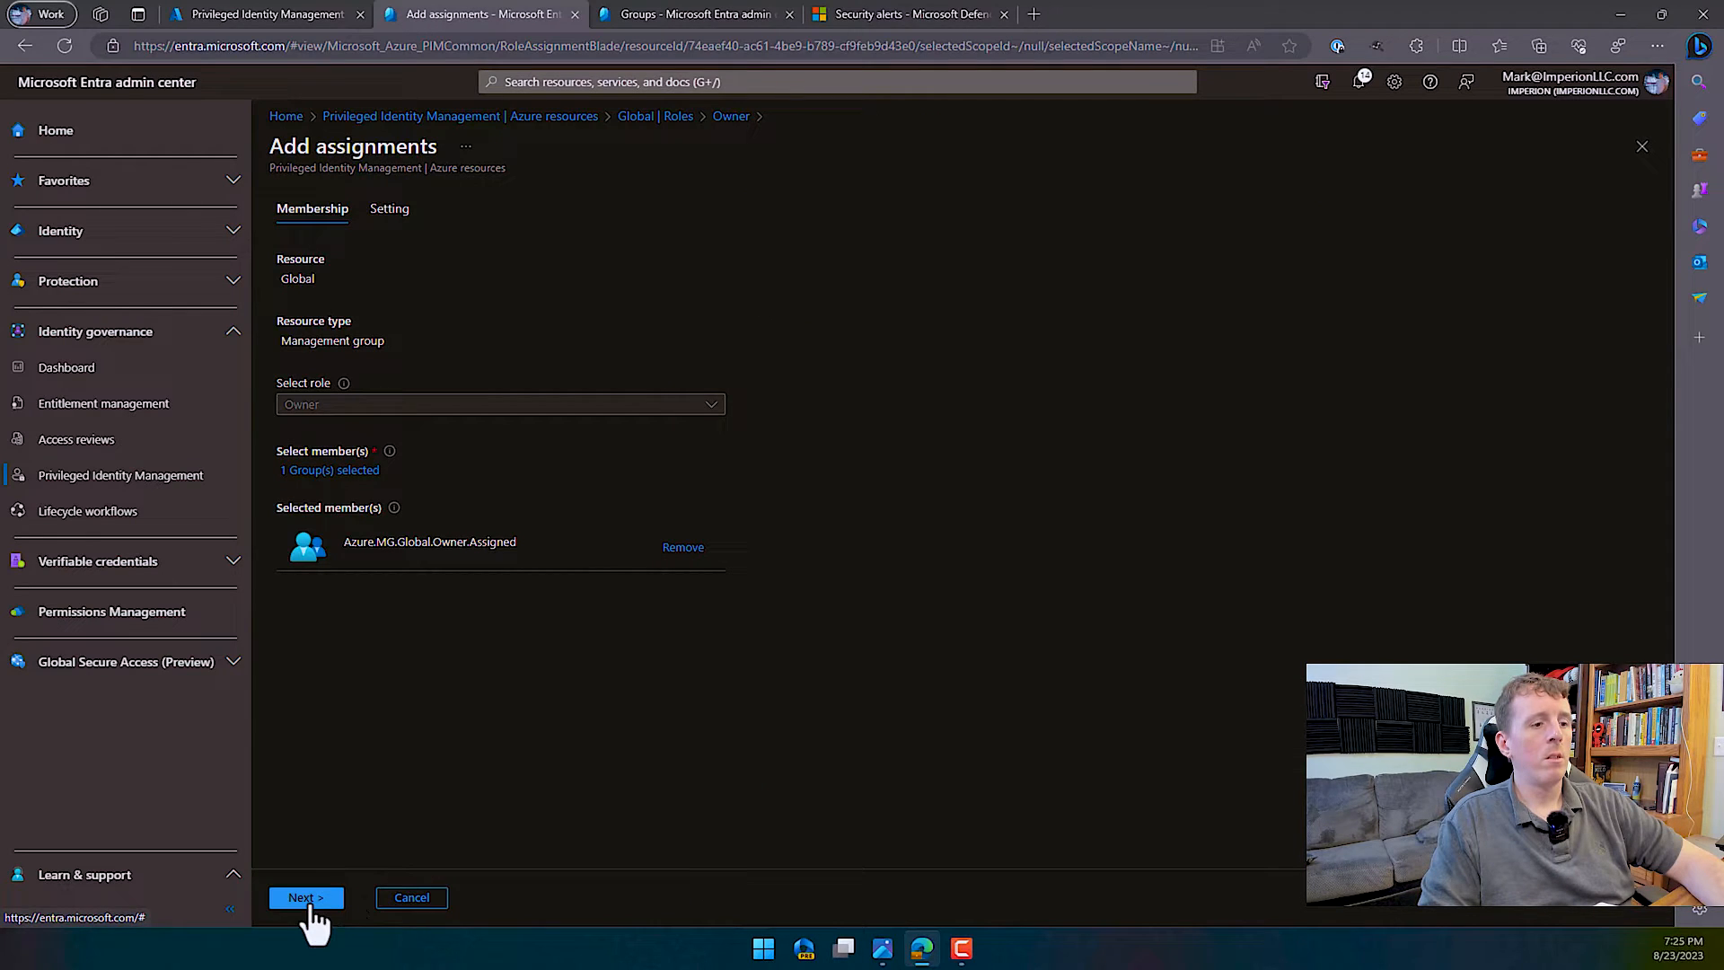
pyautogui.click(307, 897)
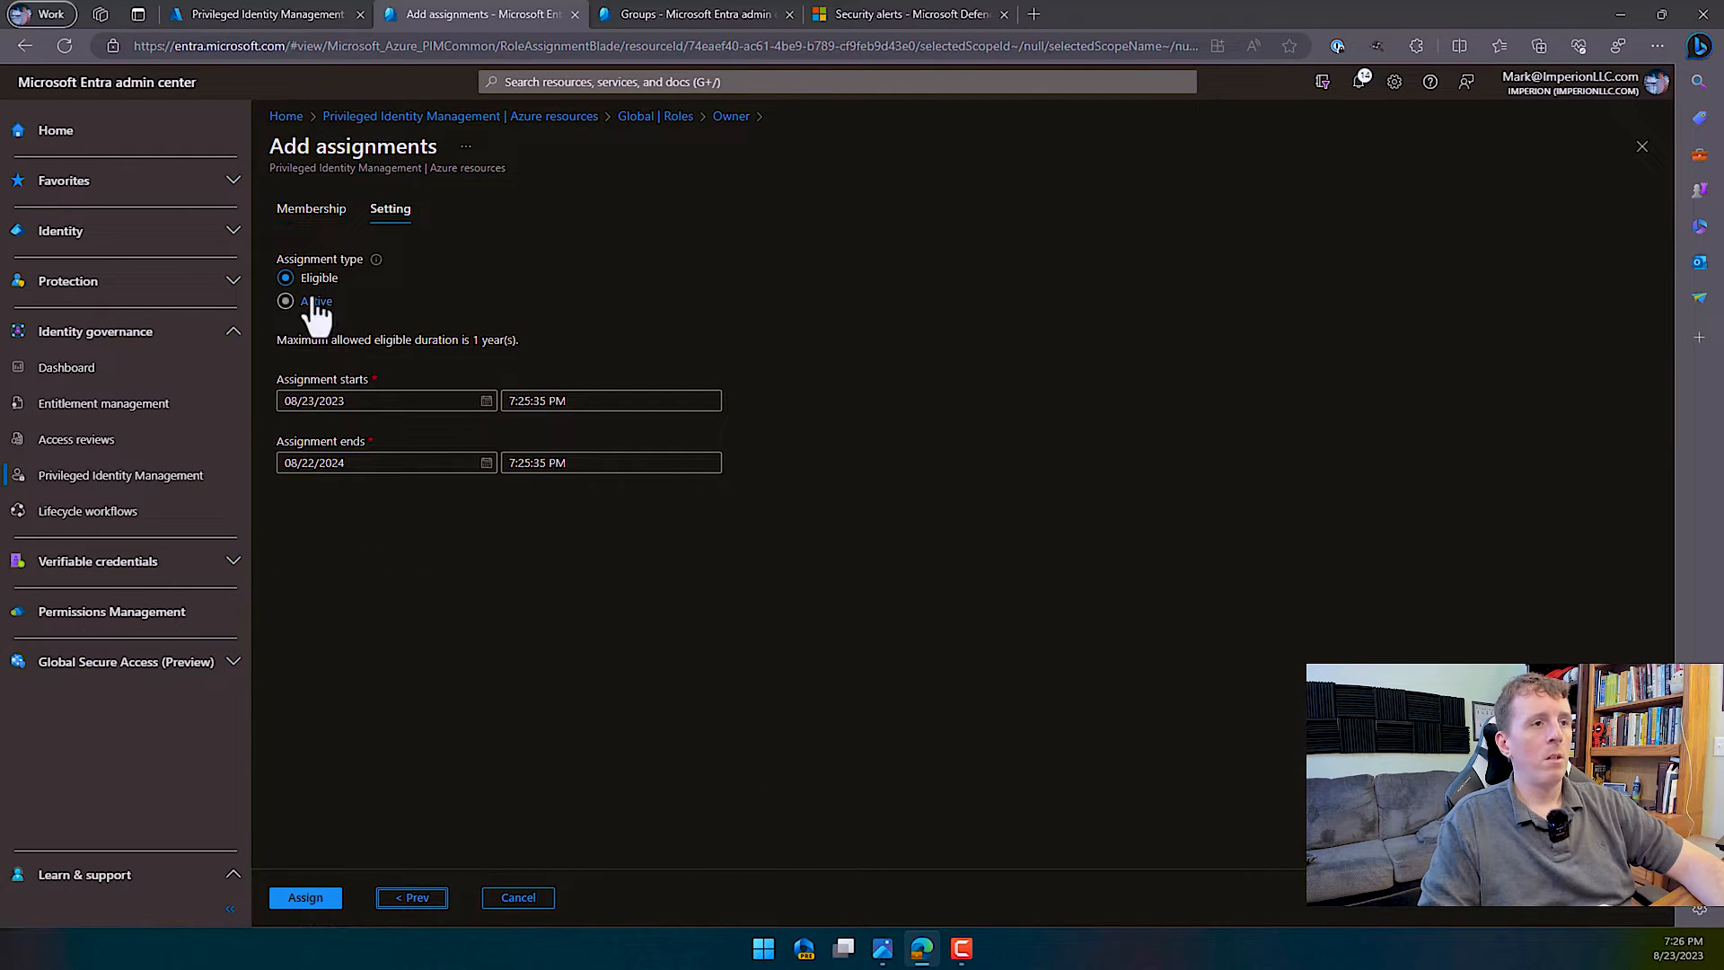
pyautogui.click(286, 301)
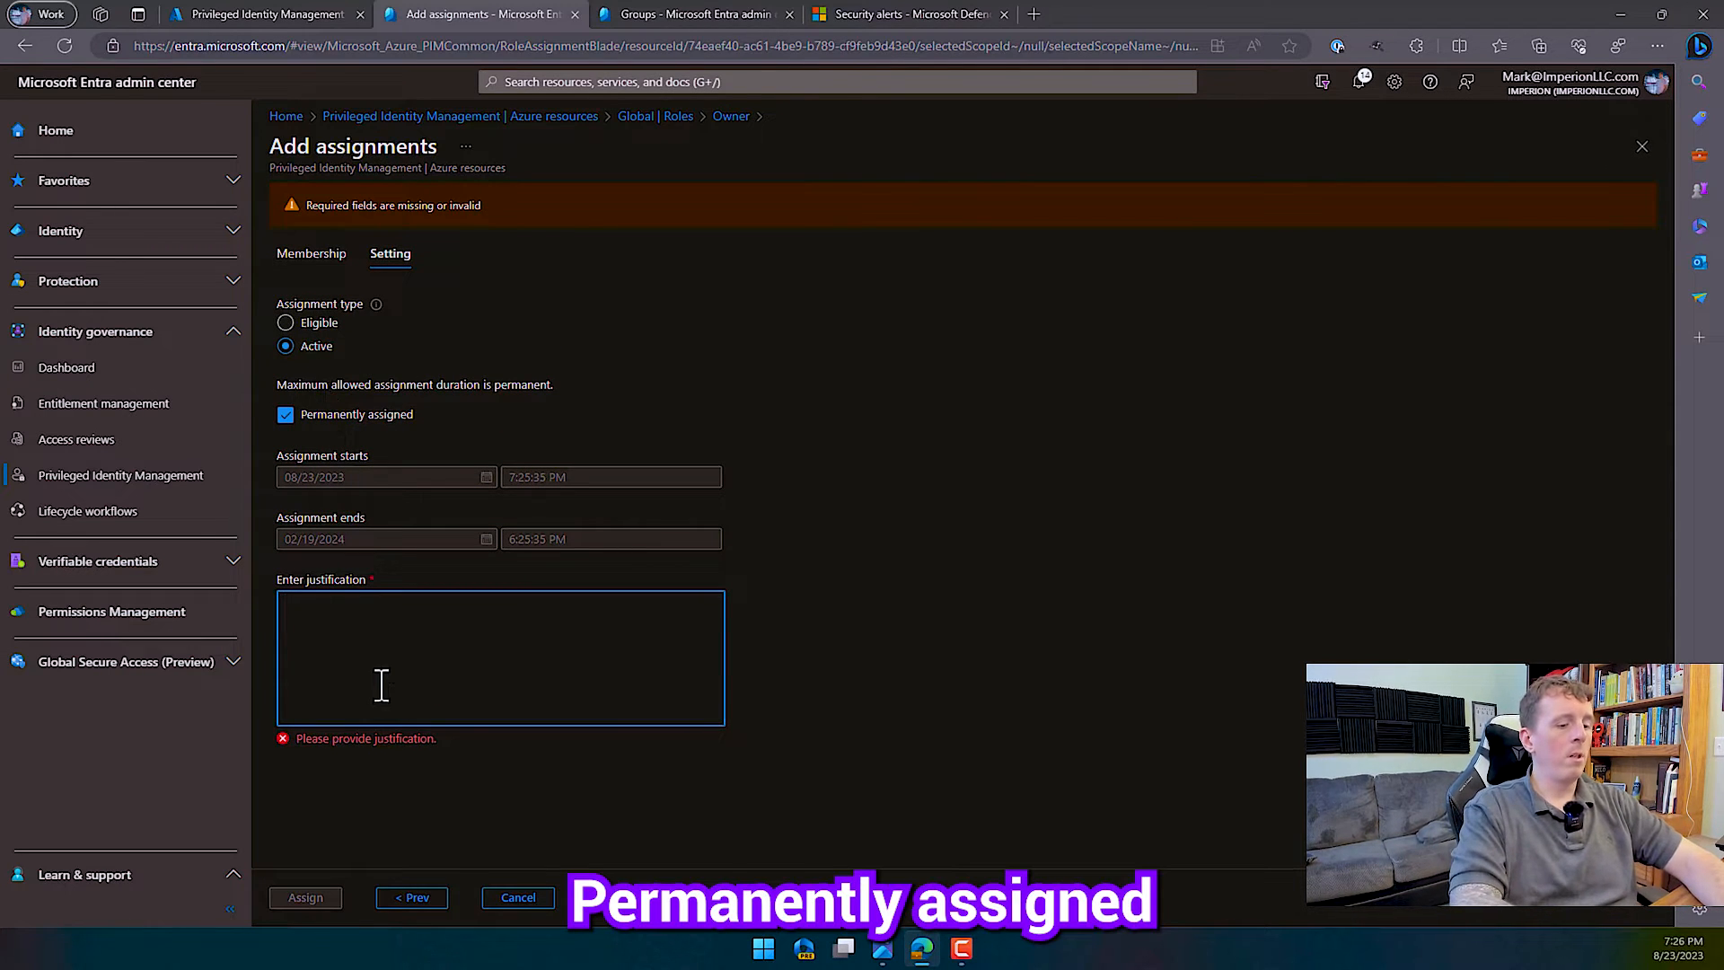
pyautogui.write('binding group to rbac')
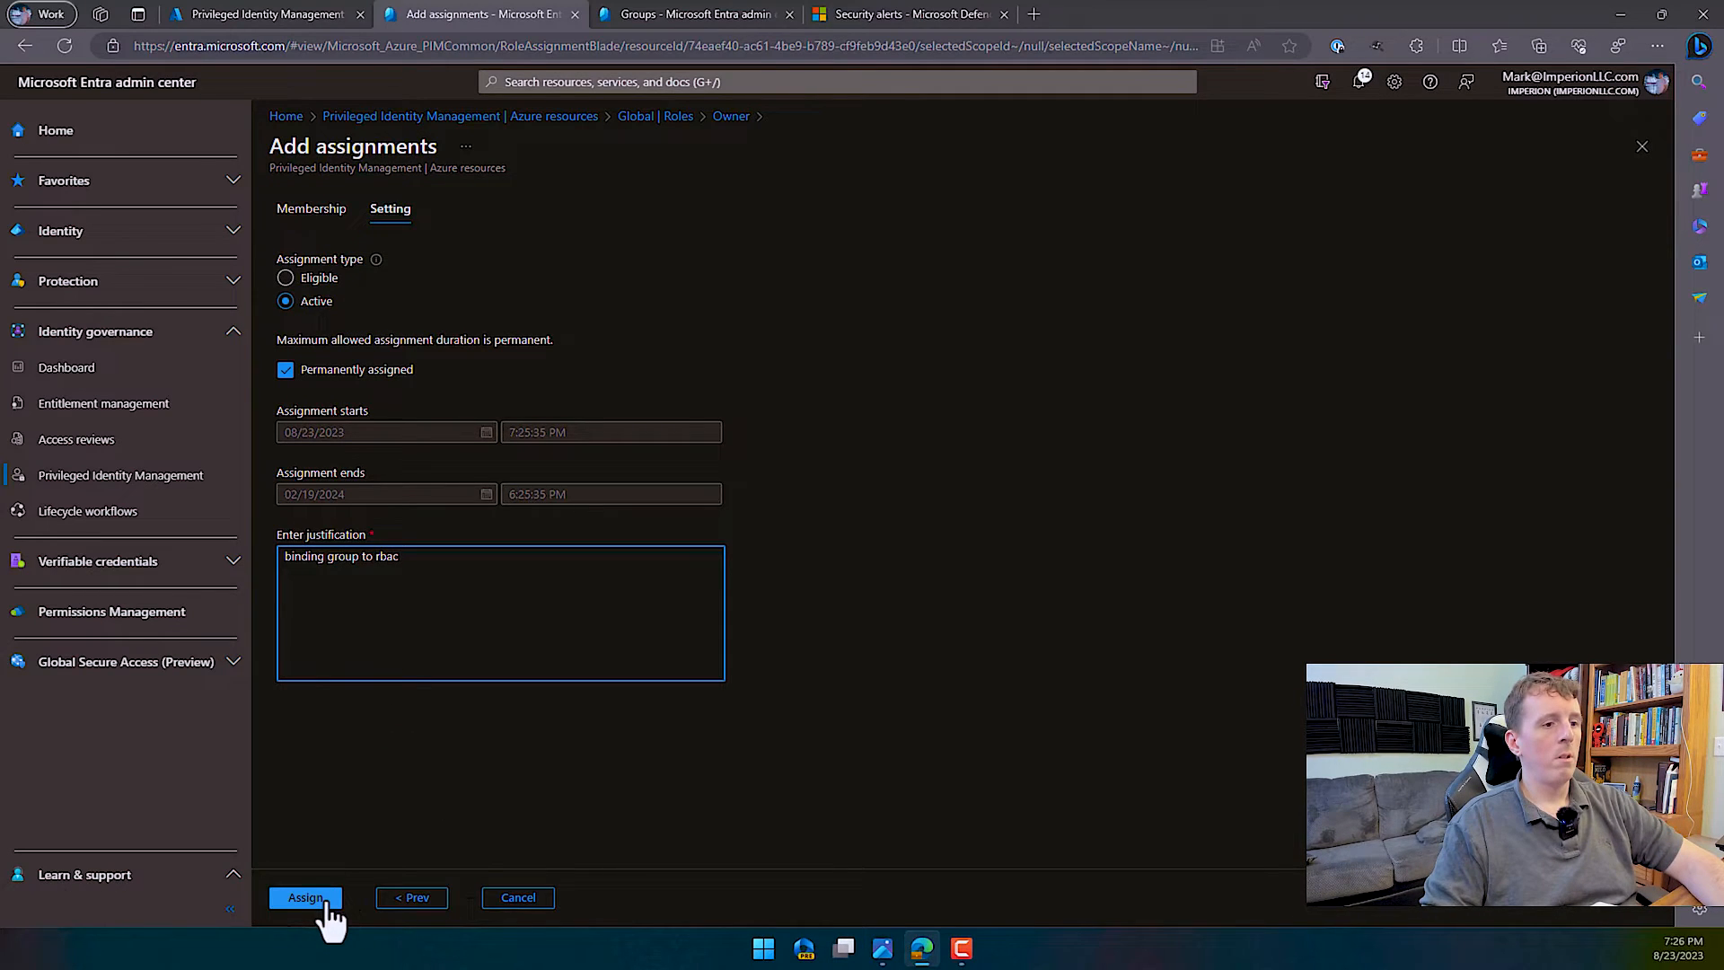
pyautogui.click(306, 897)
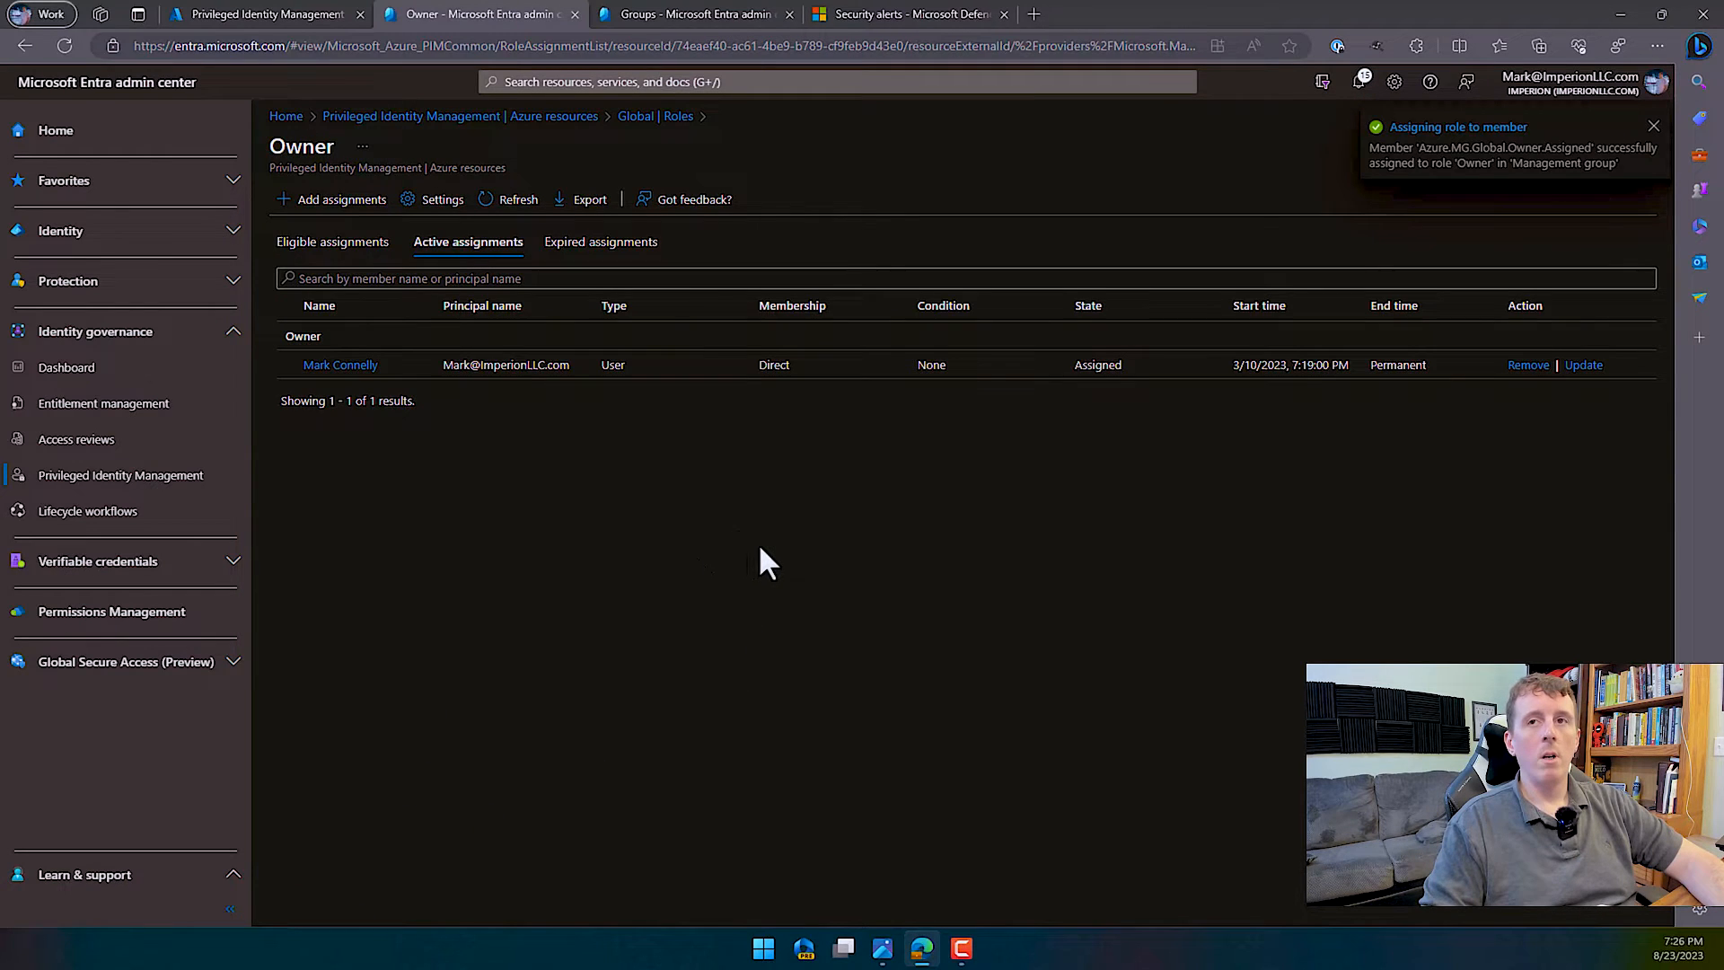
pyautogui.click(517, 198)
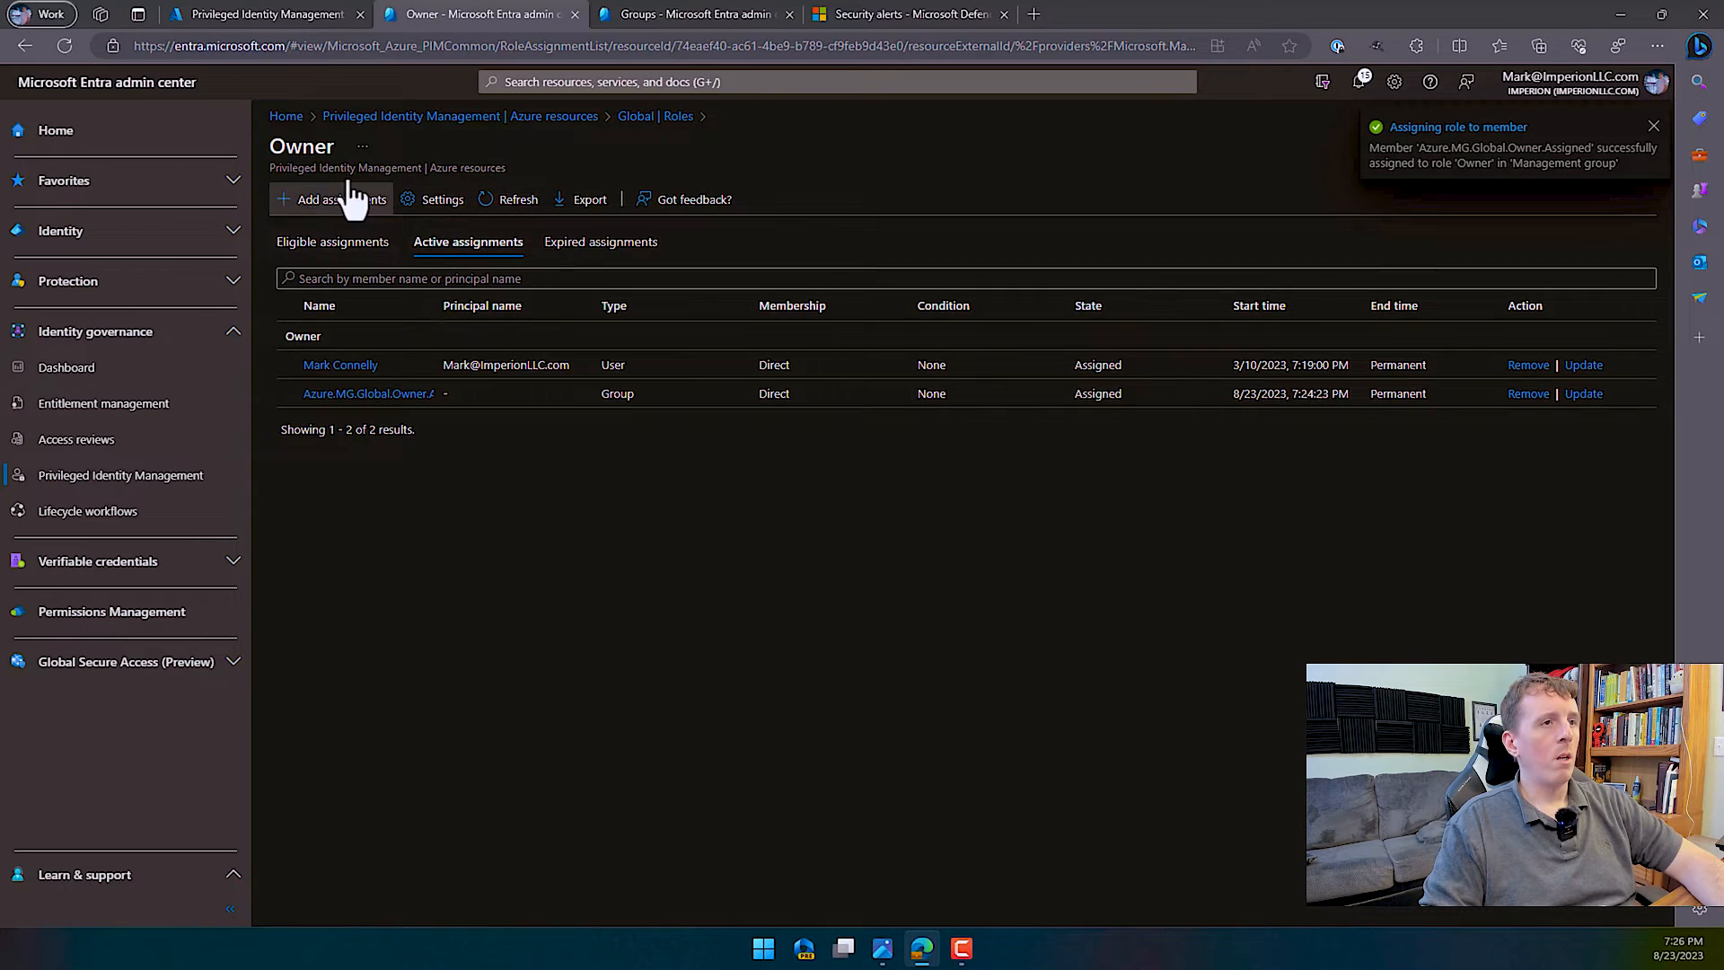
pyautogui.click(553, 116)
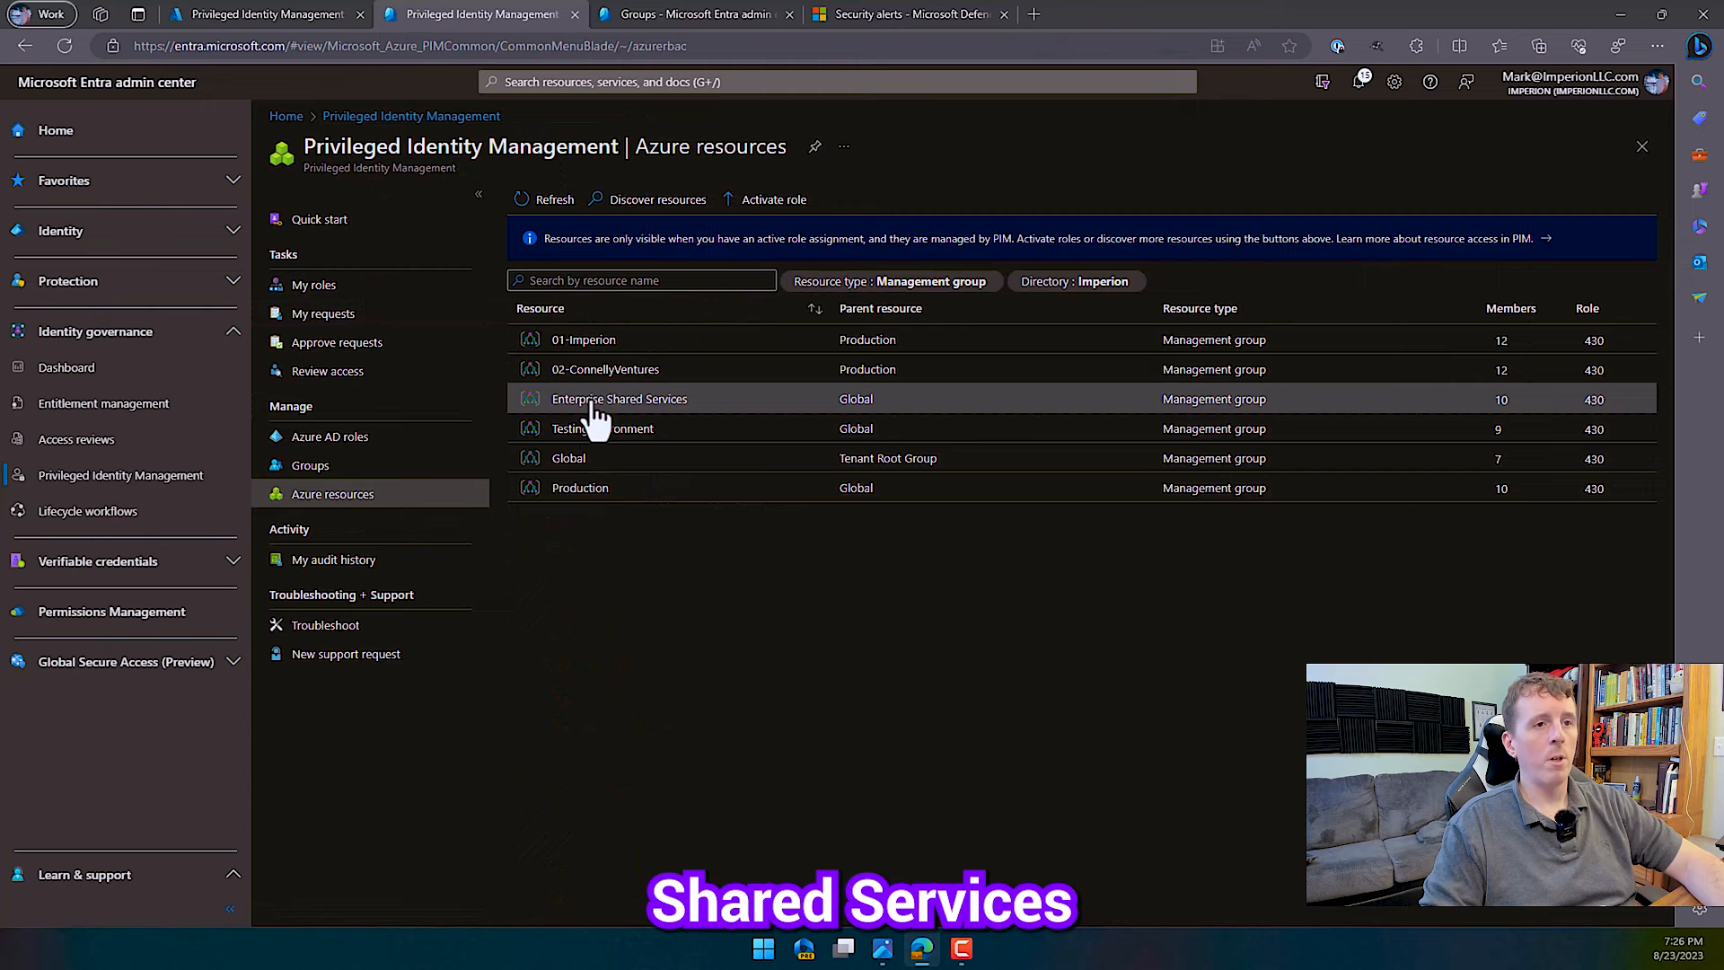
# Step: Open Enterprise Shared Services, search its roles for 'ow', and open Owner
pyautogui.click(620, 399)
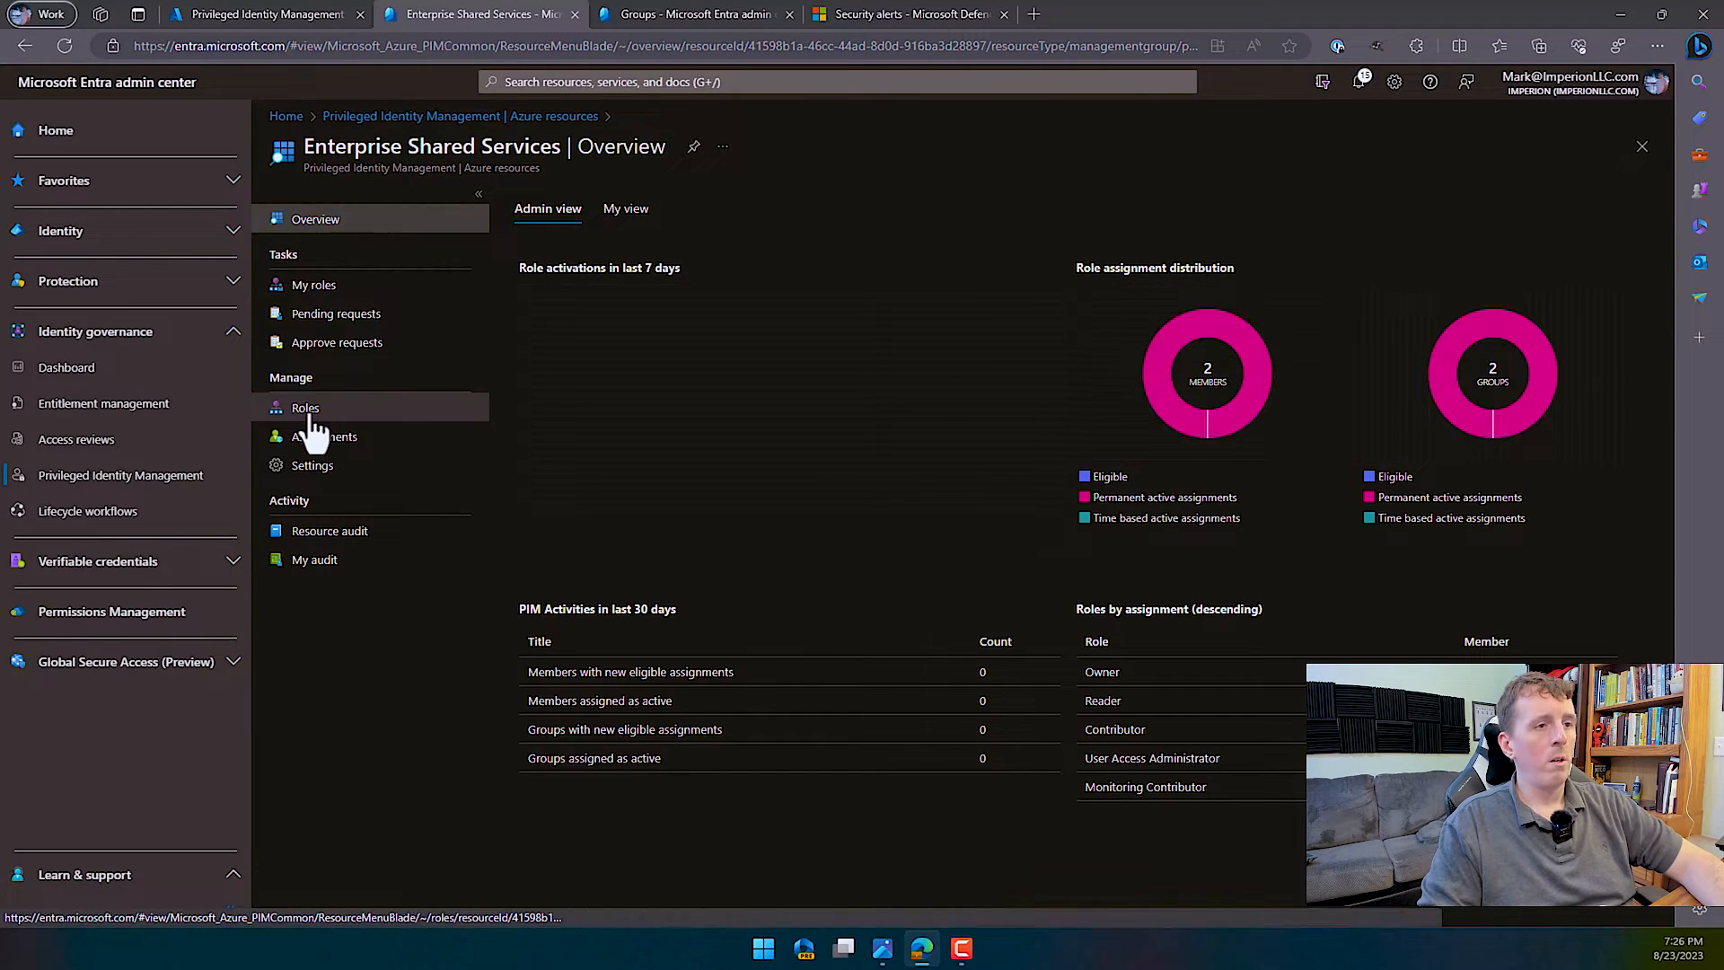
pyautogui.click(304, 407)
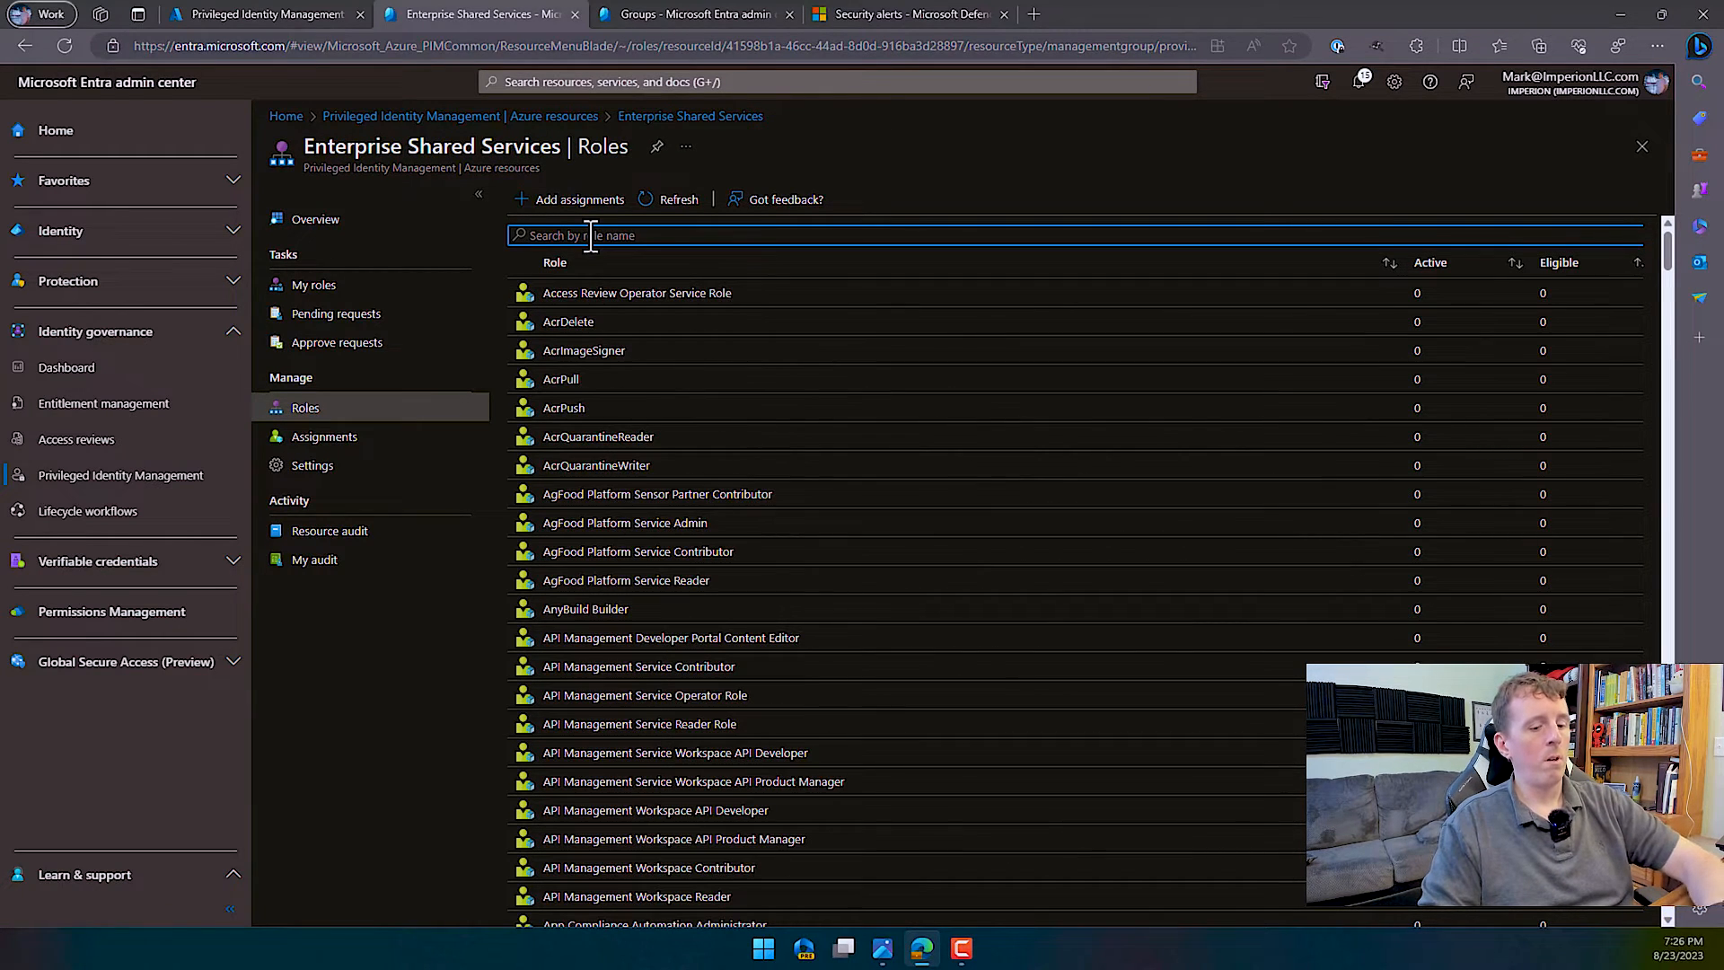
pyautogui.write('owner')
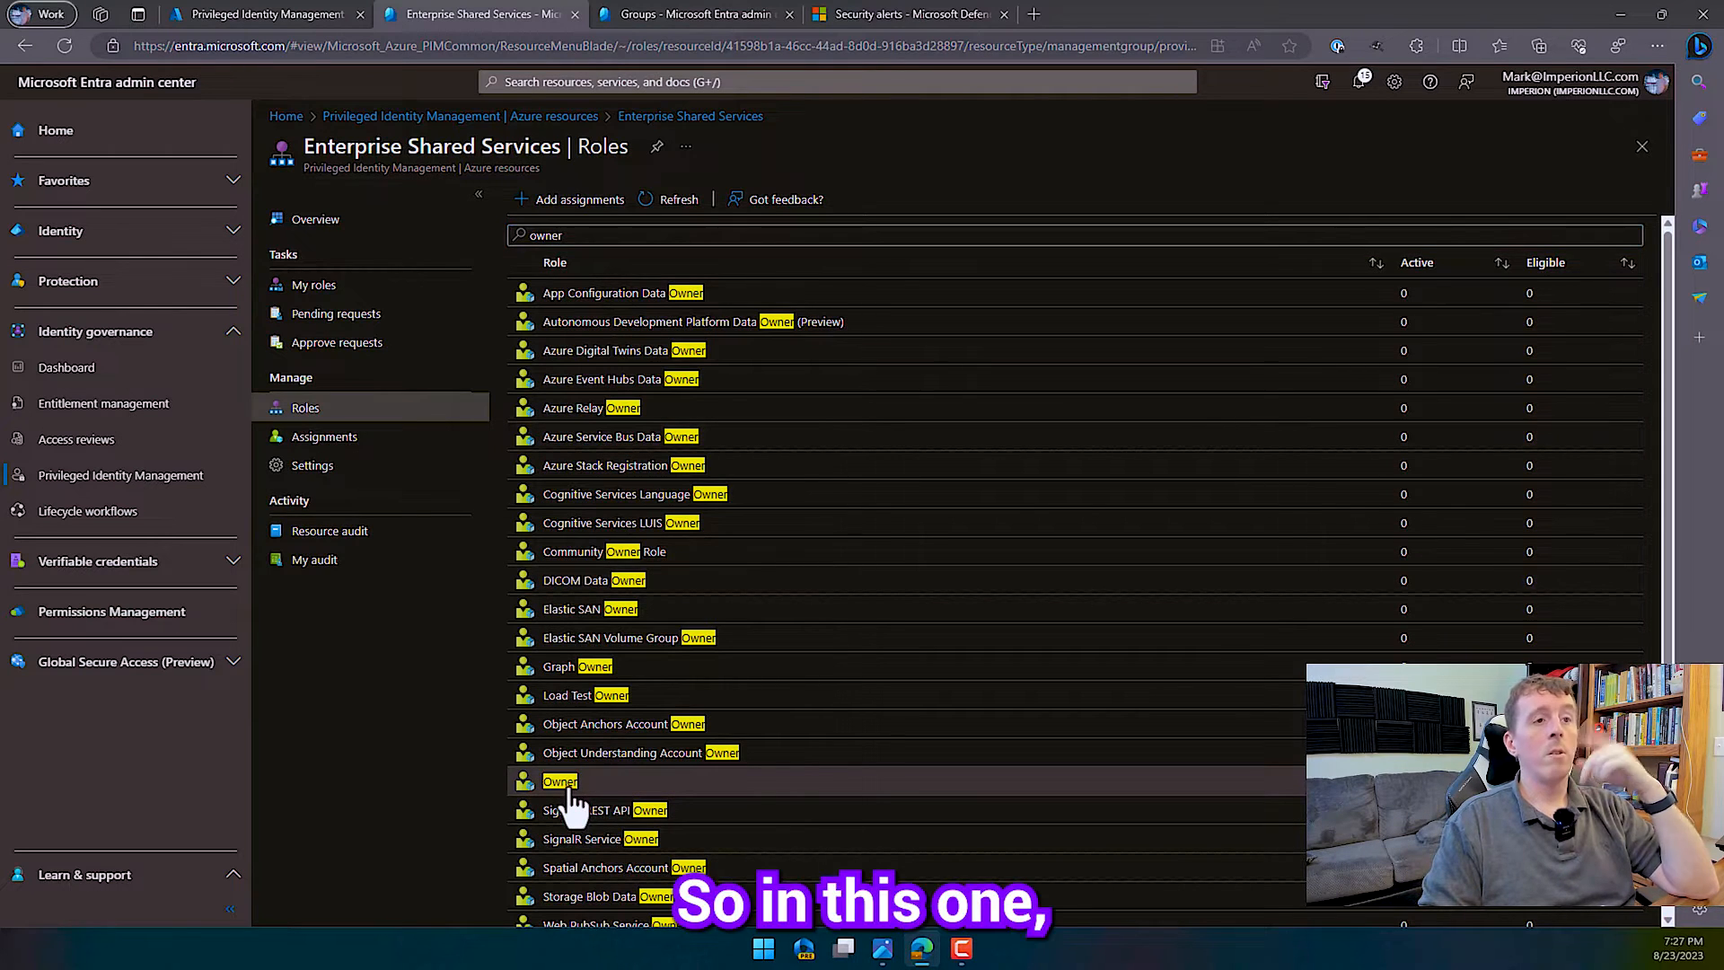
pyautogui.click(560, 781)
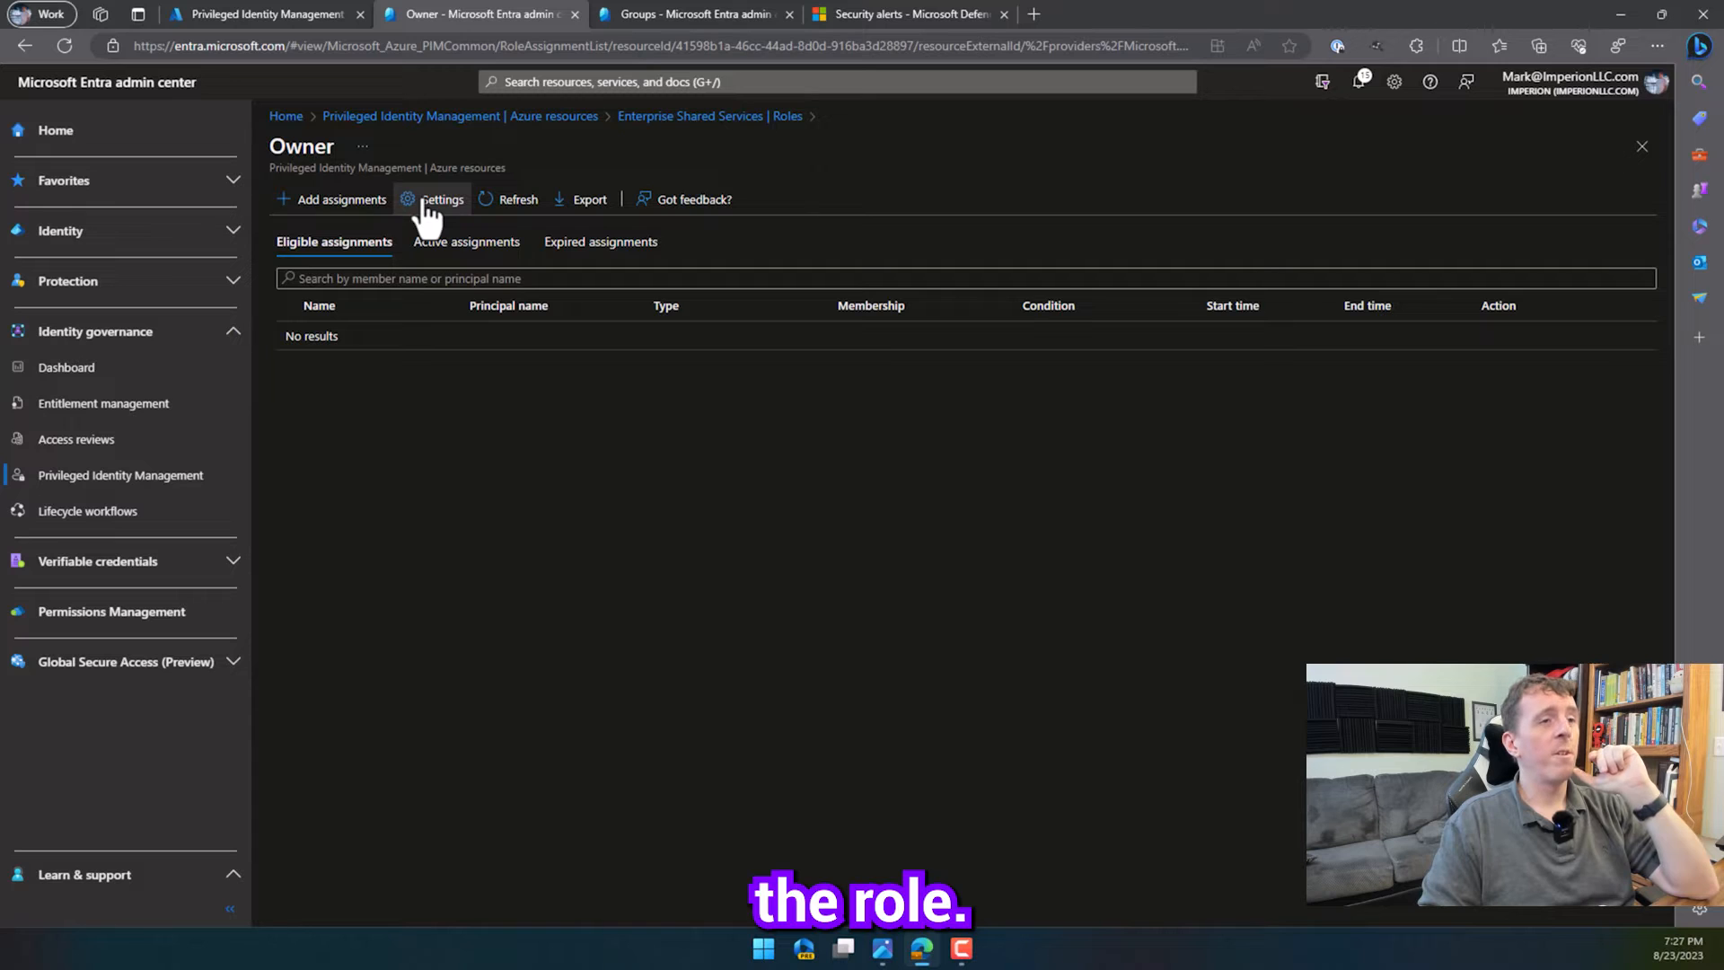
# Step: In the Owner role settings, require Azure MFA and approval on activation
pyautogui.click(438, 199)
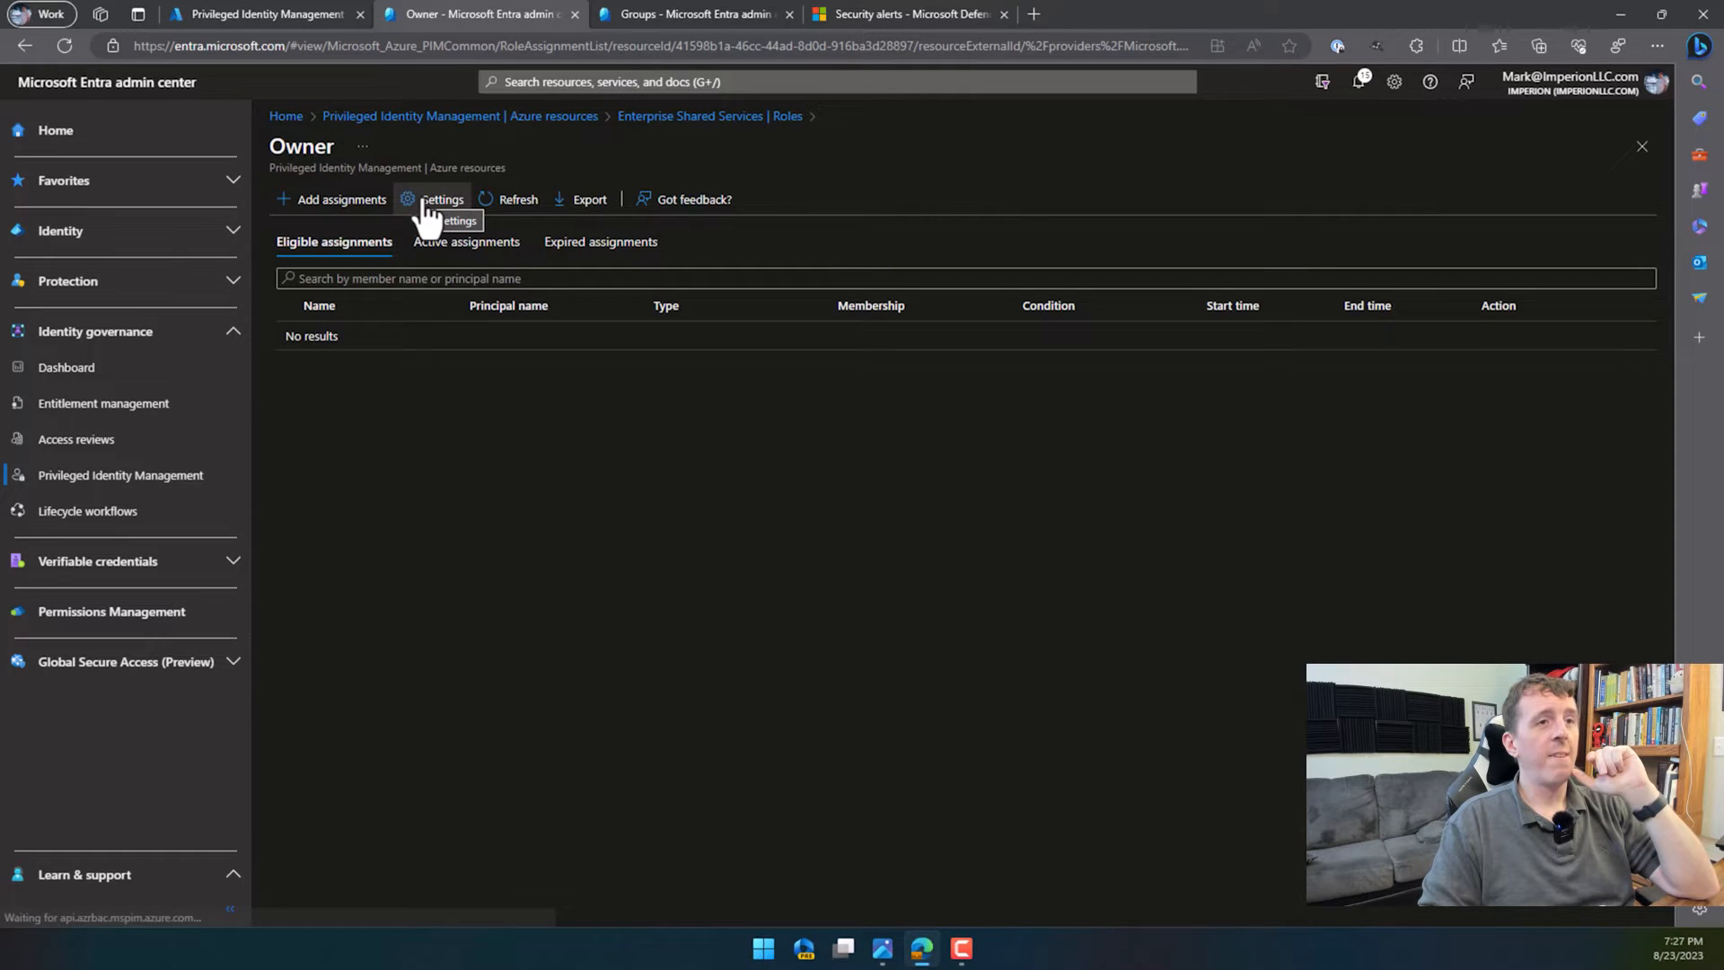
pyautogui.click(440, 198)
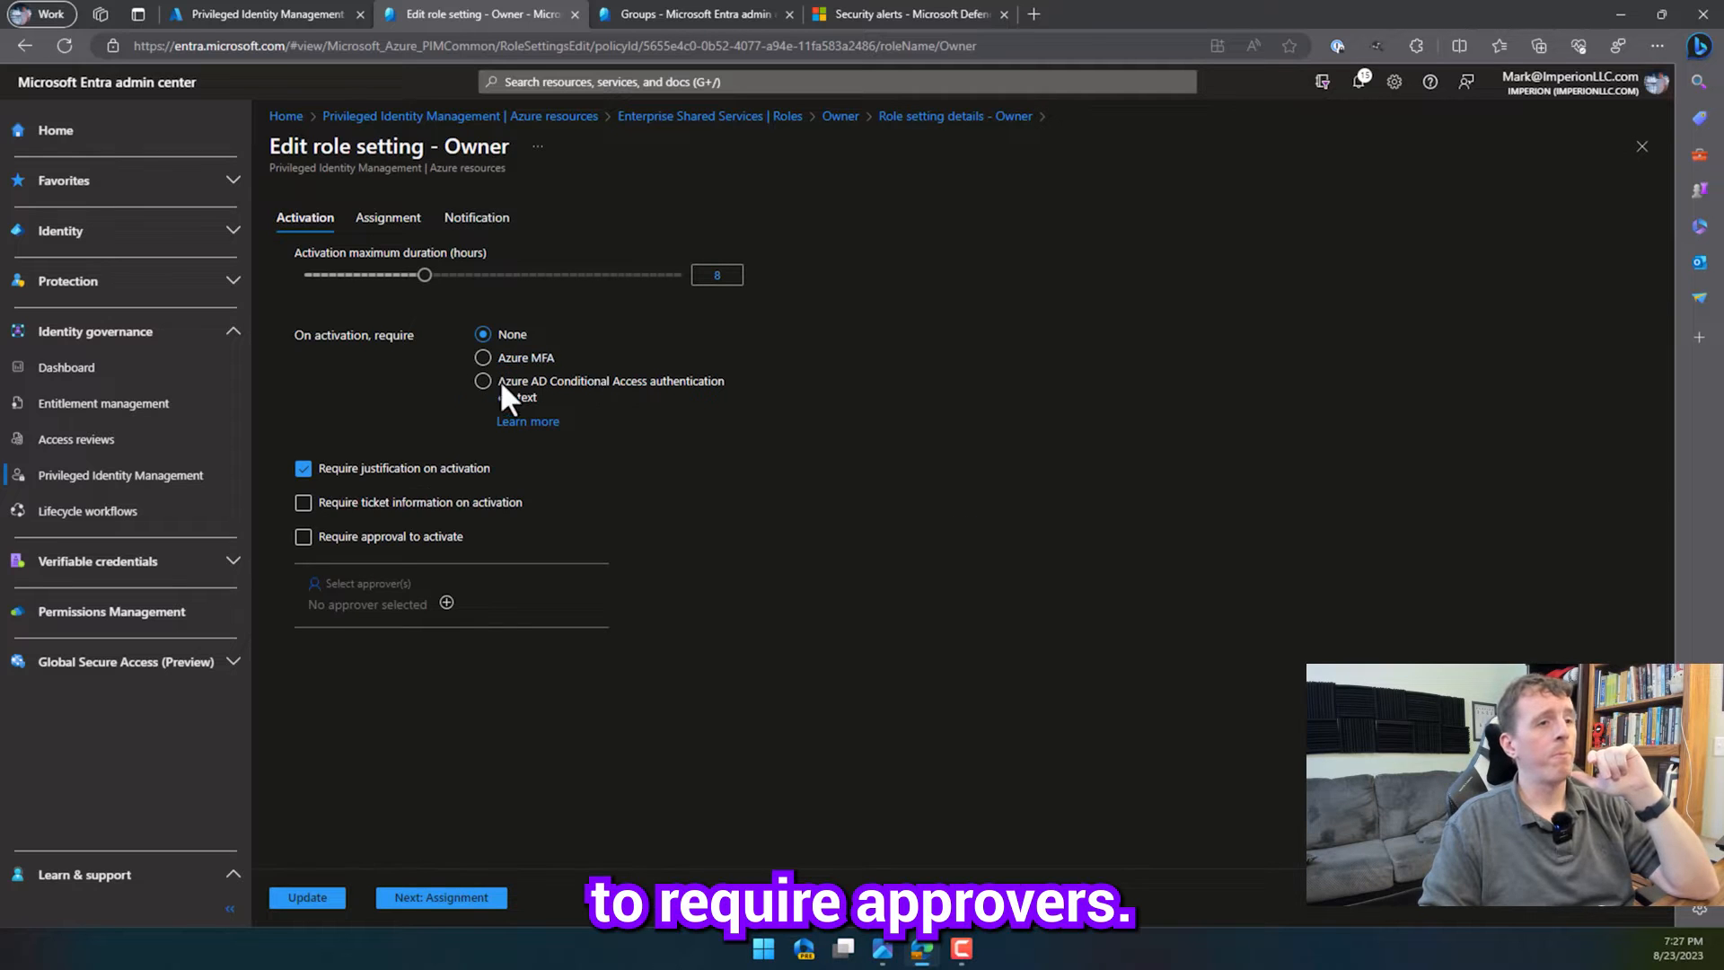
pyautogui.click(482, 358)
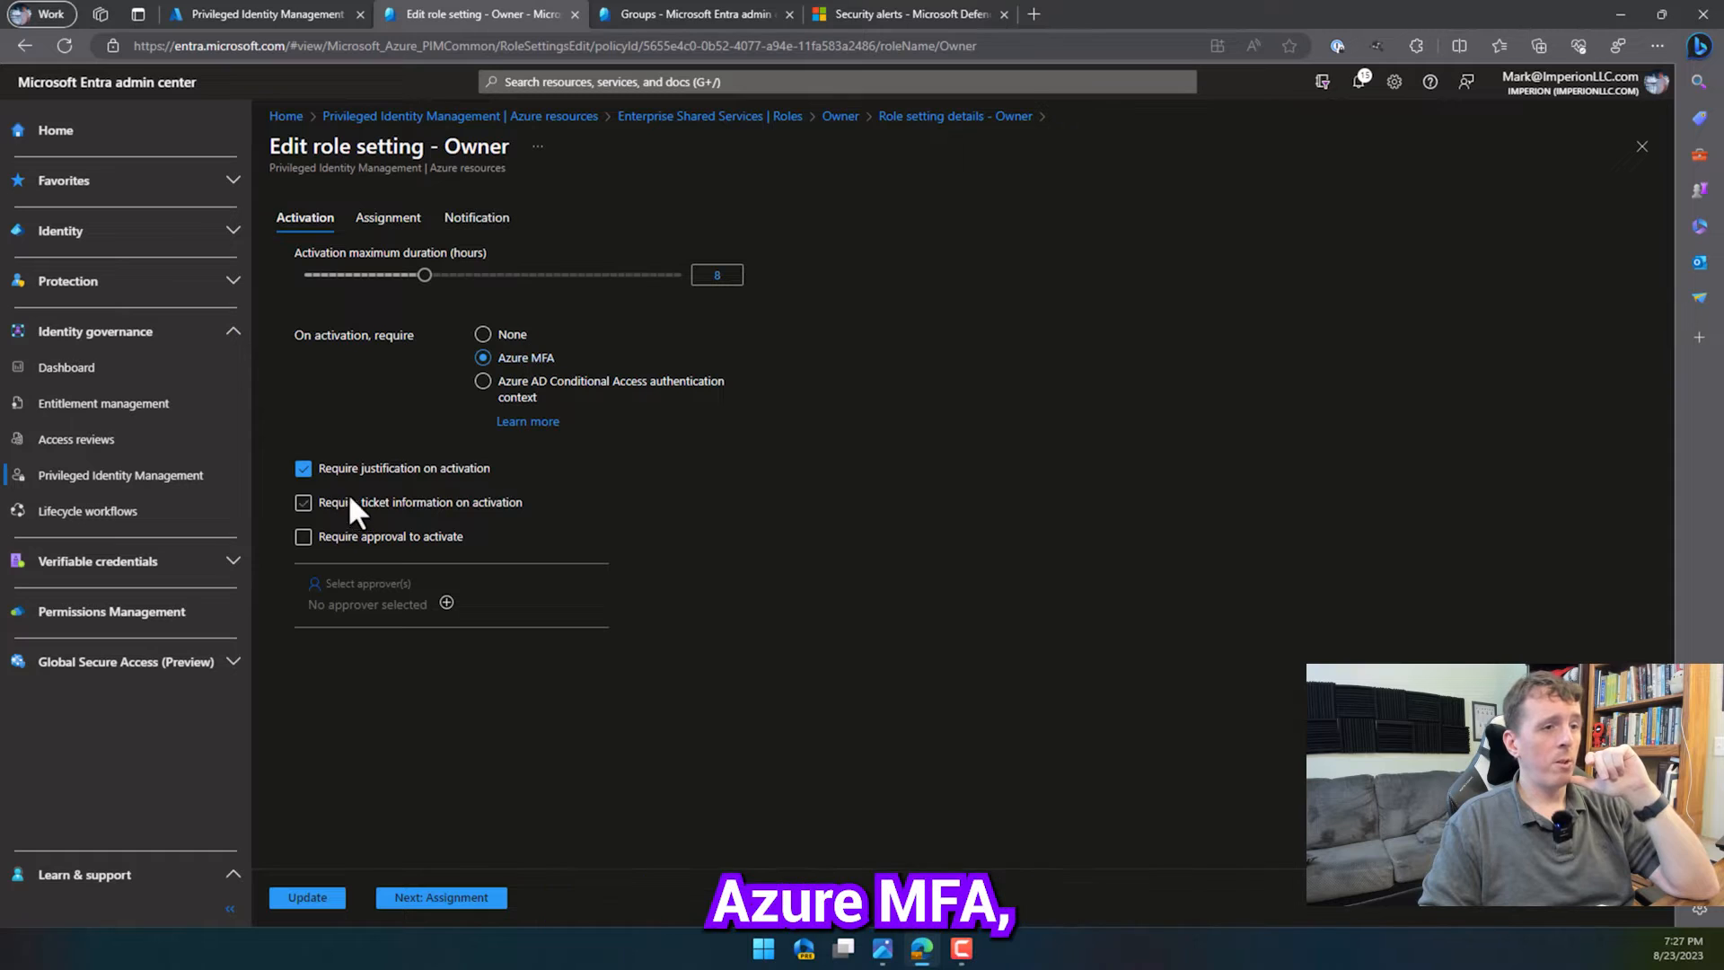
pyautogui.click(303, 536)
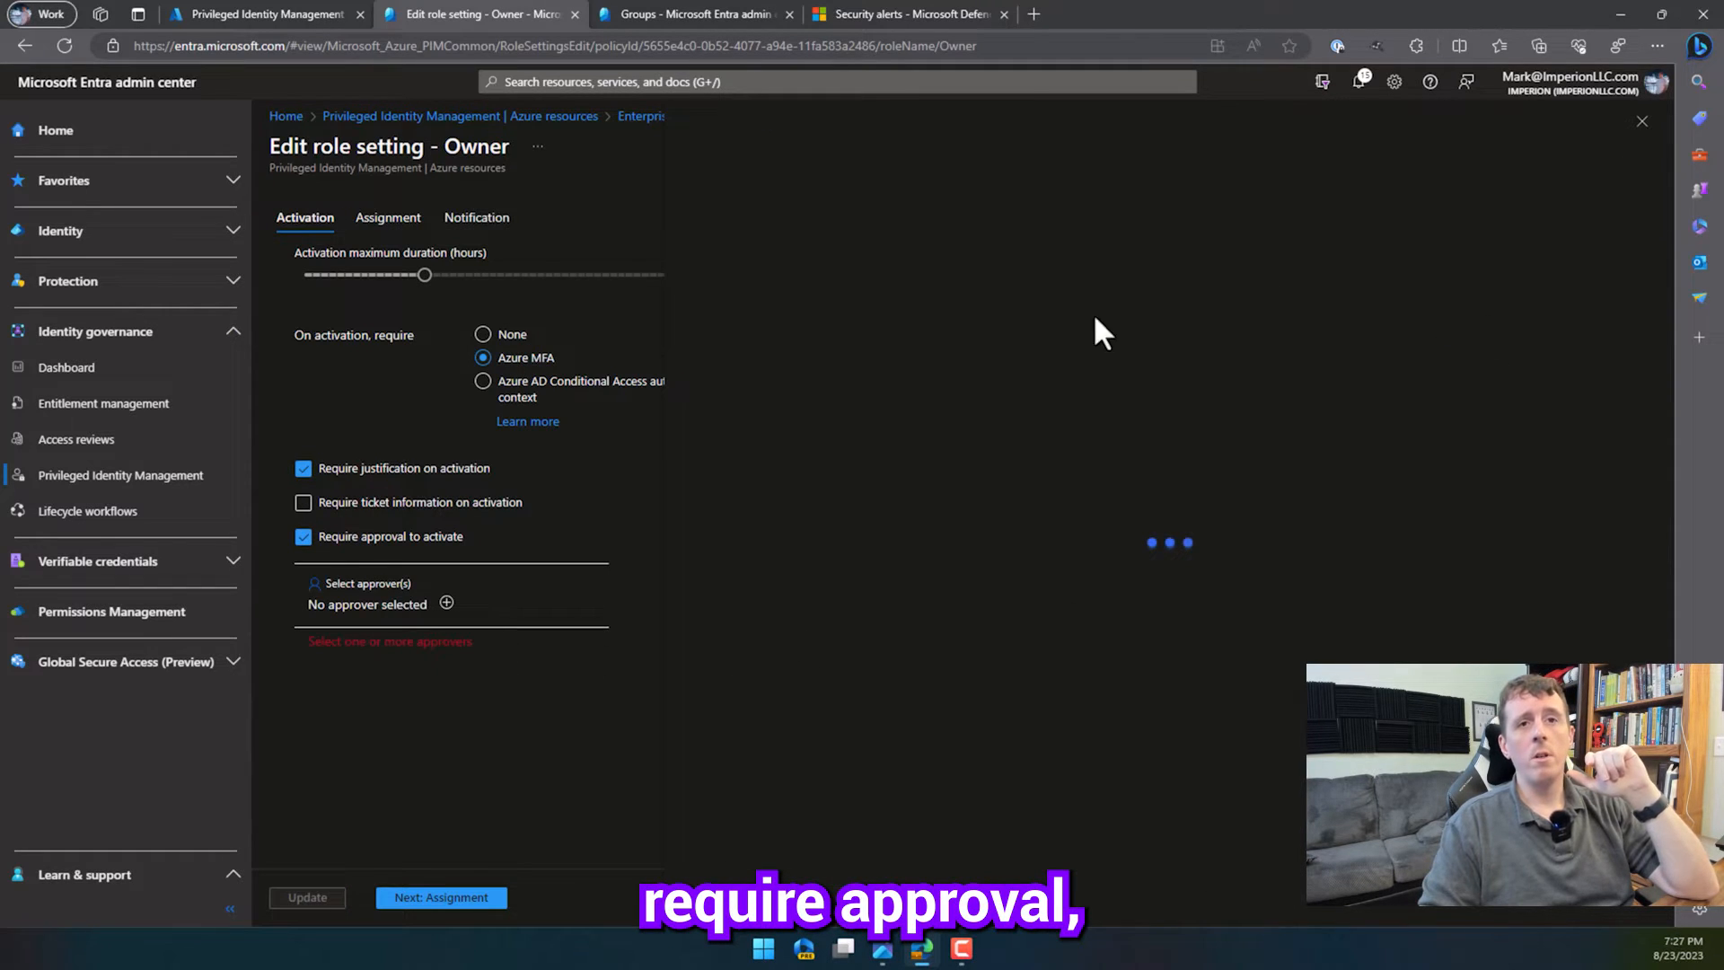
pyautogui.click(445, 602)
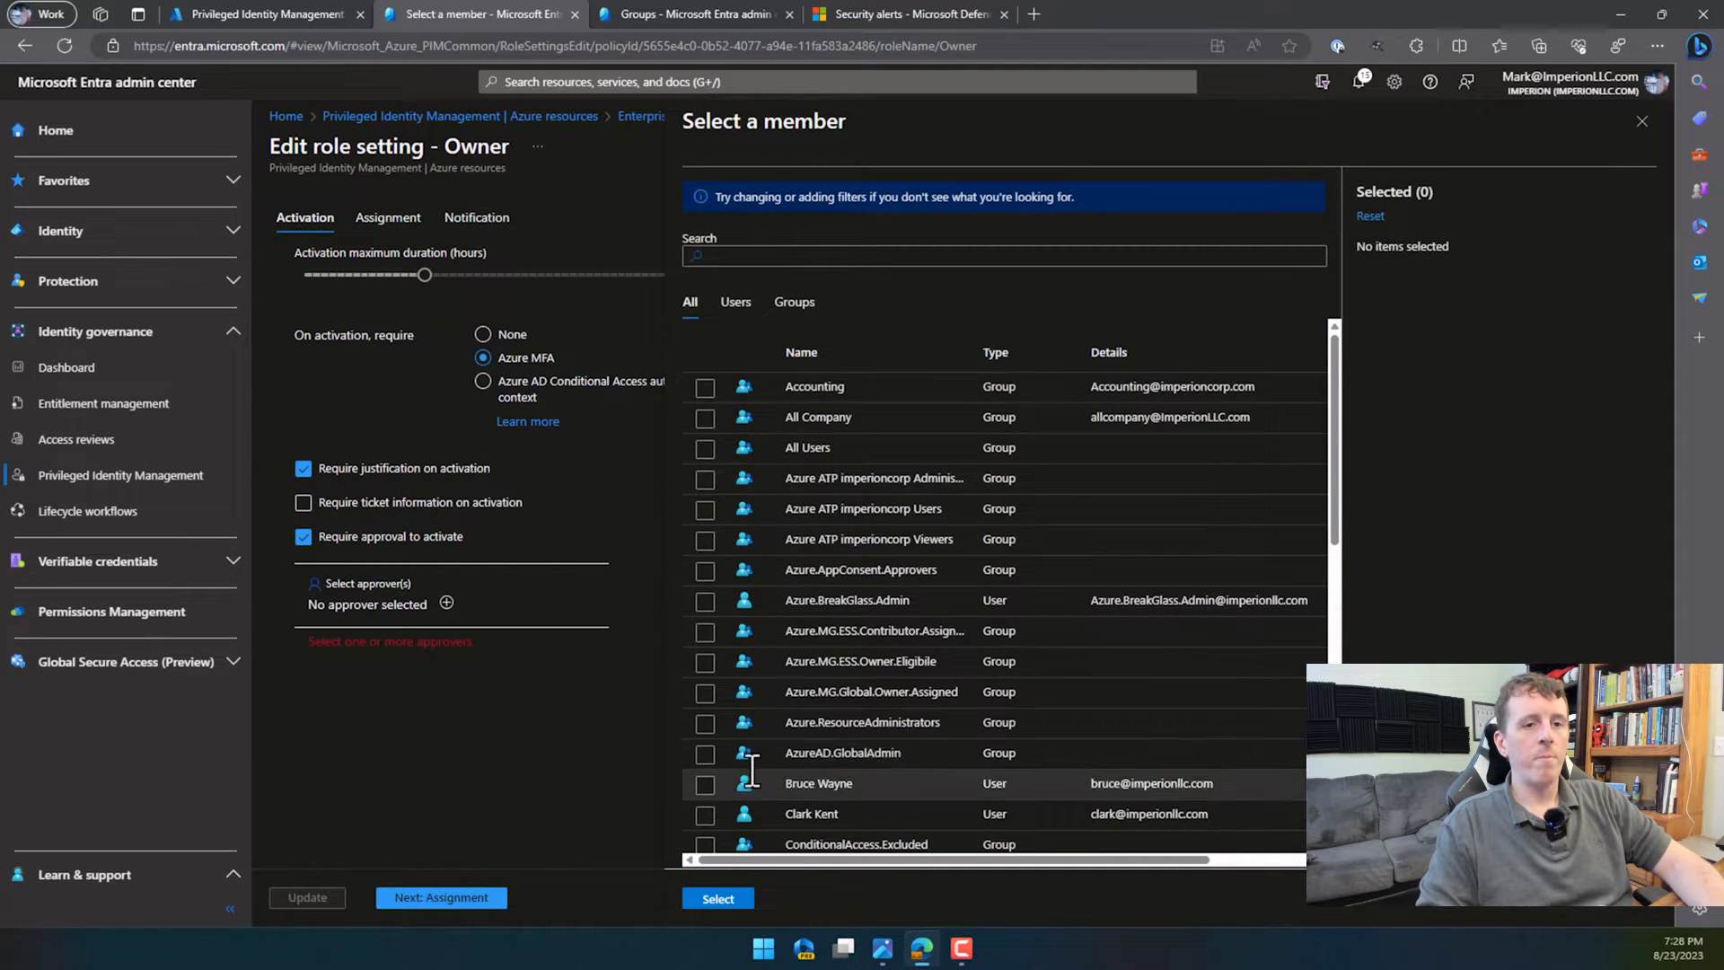
pyautogui.scroll(-3)
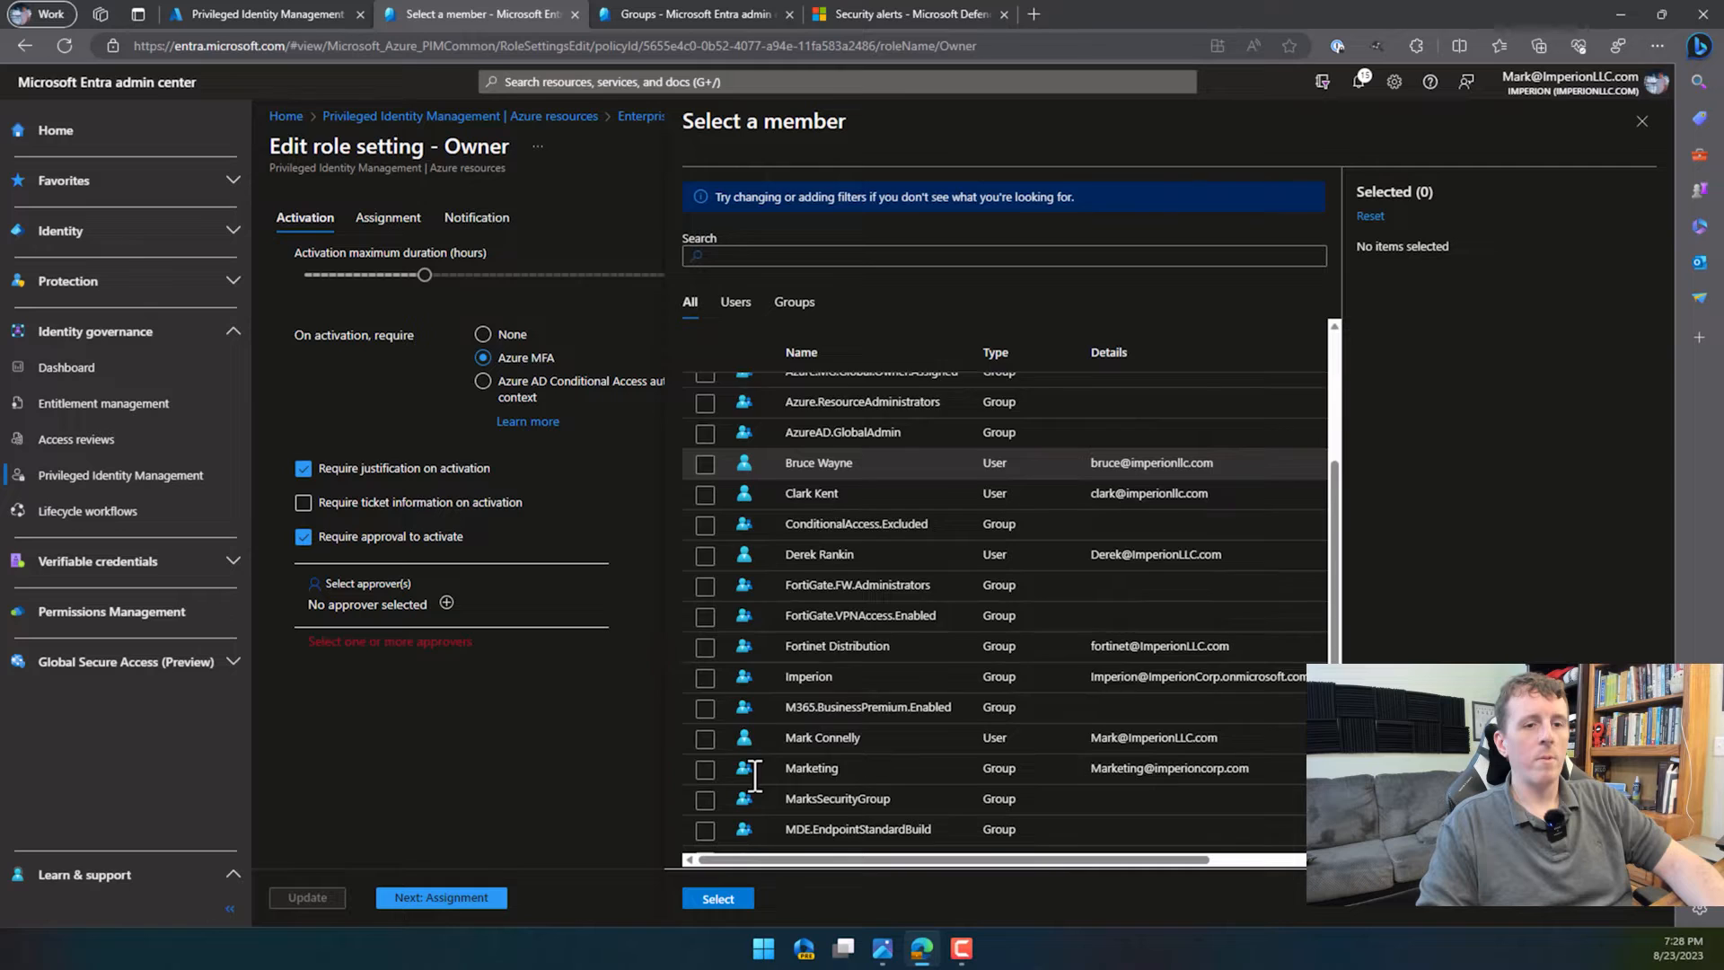
pyautogui.scroll(-3)
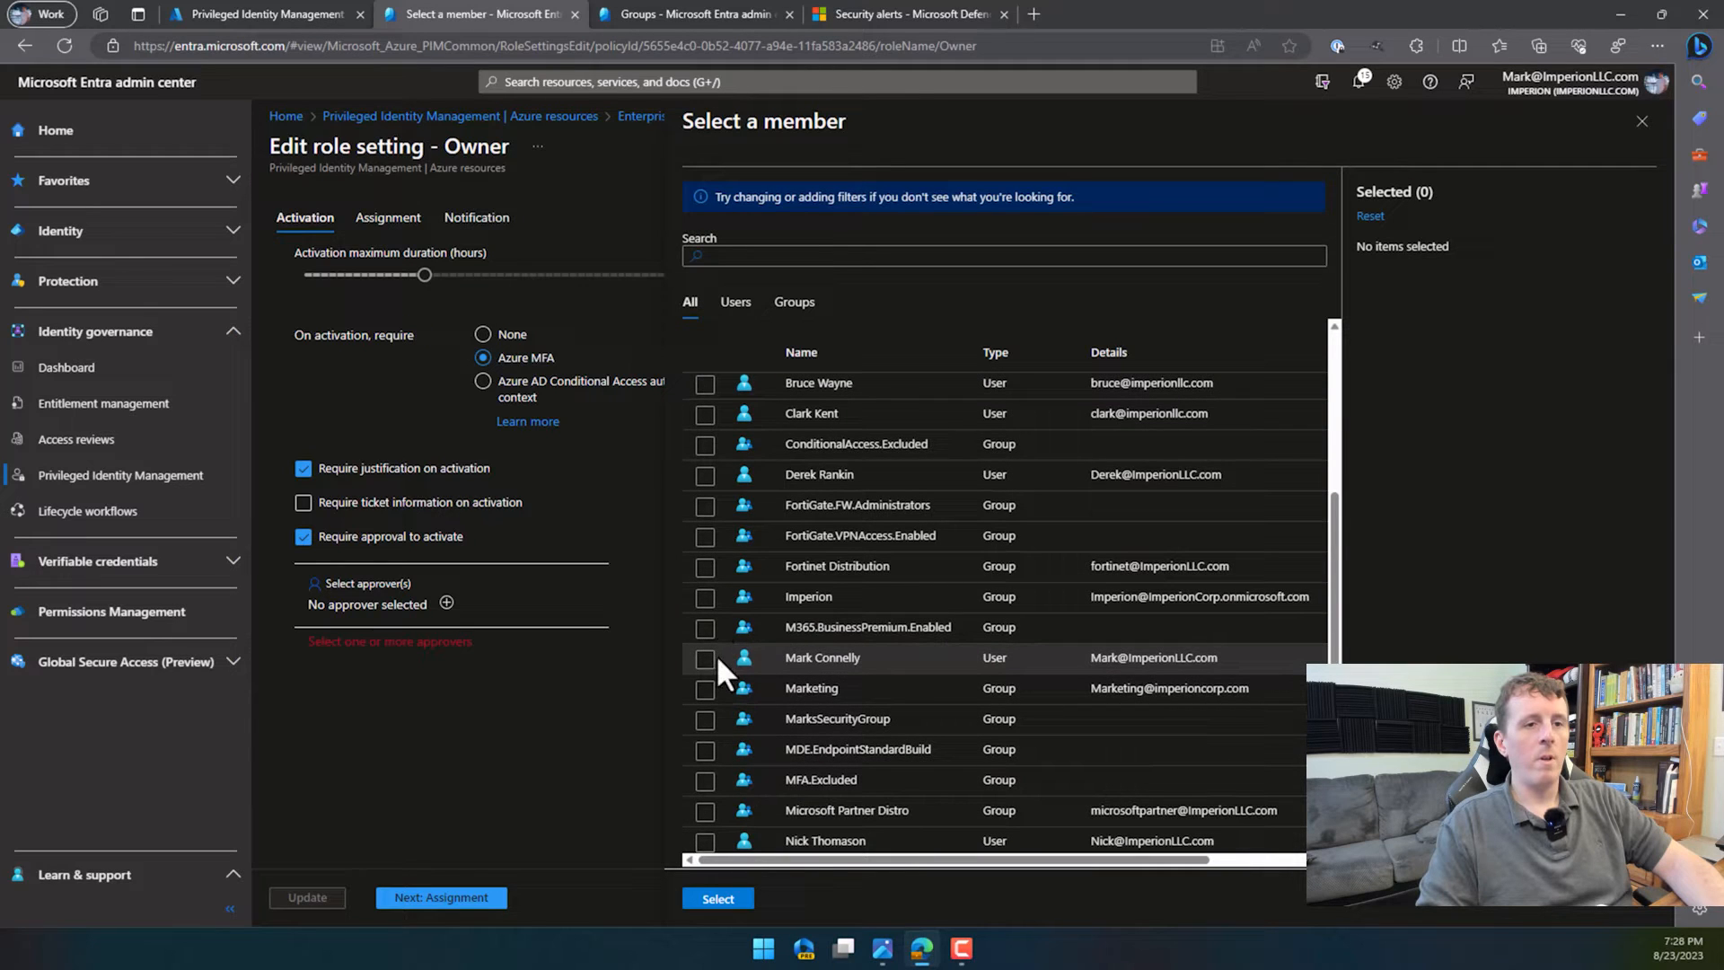
pyautogui.click(705, 658)
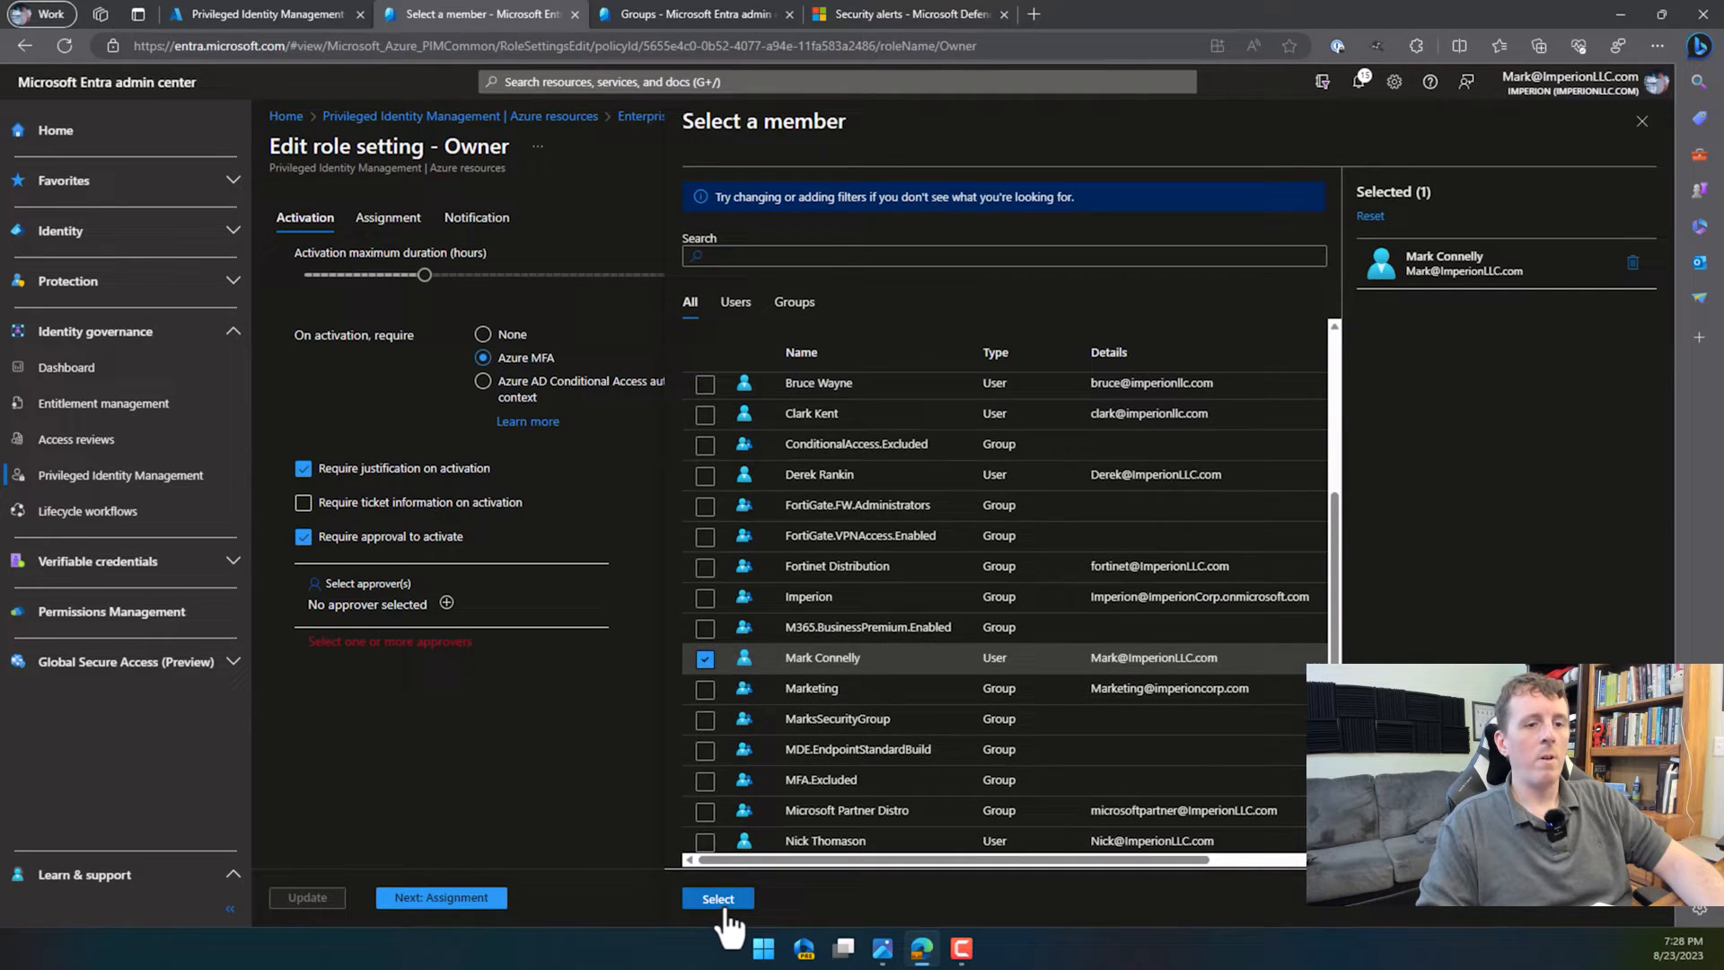
pyautogui.click(717, 898)
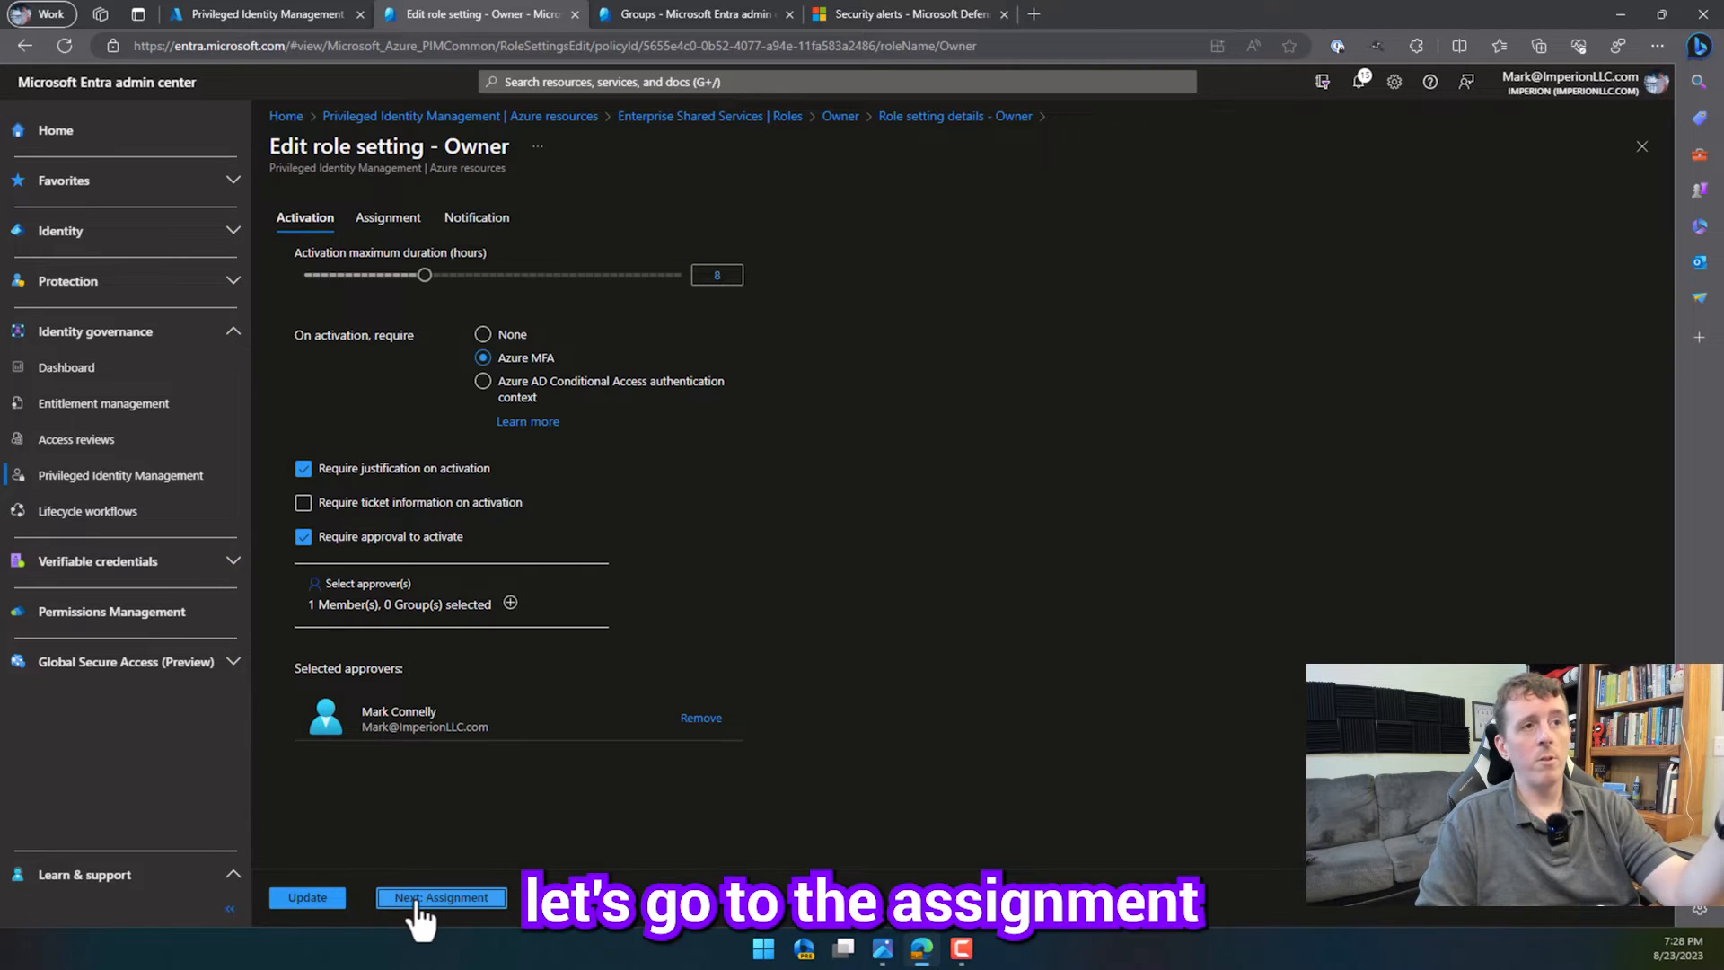
# Step: Tick Allow permanent eligible and Require Azure MFA on active assignment, then update the settings
pyautogui.click(441, 897)
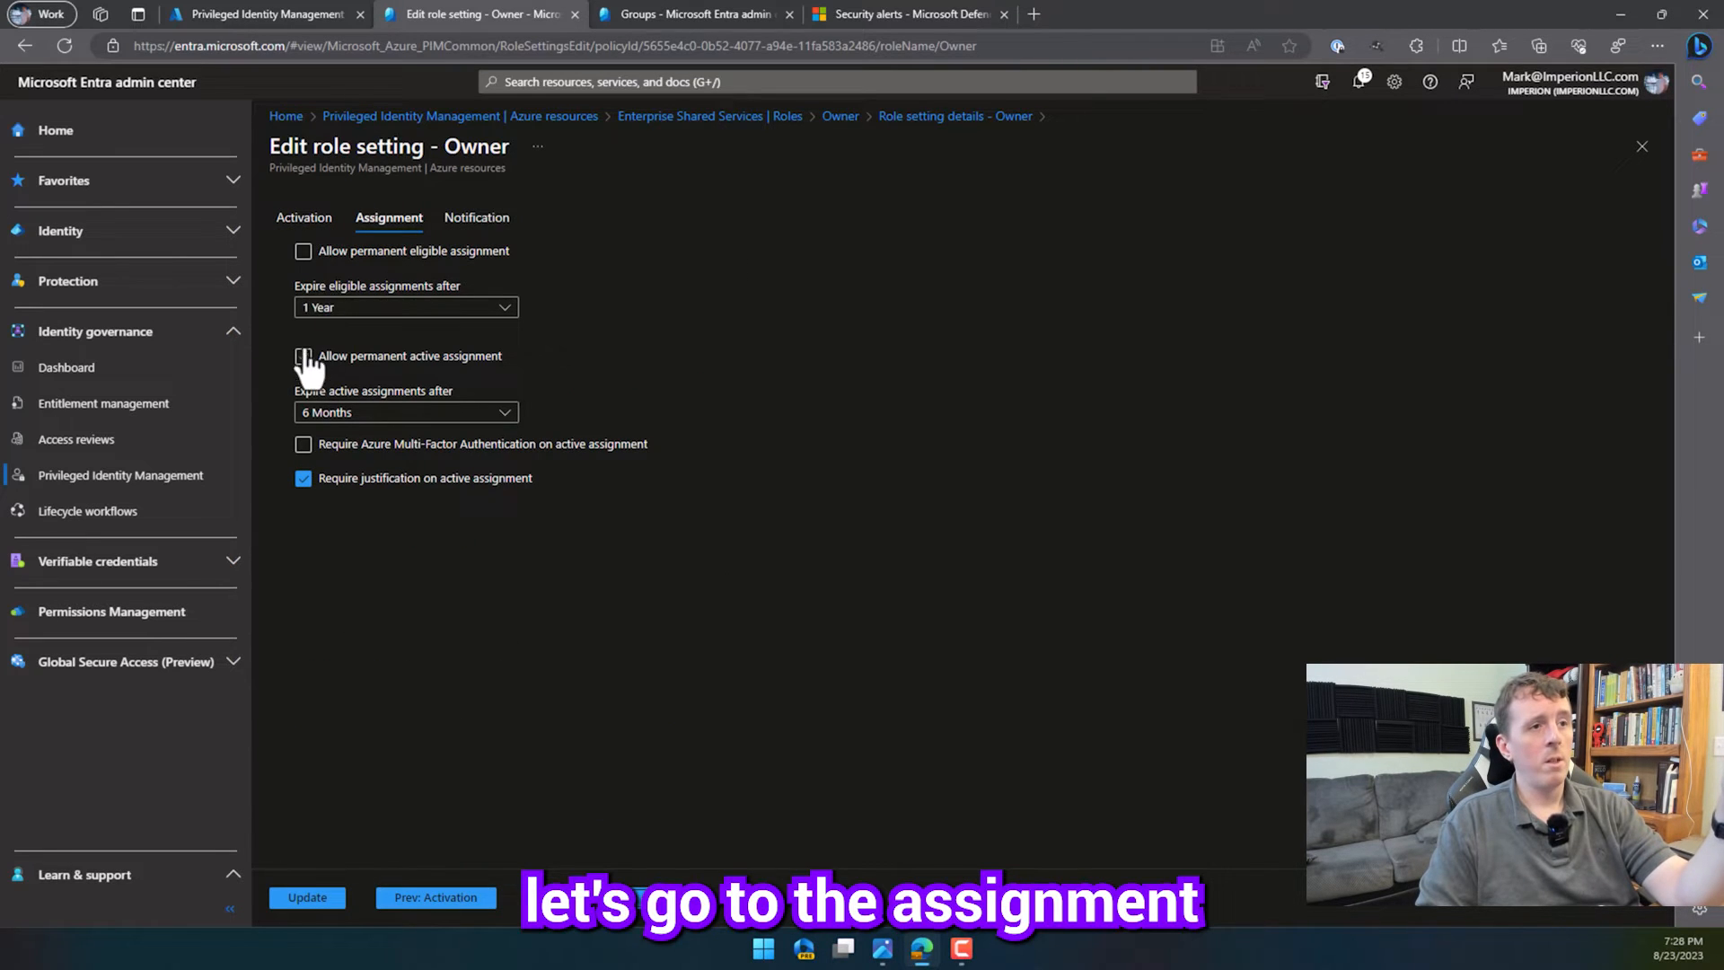
pyautogui.click(303, 251)
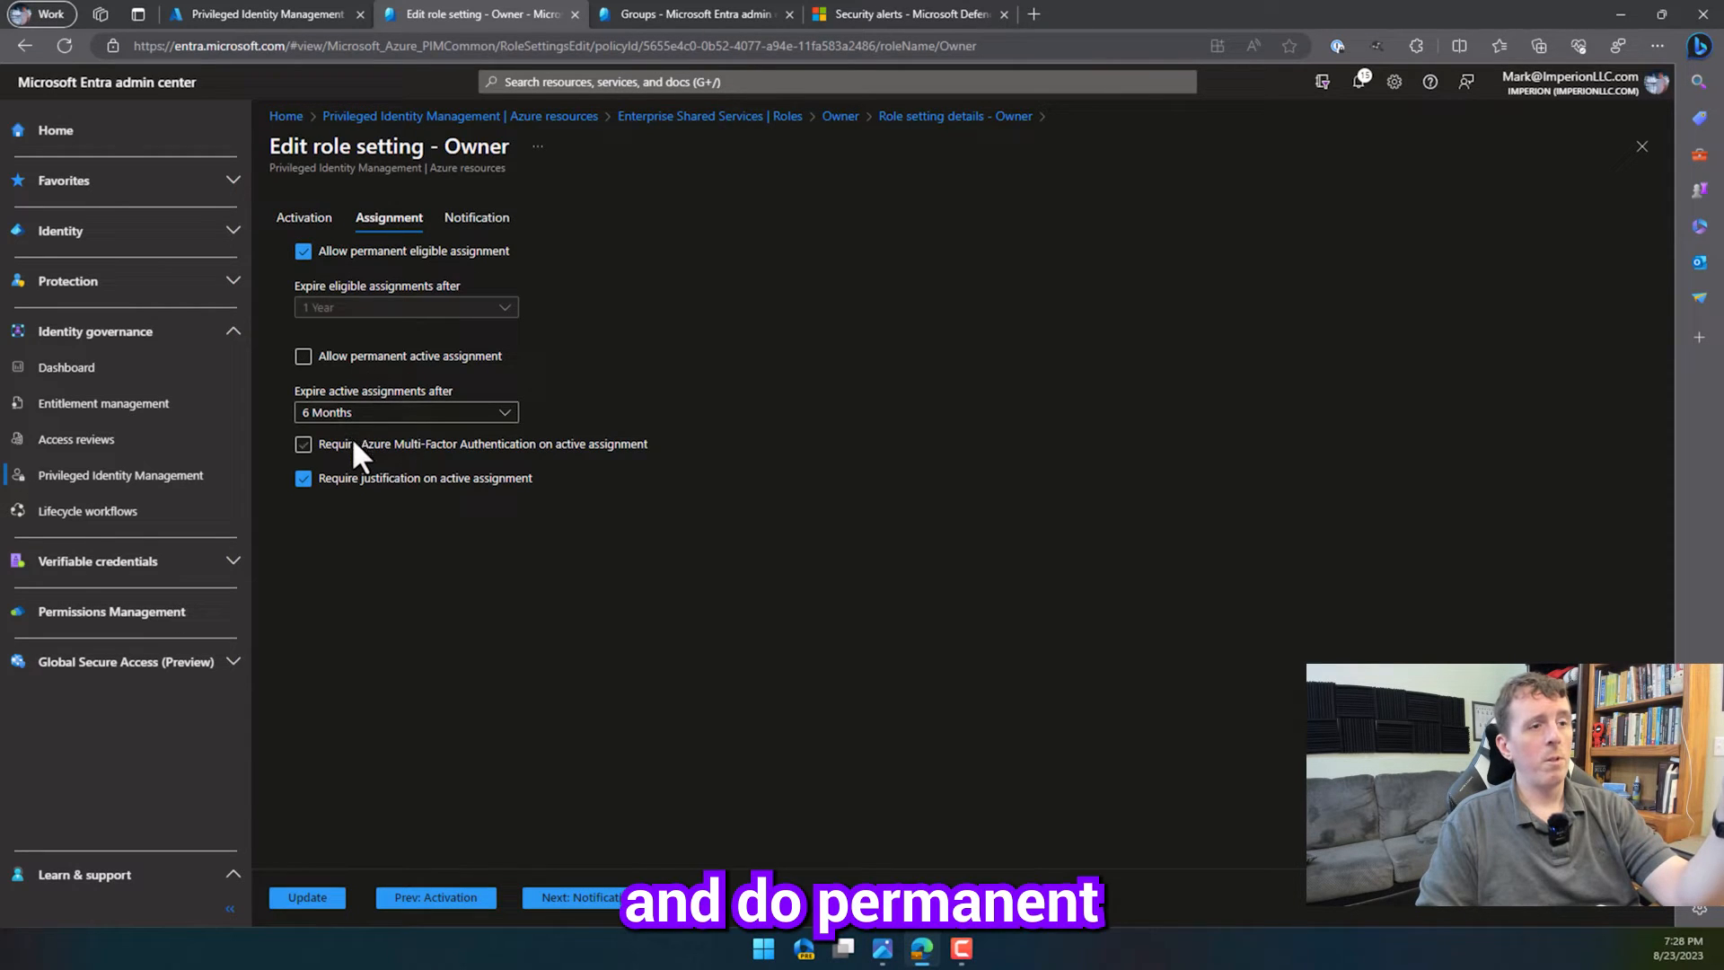
pyautogui.click(302, 444)
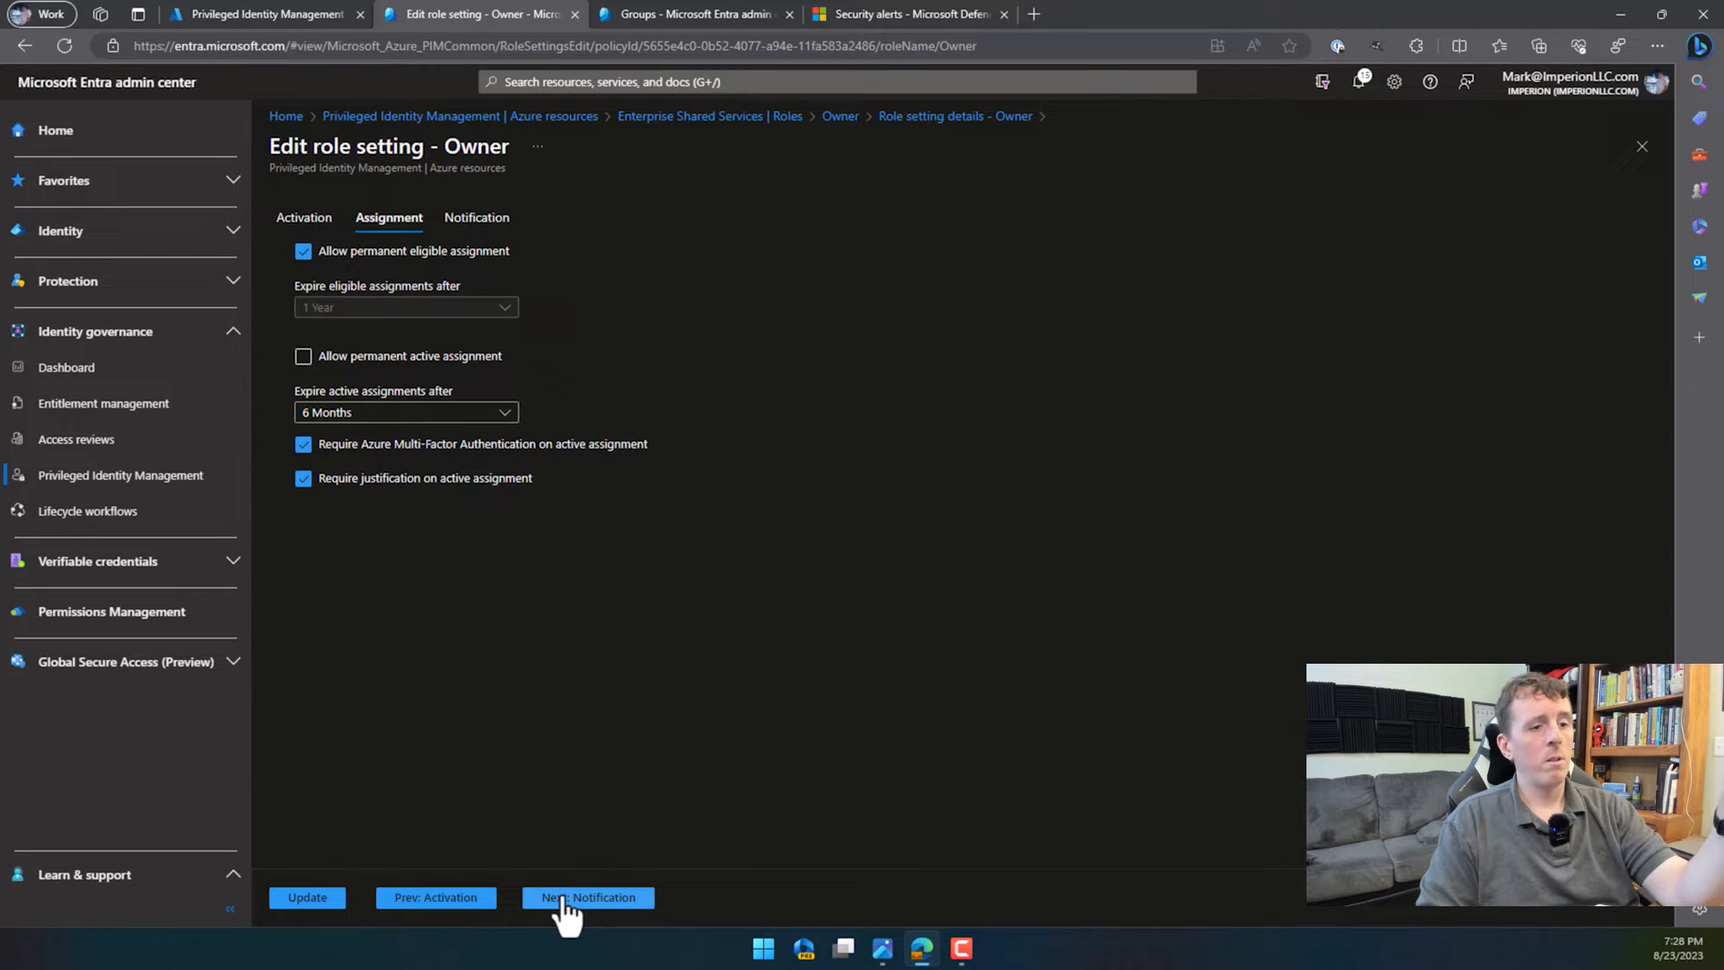
pyautogui.click(588, 897)
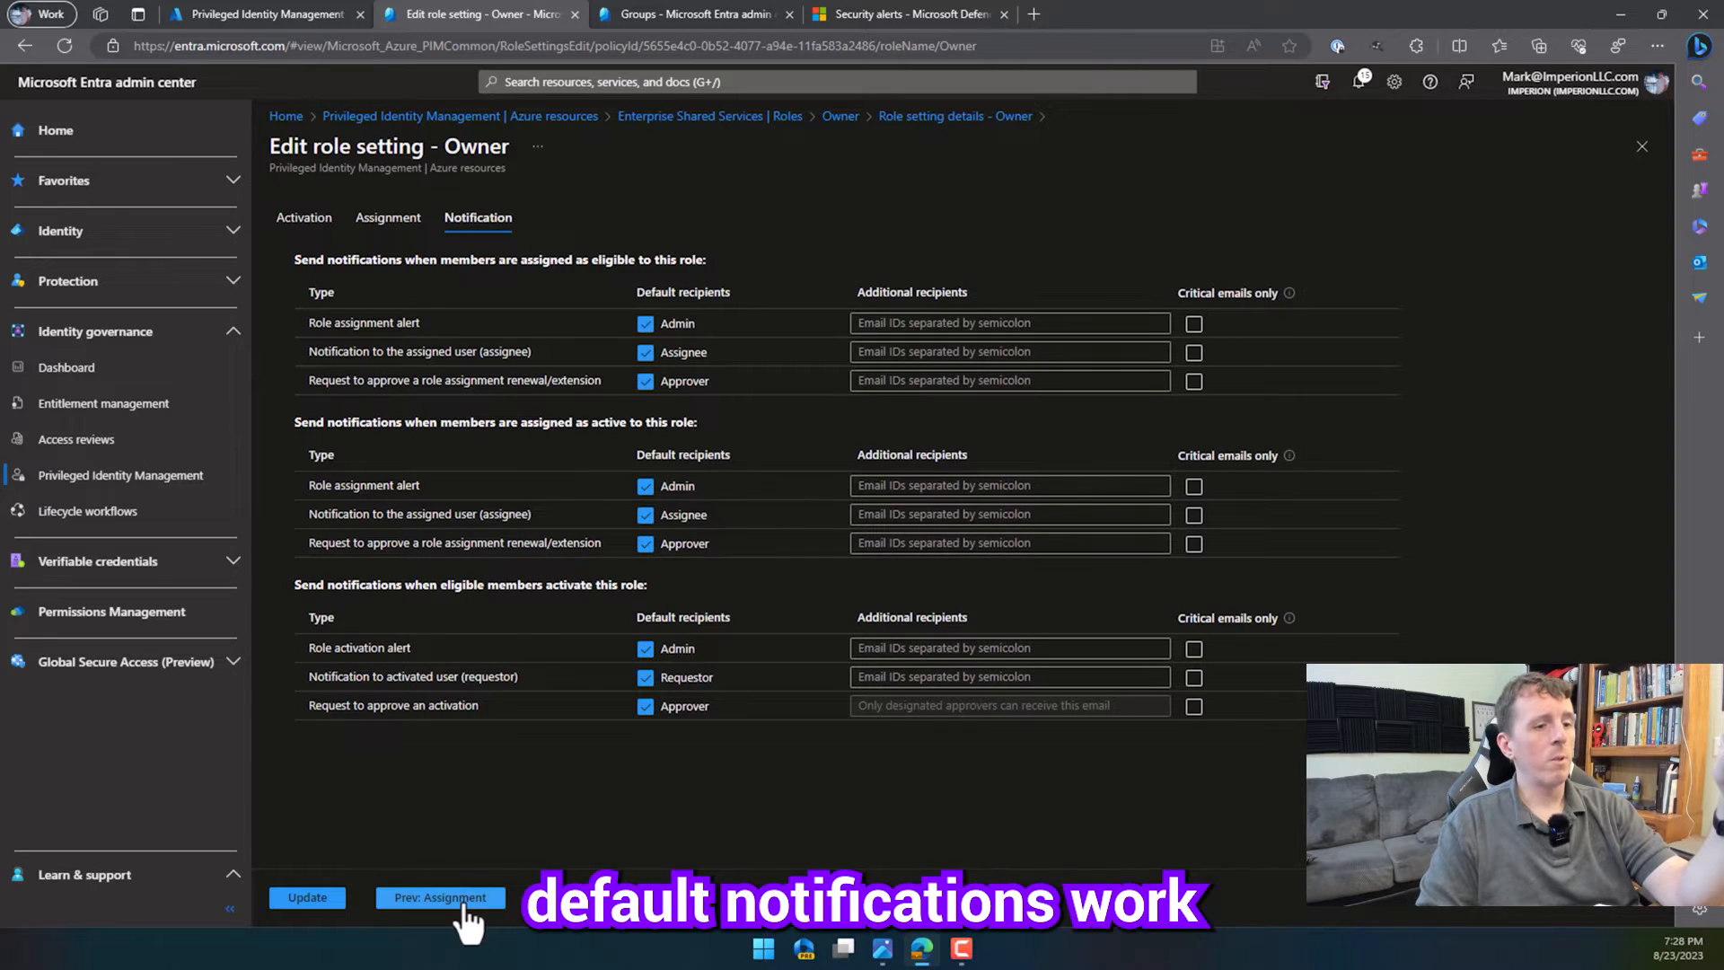
pyautogui.click(307, 897)
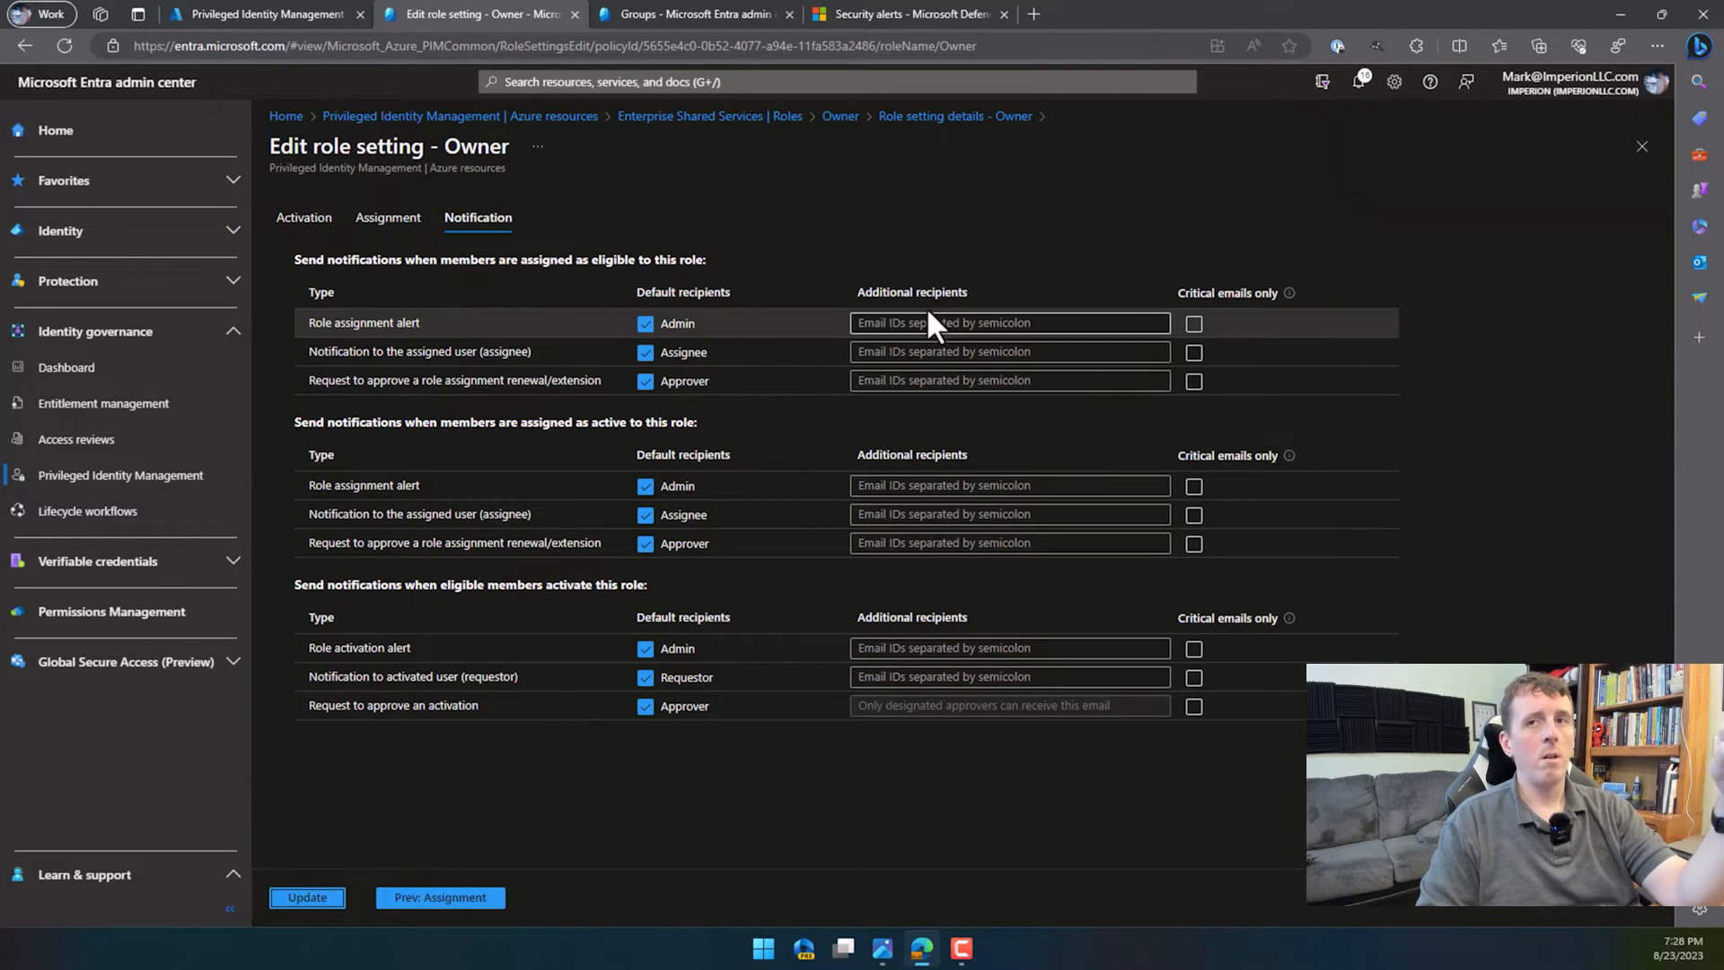
pyautogui.click(307, 897)
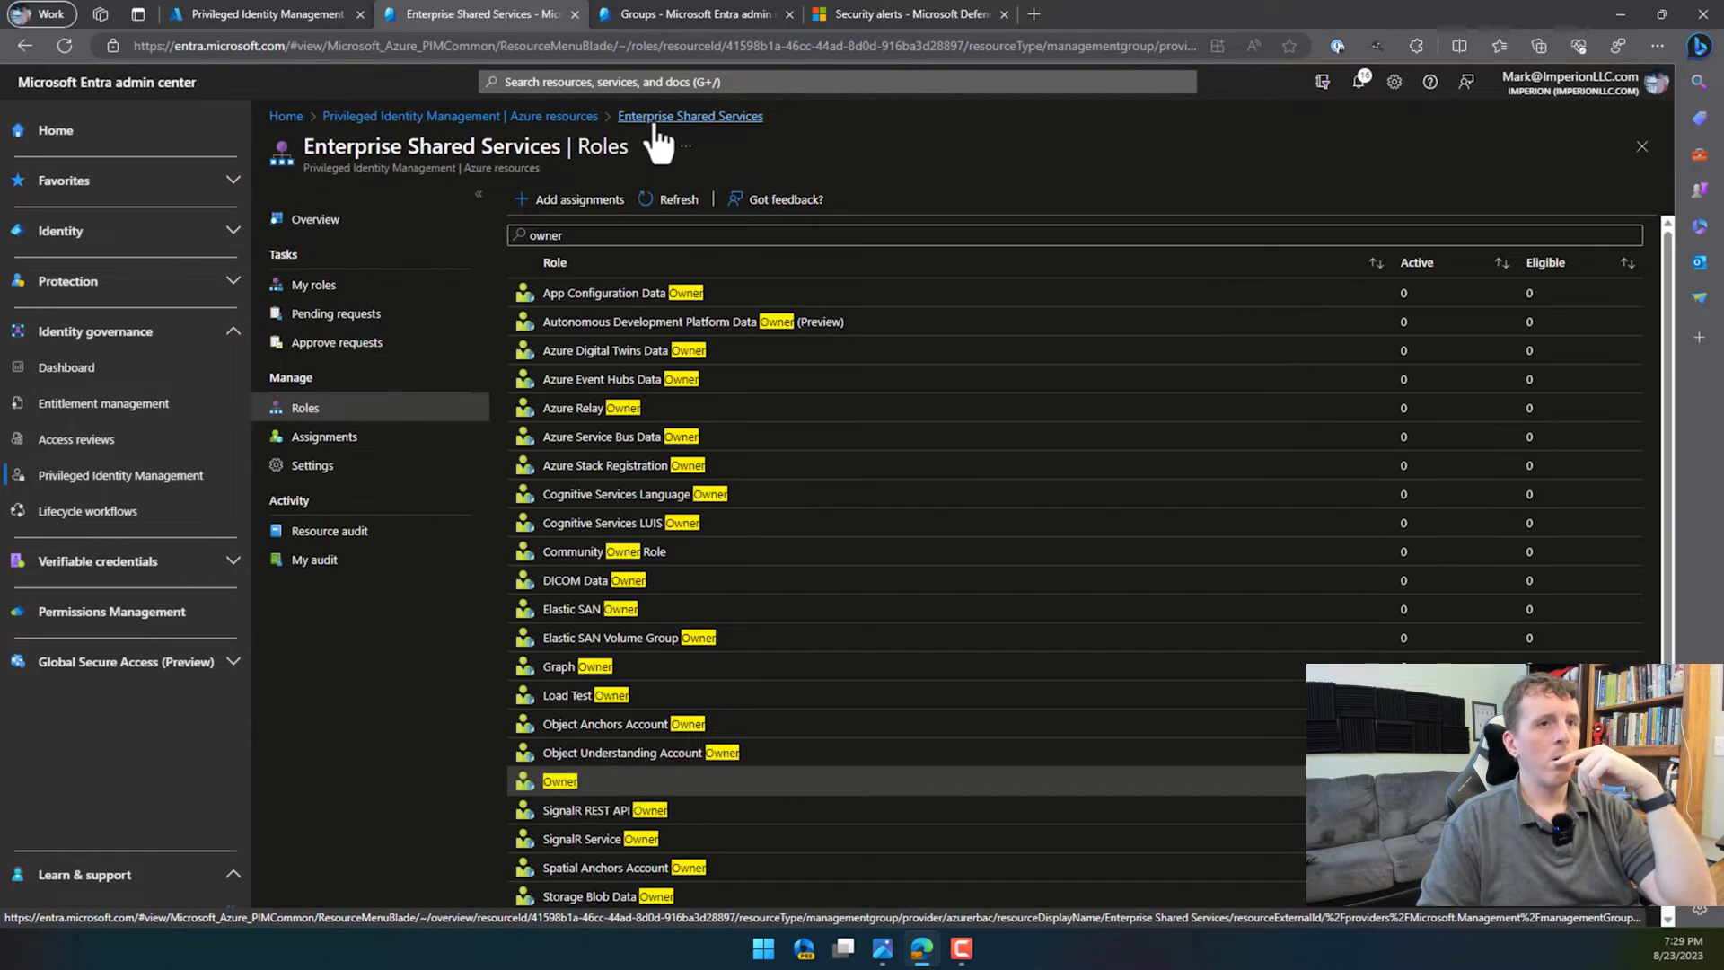
# Step: Filter roles by 'co' and open the Contributor role for Enterprise Shared Services
pyautogui.click(636, 235)
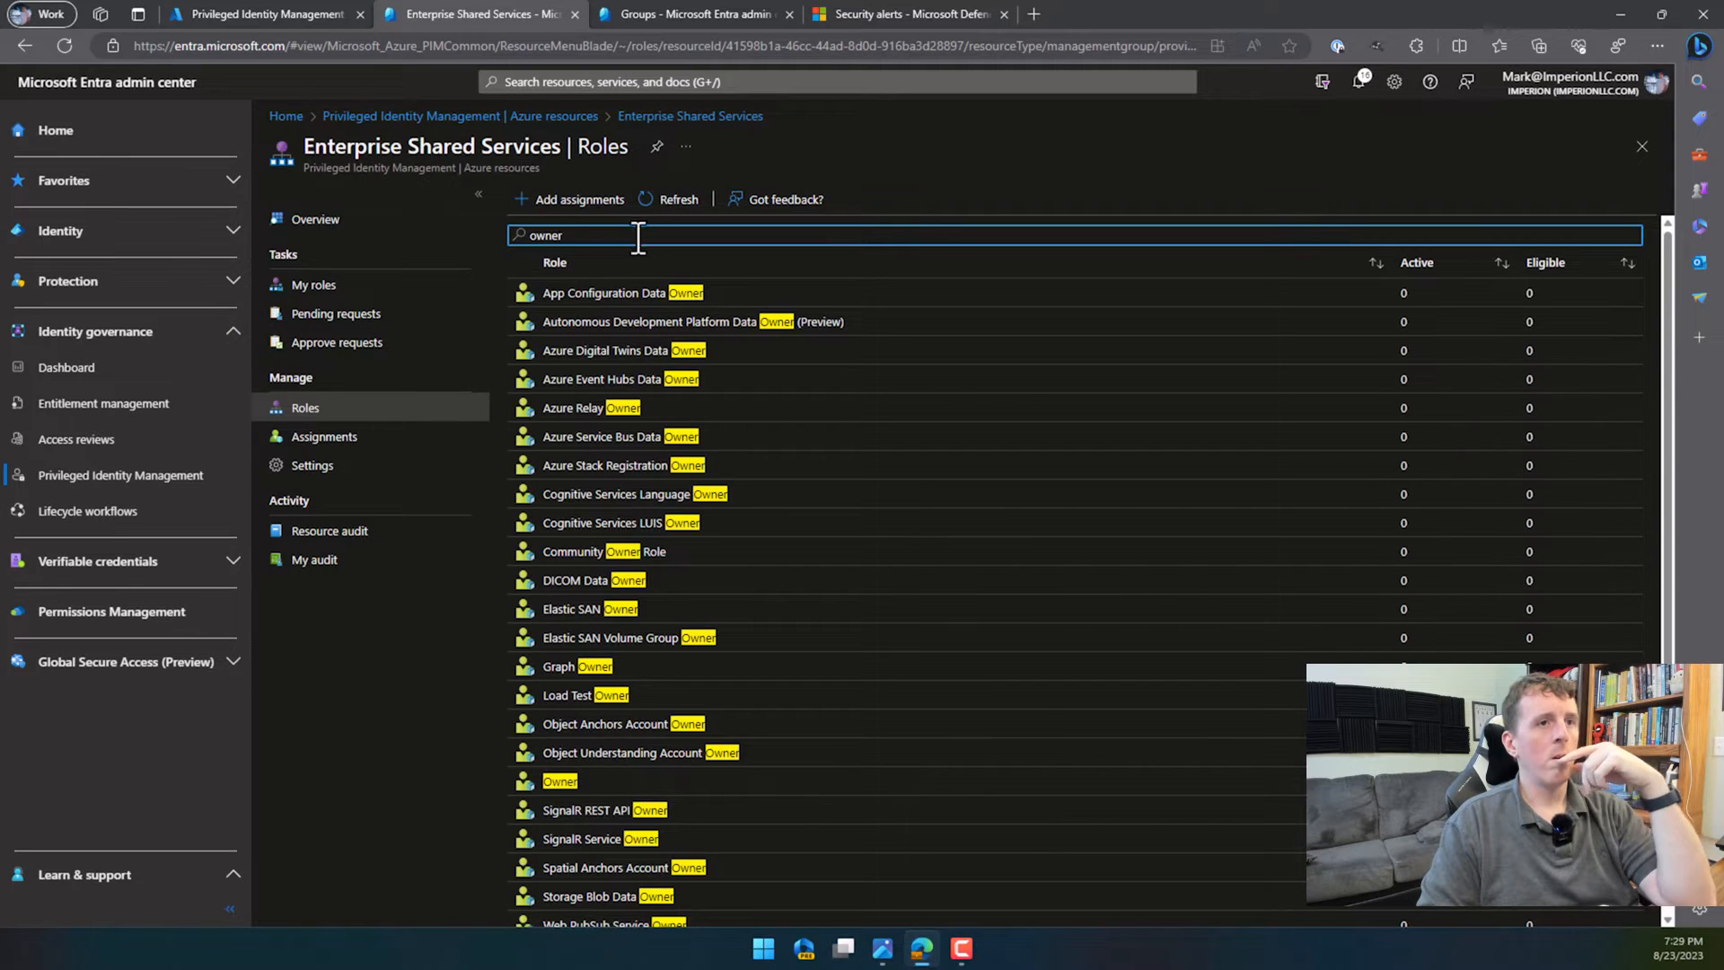
pyautogui.write('contributor')
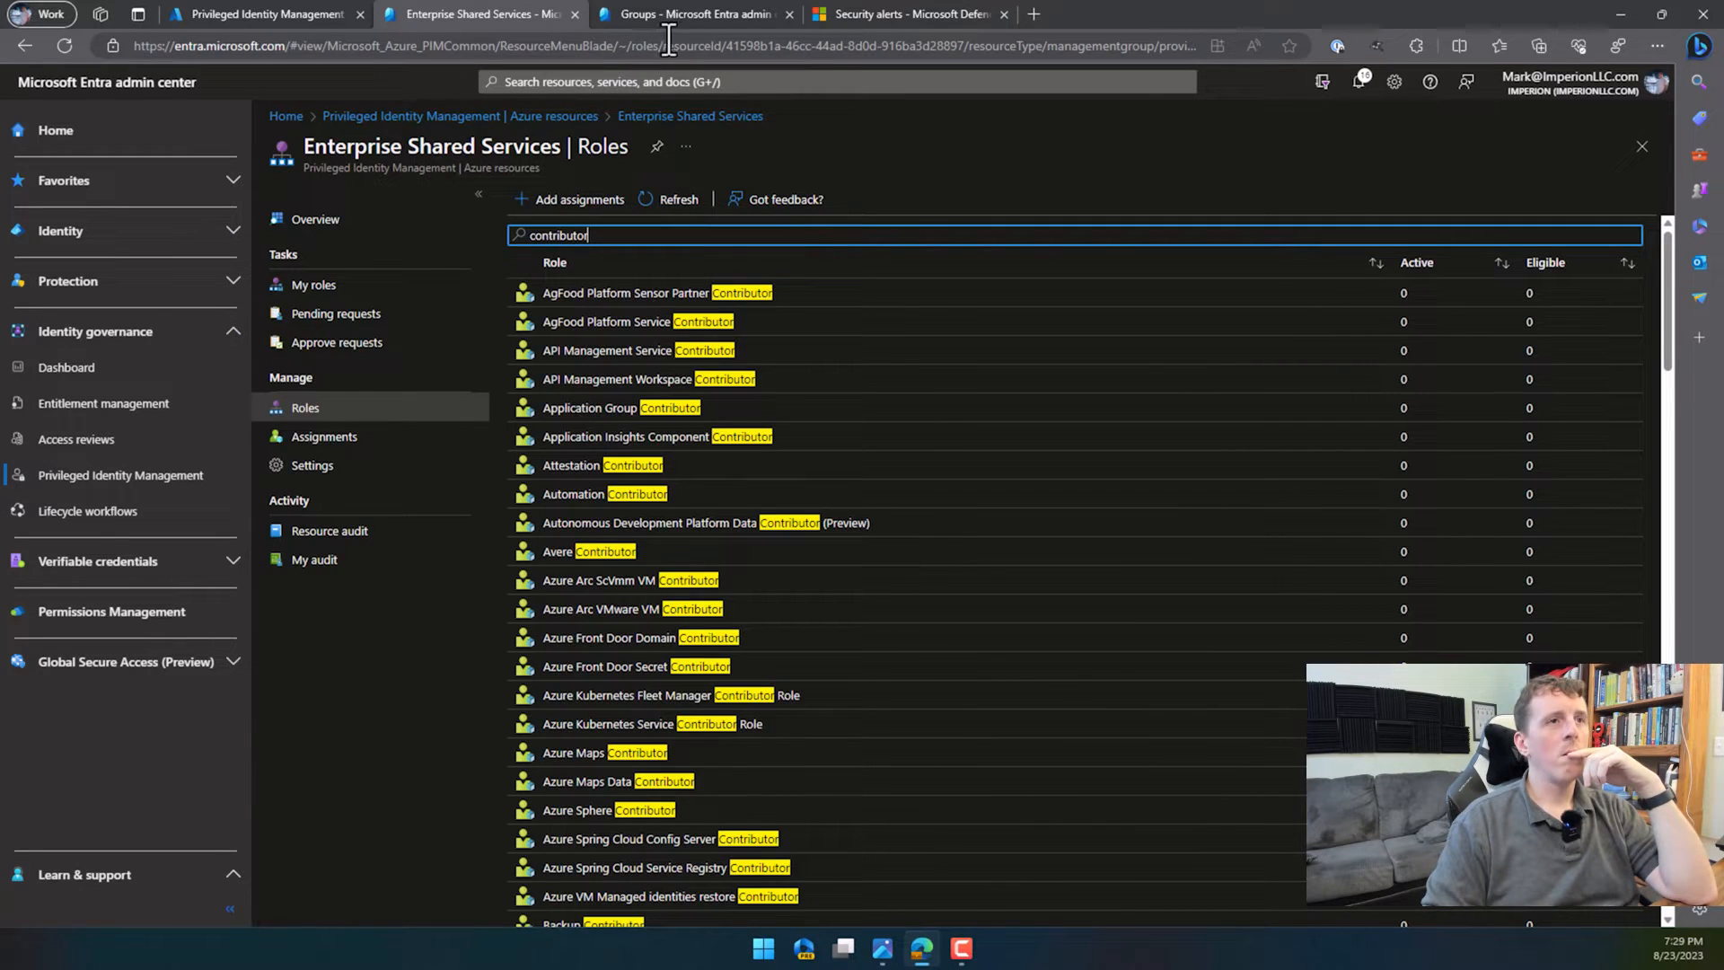
pyautogui.moveTo(603, 567)
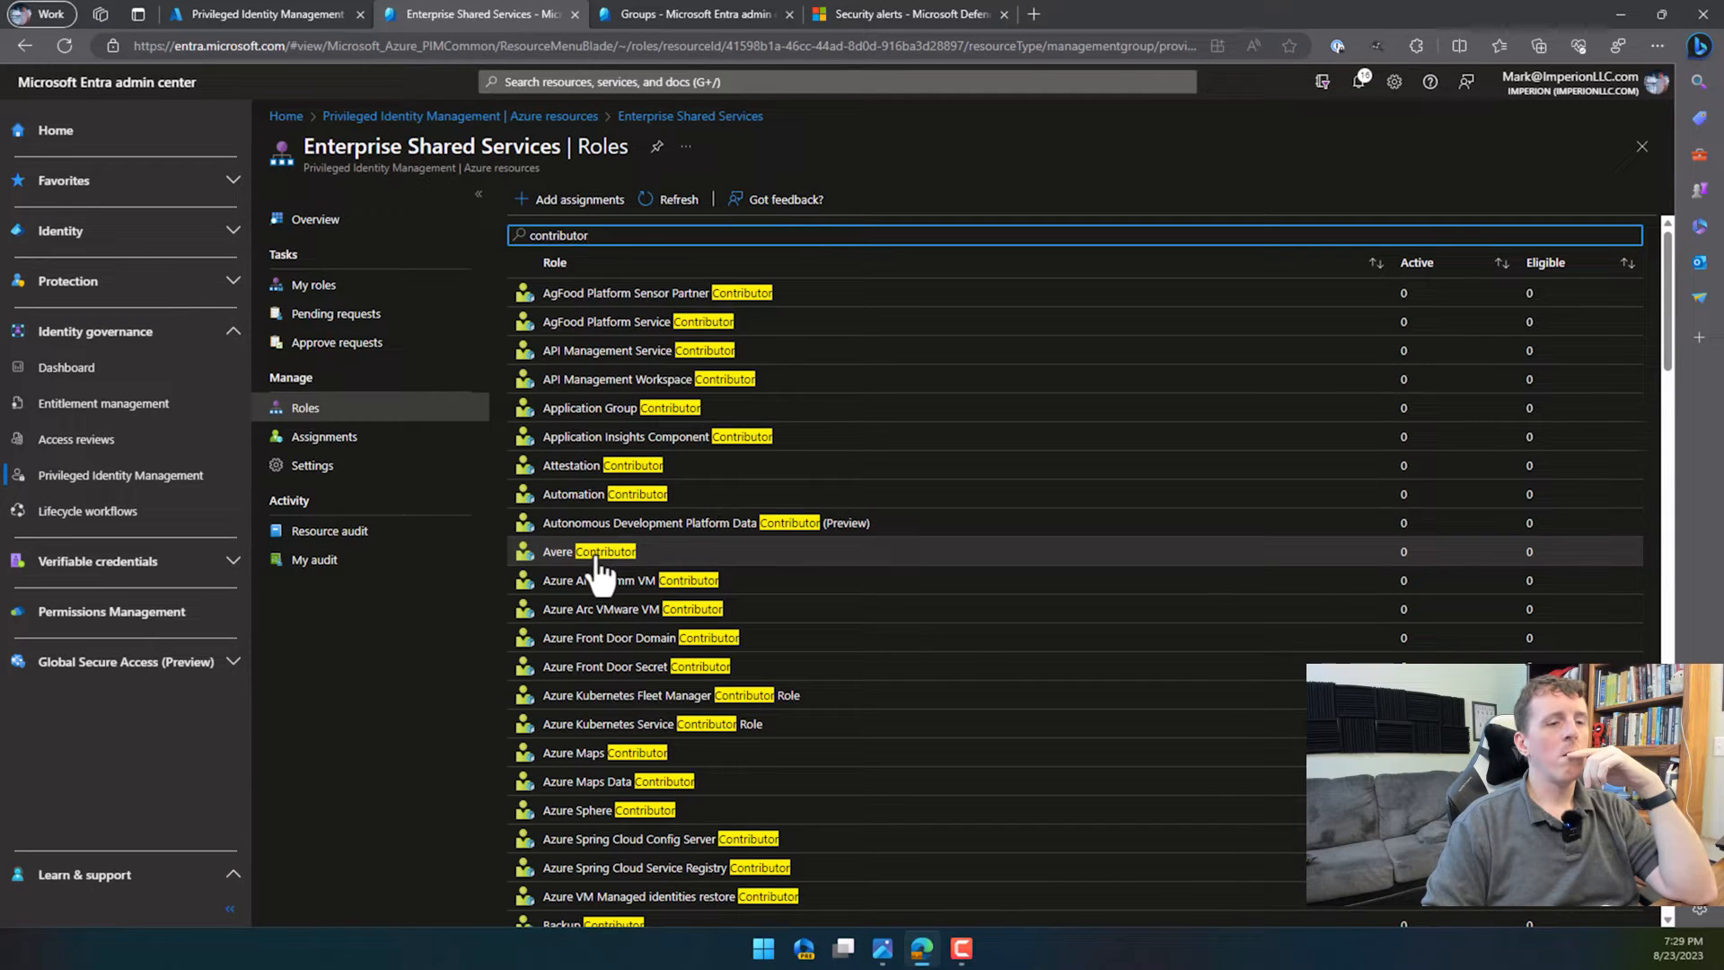
pyautogui.scroll(-3)
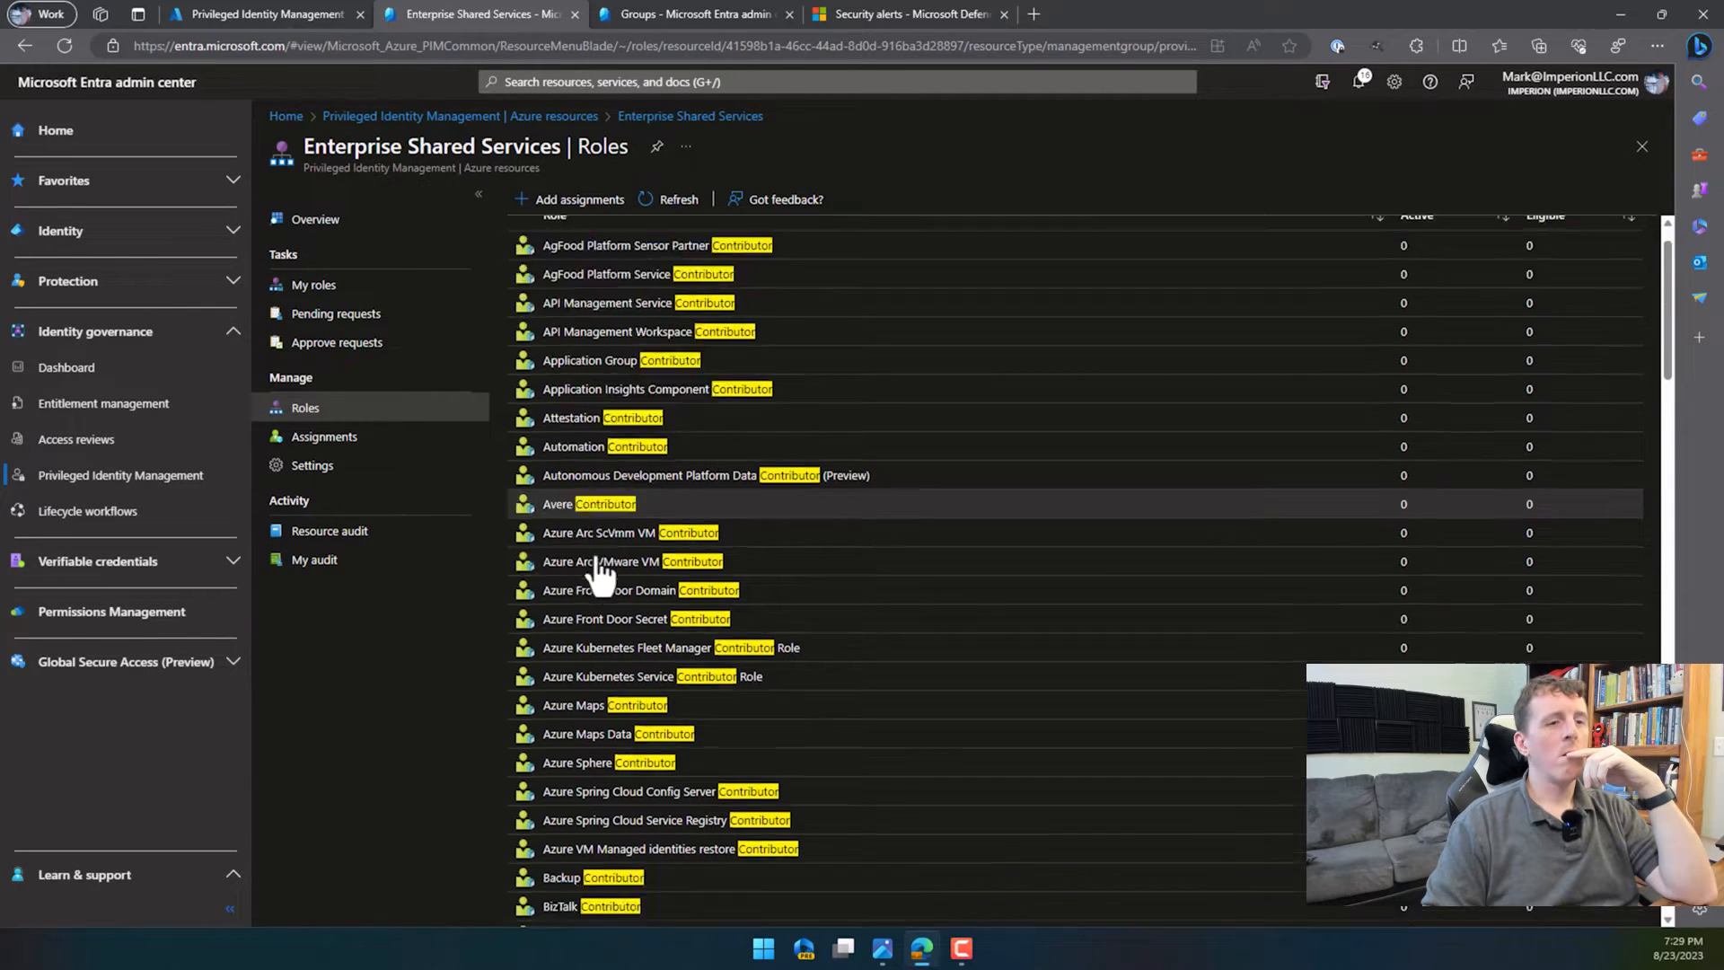
pyautogui.scroll(-3)
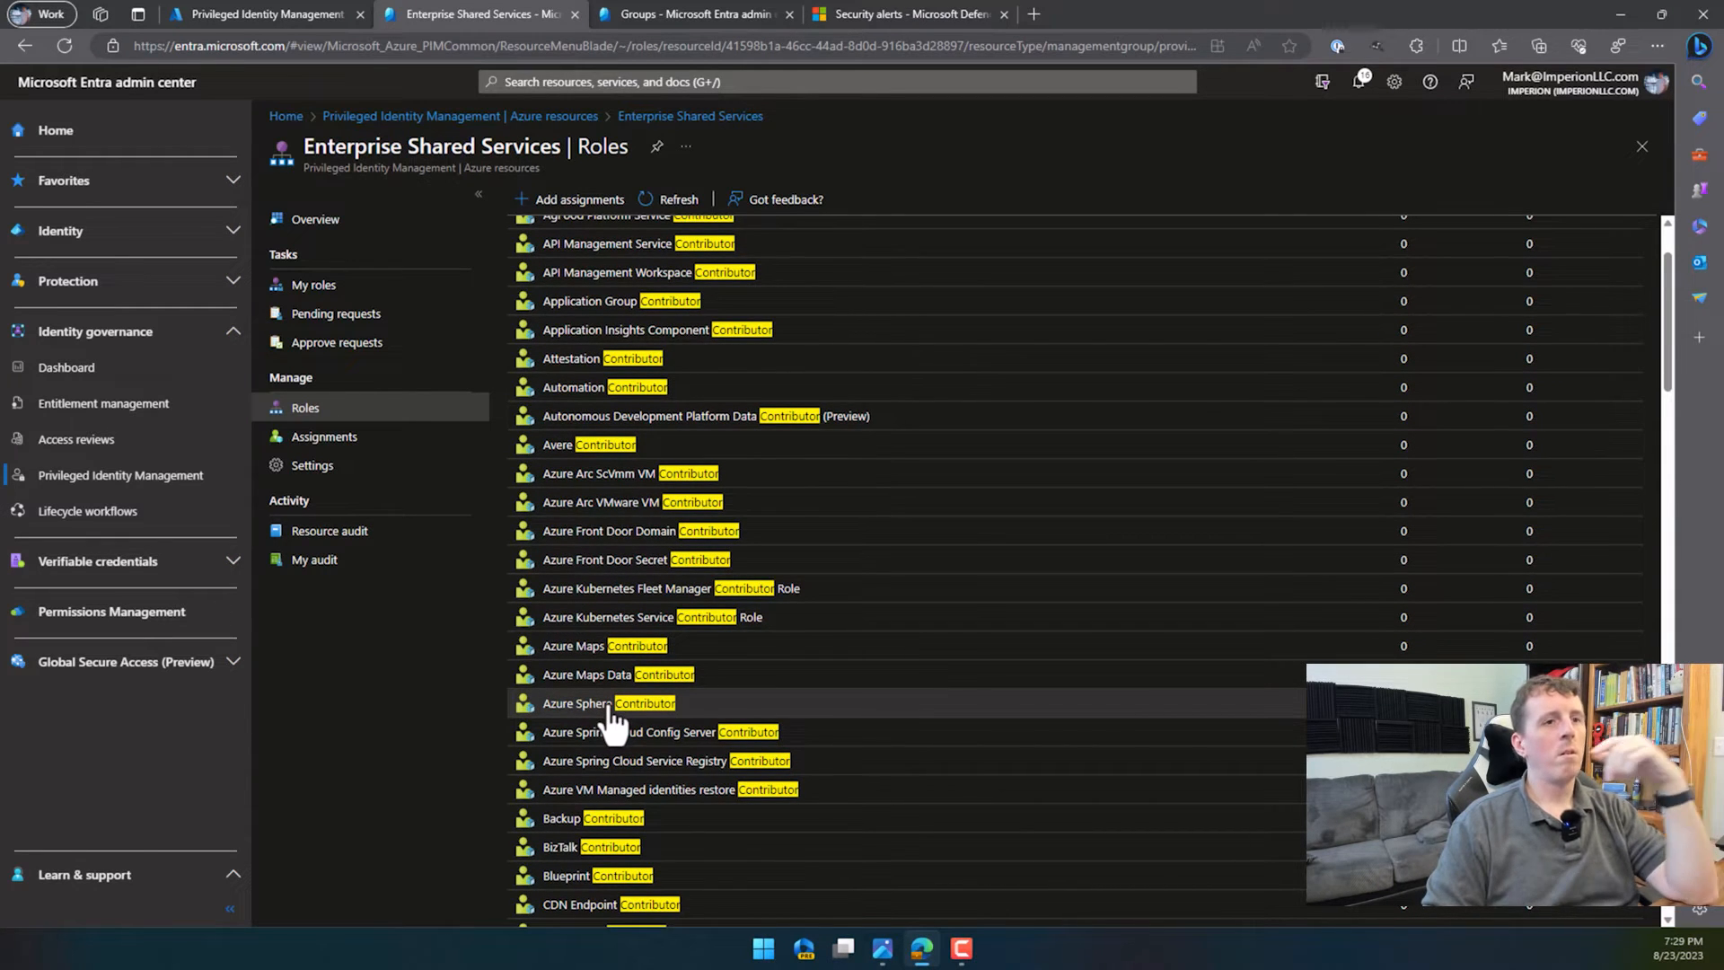
pyautogui.scroll(-3)
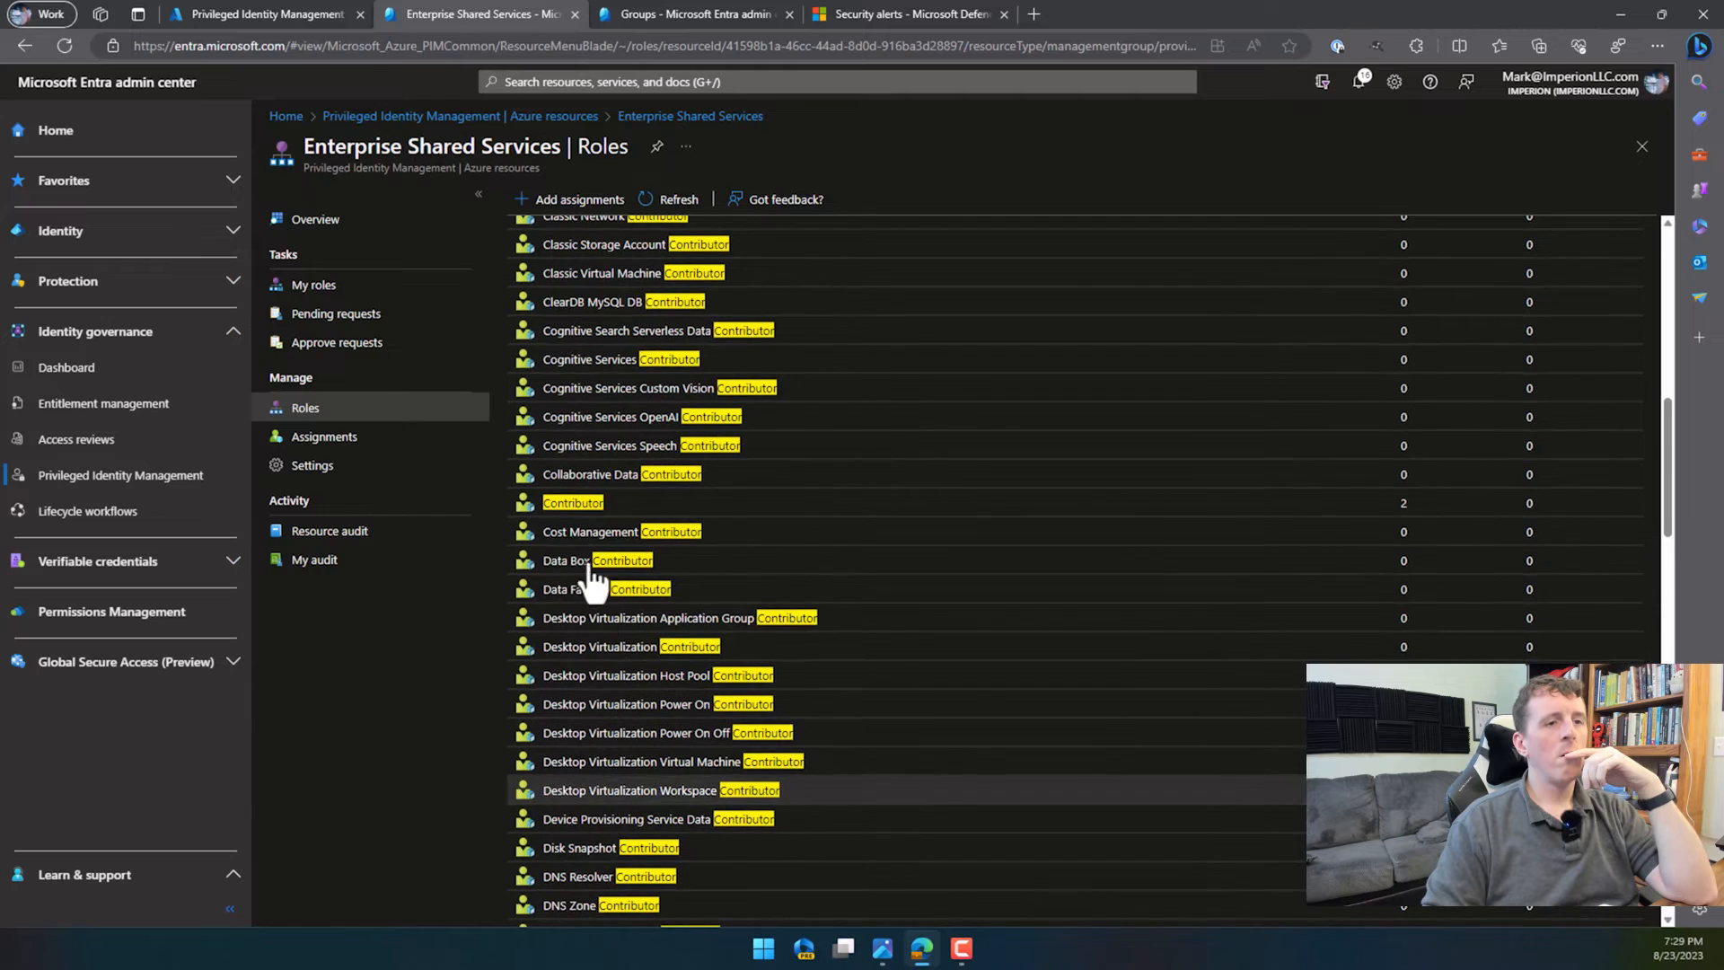
pyautogui.click(573, 501)
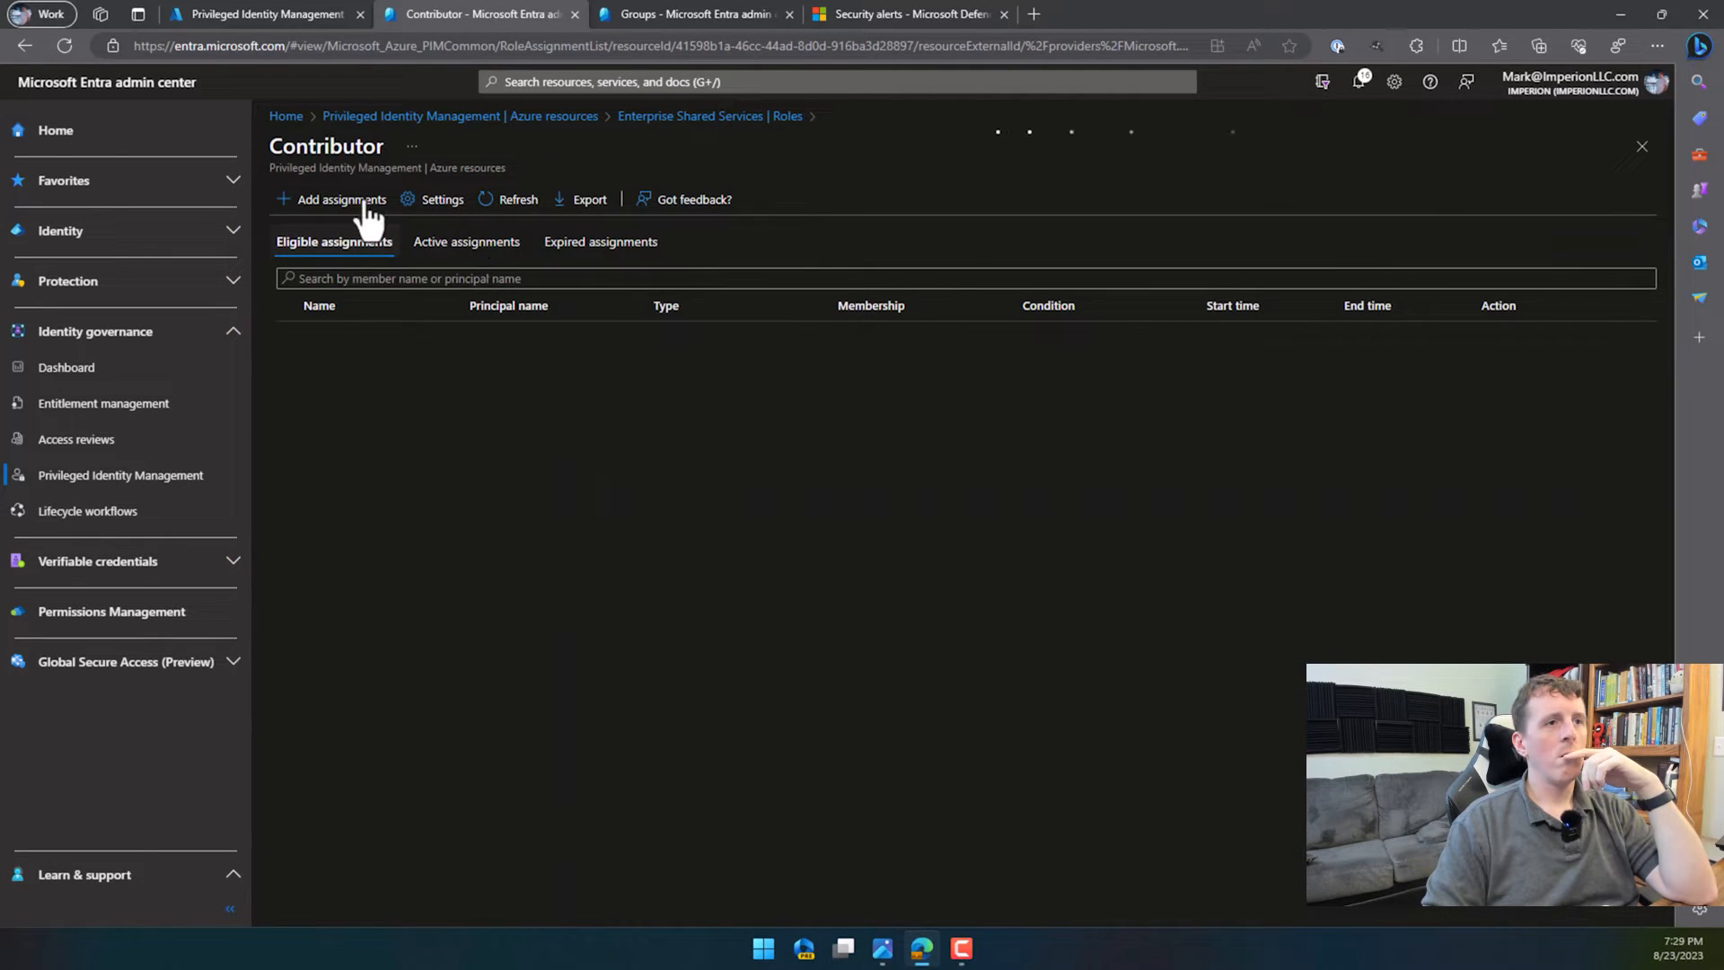
# Step: Select the Azure.MG.ESS.Contributor.Assigned group as a new Contributor assignment member
pyautogui.click(340, 198)
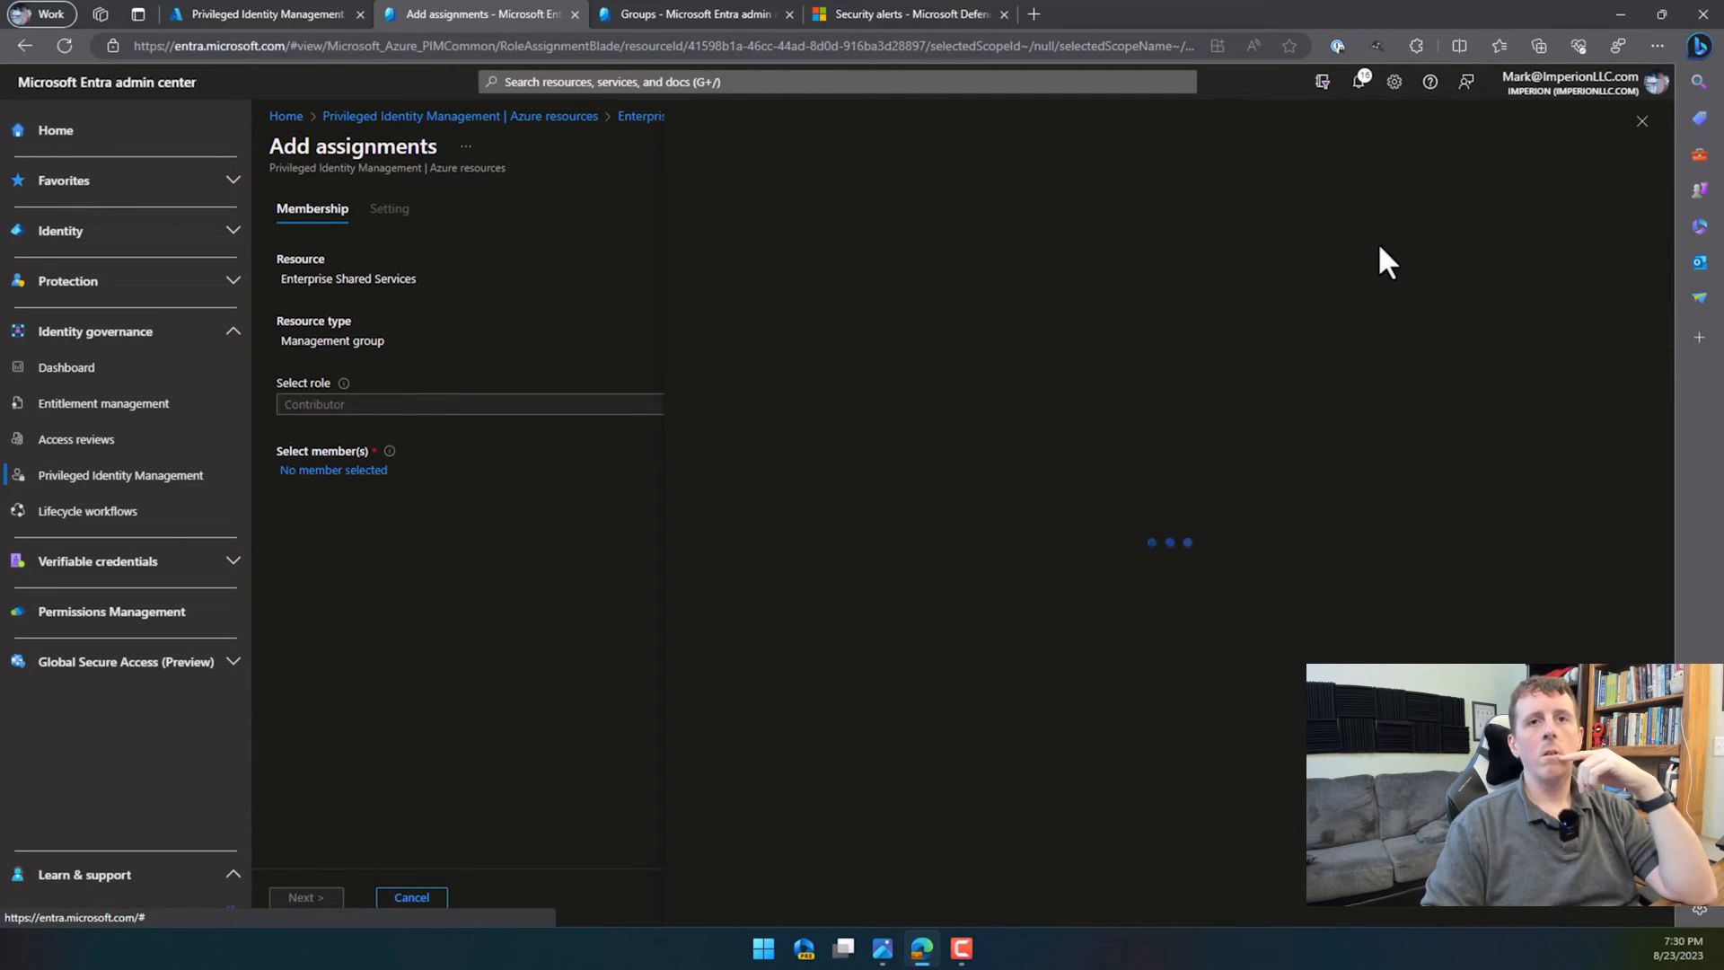
pyautogui.click(333, 470)
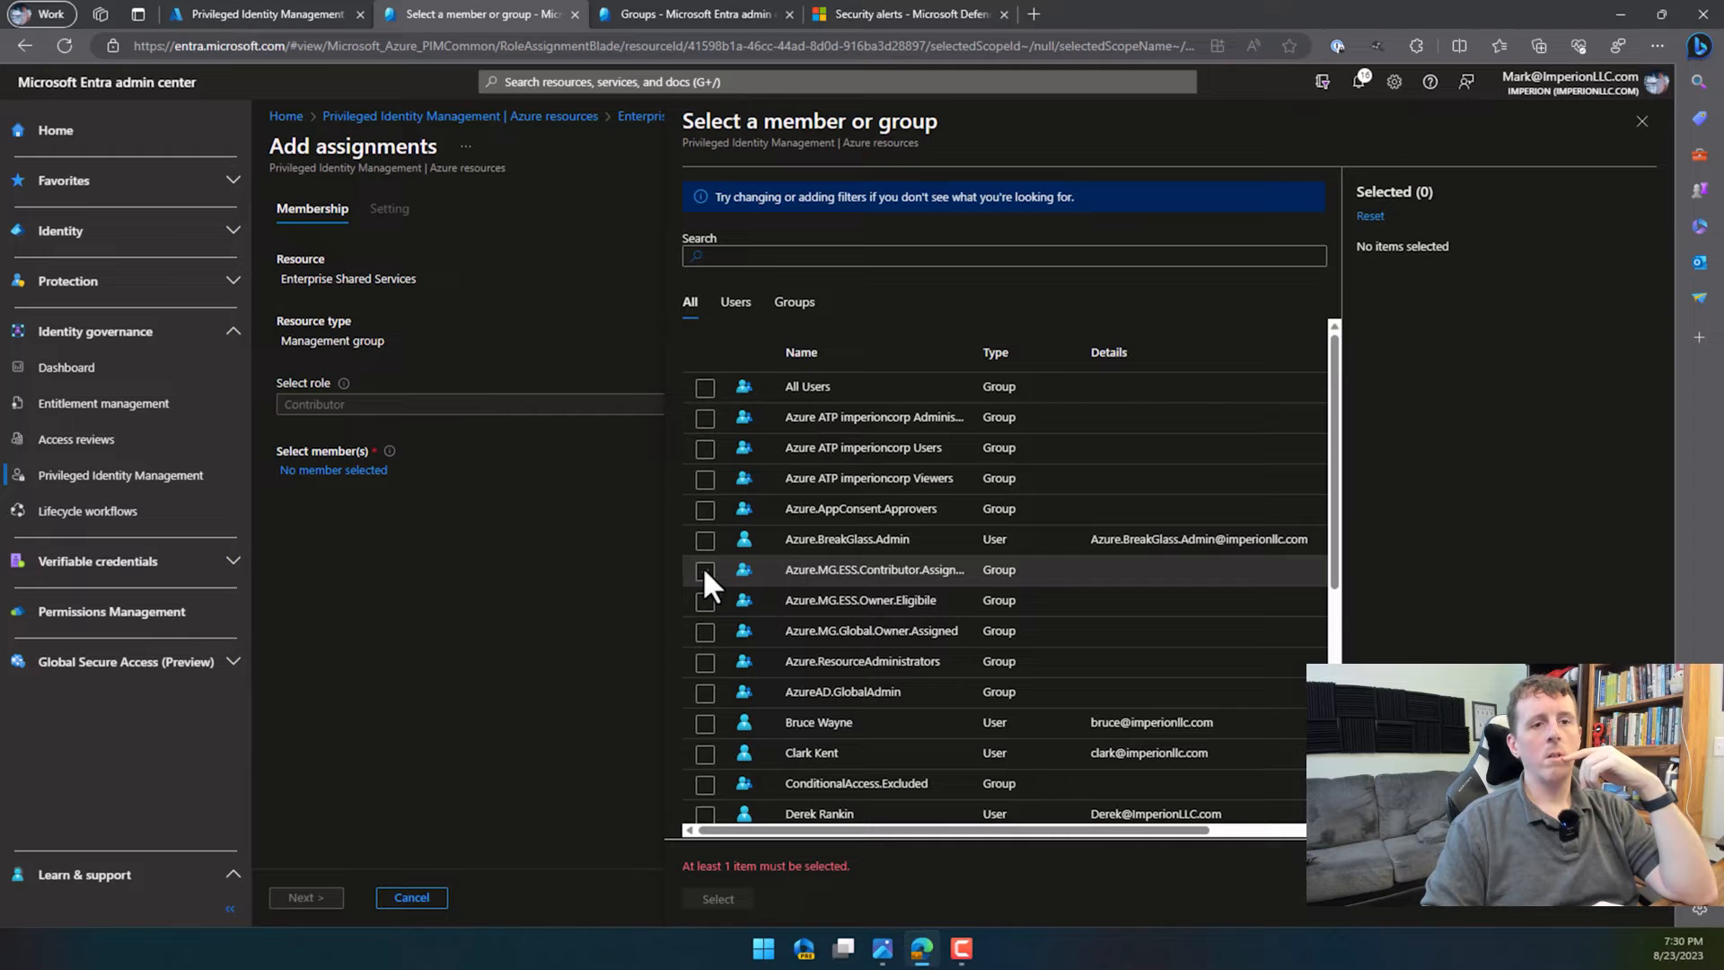
pyautogui.click(704, 570)
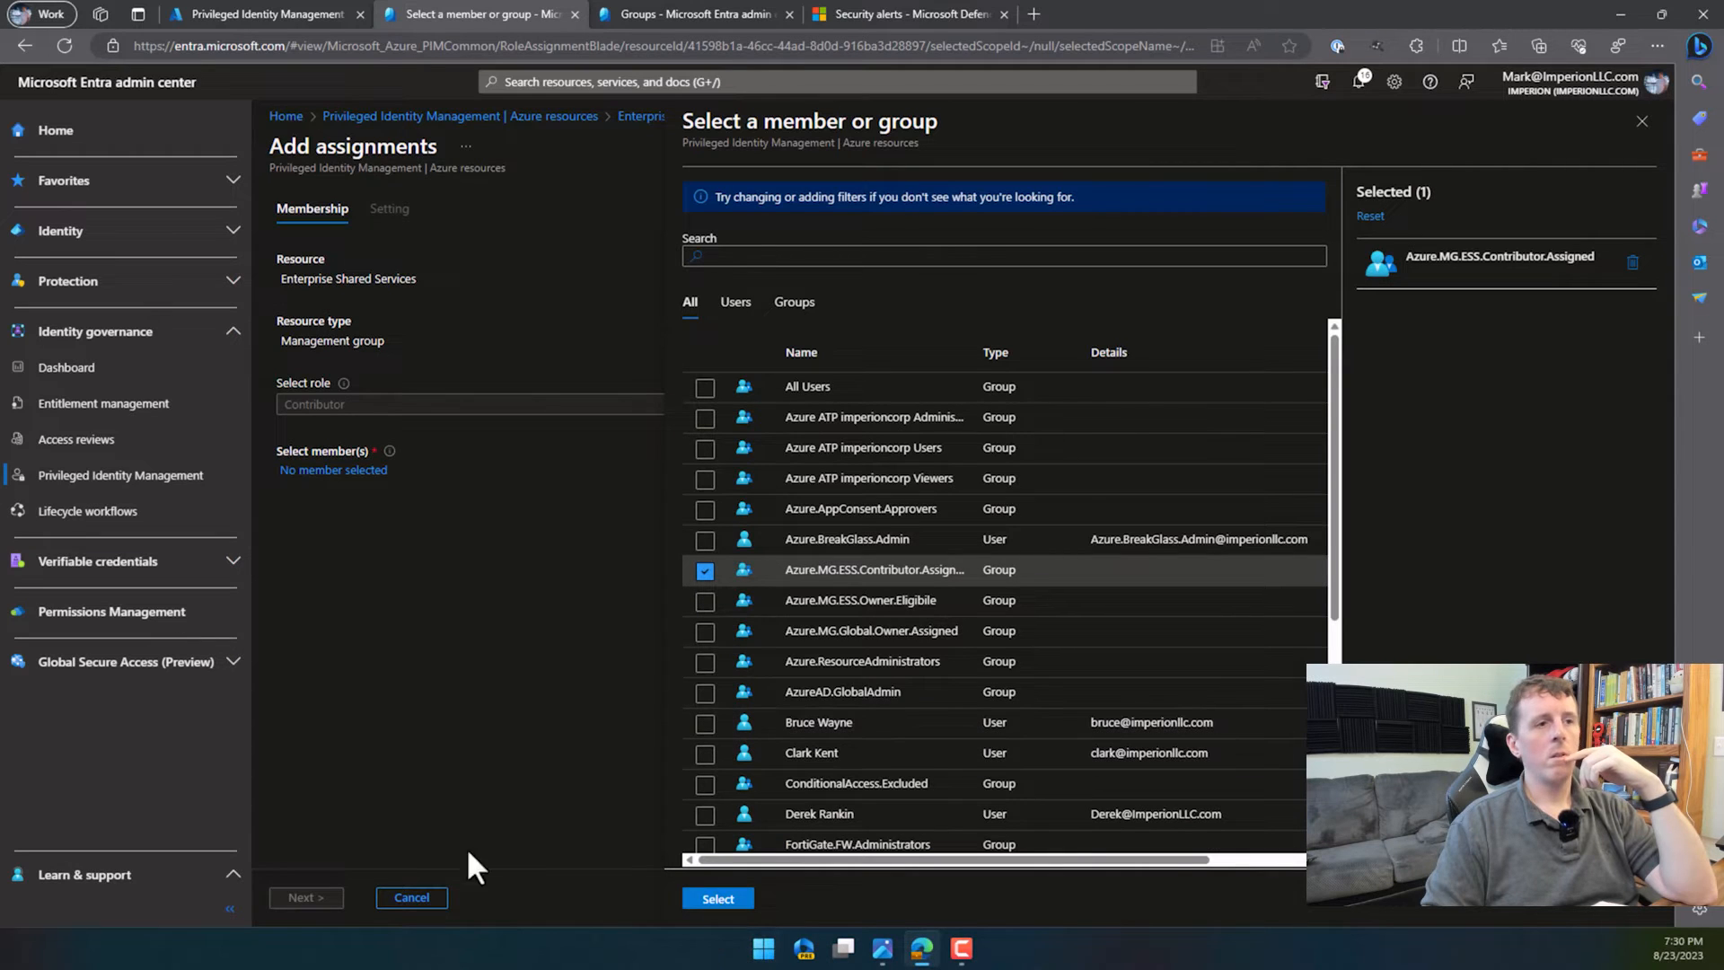
pyautogui.click(717, 898)
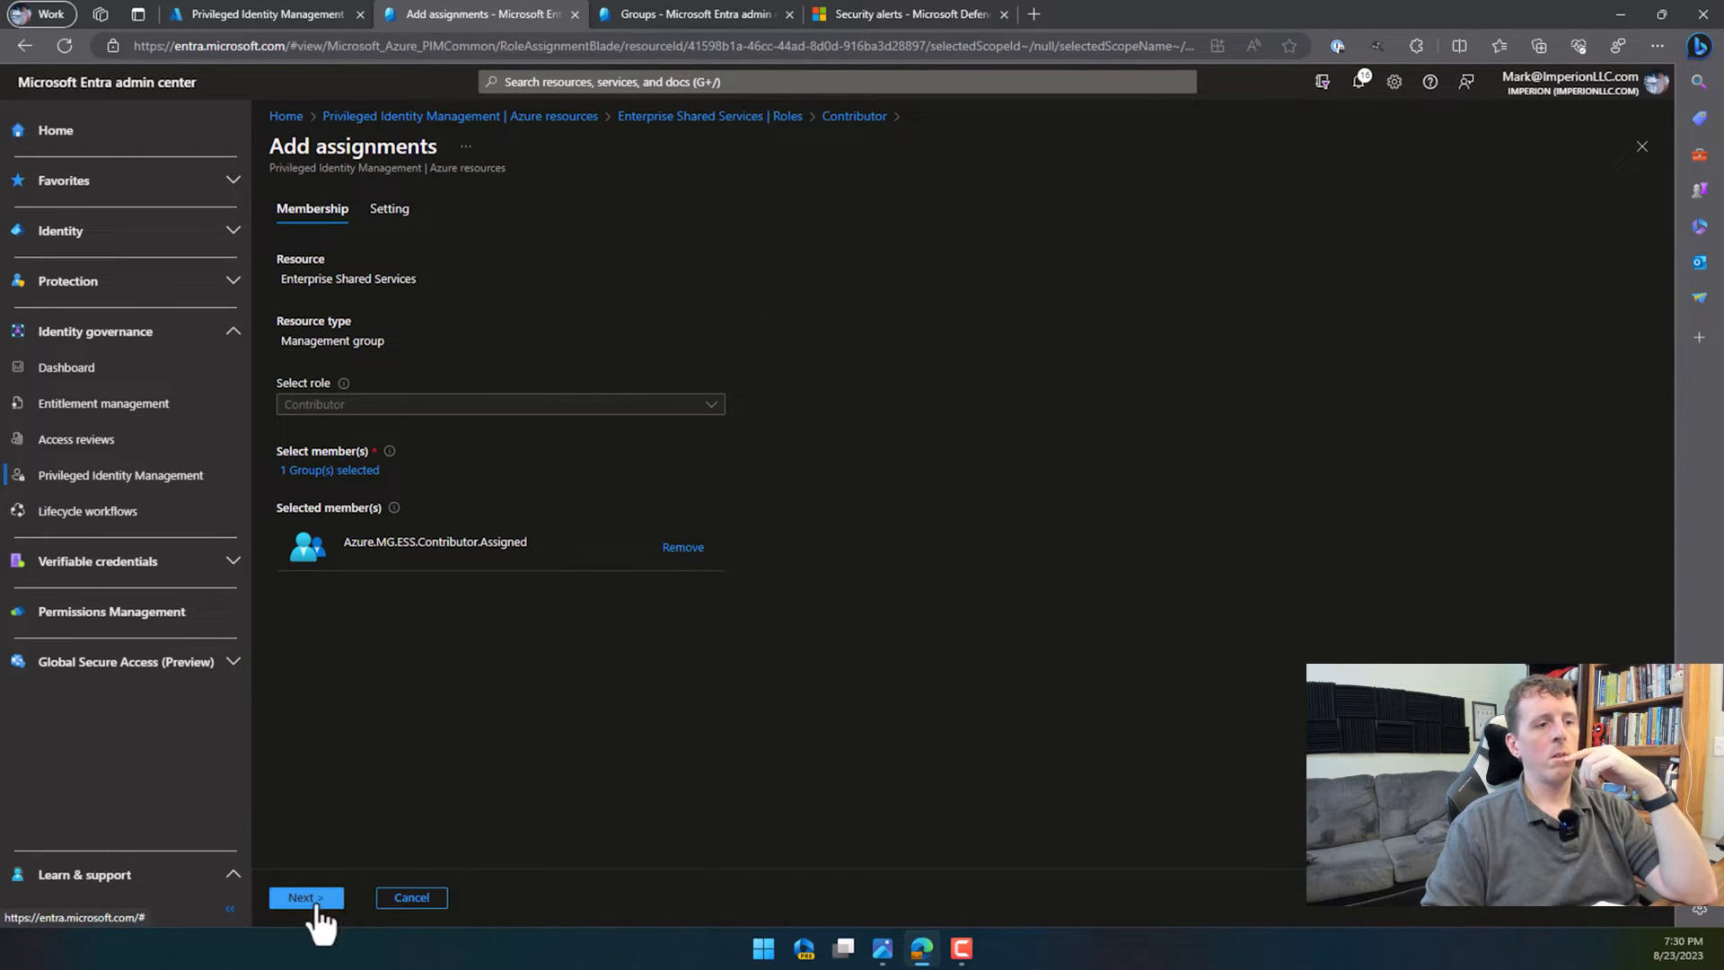
pyautogui.click(306, 897)
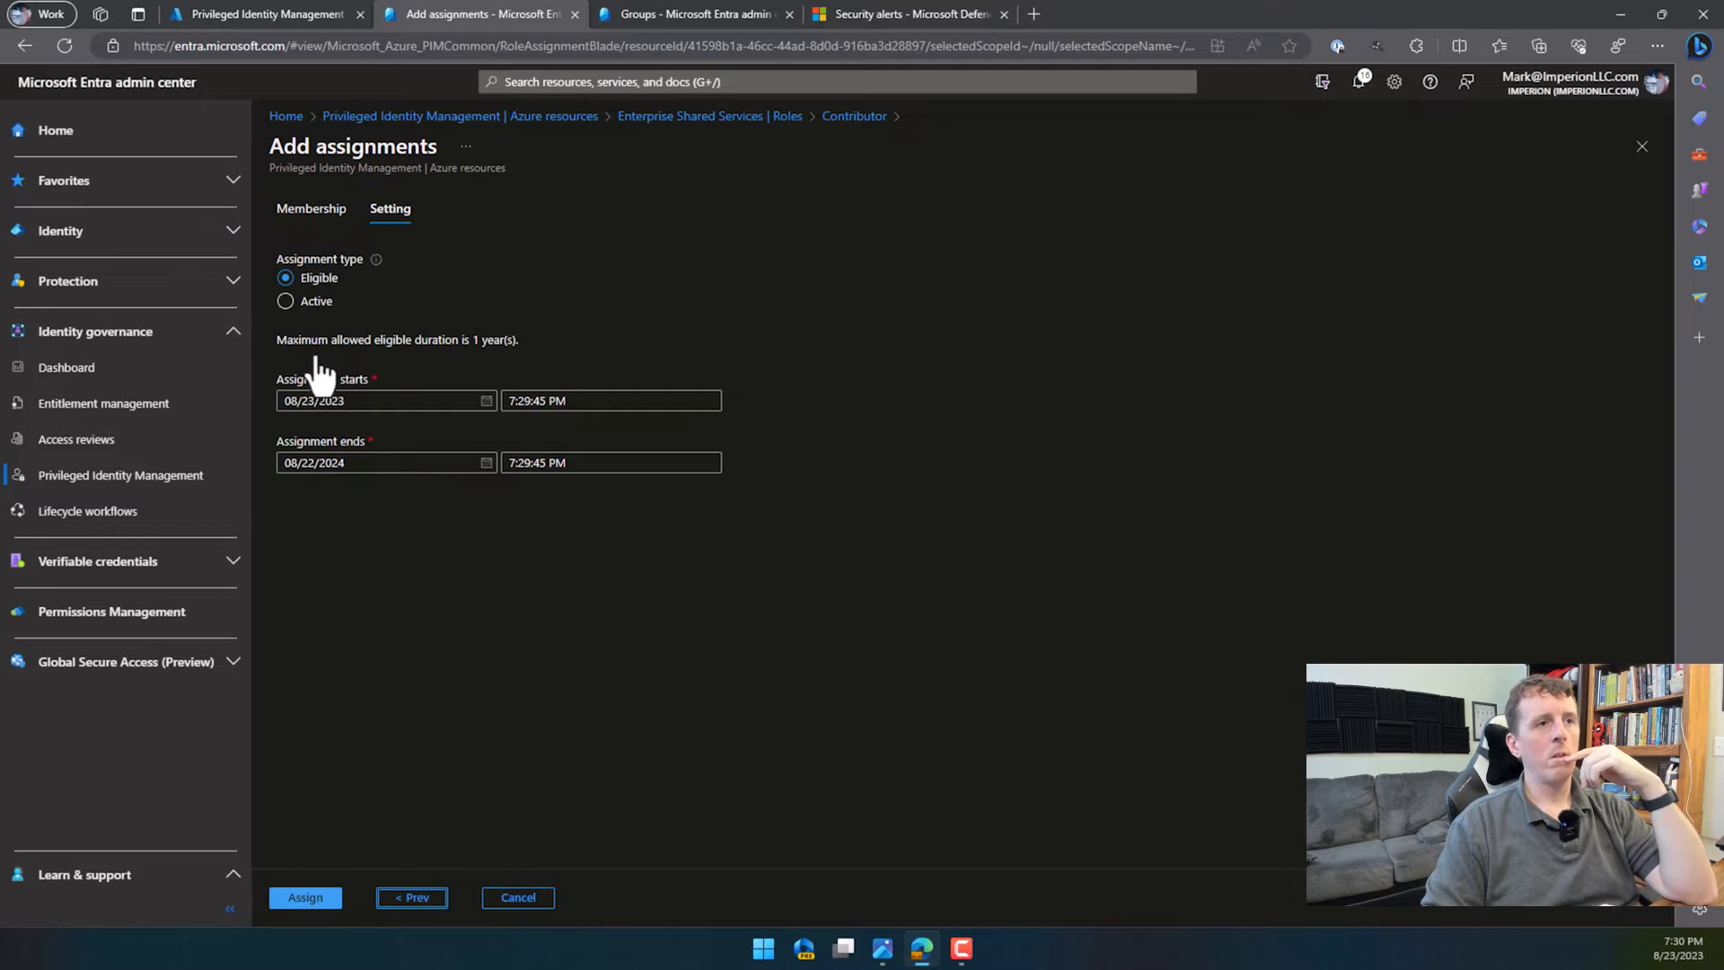
# Step: Make the assignment active with justification 'testing pim' and assign it
pyautogui.click(286, 301)
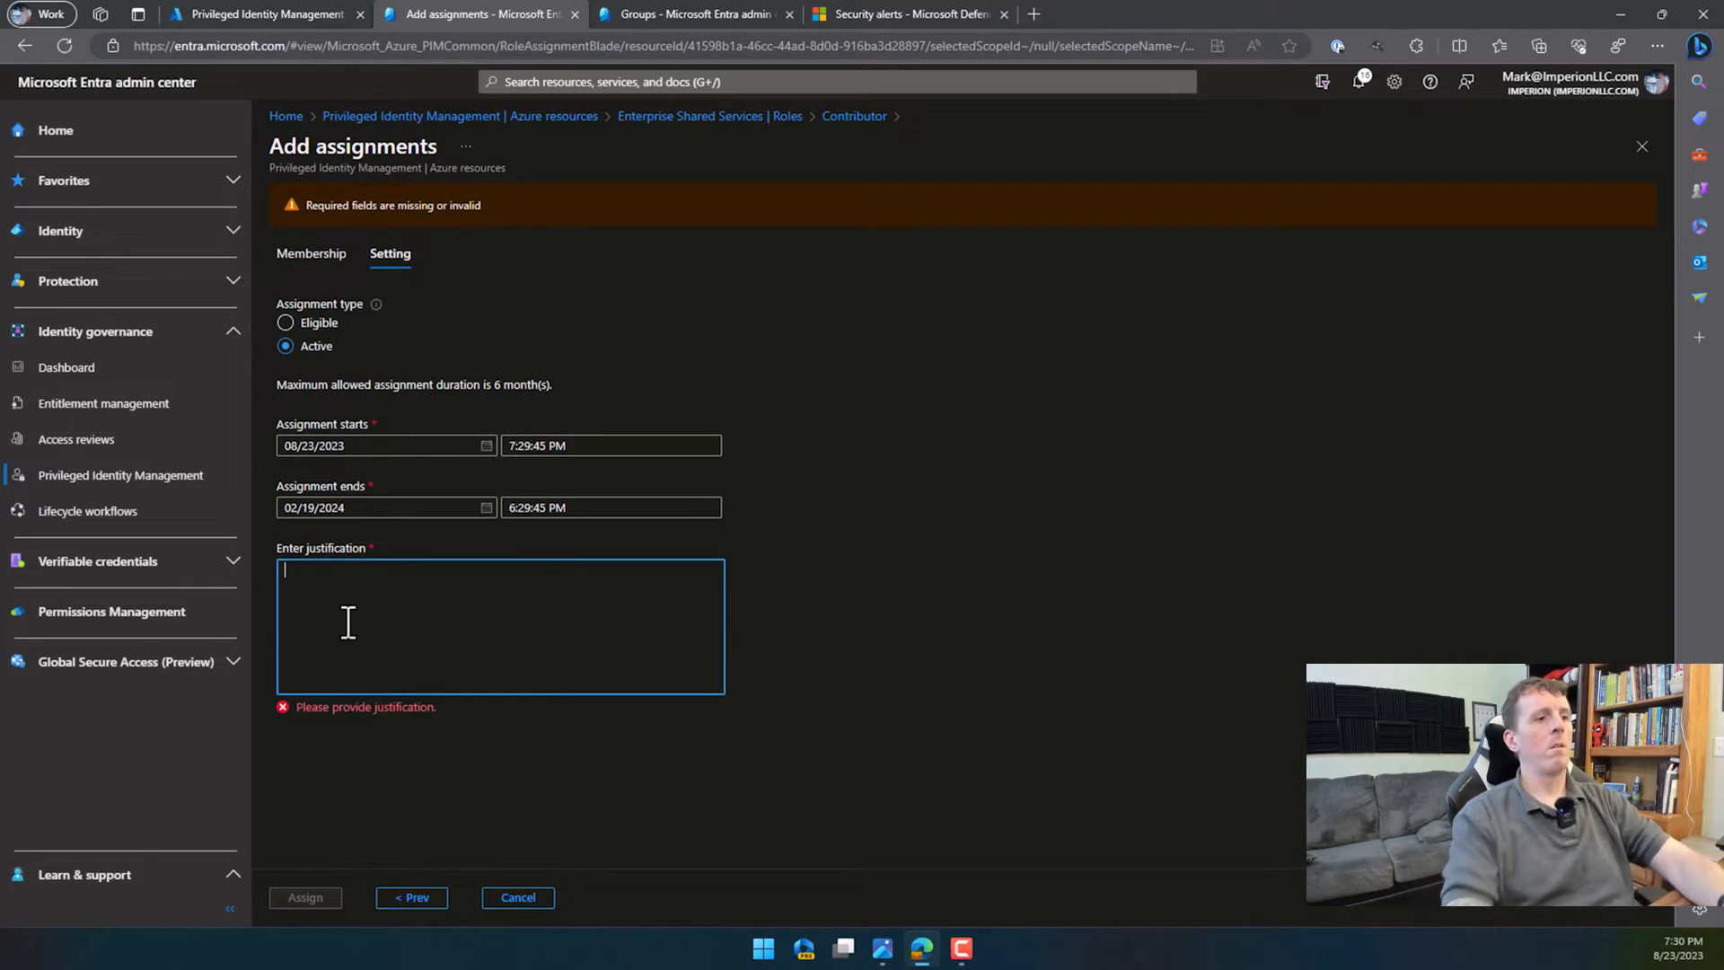
pyautogui.write('tes')
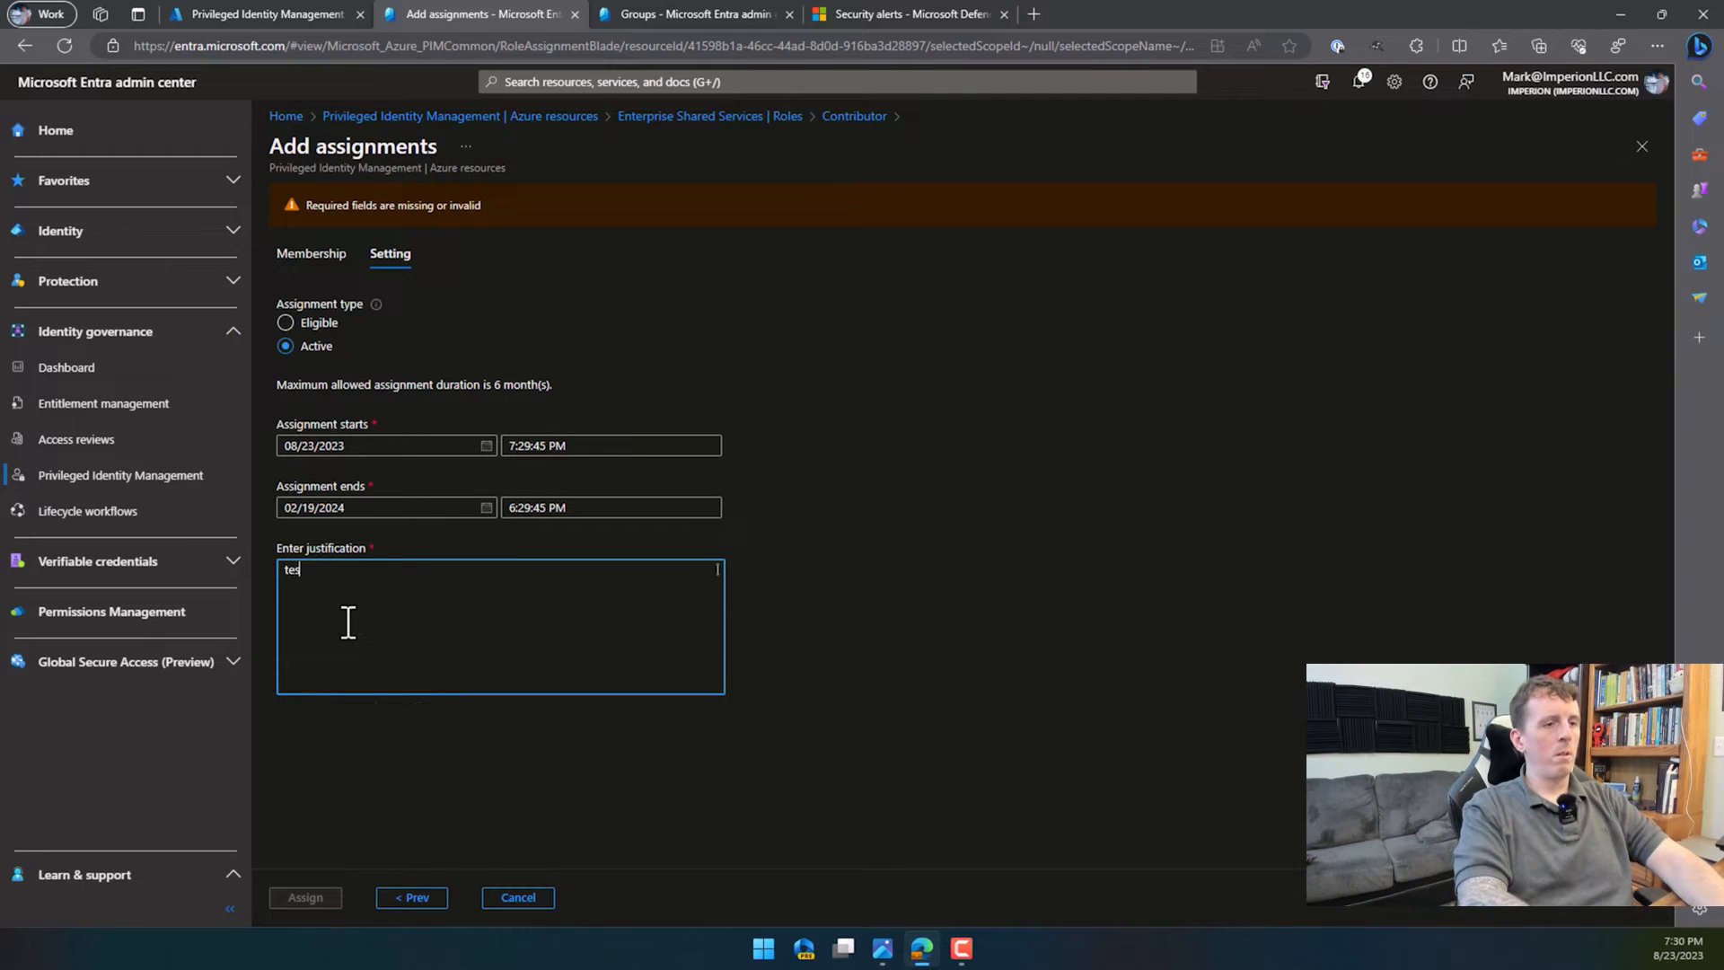
pyautogui.write('testing pim')
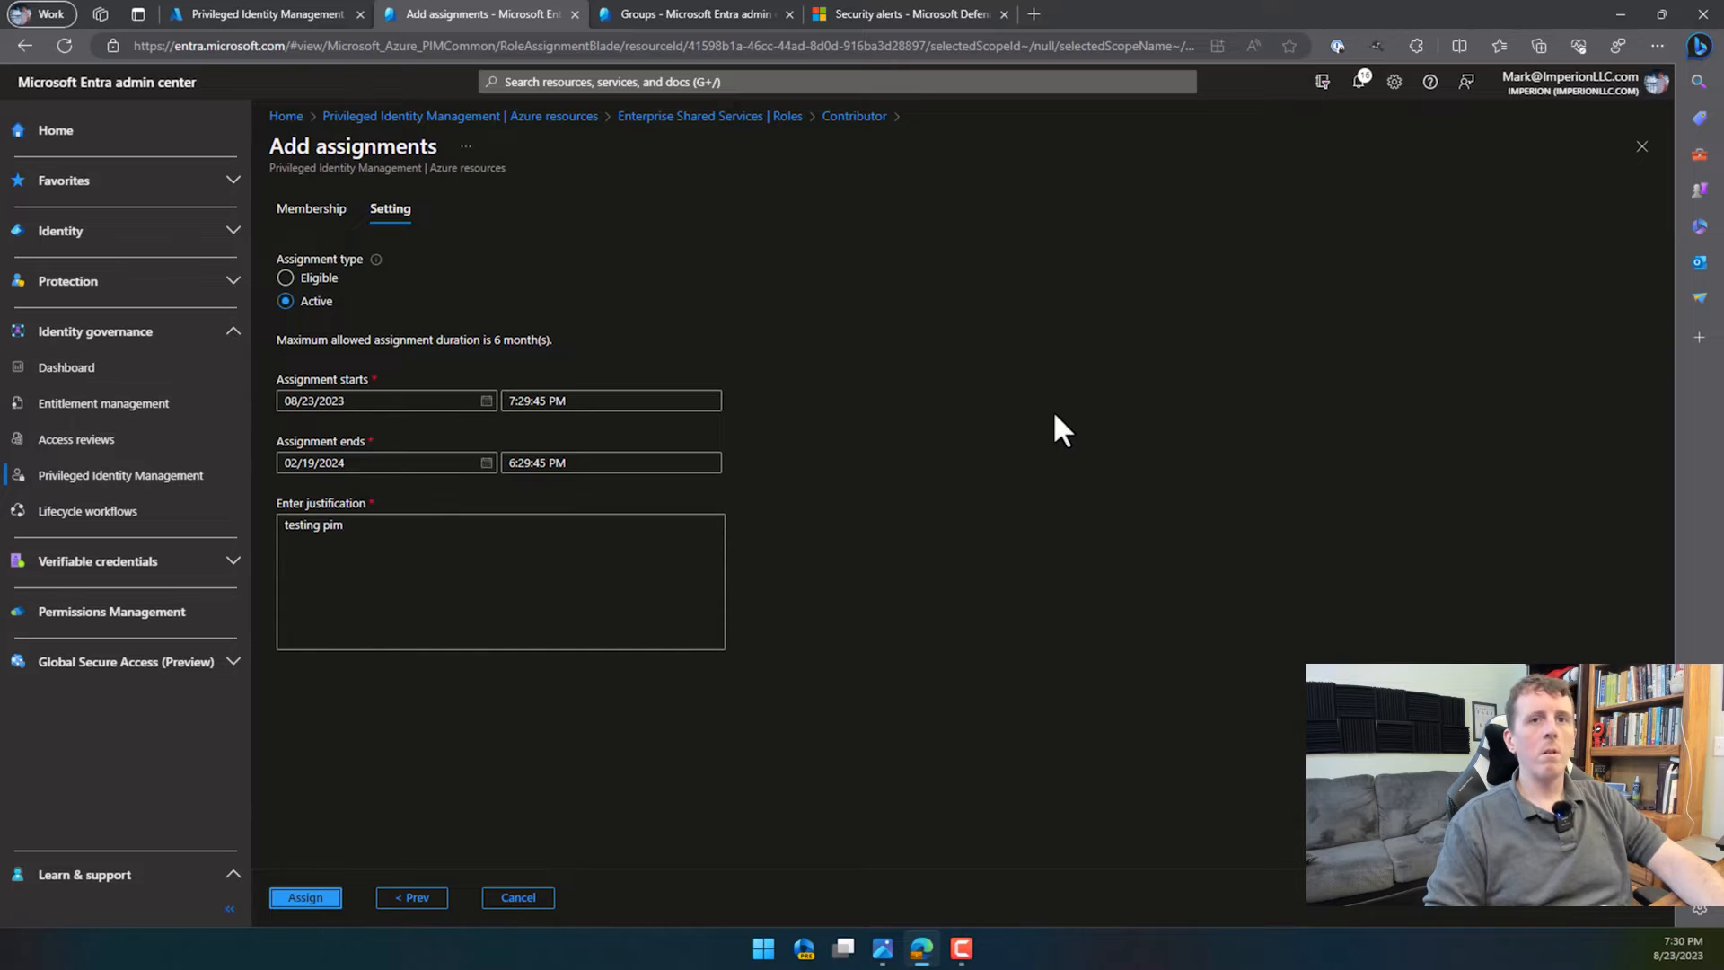
pyautogui.click(304, 897)
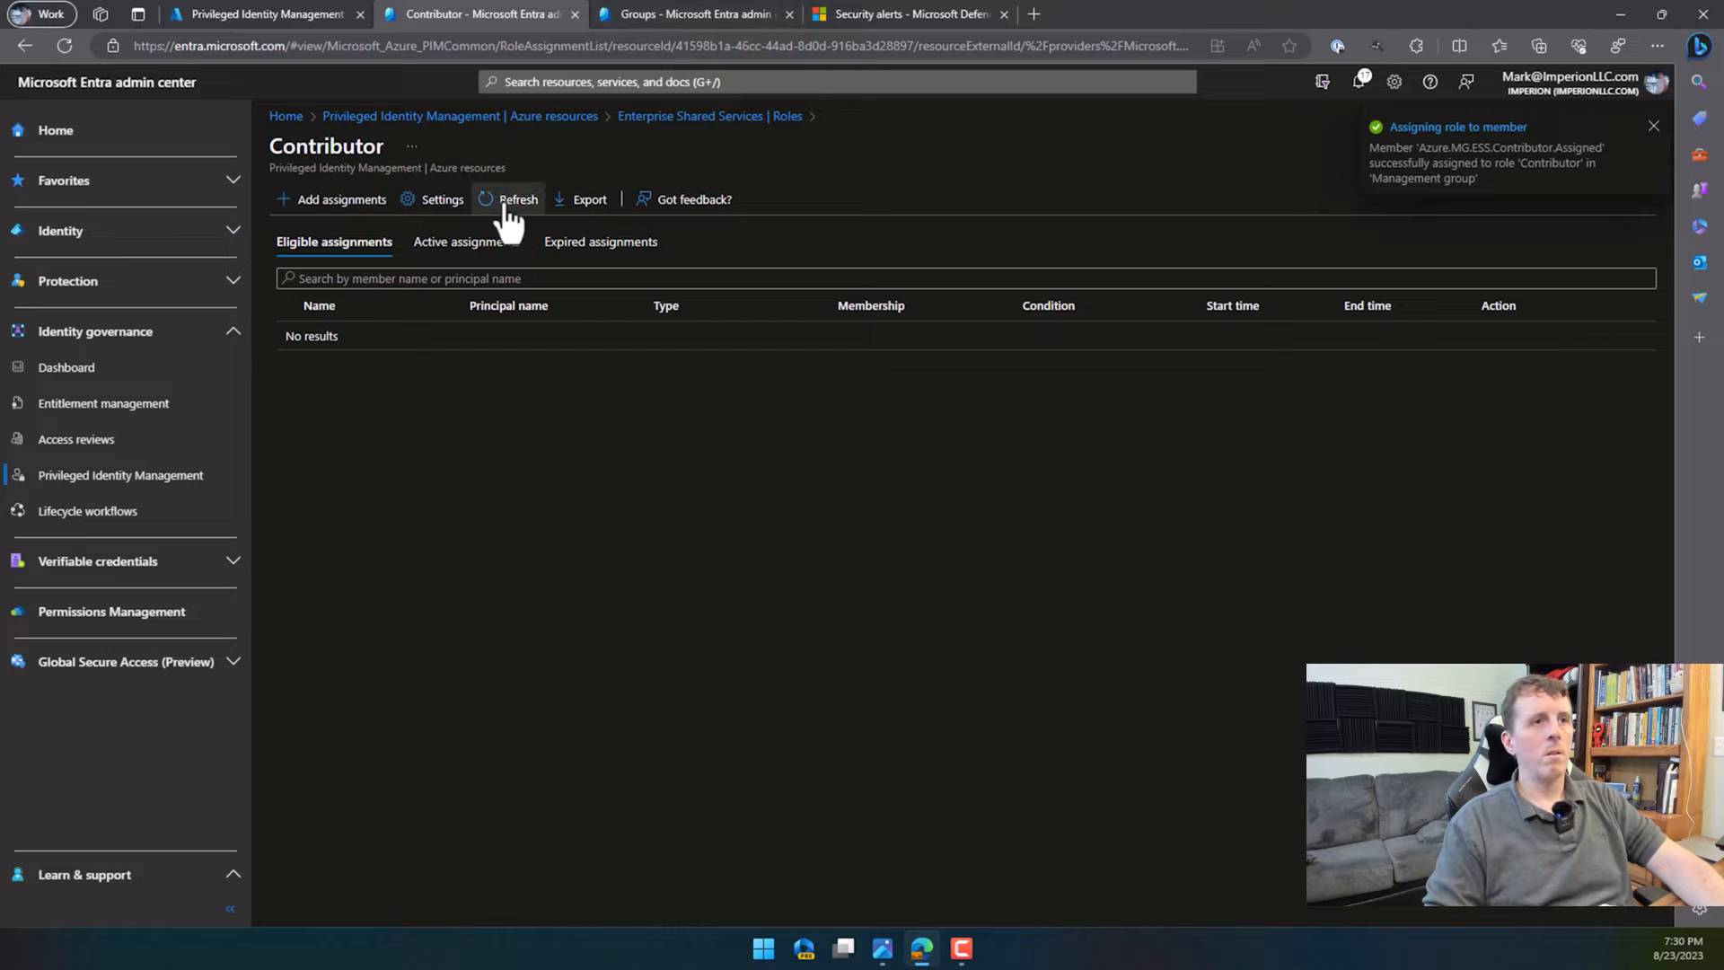
pyautogui.moveTo(513, 207)
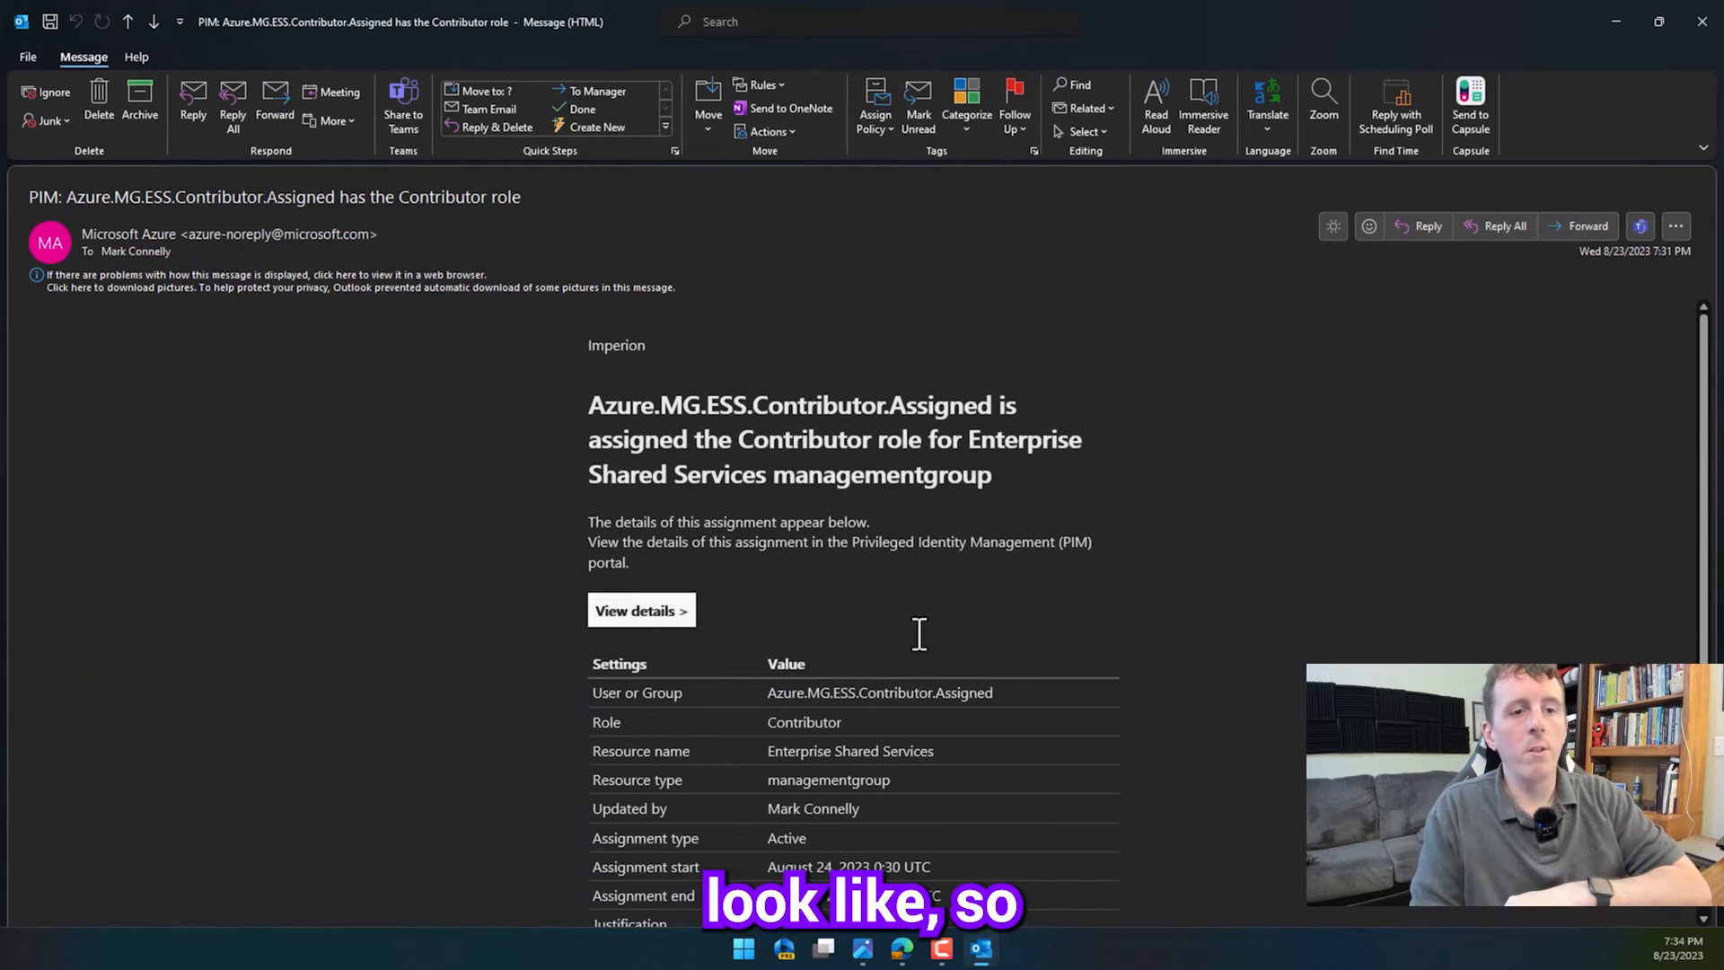
# Step: Scroll through the PIM email's Contributor assignment details
pyautogui.scroll(-3)
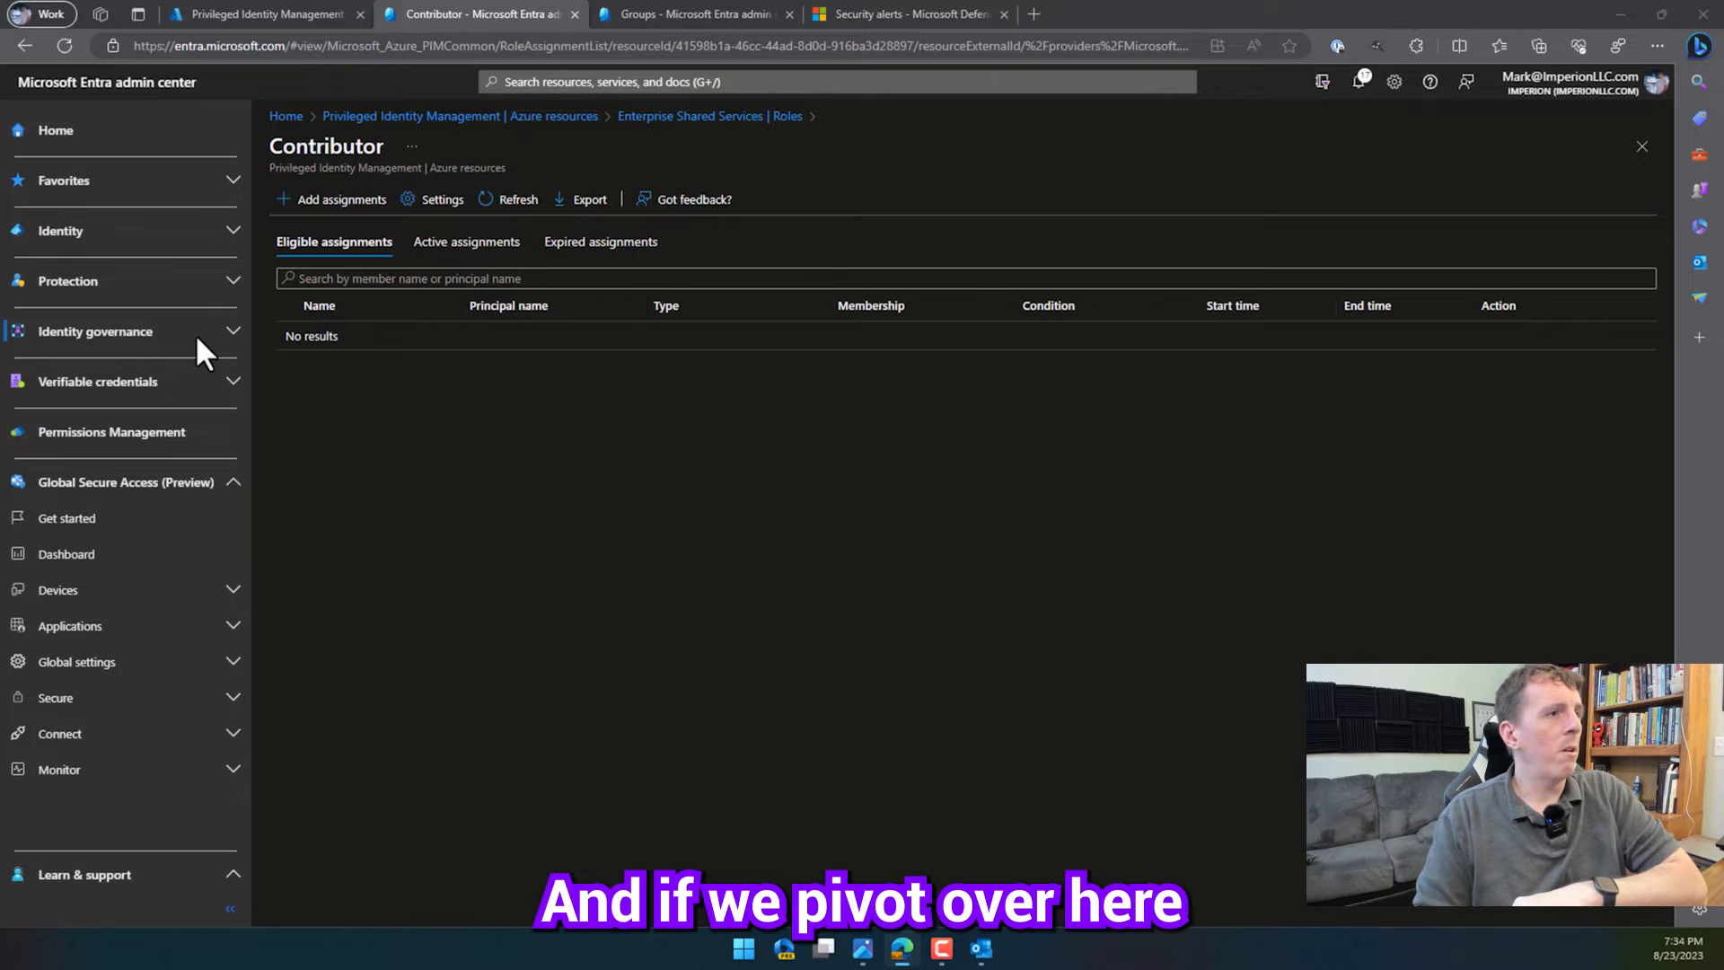
pyautogui.click(683, 16)
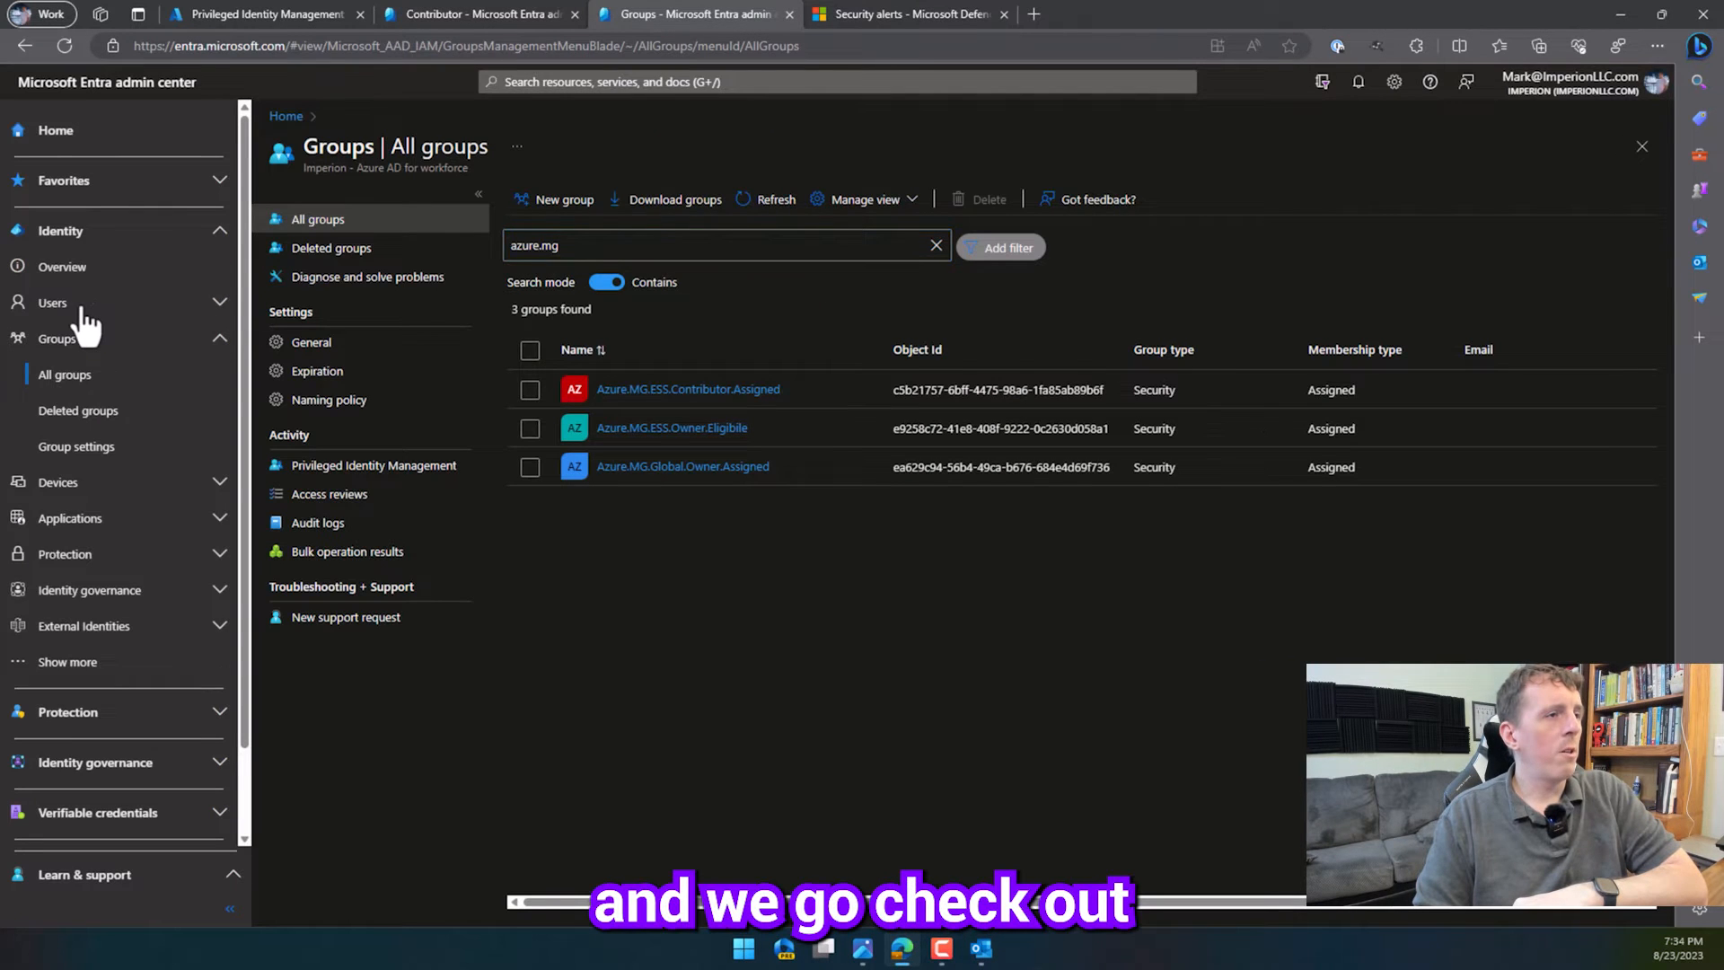
pyautogui.click(54, 303)
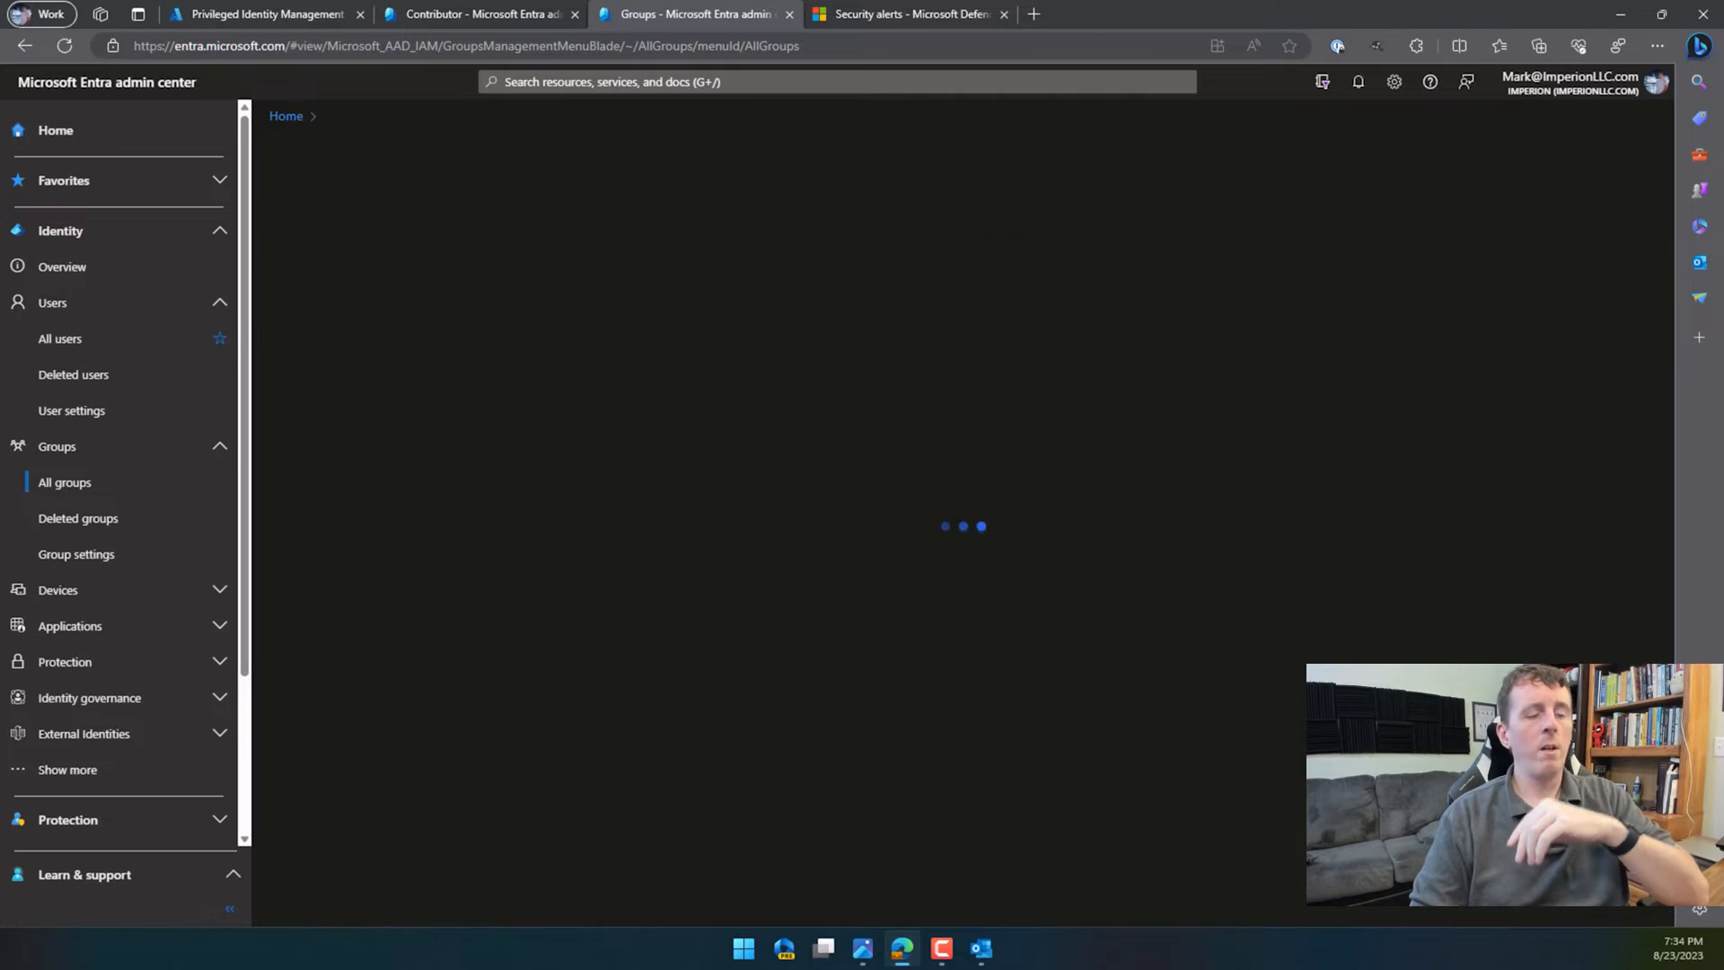
pyautogui.click(52, 302)
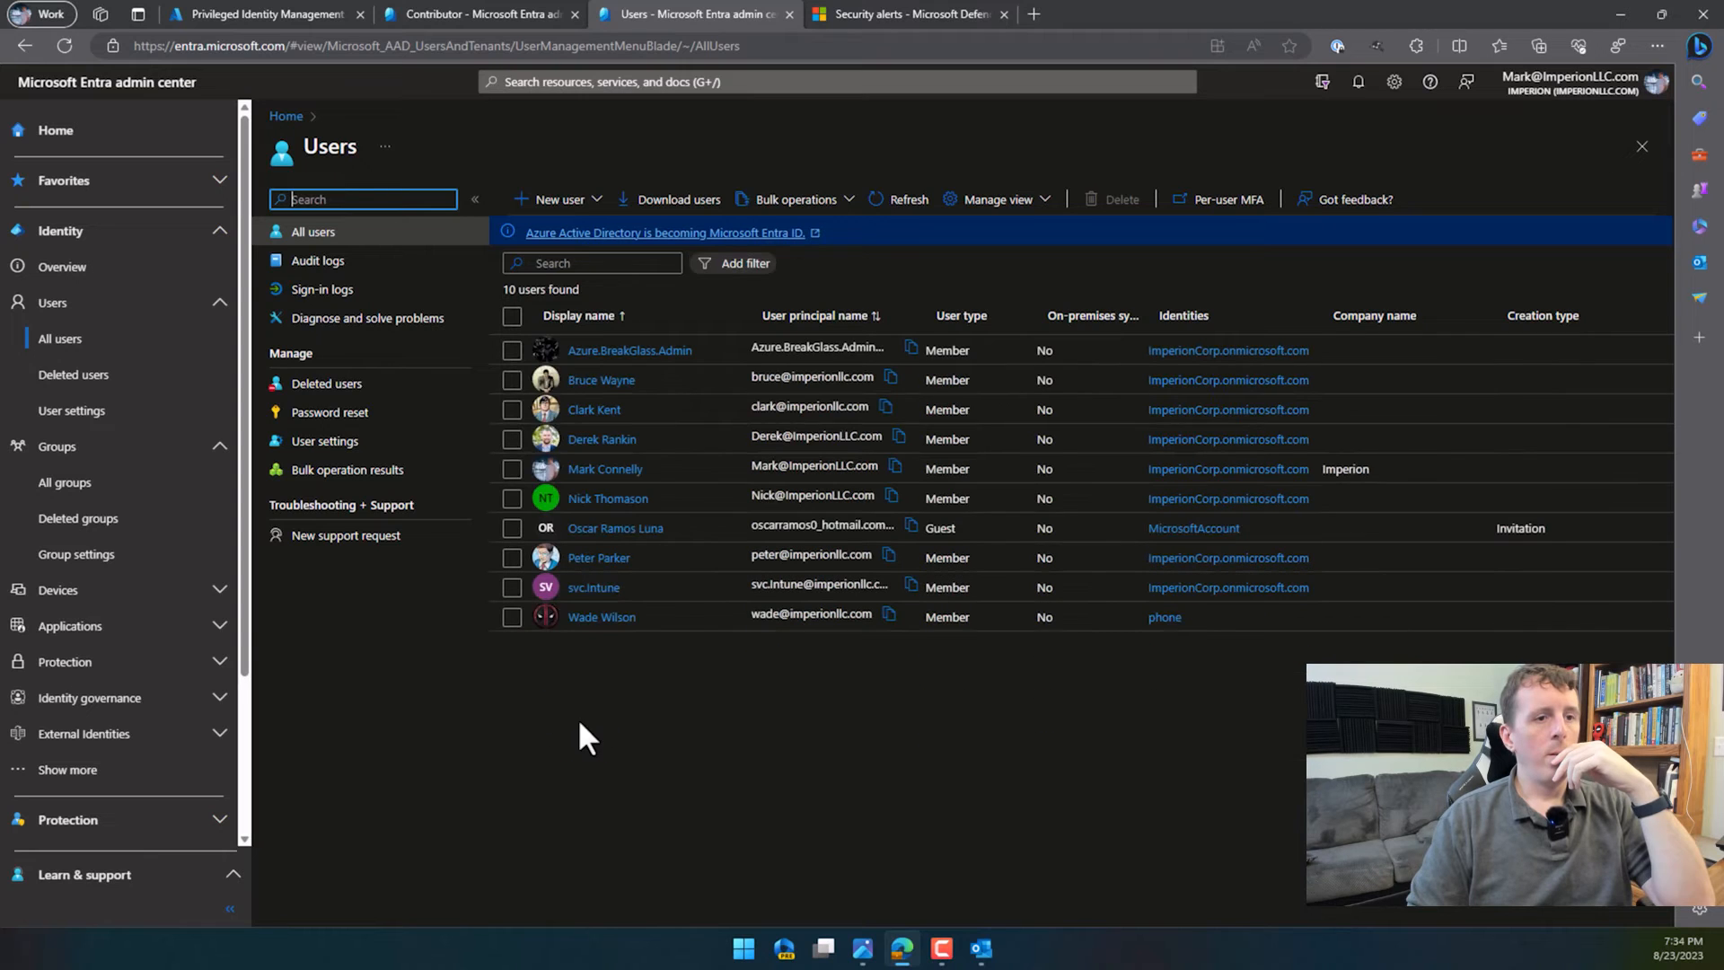
pyautogui.click(511, 617)
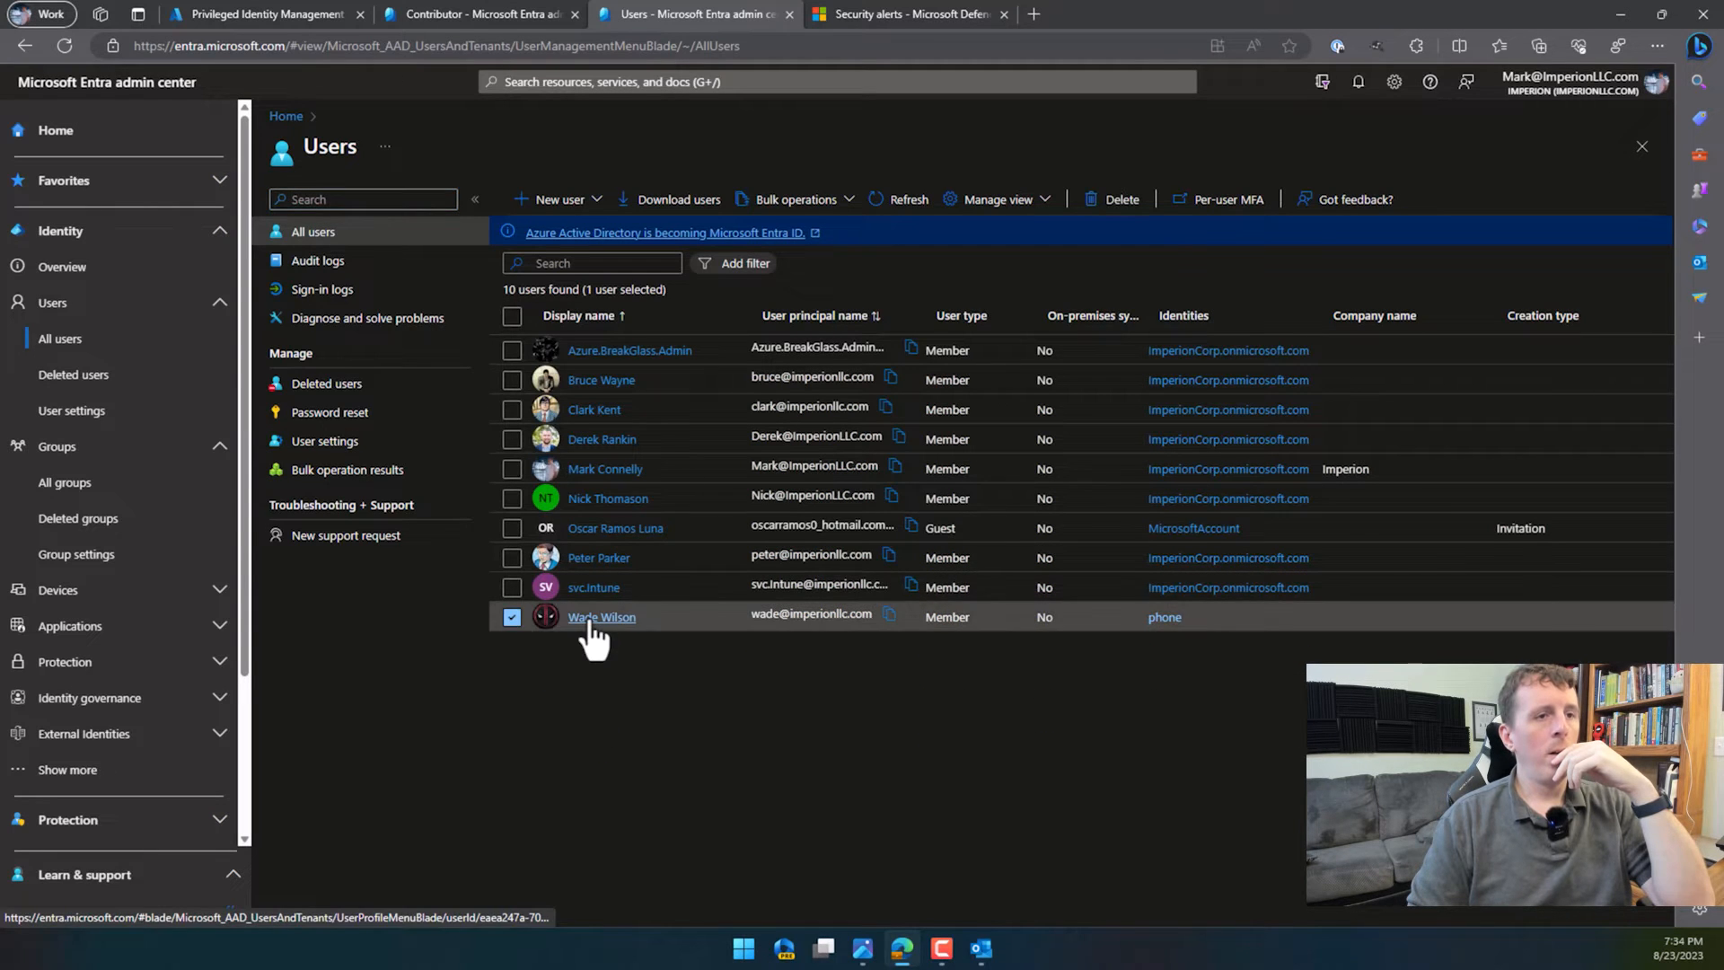
pyautogui.click(601, 617)
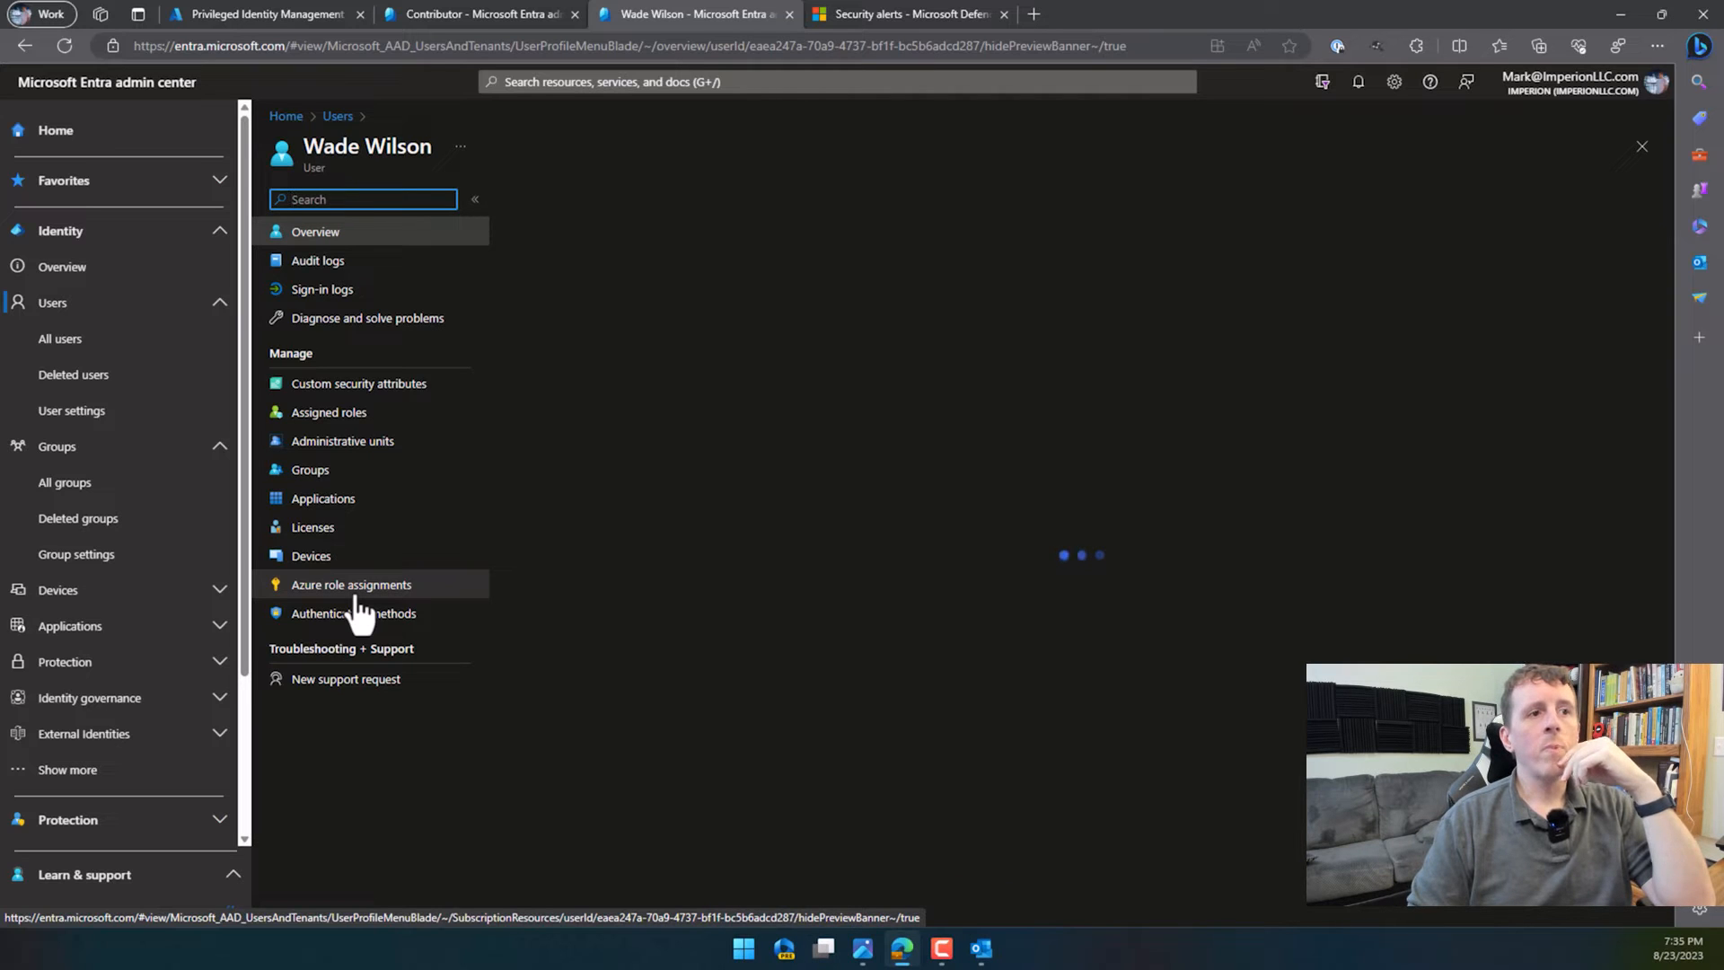
# Step: View Wade Wilson's Azure role assignments for the Cybersecurity subscription, showing Contributor on EnterpriseSharedServices
pyautogui.click(351, 585)
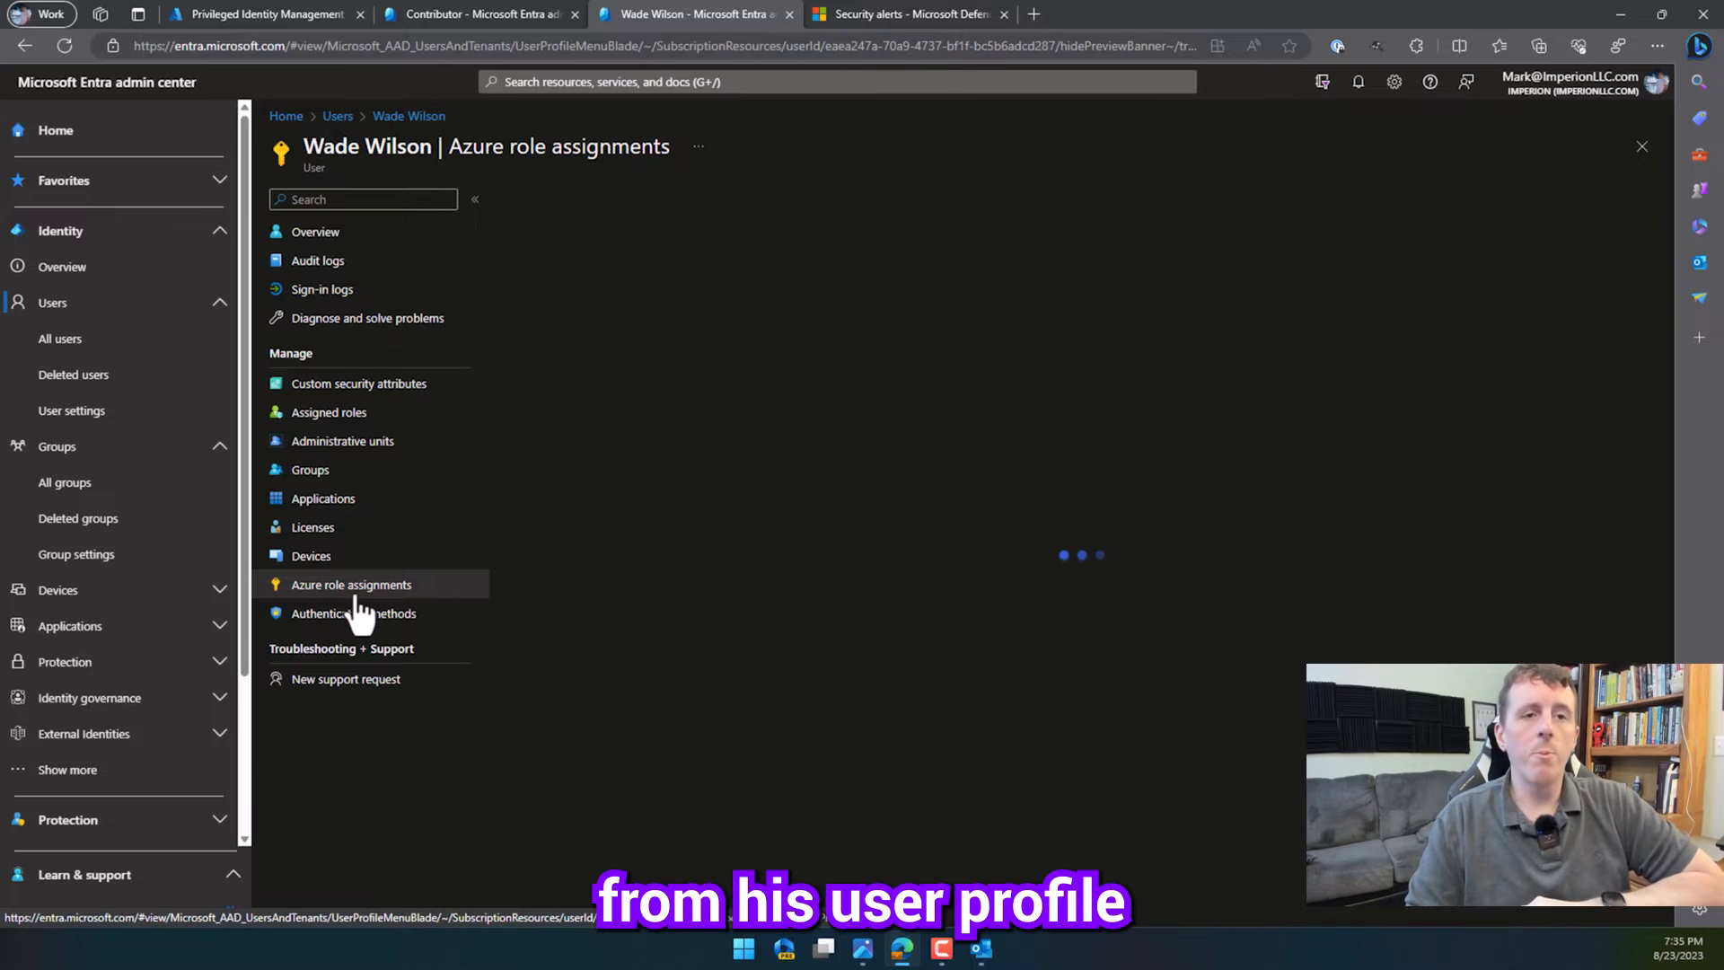
pyautogui.click(351, 585)
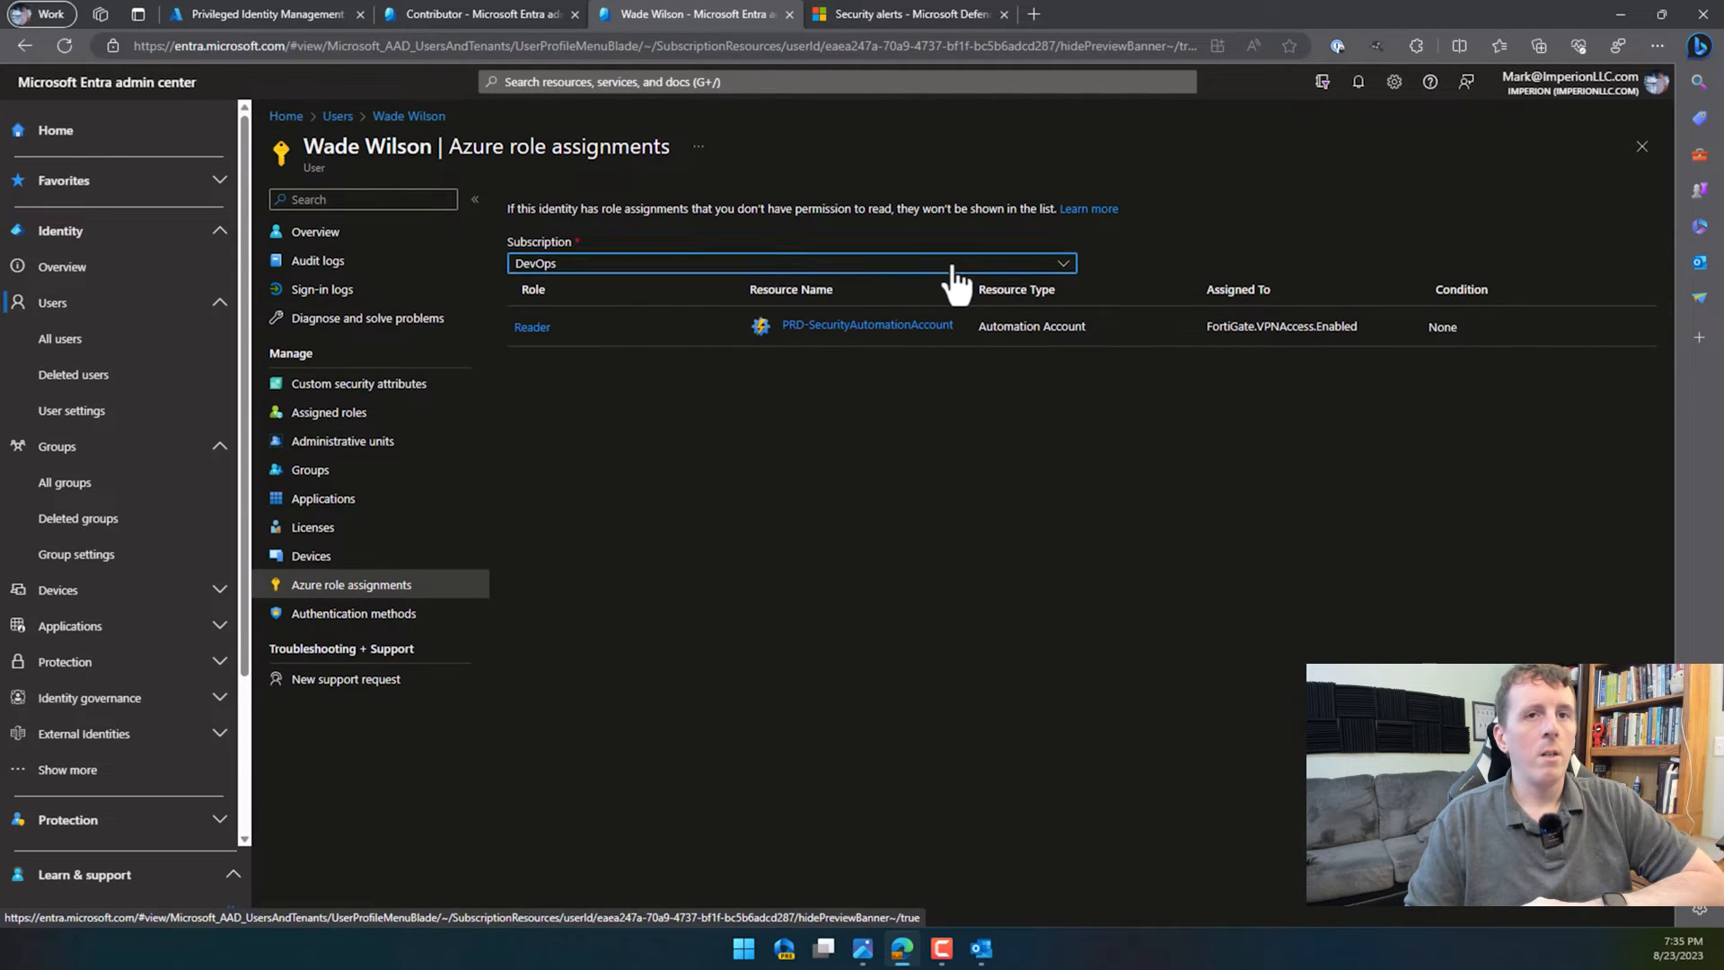
pyautogui.click(790, 263)
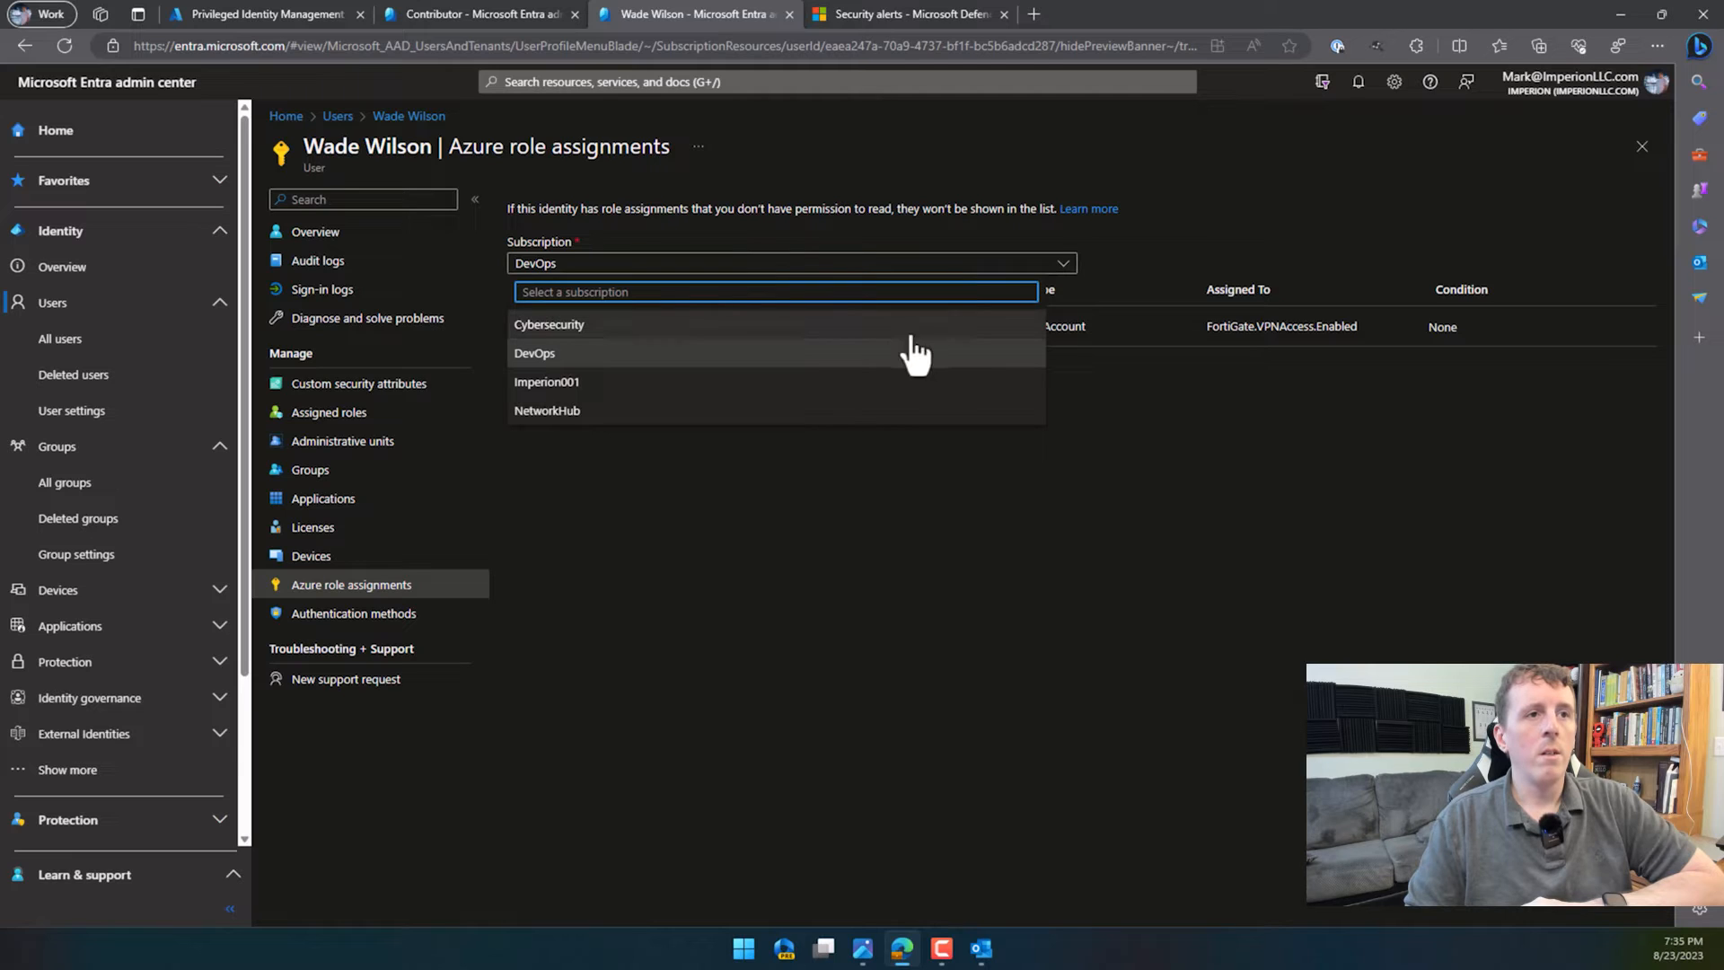
pyautogui.click(550, 324)
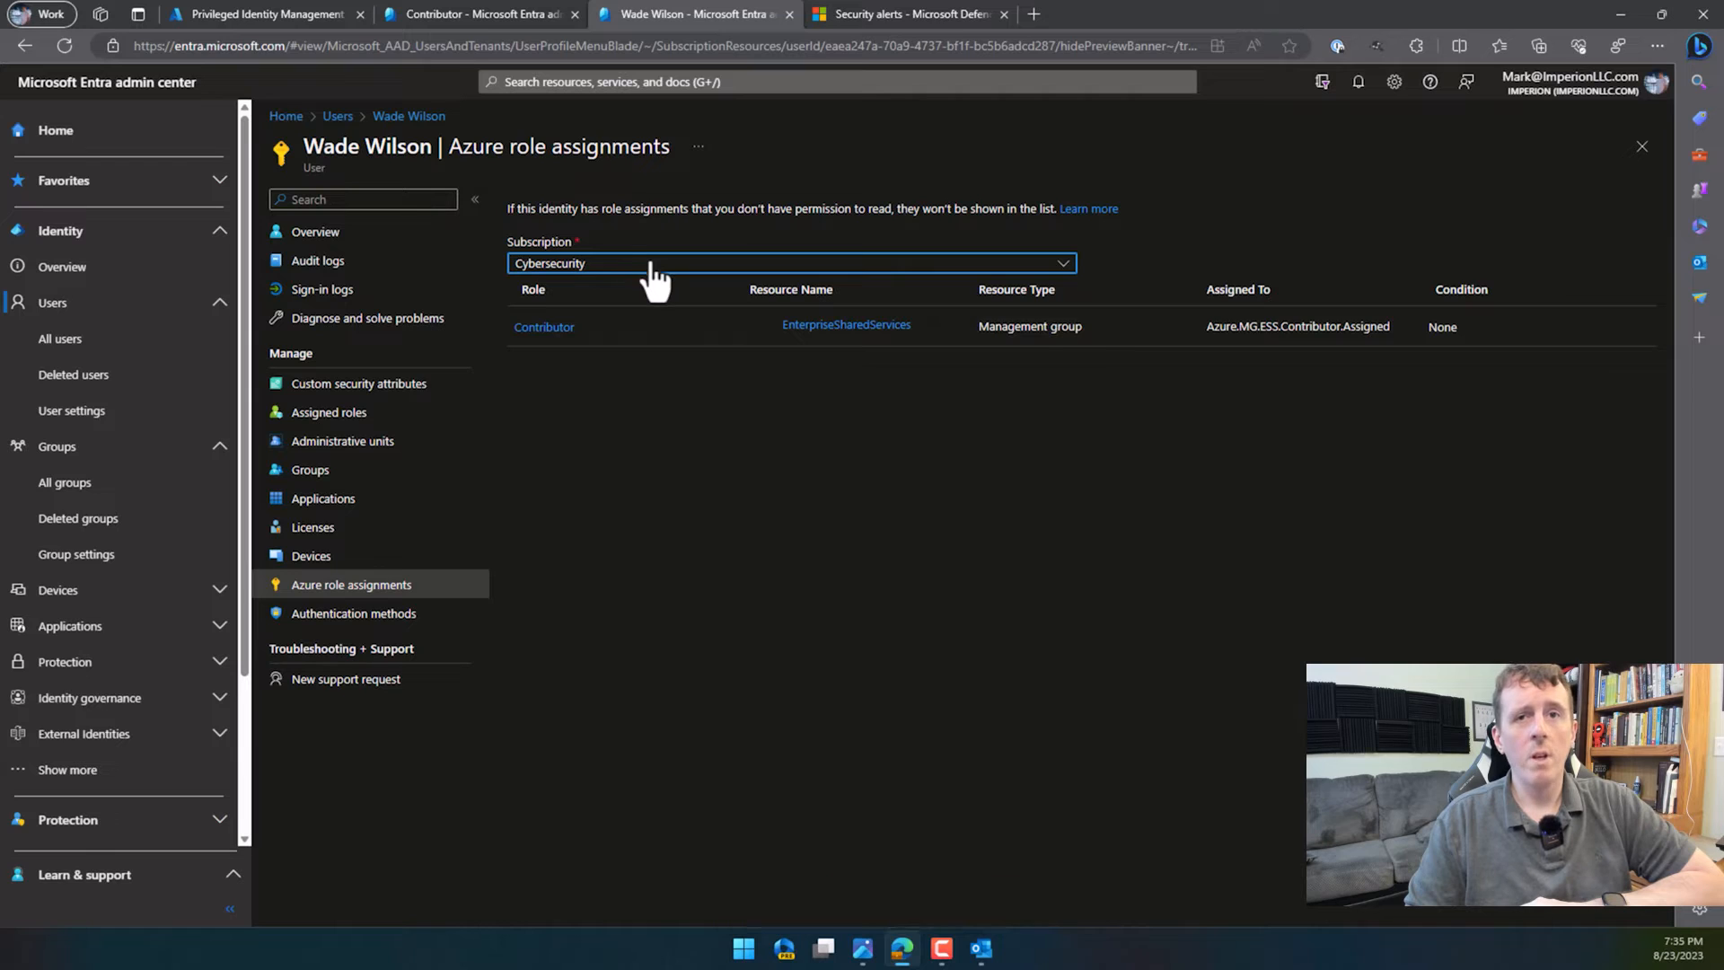
pyautogui.click(790, 263)
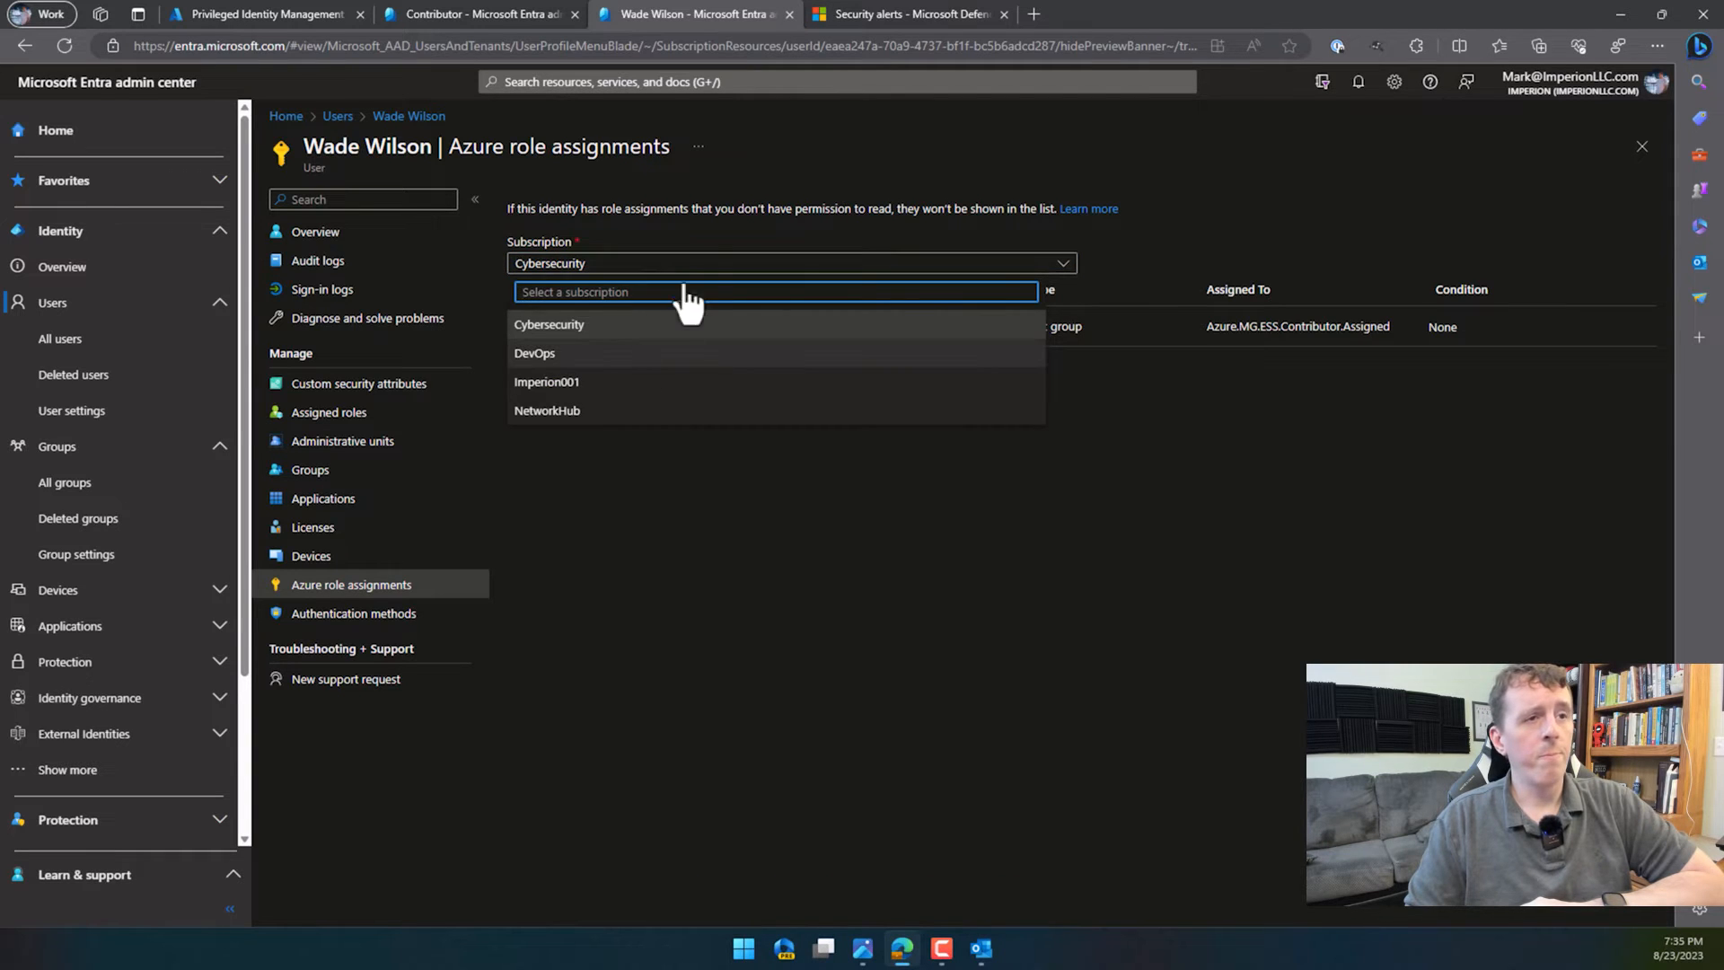
pyautogui.click(548, 324)
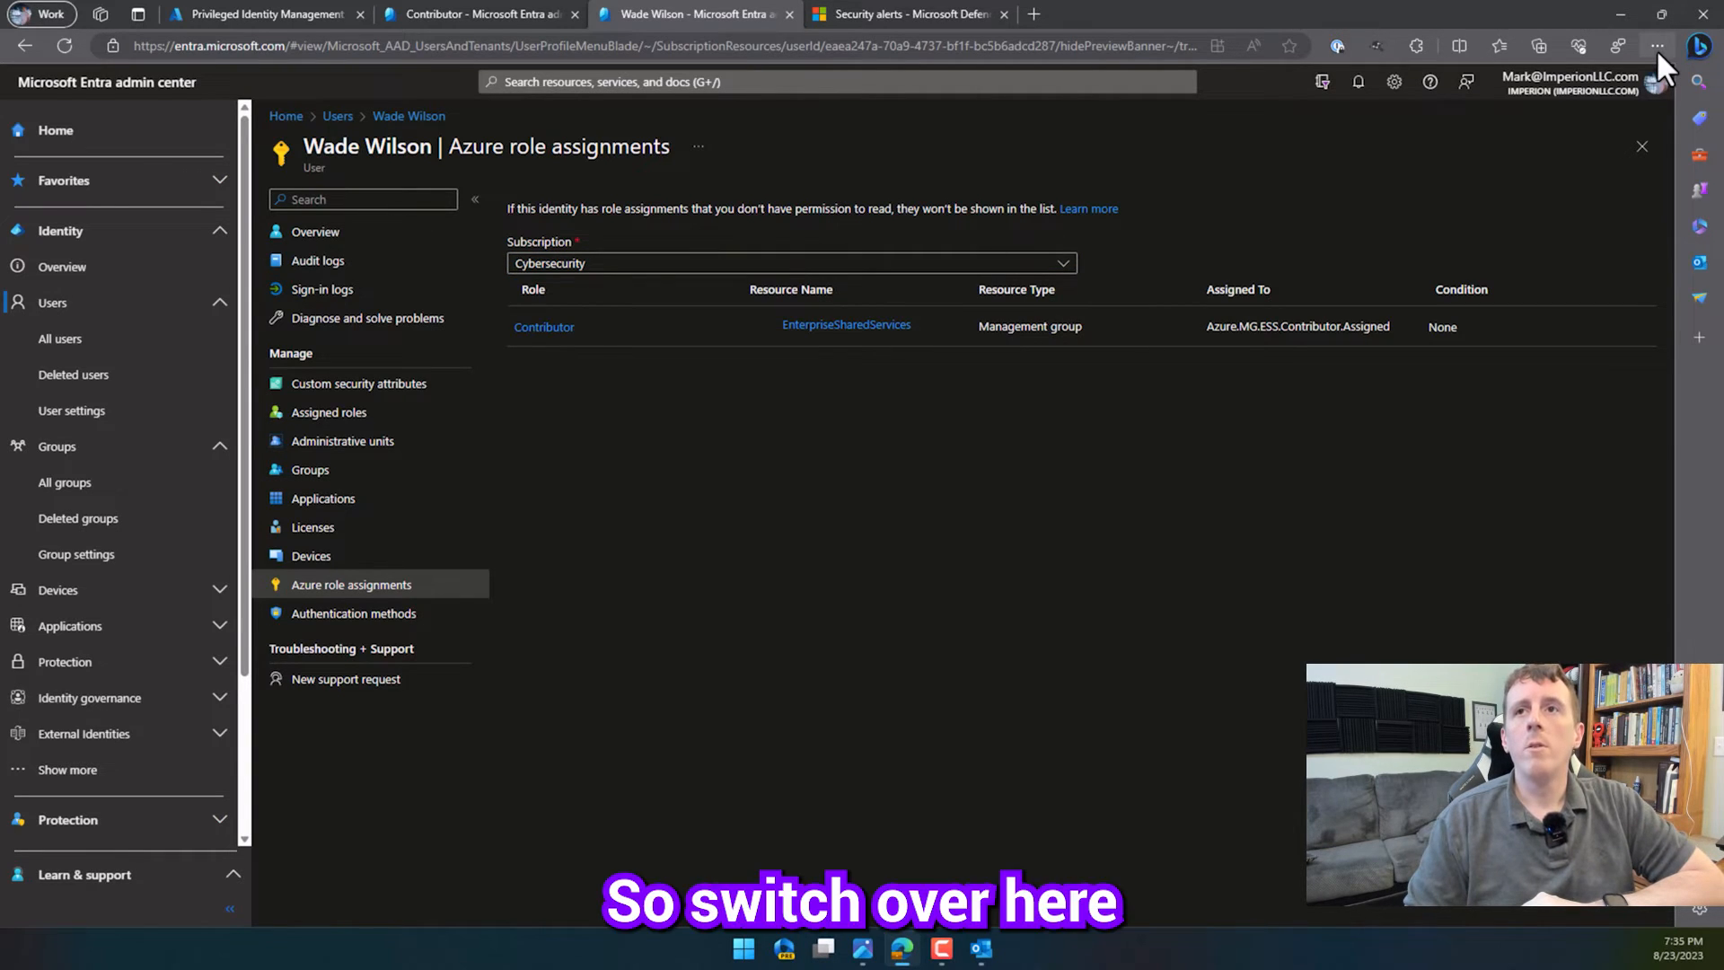
pyautogui.click(1656, 46)
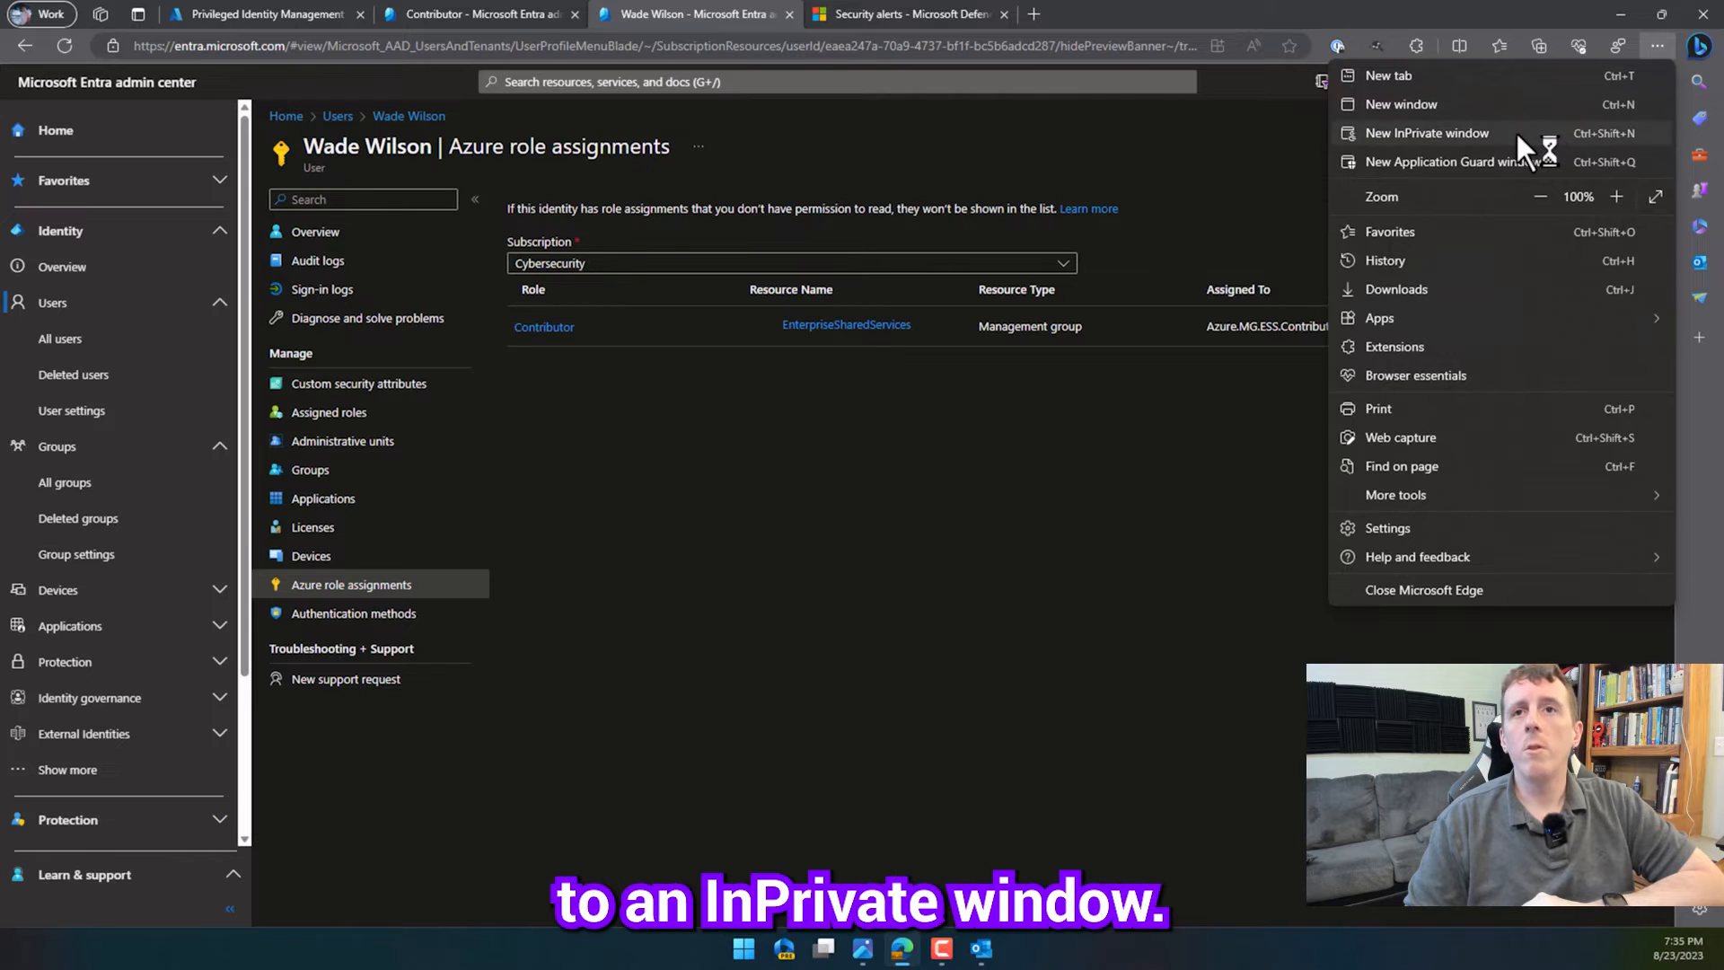
# Step: Open an InPrivate browser window at portal.azure.com
pyautogui.click(1426, 133)
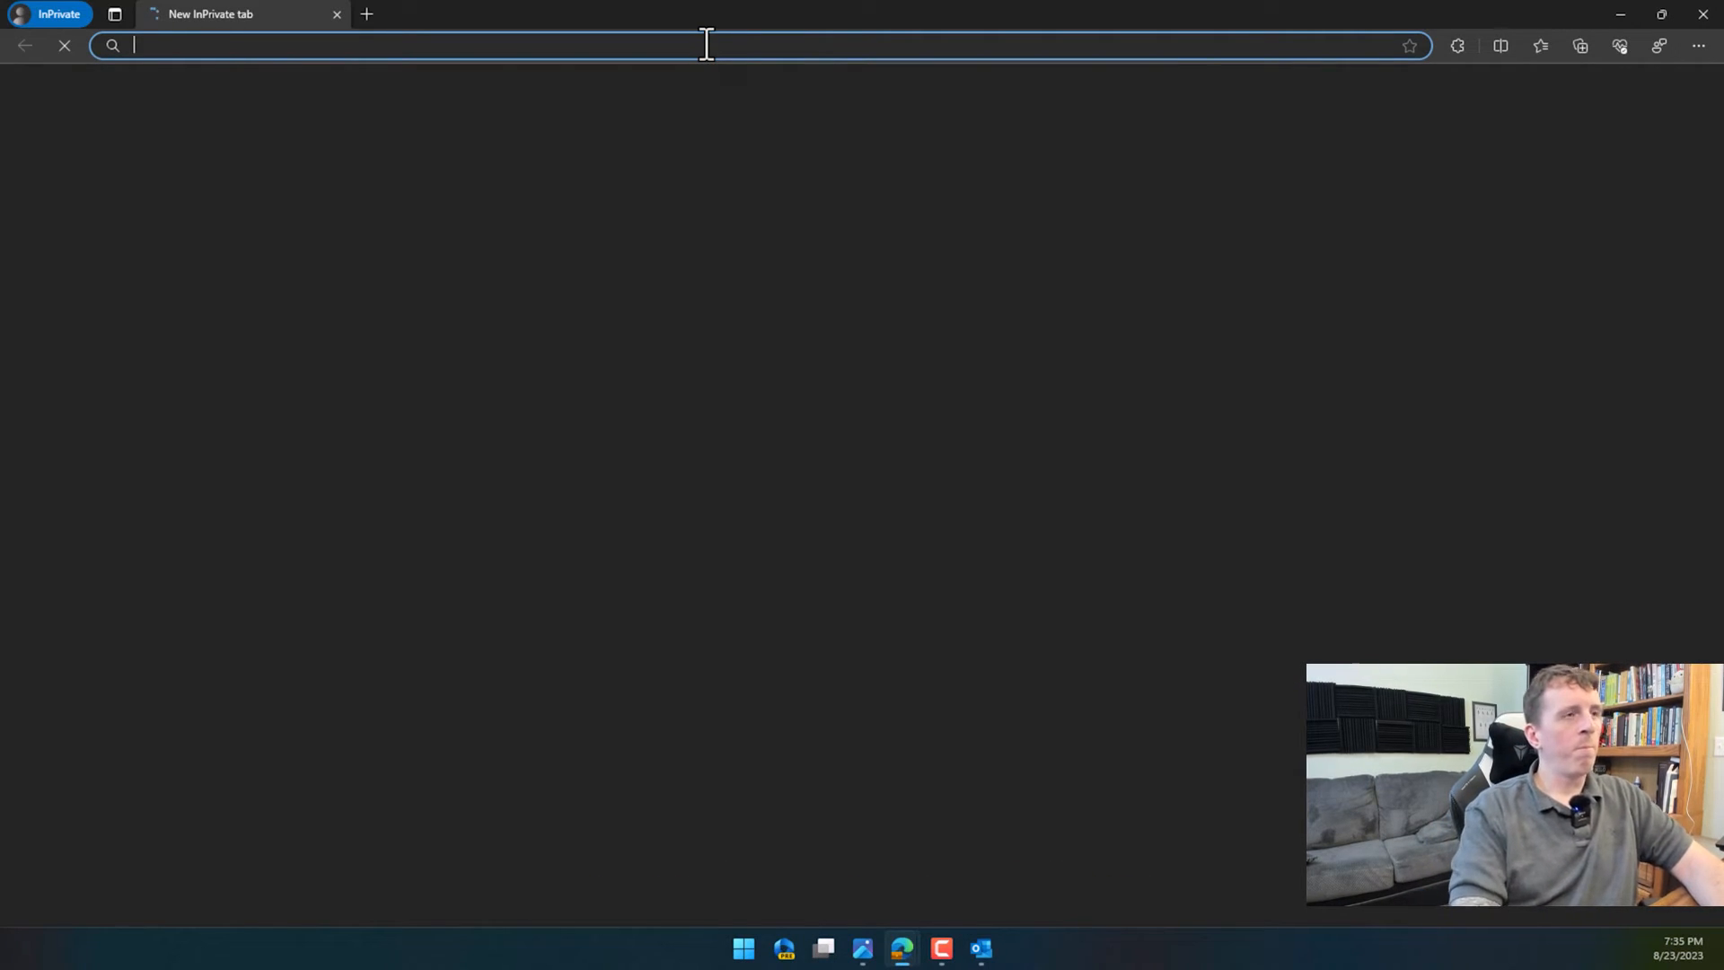
pyautogui.write('portal.azu')
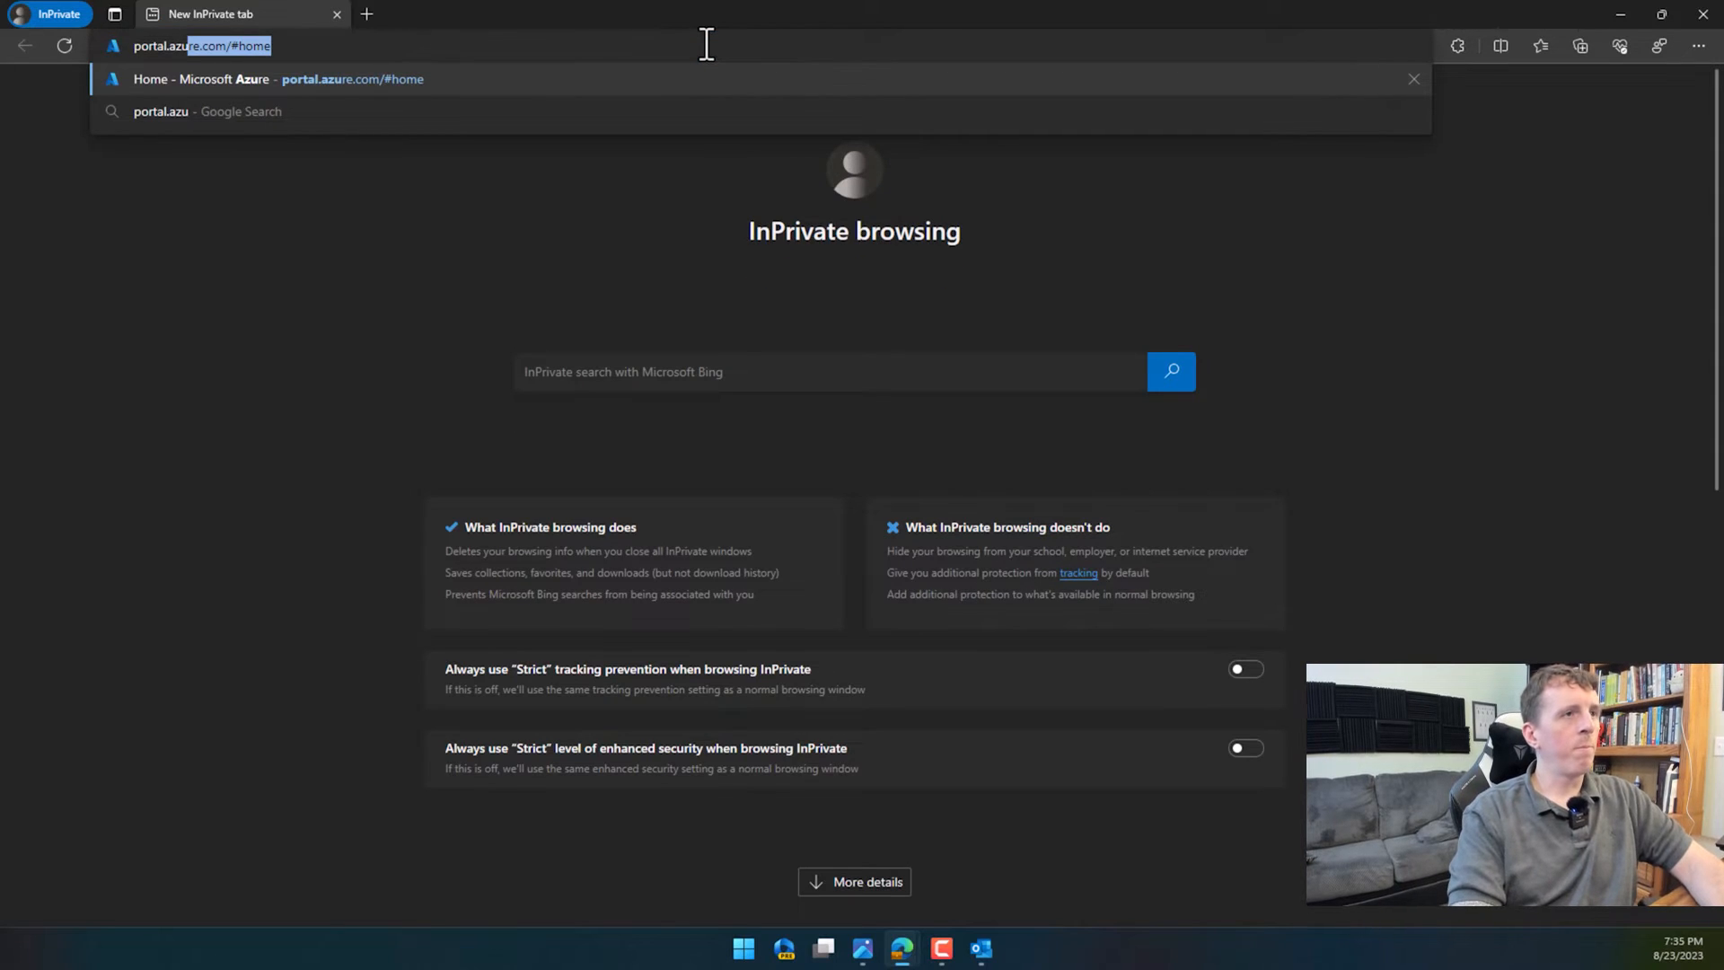
pyautogui.press('Enter')
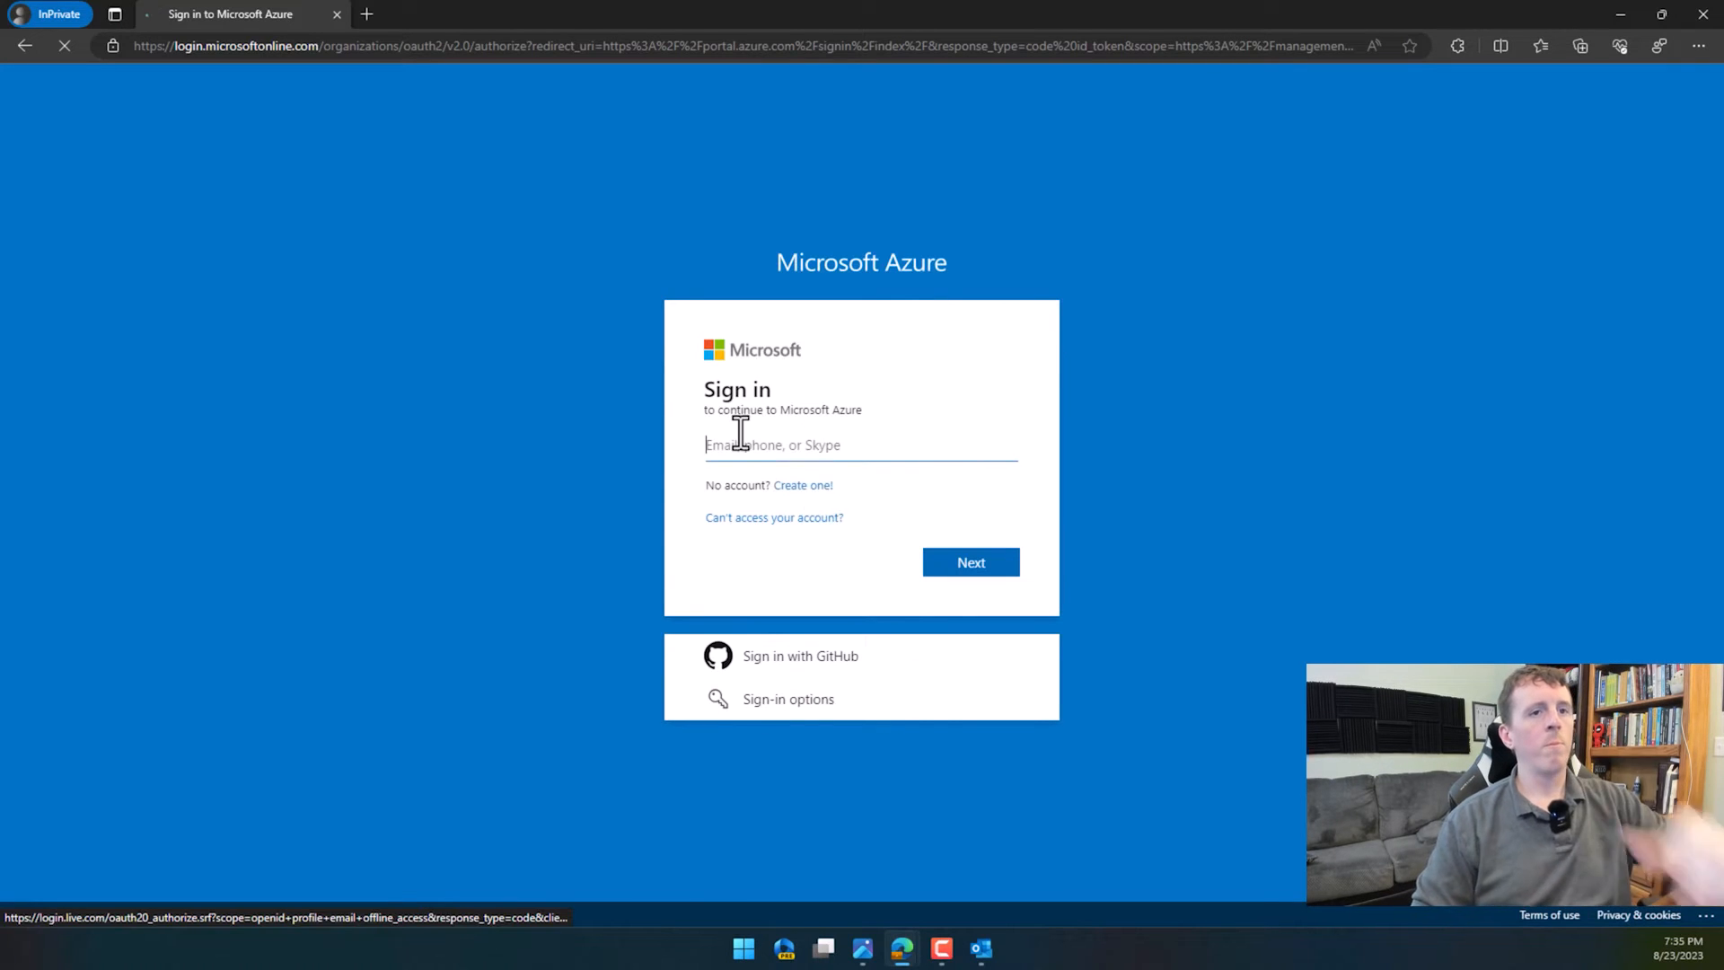
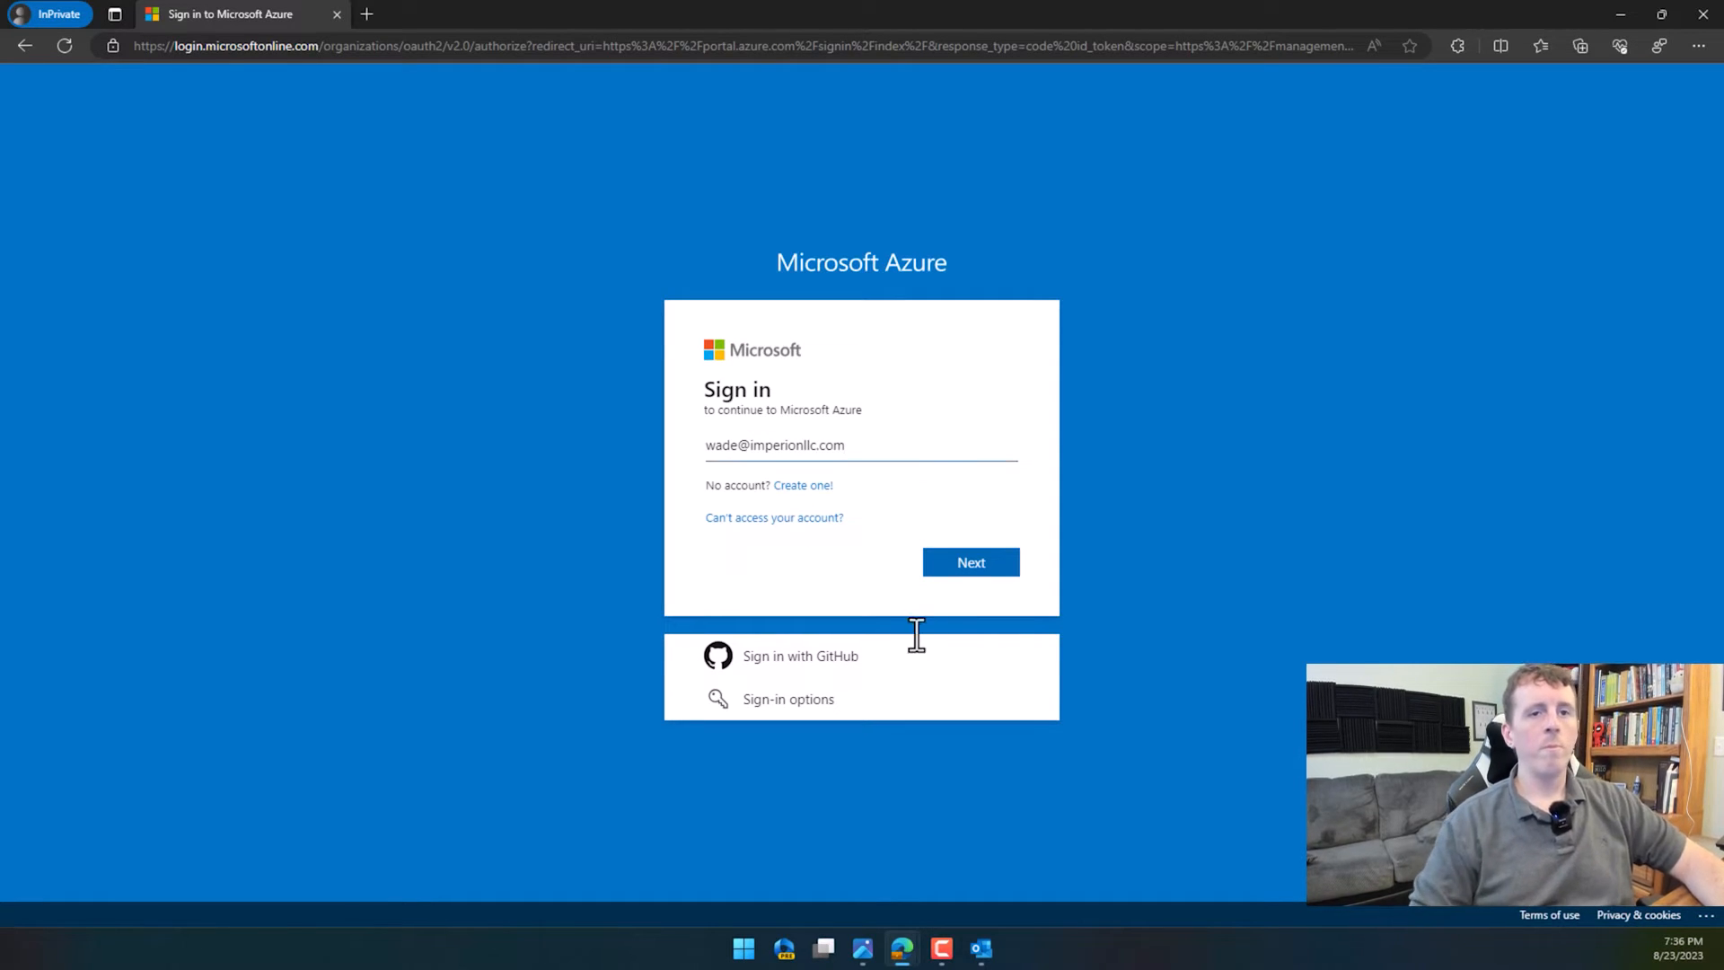
# Step: Sign in as Wade Wilson and decline to stay signed in
pyautogui.click(971, 563)
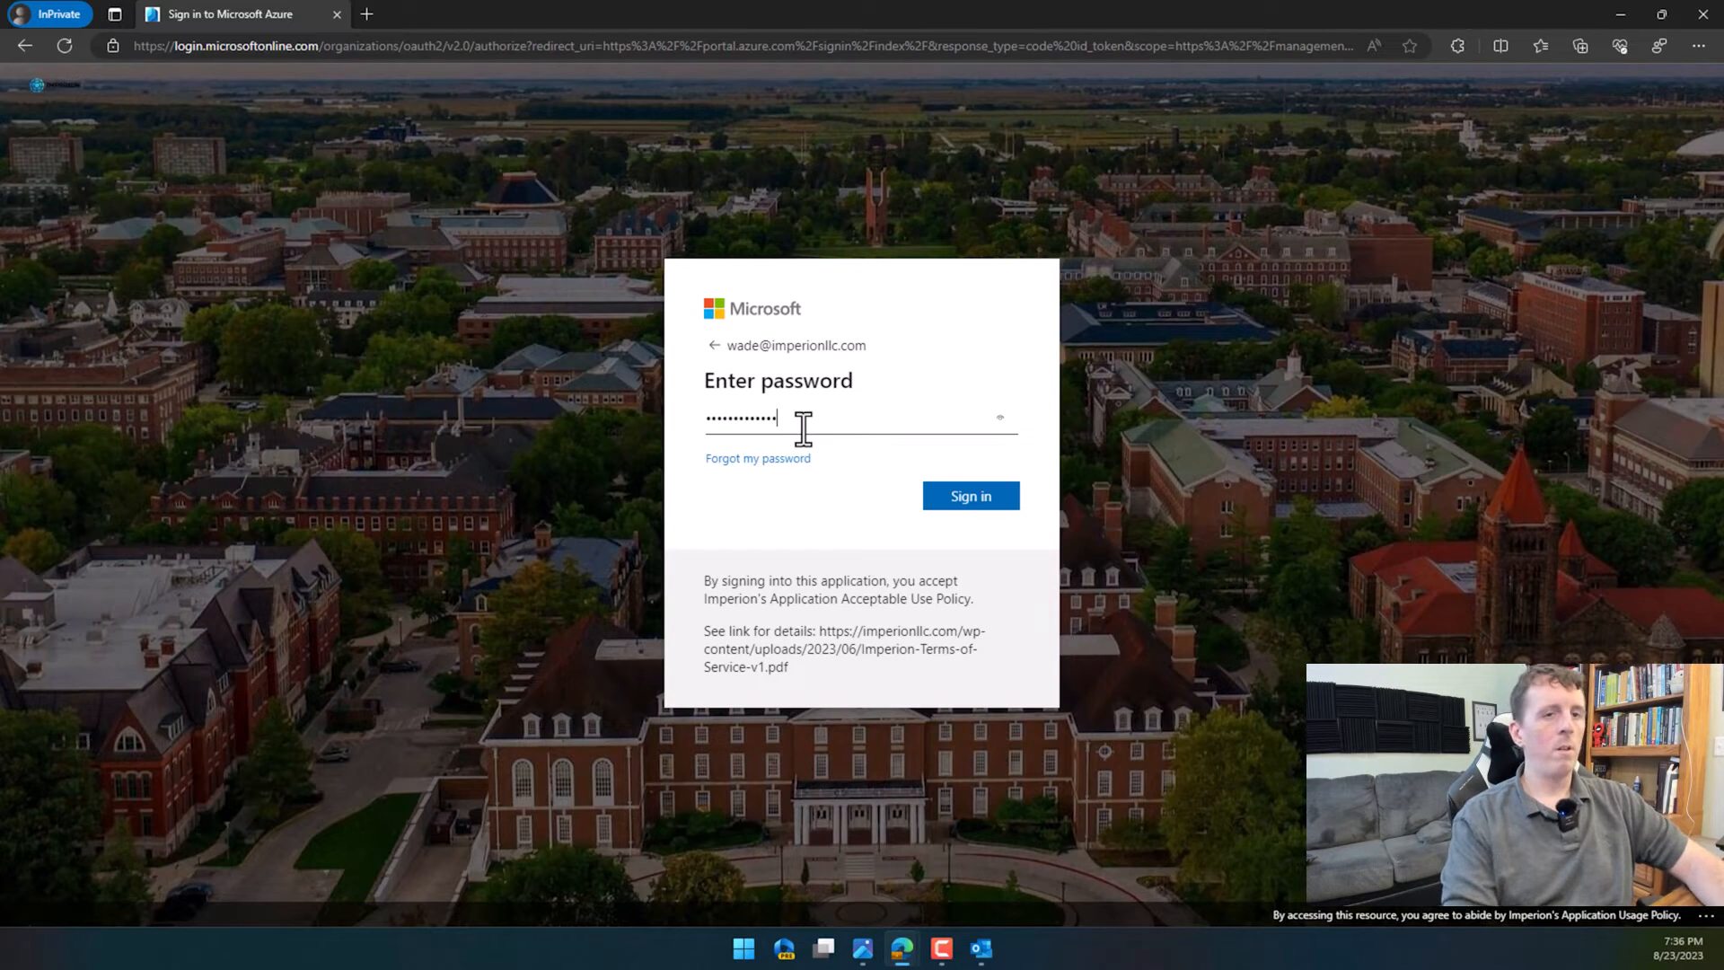
pyautogui.click(971, 494)
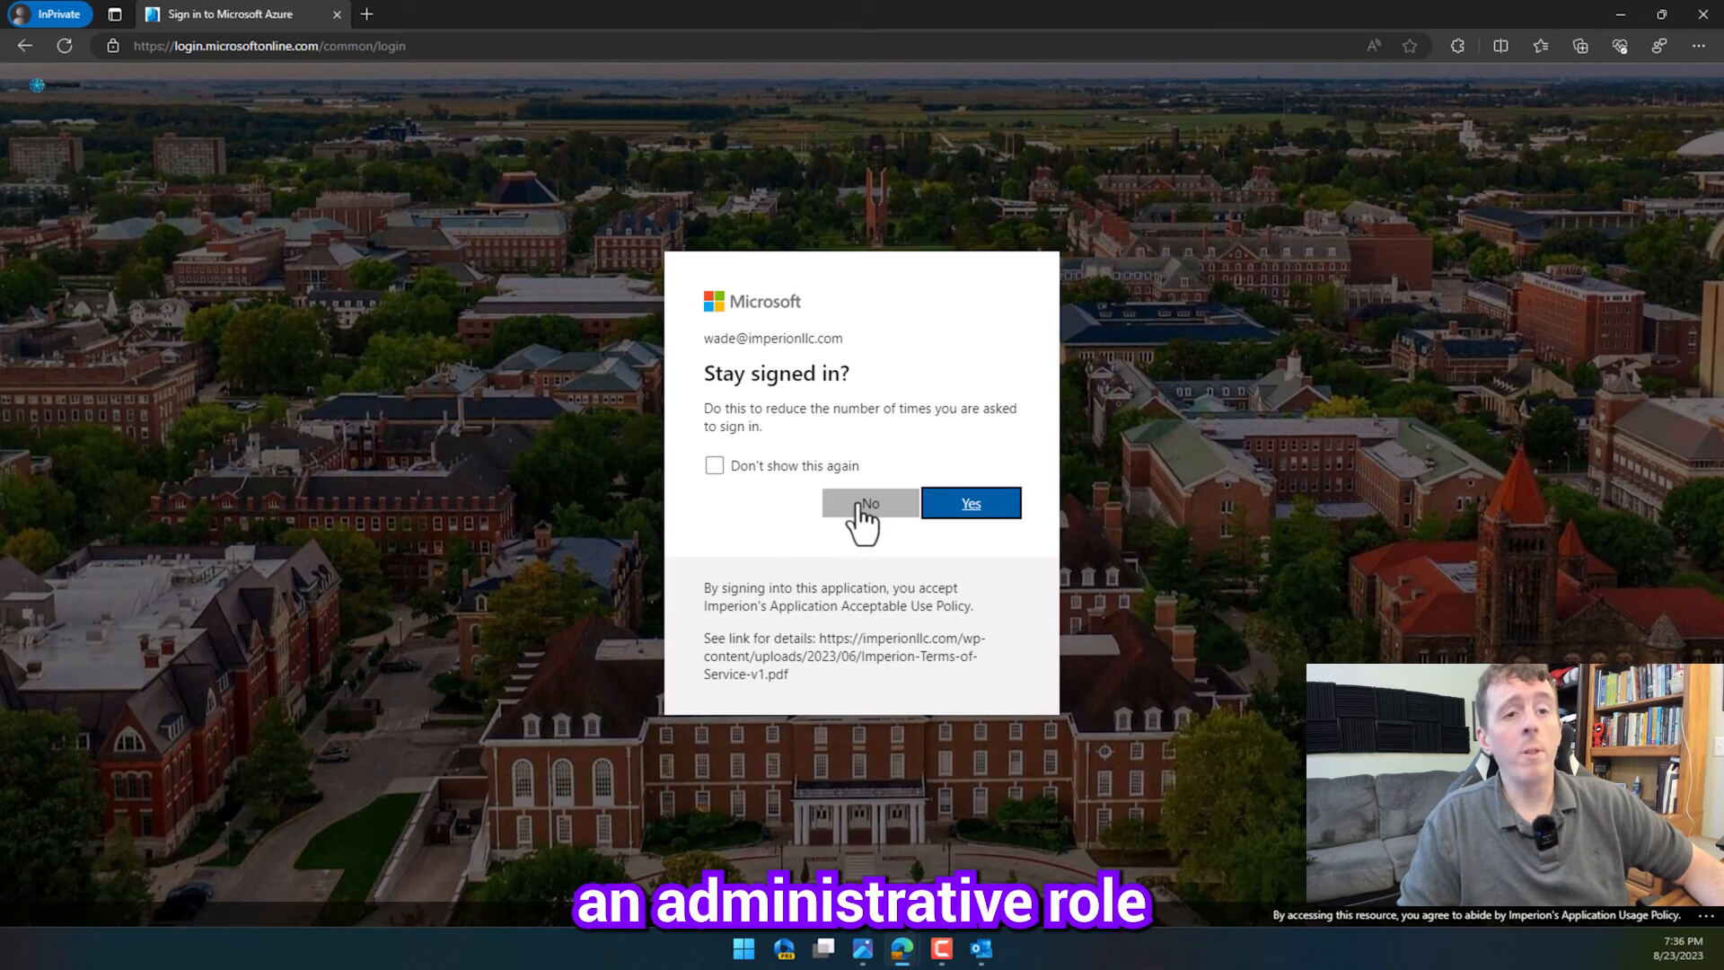
pyautogui.click(870, 503)
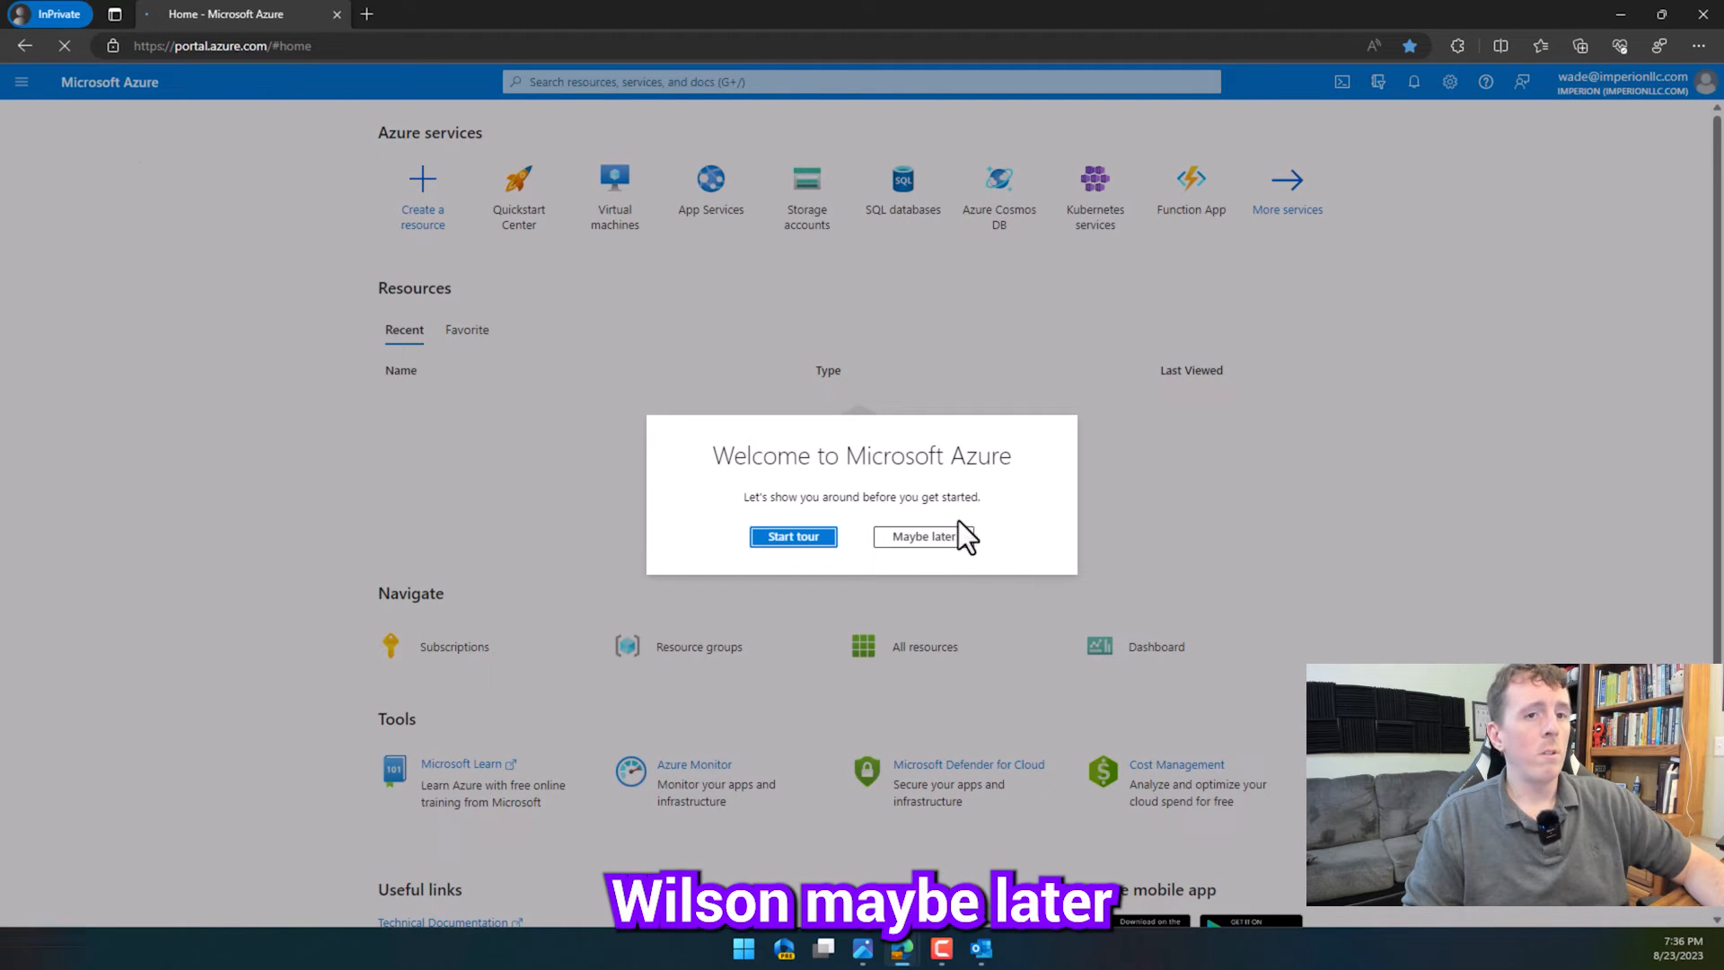
# Step: Dismiss the welcome tour and search 'pim' to open Privileged Identity Management
pyautogui.click(924, 536)
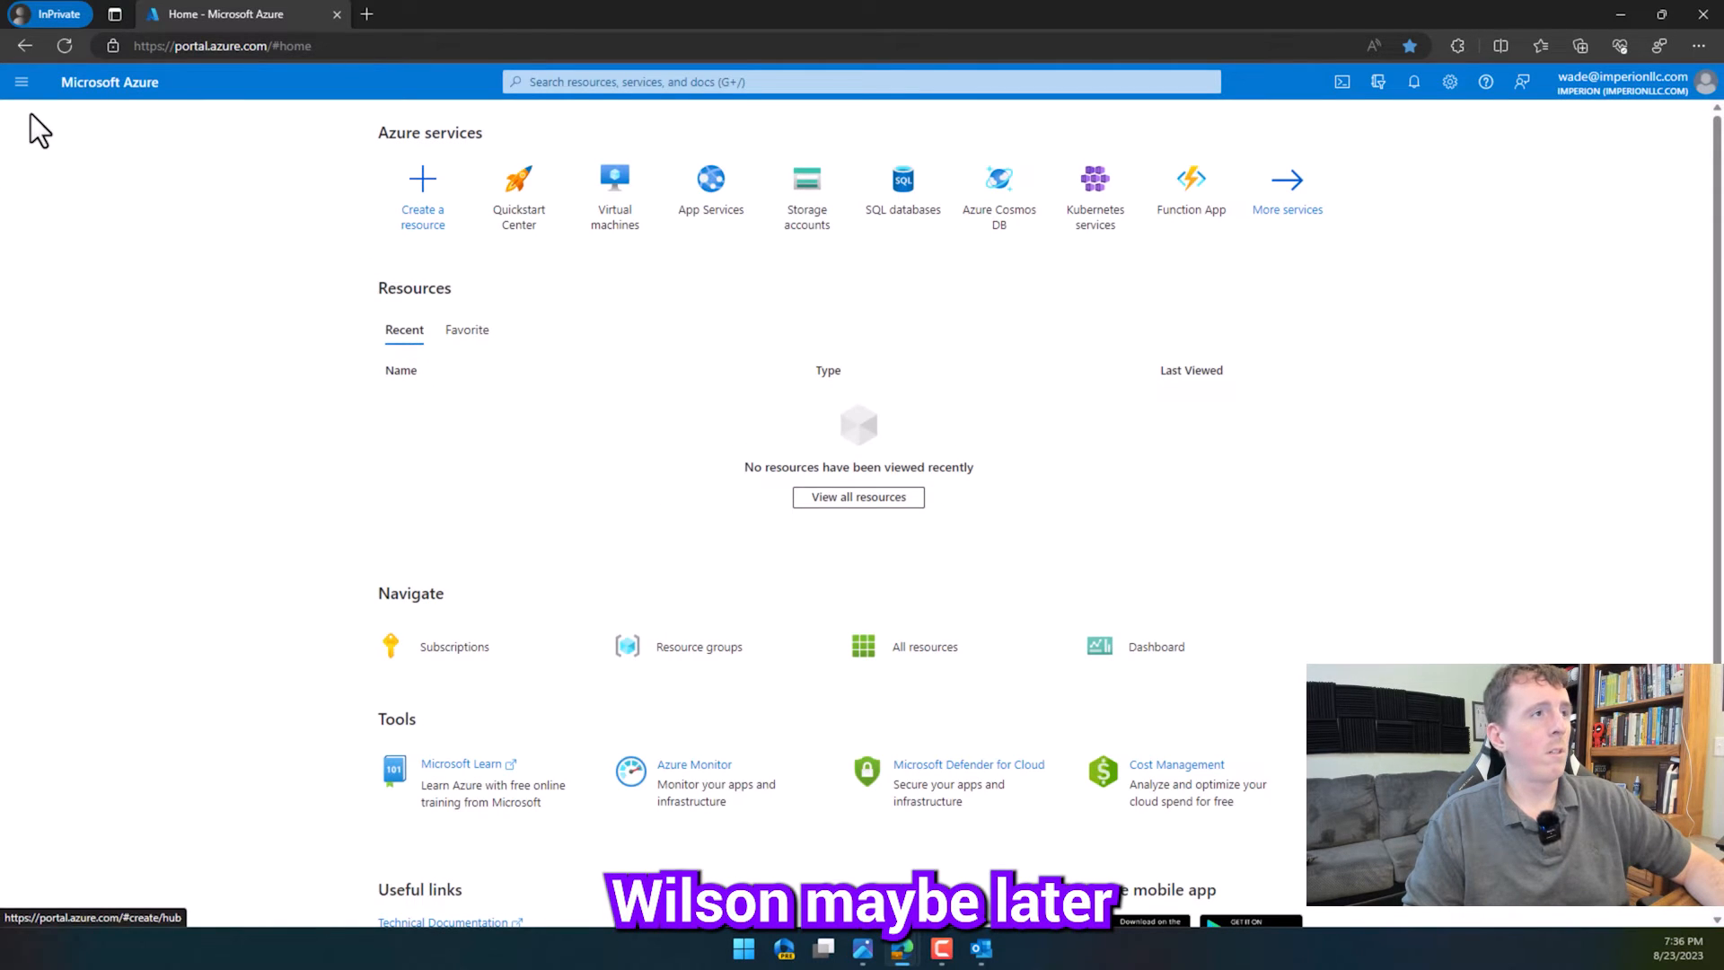
pyautogui.click(26, 82)
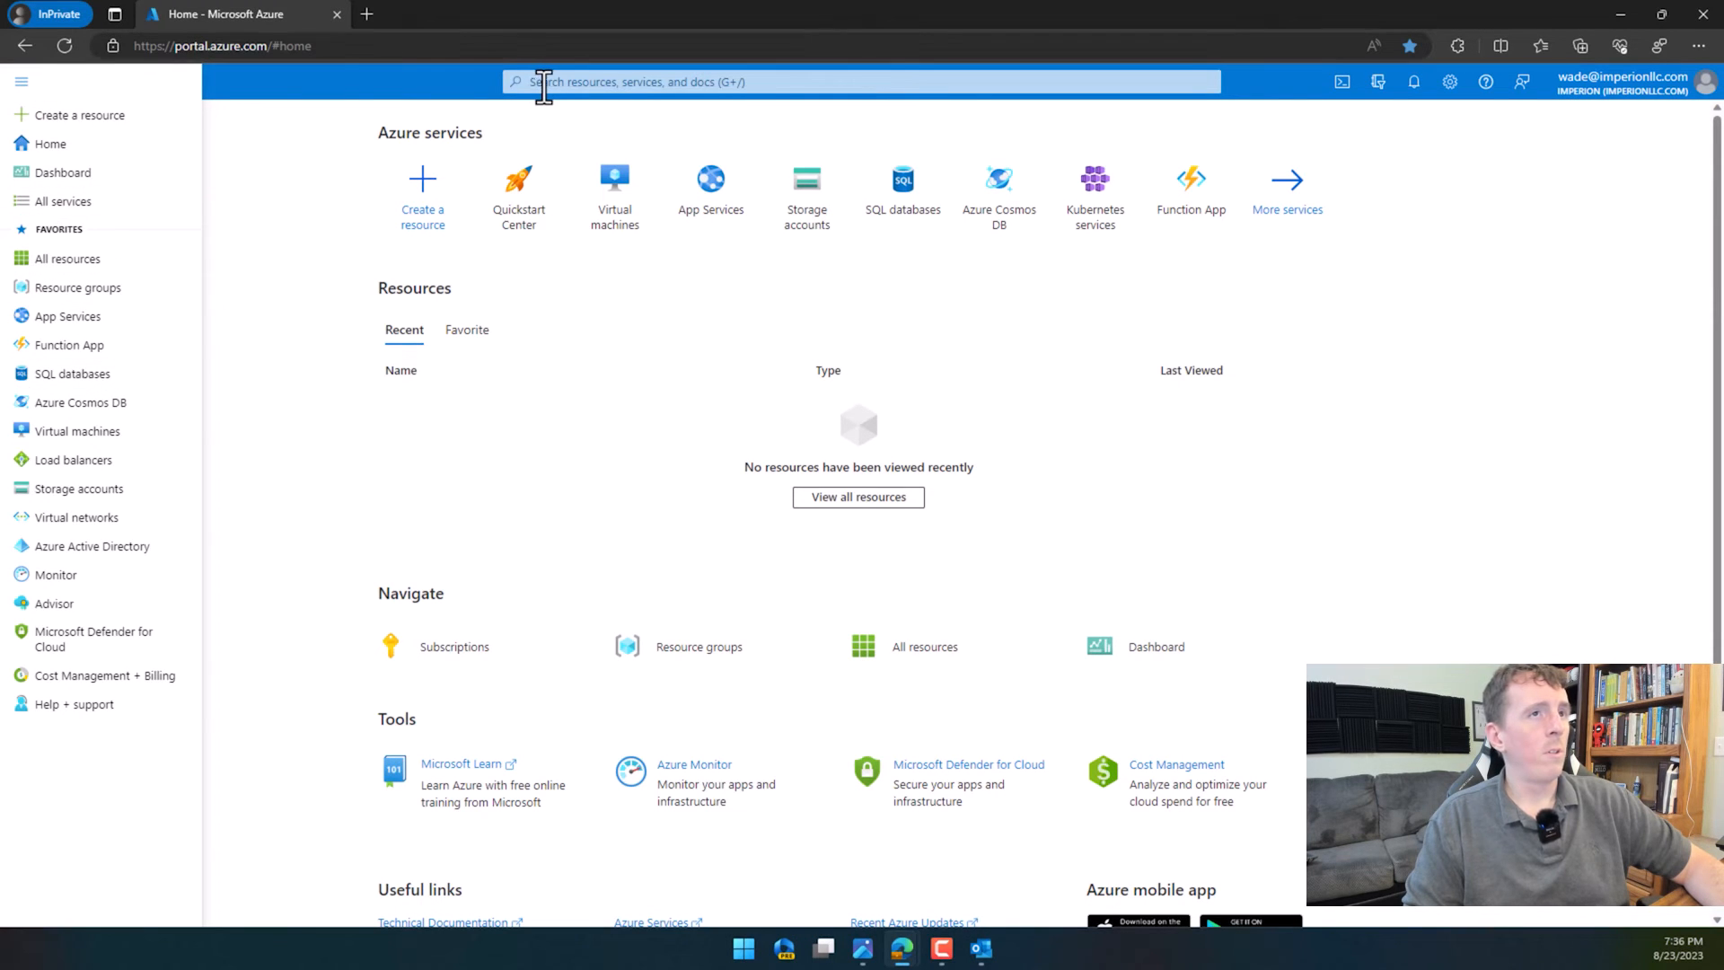
pyautogui.click(642, 81)
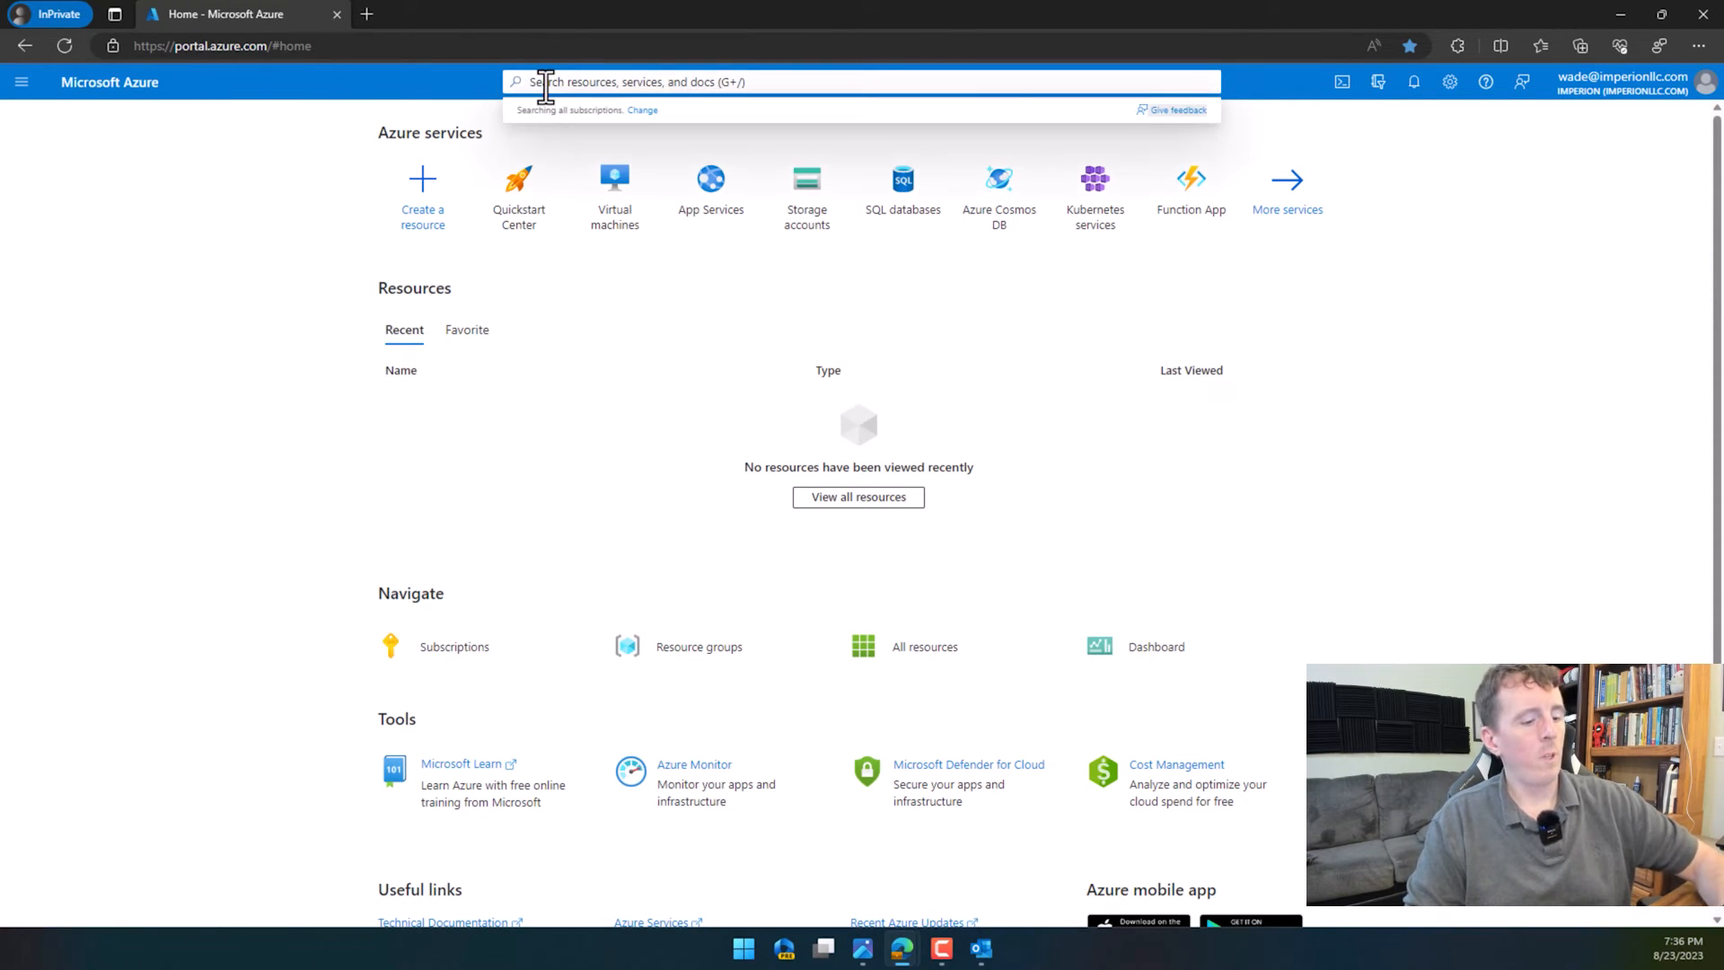
pyautogui.write('pim')
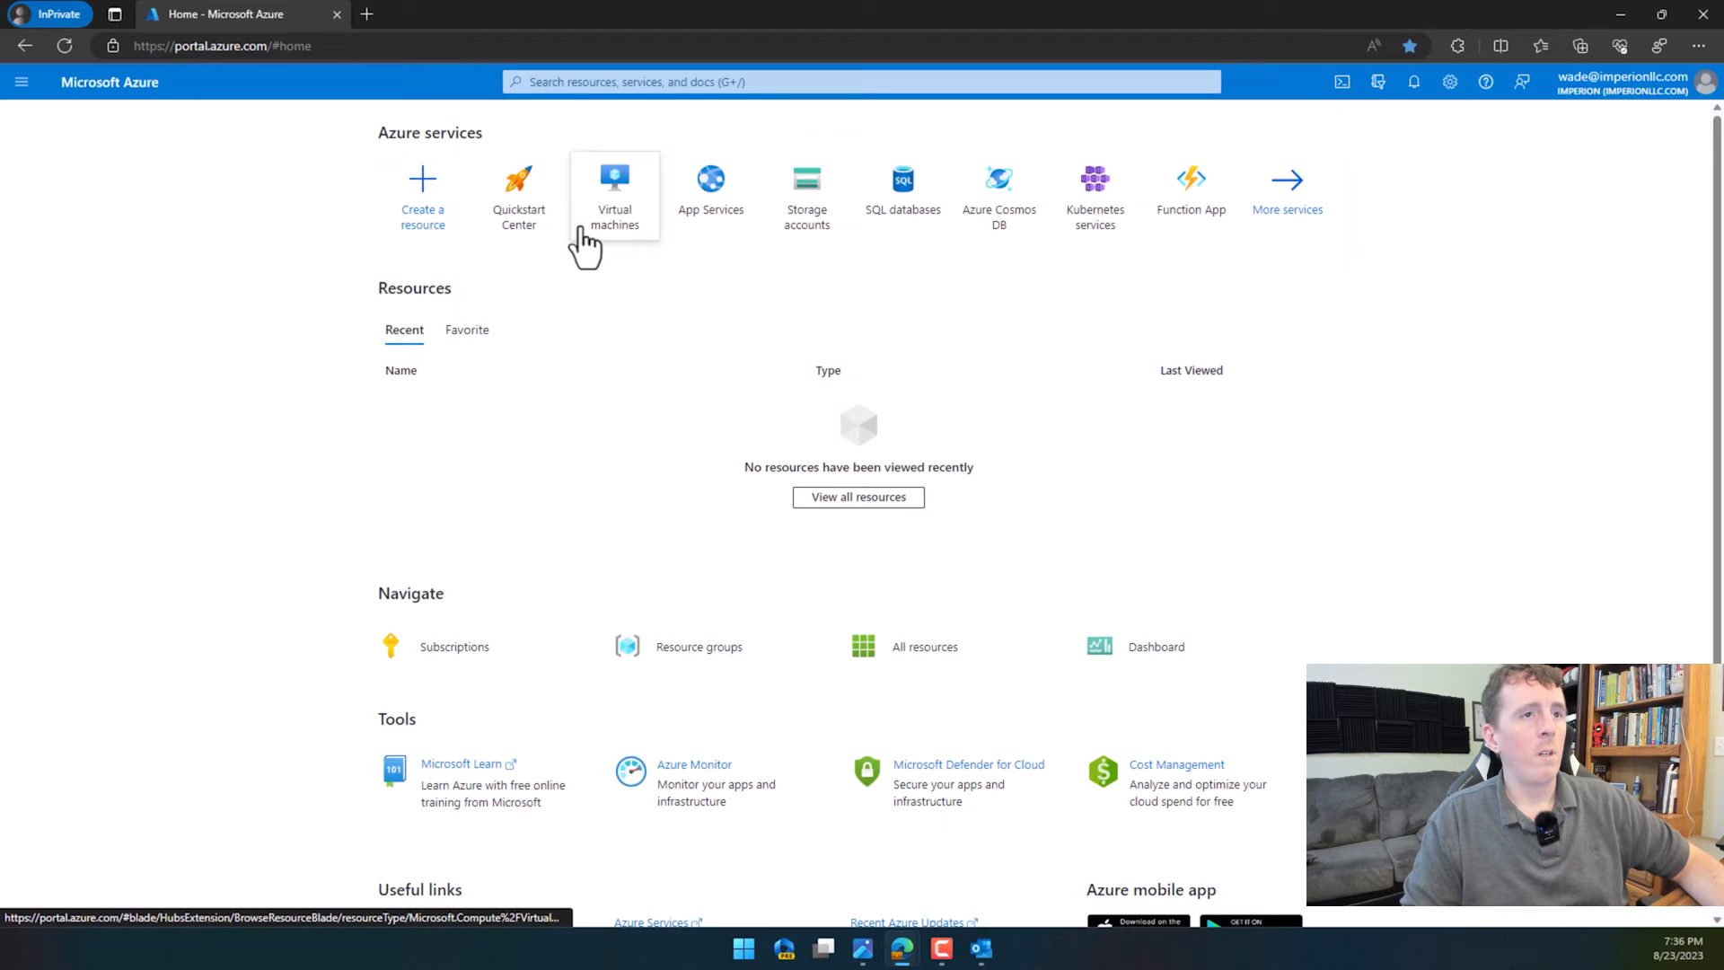
pyautogui.click(613, 189)
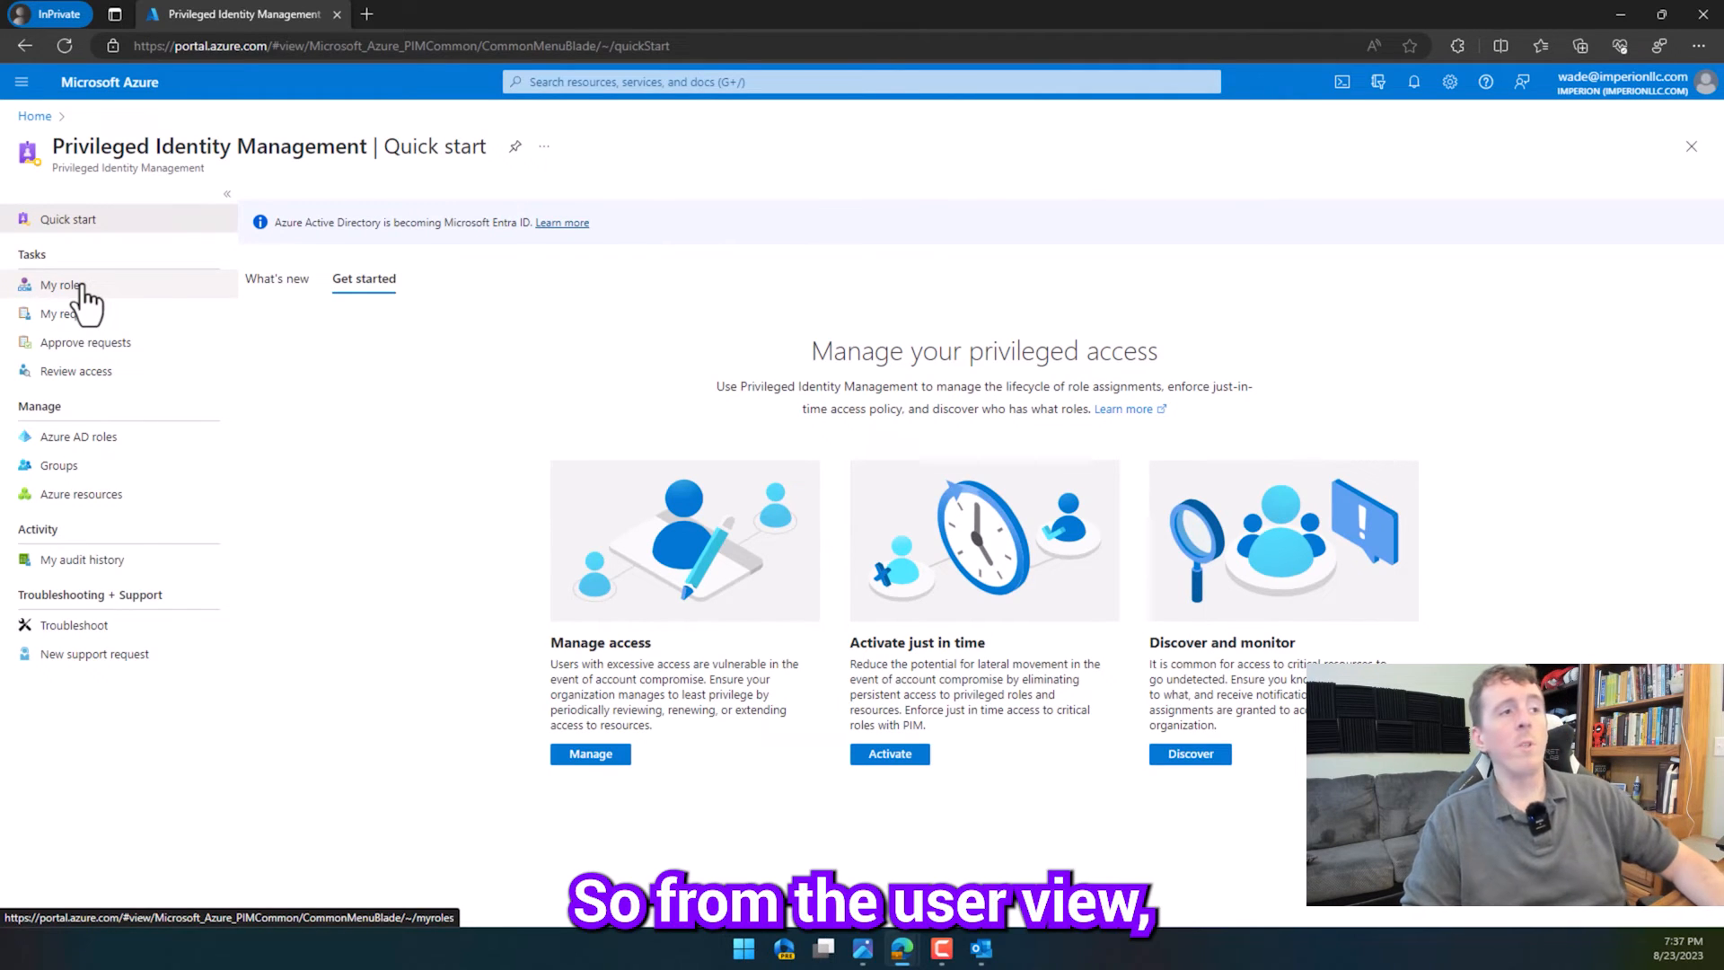
pyautogui.click(49, 285)
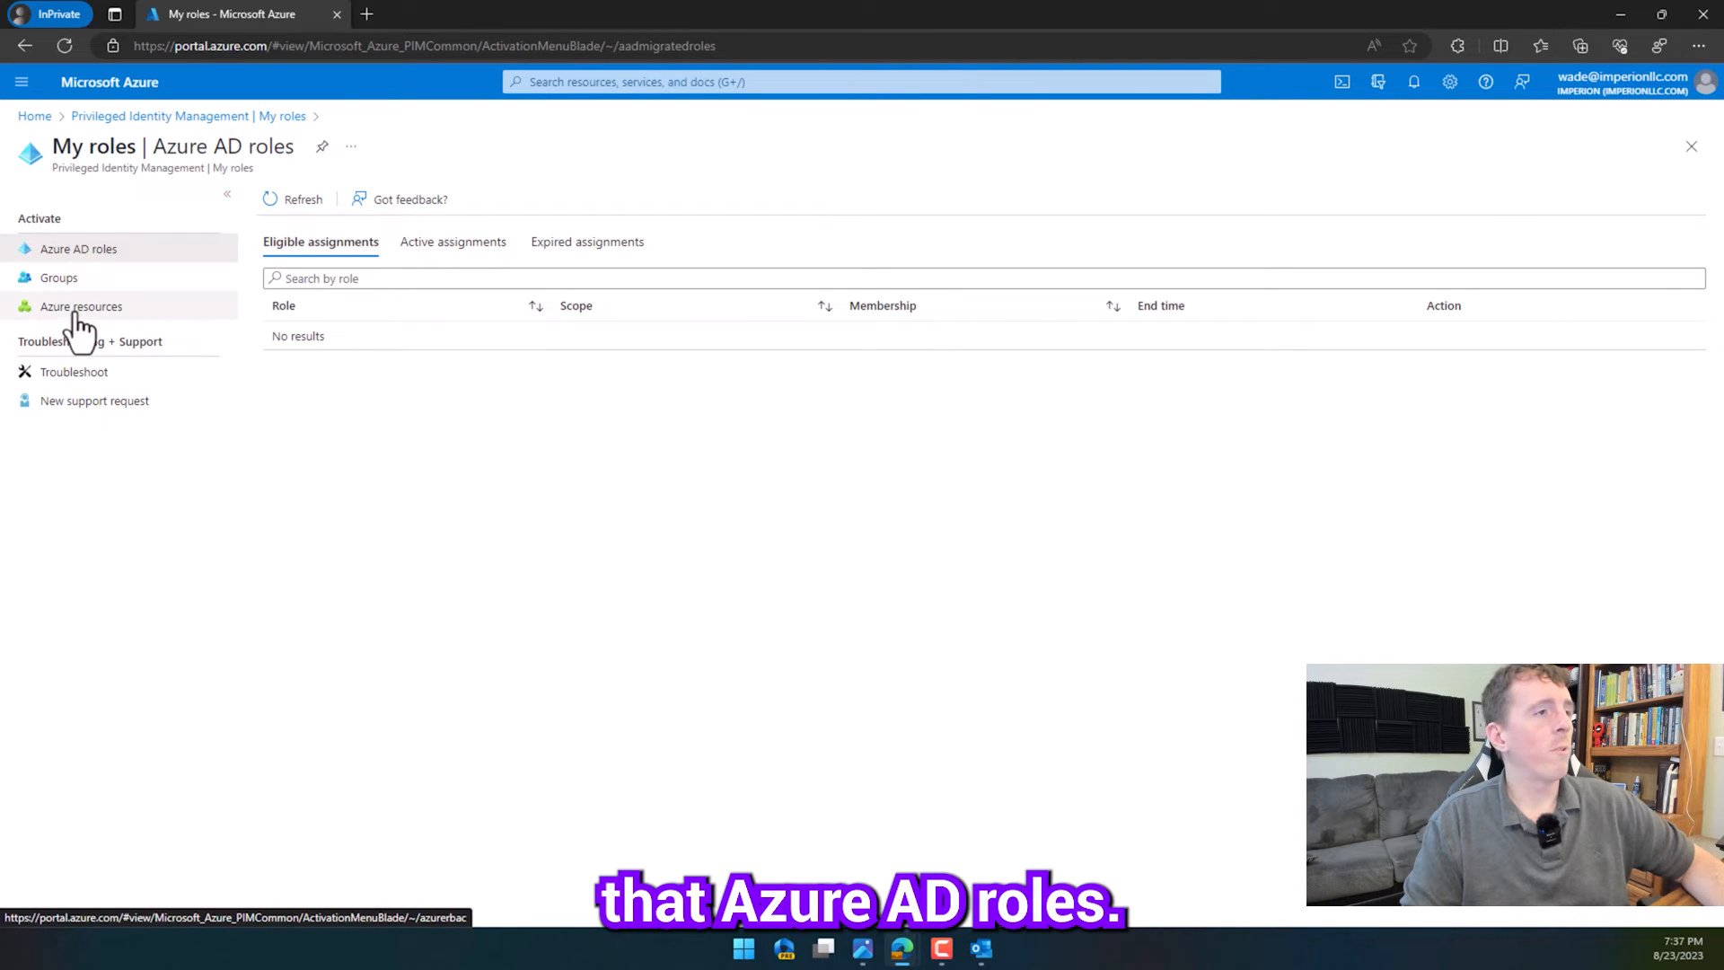
pyautogui.click(78, 306)
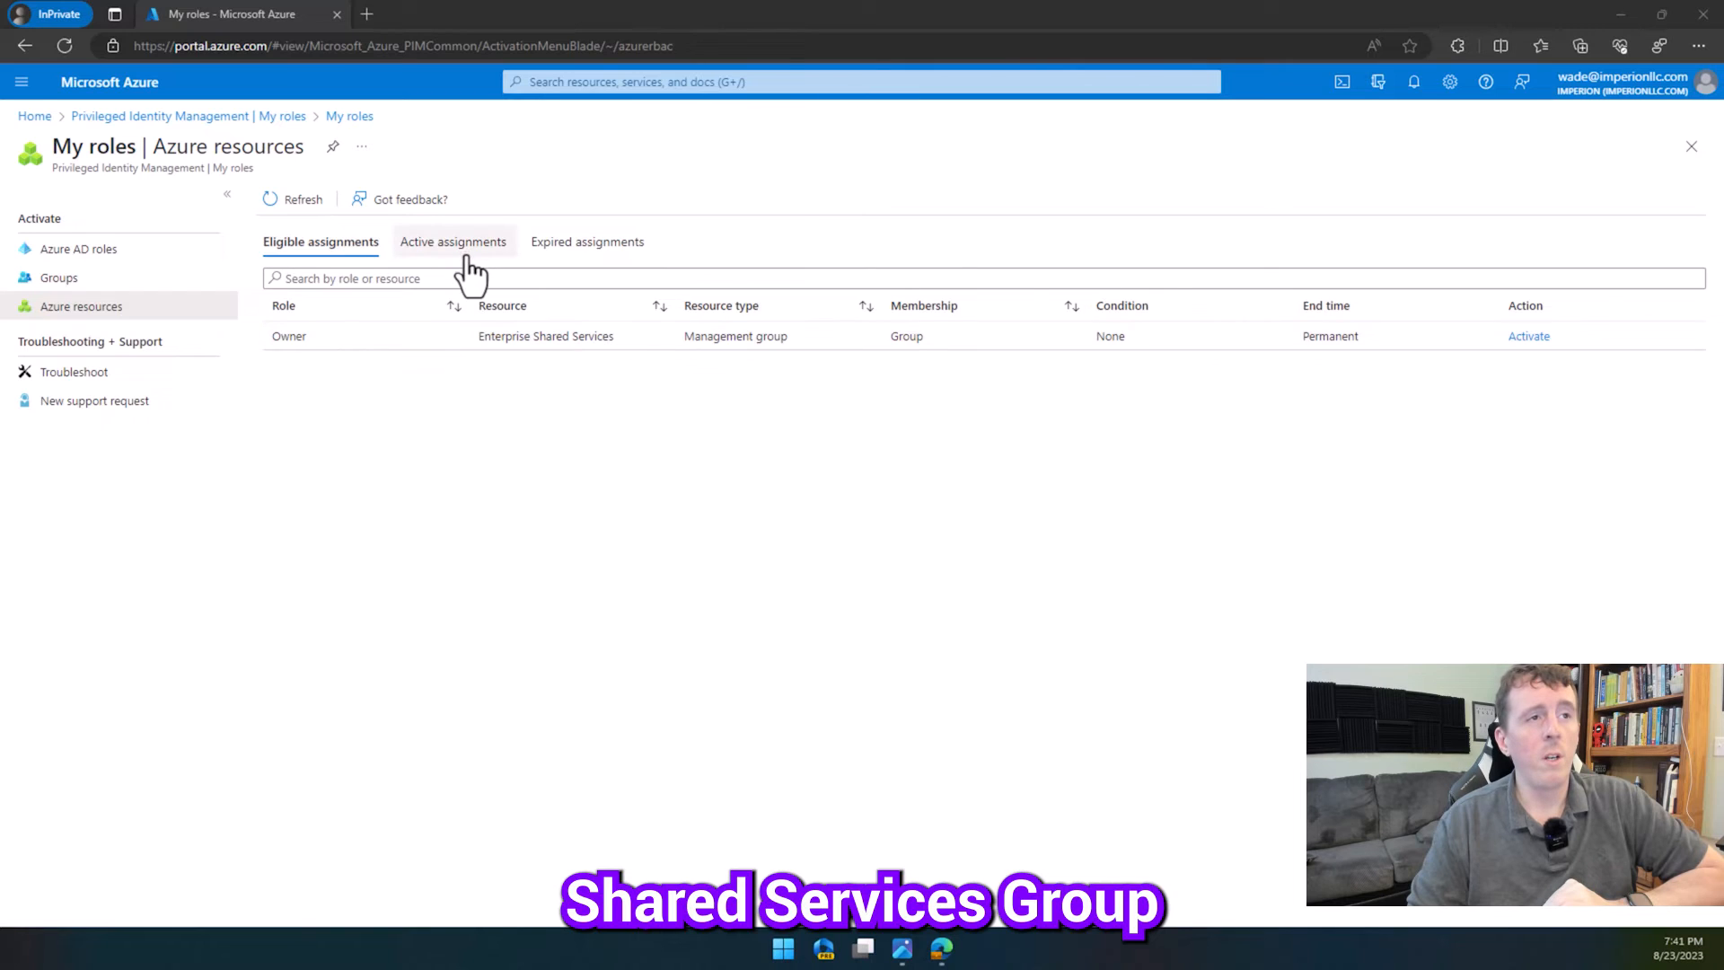
pyautogui.click(453, 241)
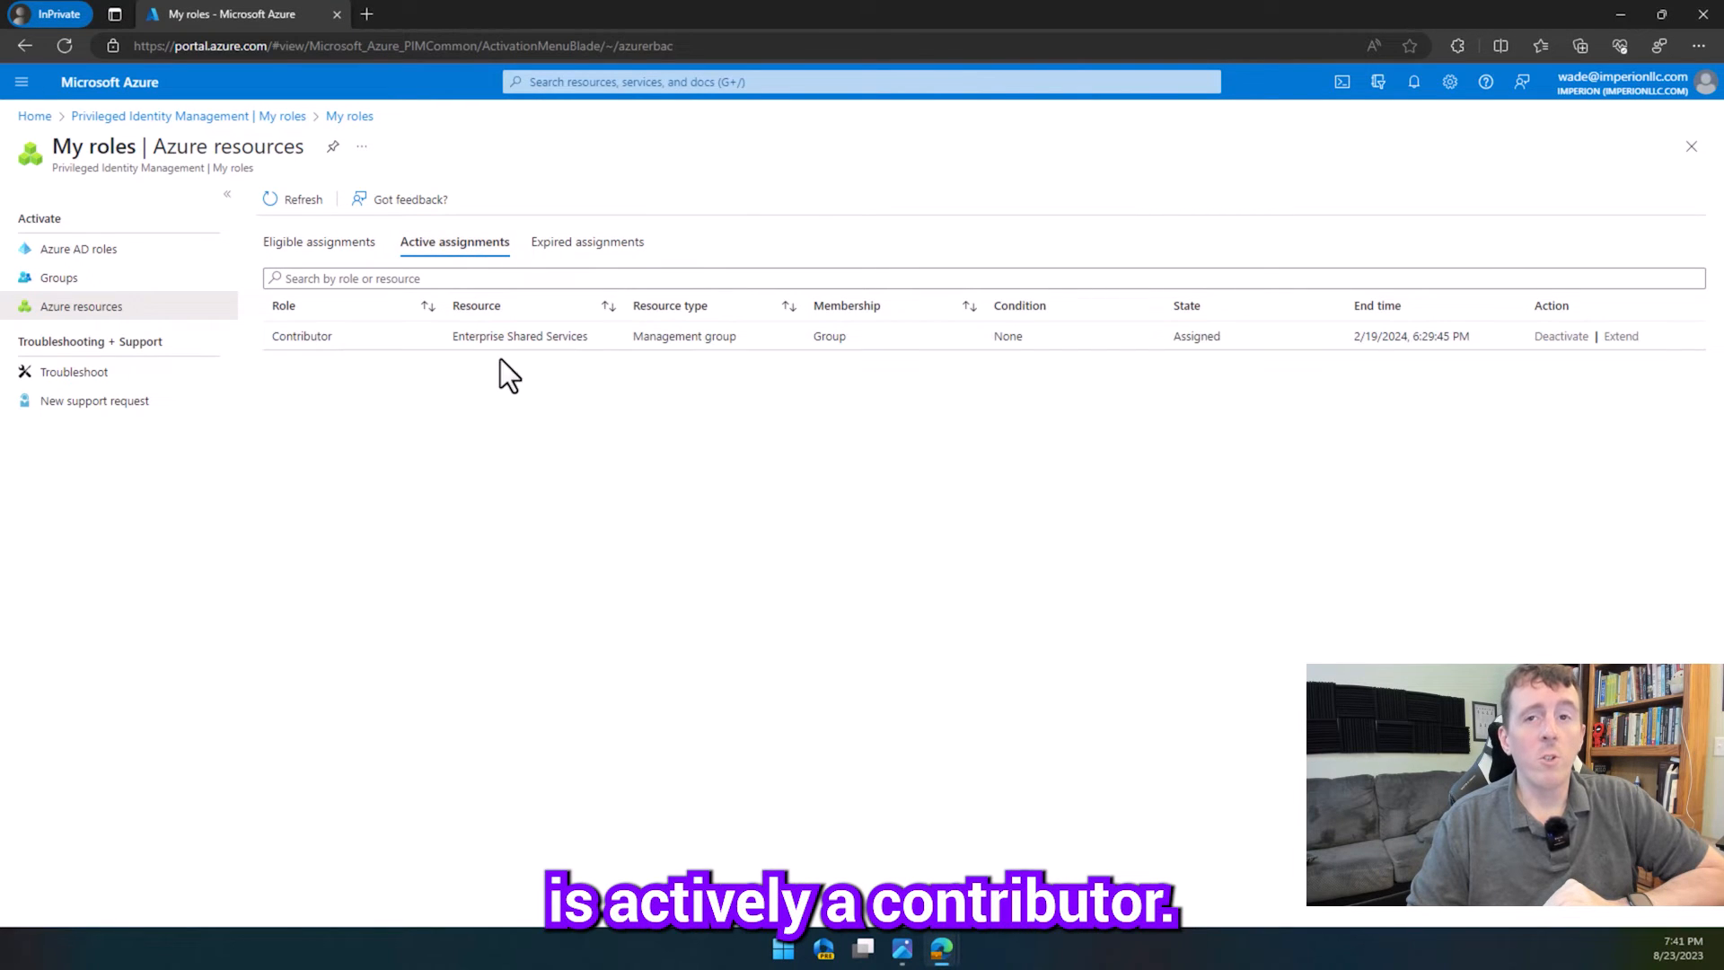
pyautogui.moveTo(1567, 336)
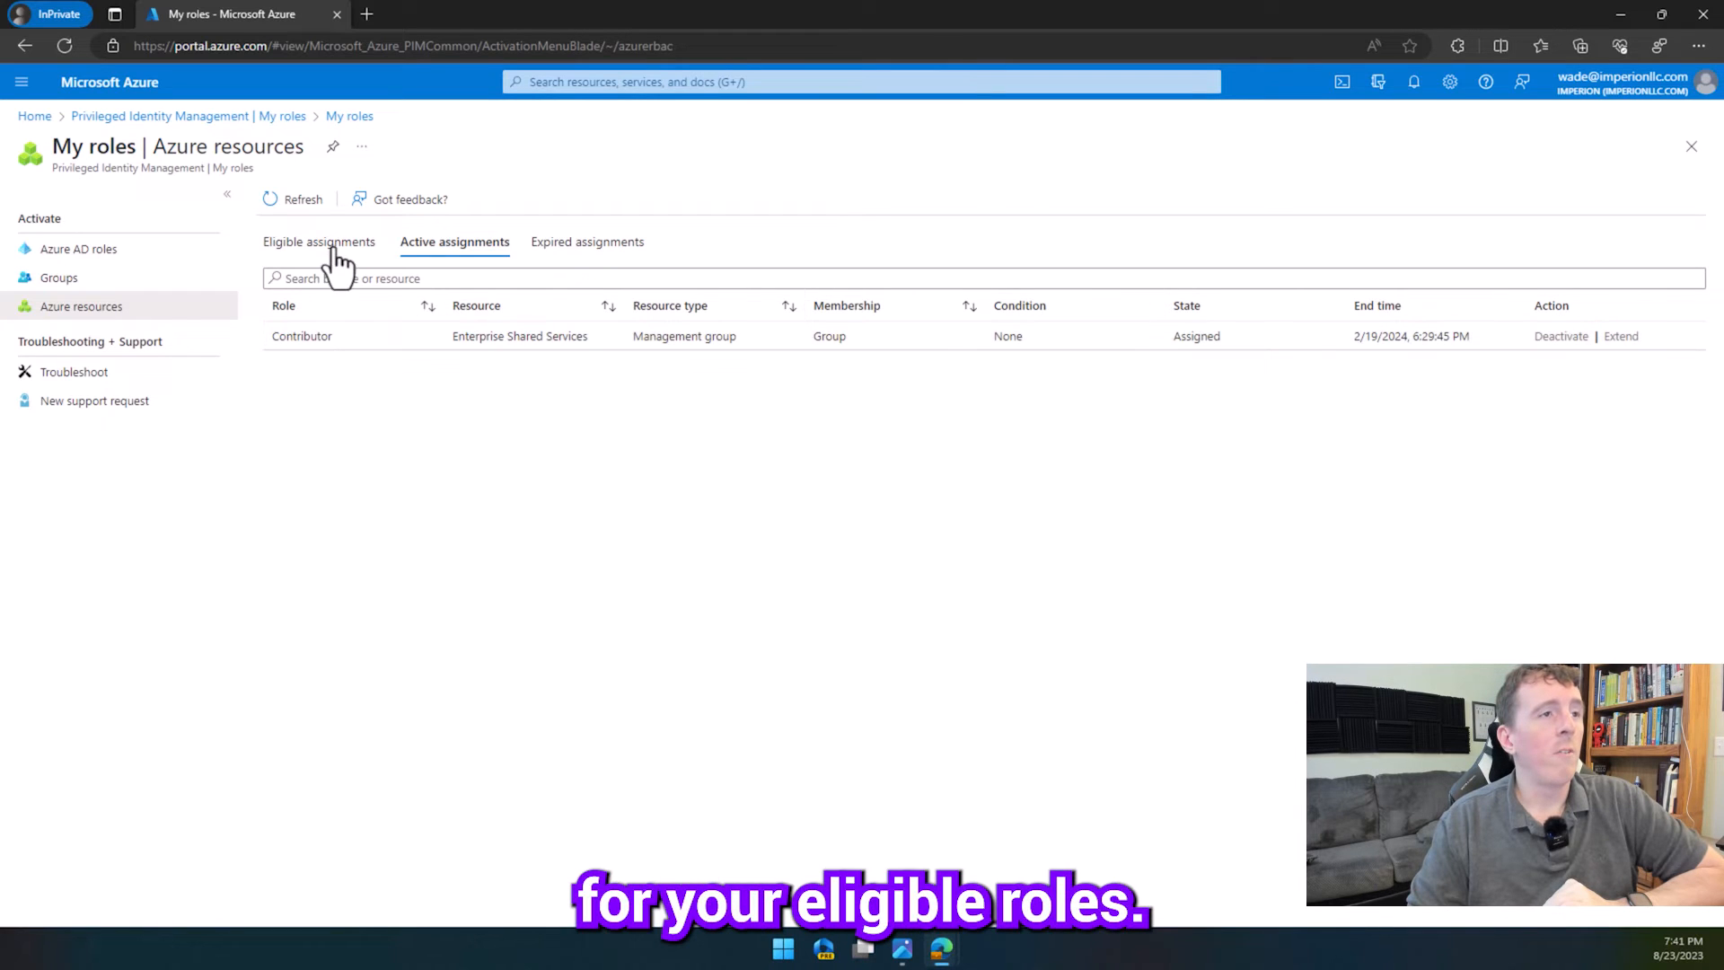
pyautogui.click(319, 242)
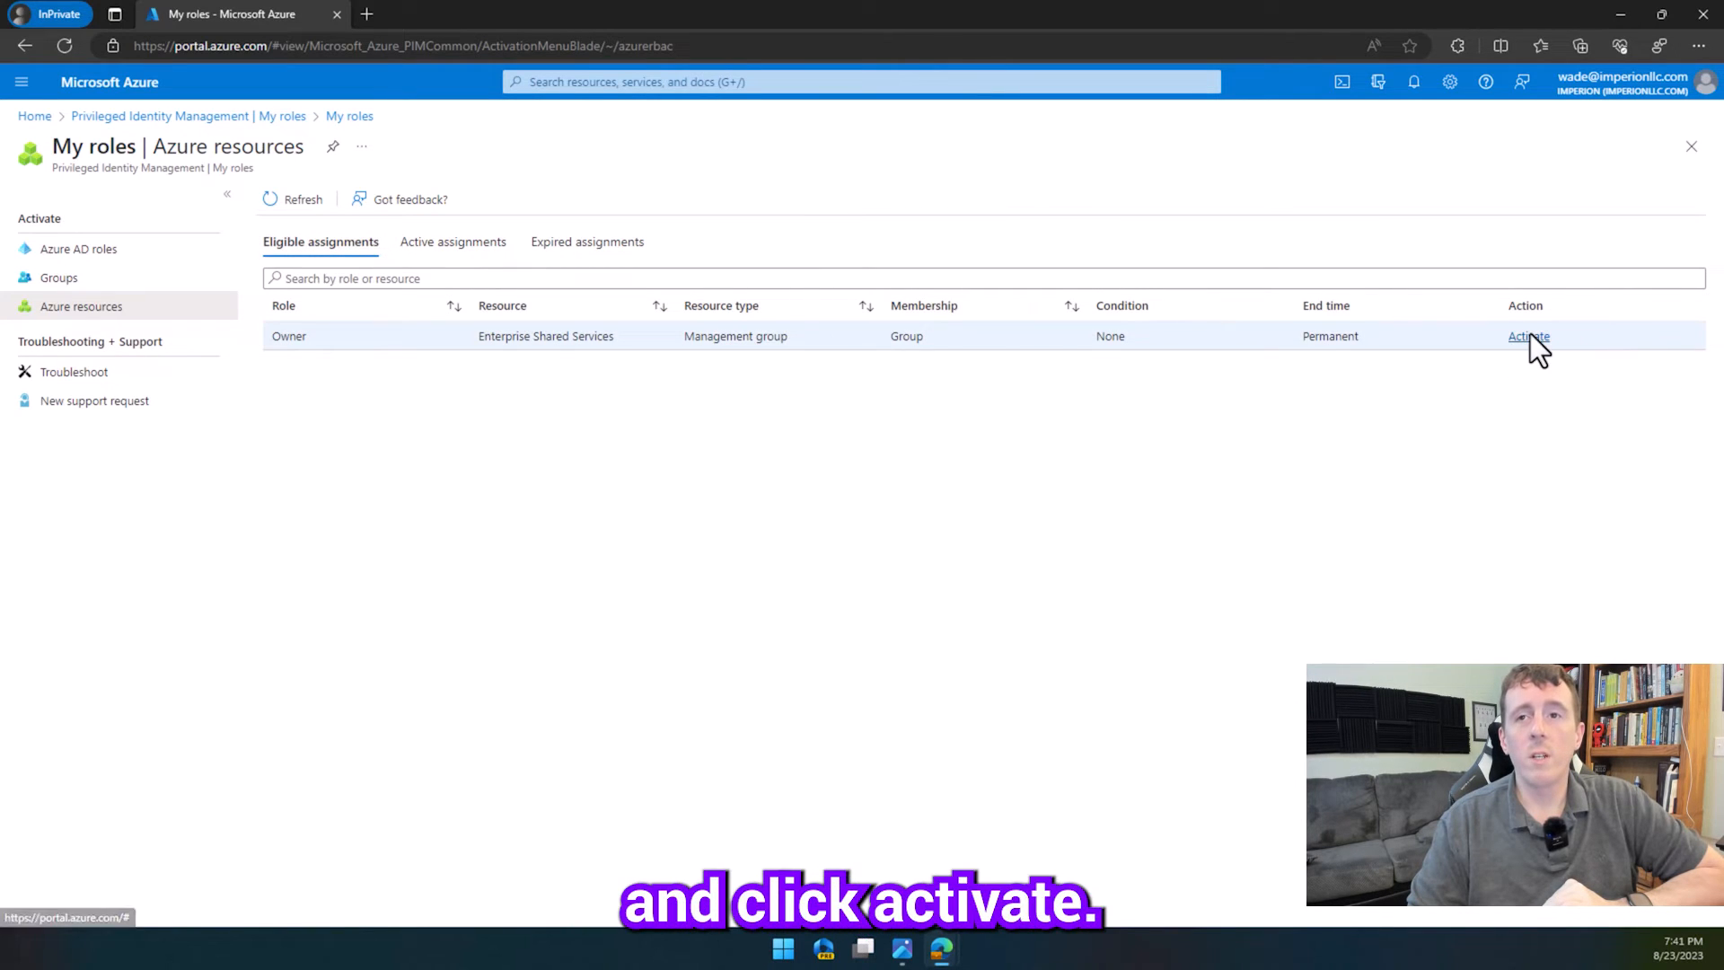
# Step: Start activating the eligible Owner role and complete the additional verification sign-in
pyautogui.click(1527, 336)
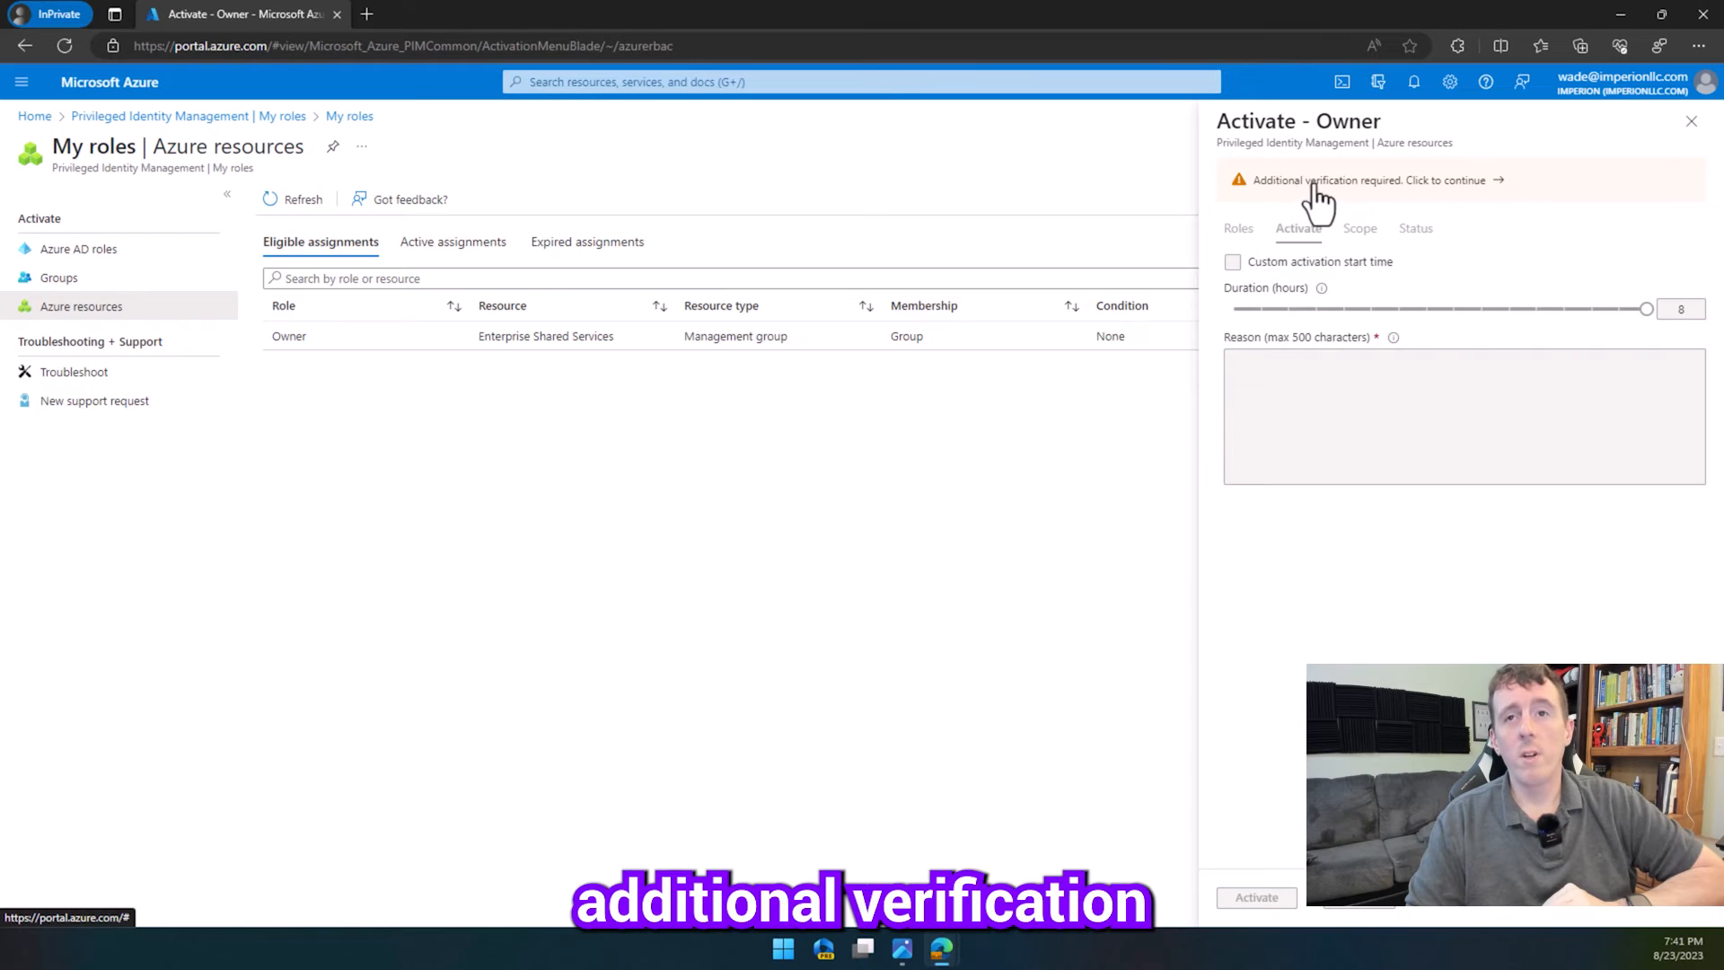
pyautogui.click(1362, 180)
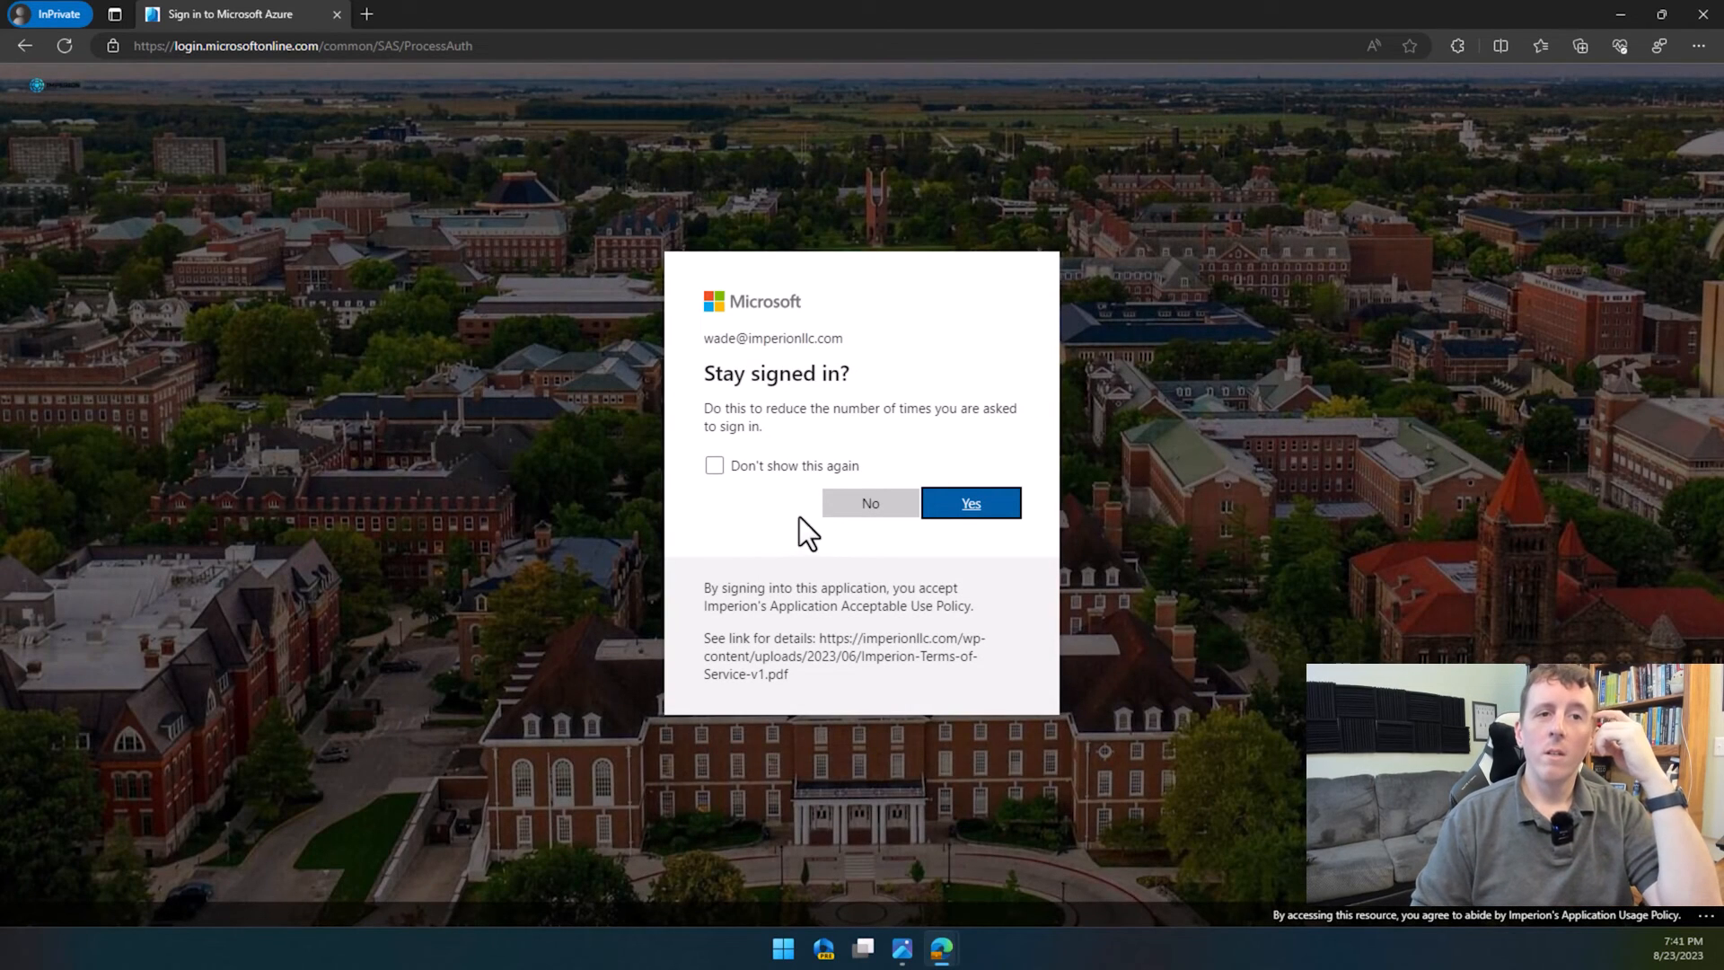
pyautogui.click(971, 502)
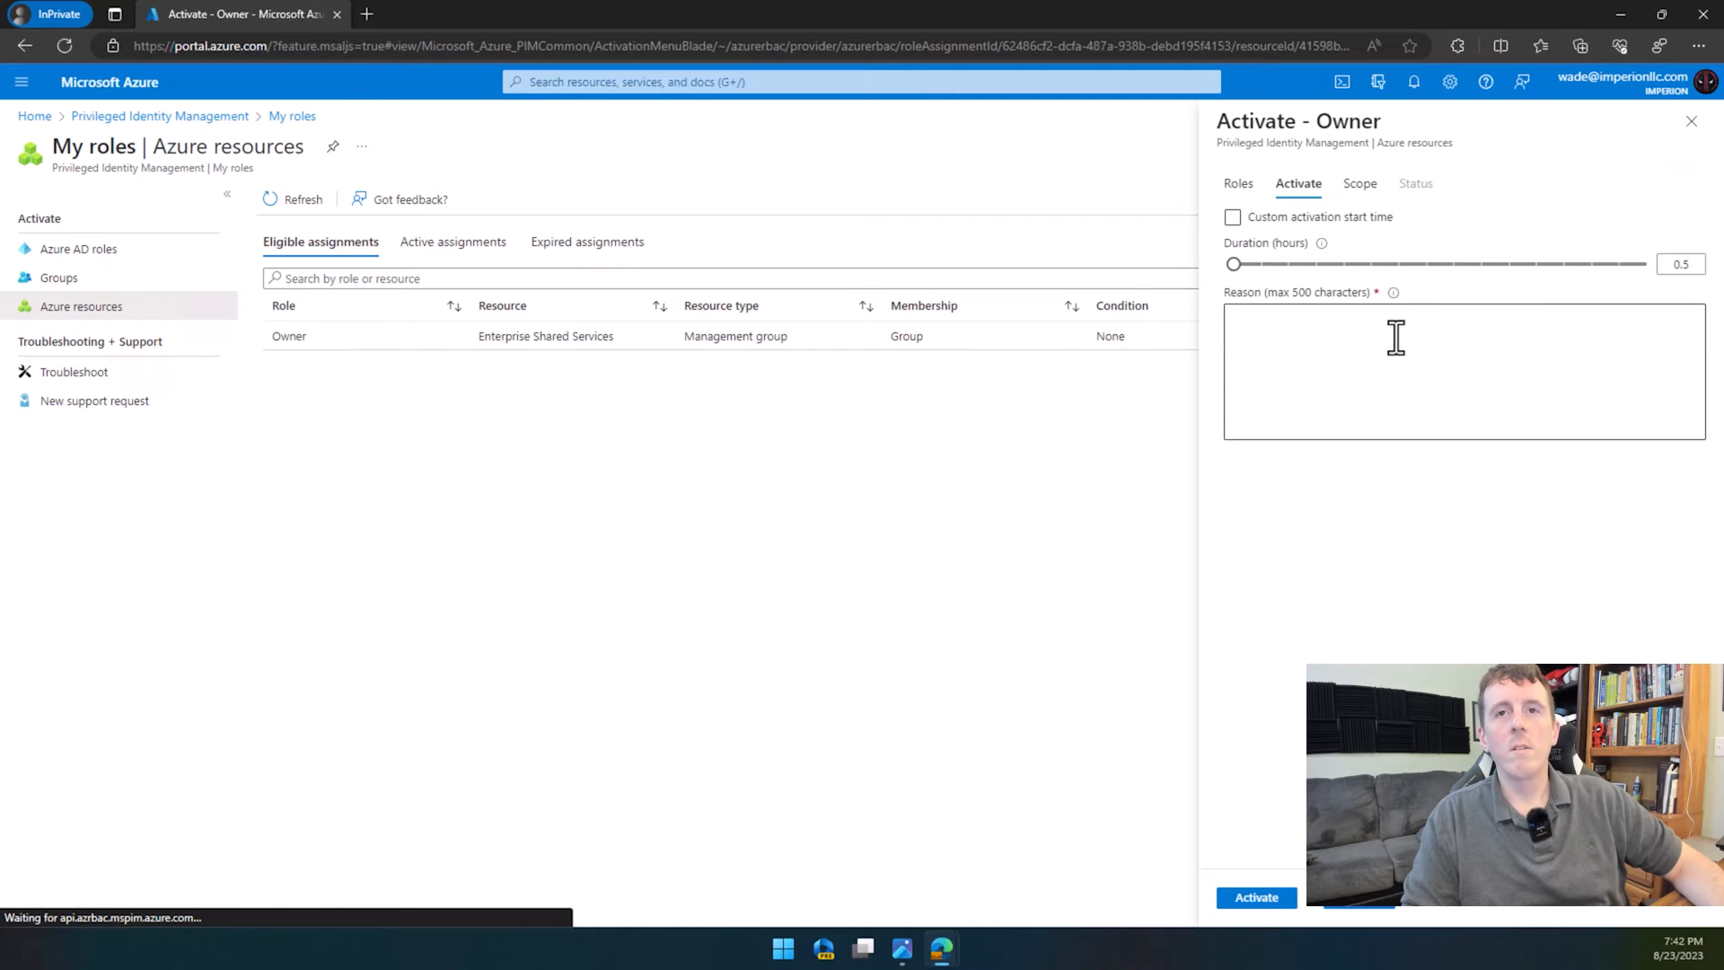
# Step: Submit Owner activation with reason 'Testing elevation process' and dismiss the pending-approval notice
pyautogui.write('Testing elevation process')
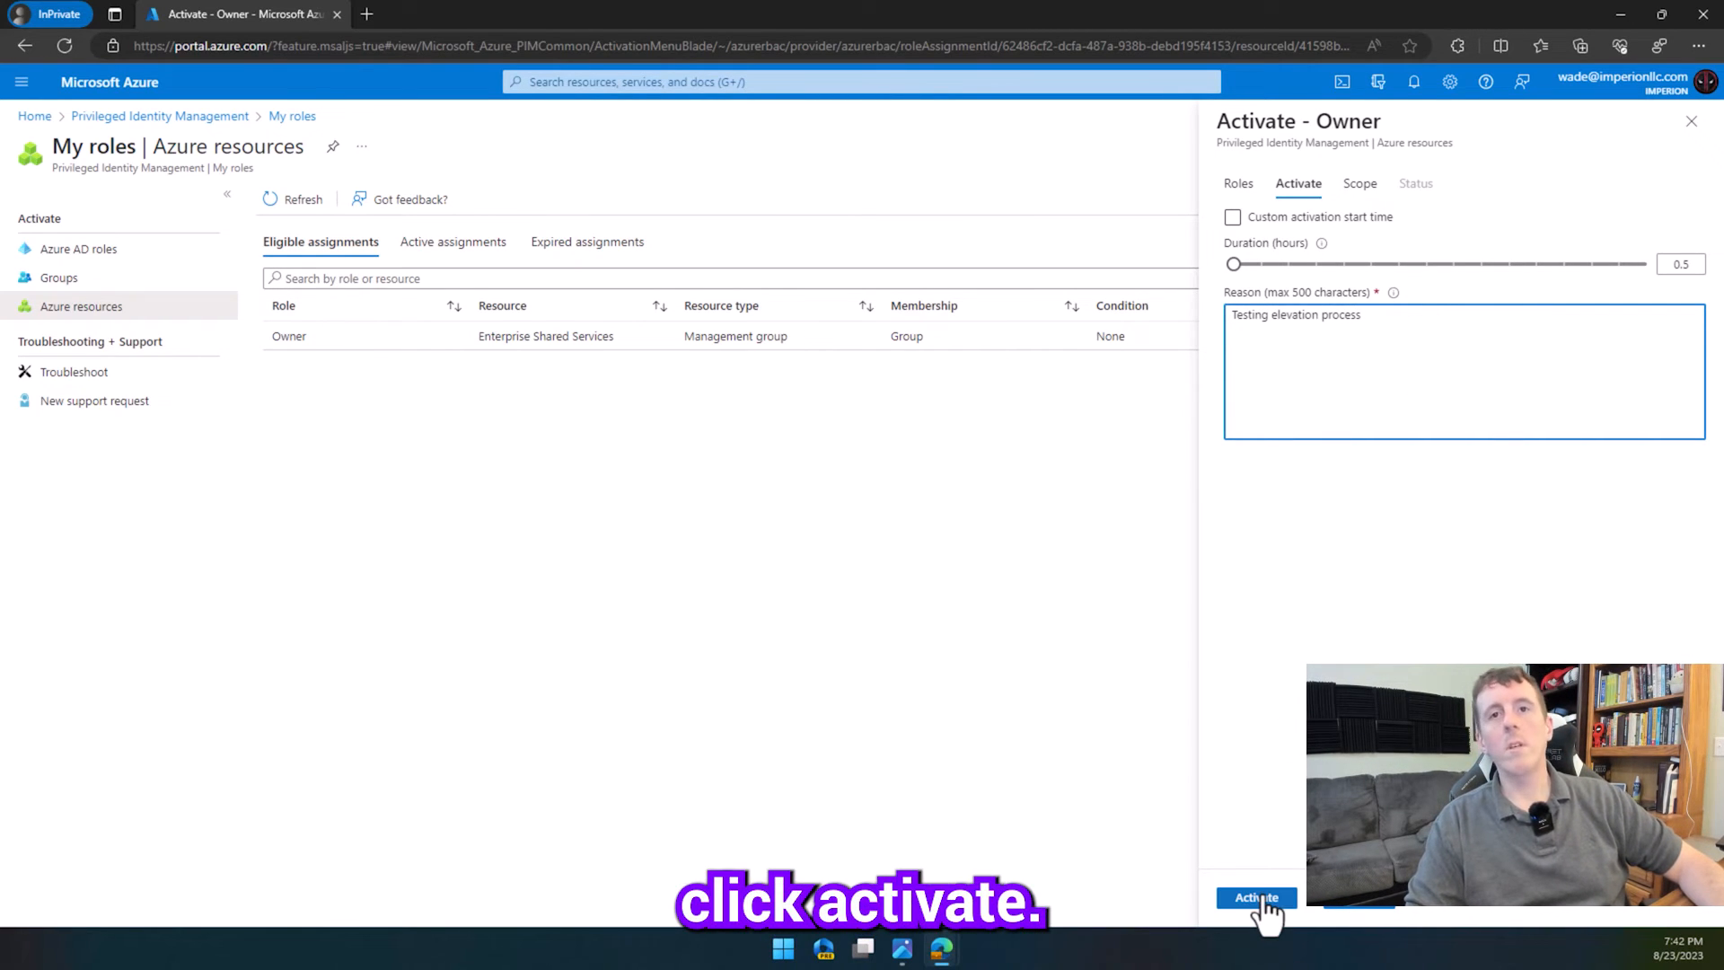
pyautogui.click(1256, 898)
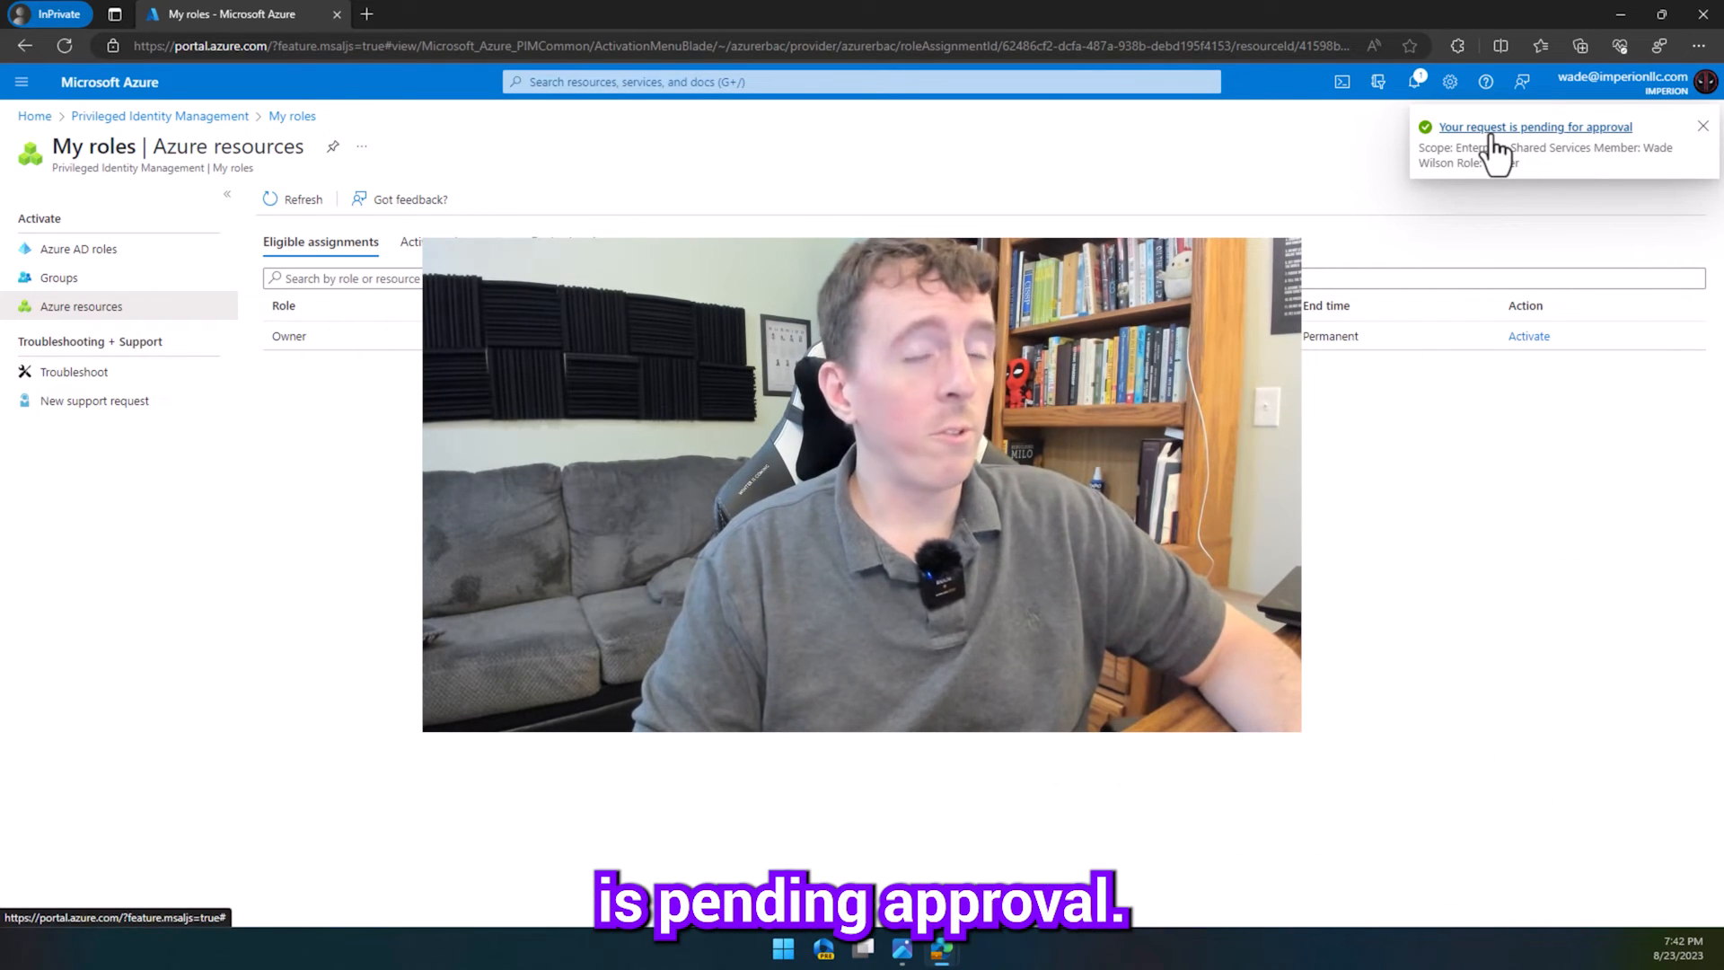
pyautogui.click(1702, 124)
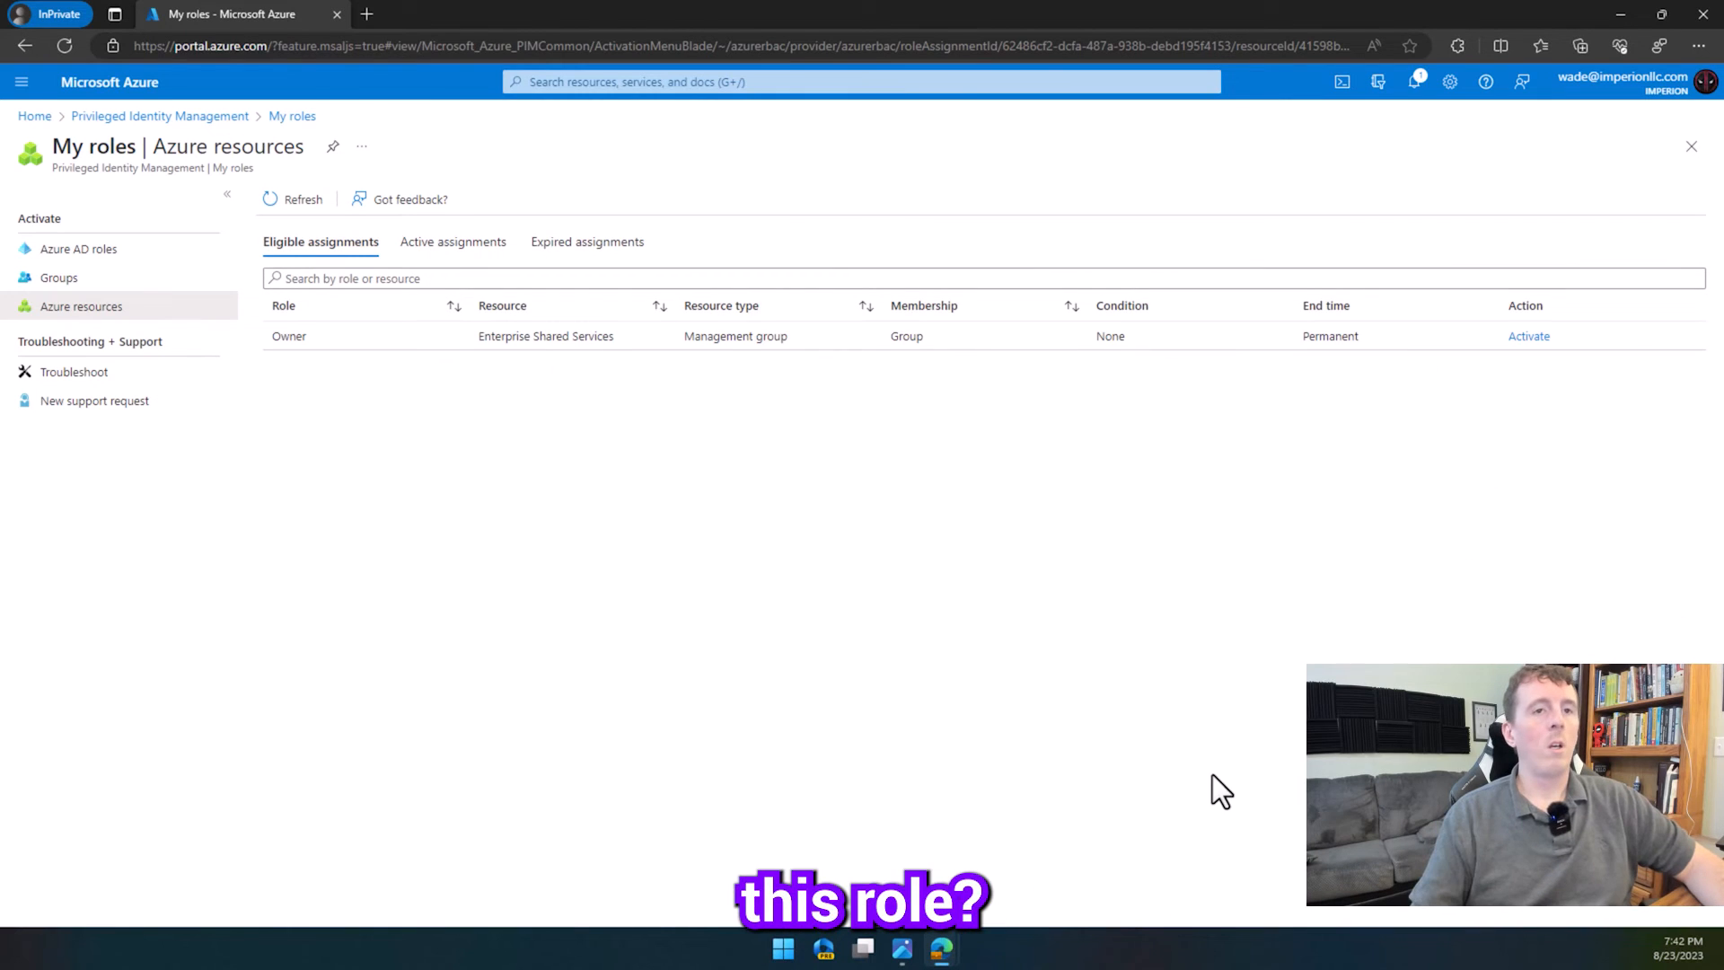
pyautogui.moveTo(1206, 907)
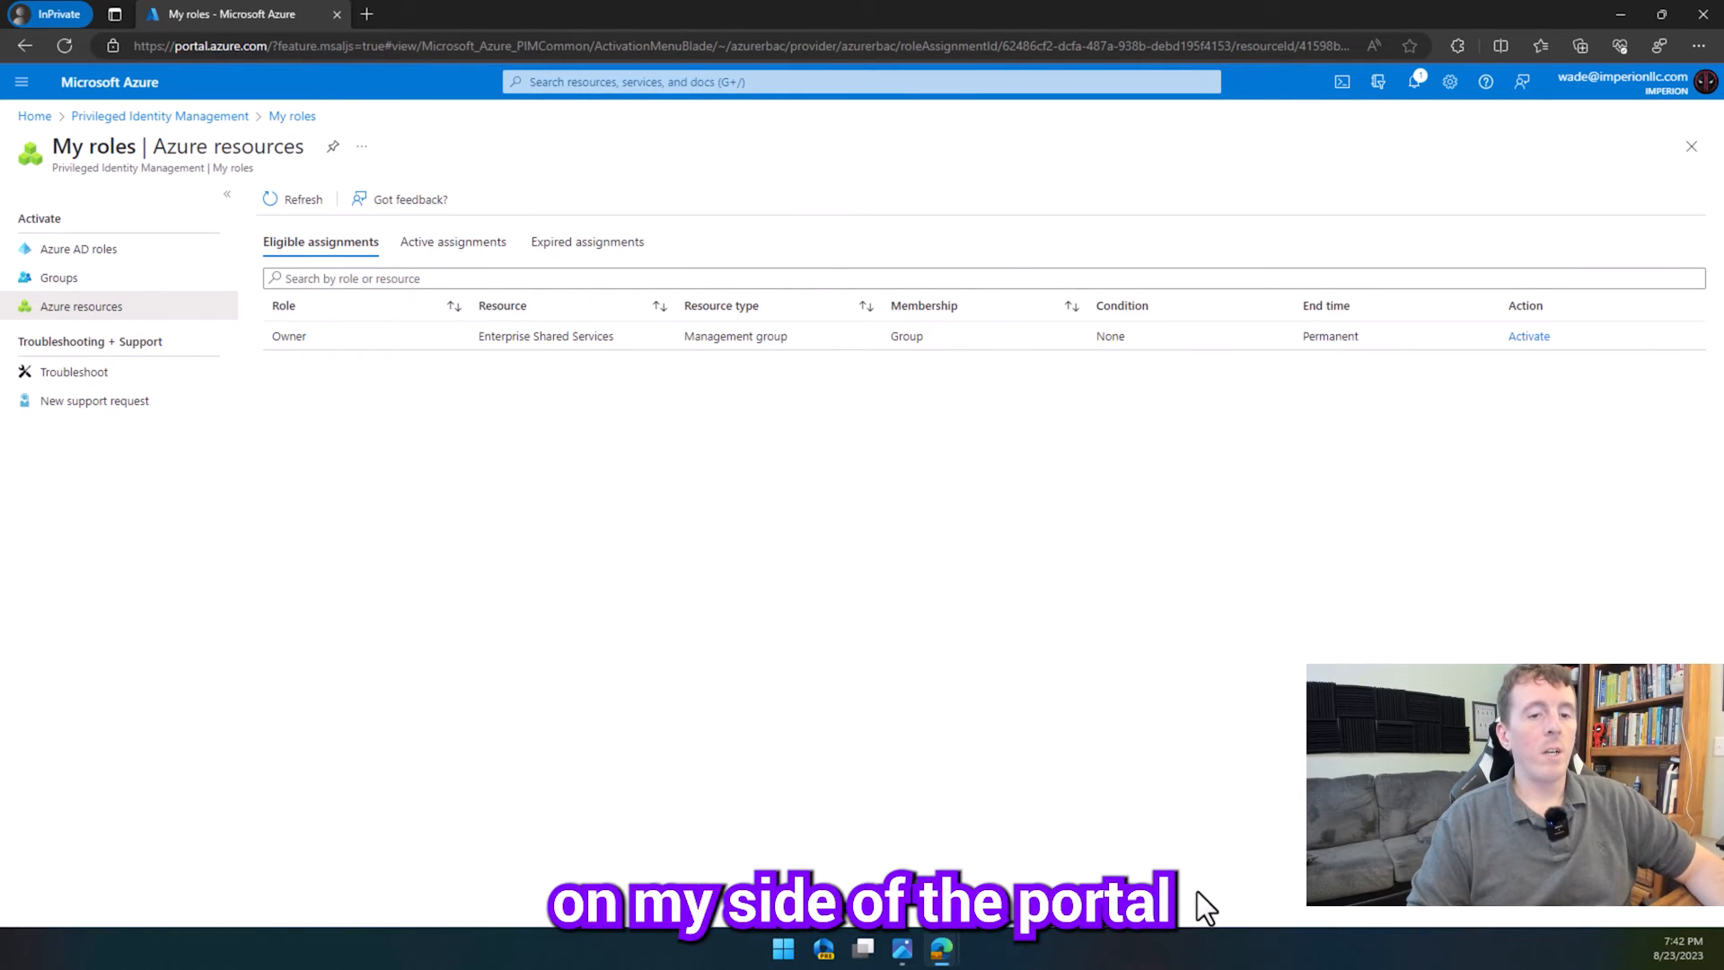
pyautogui.moveTo(939, 945)
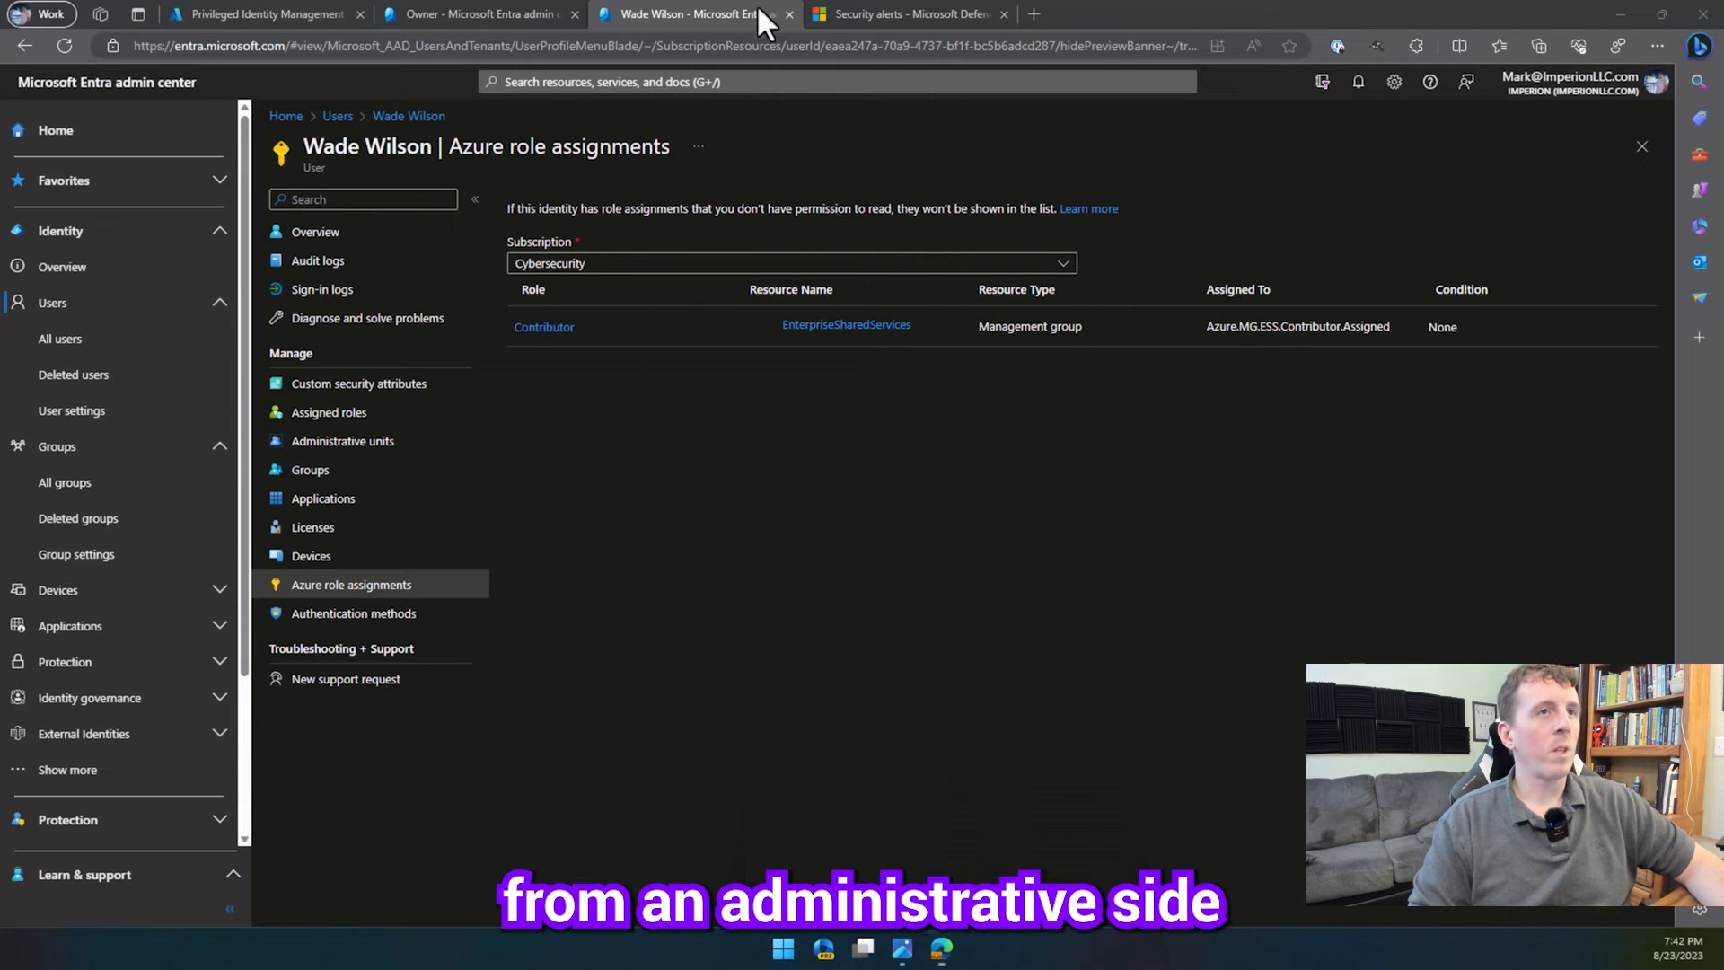
# Step: Open PIM Approve requests for Azure resources to find Wade Wilson's pending Owner request
pyautogui.click(478, 14)
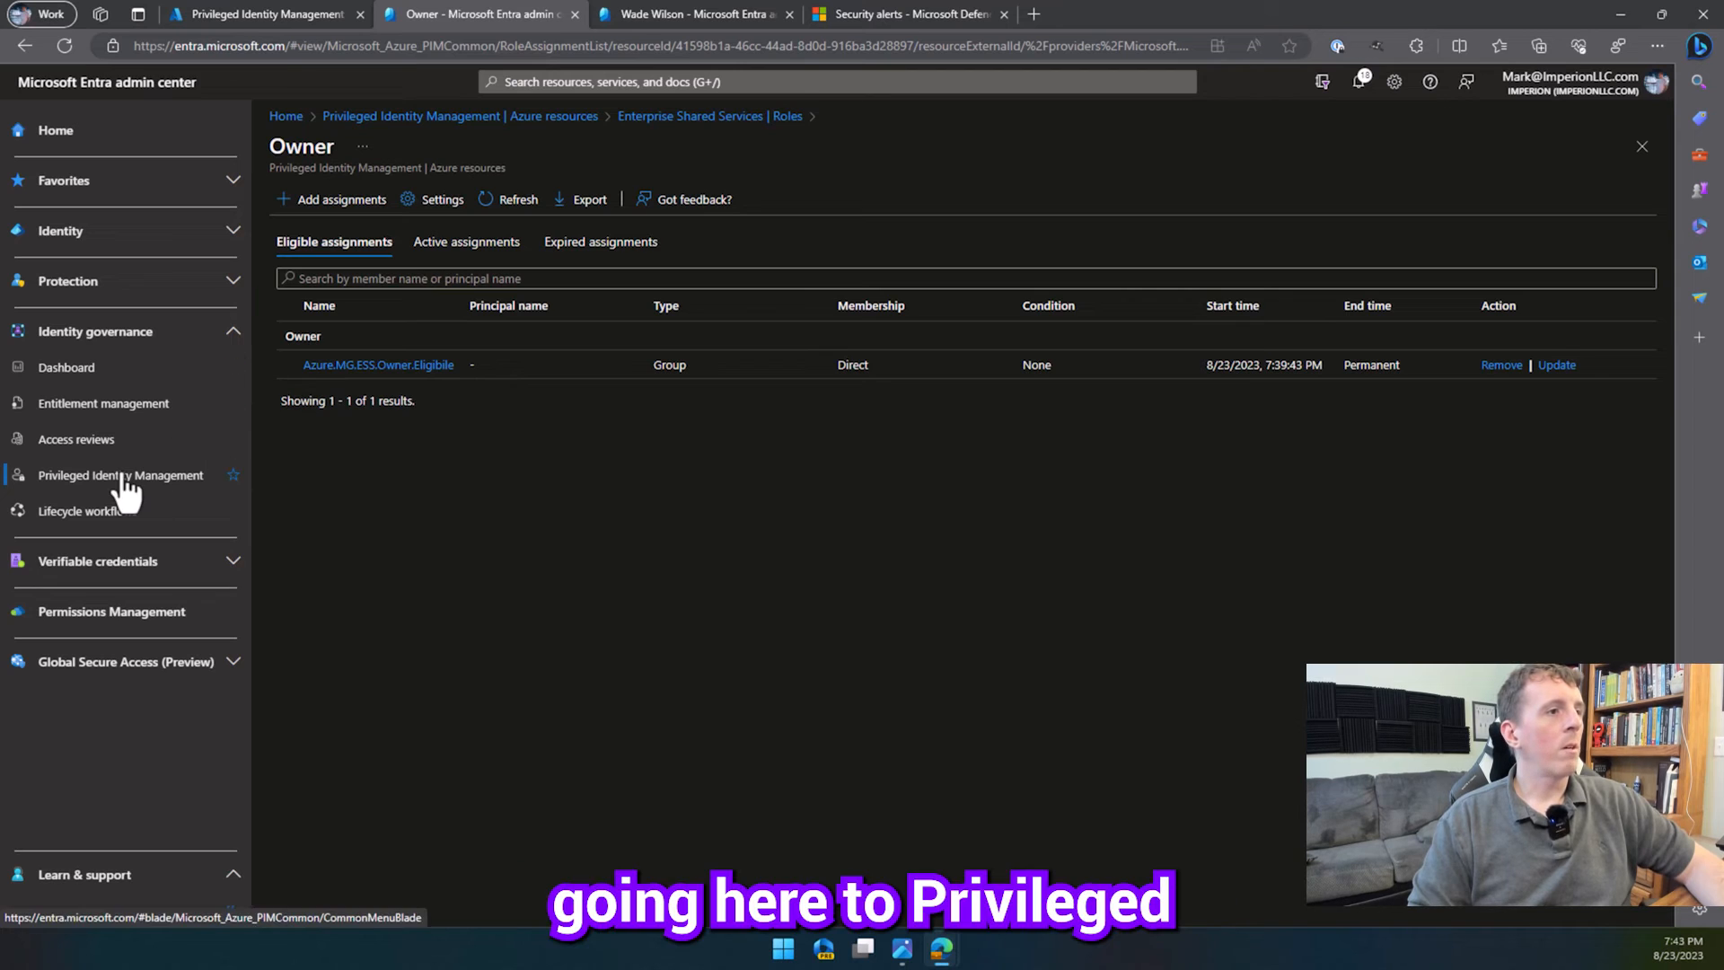
pyautogui.click(122, 475)
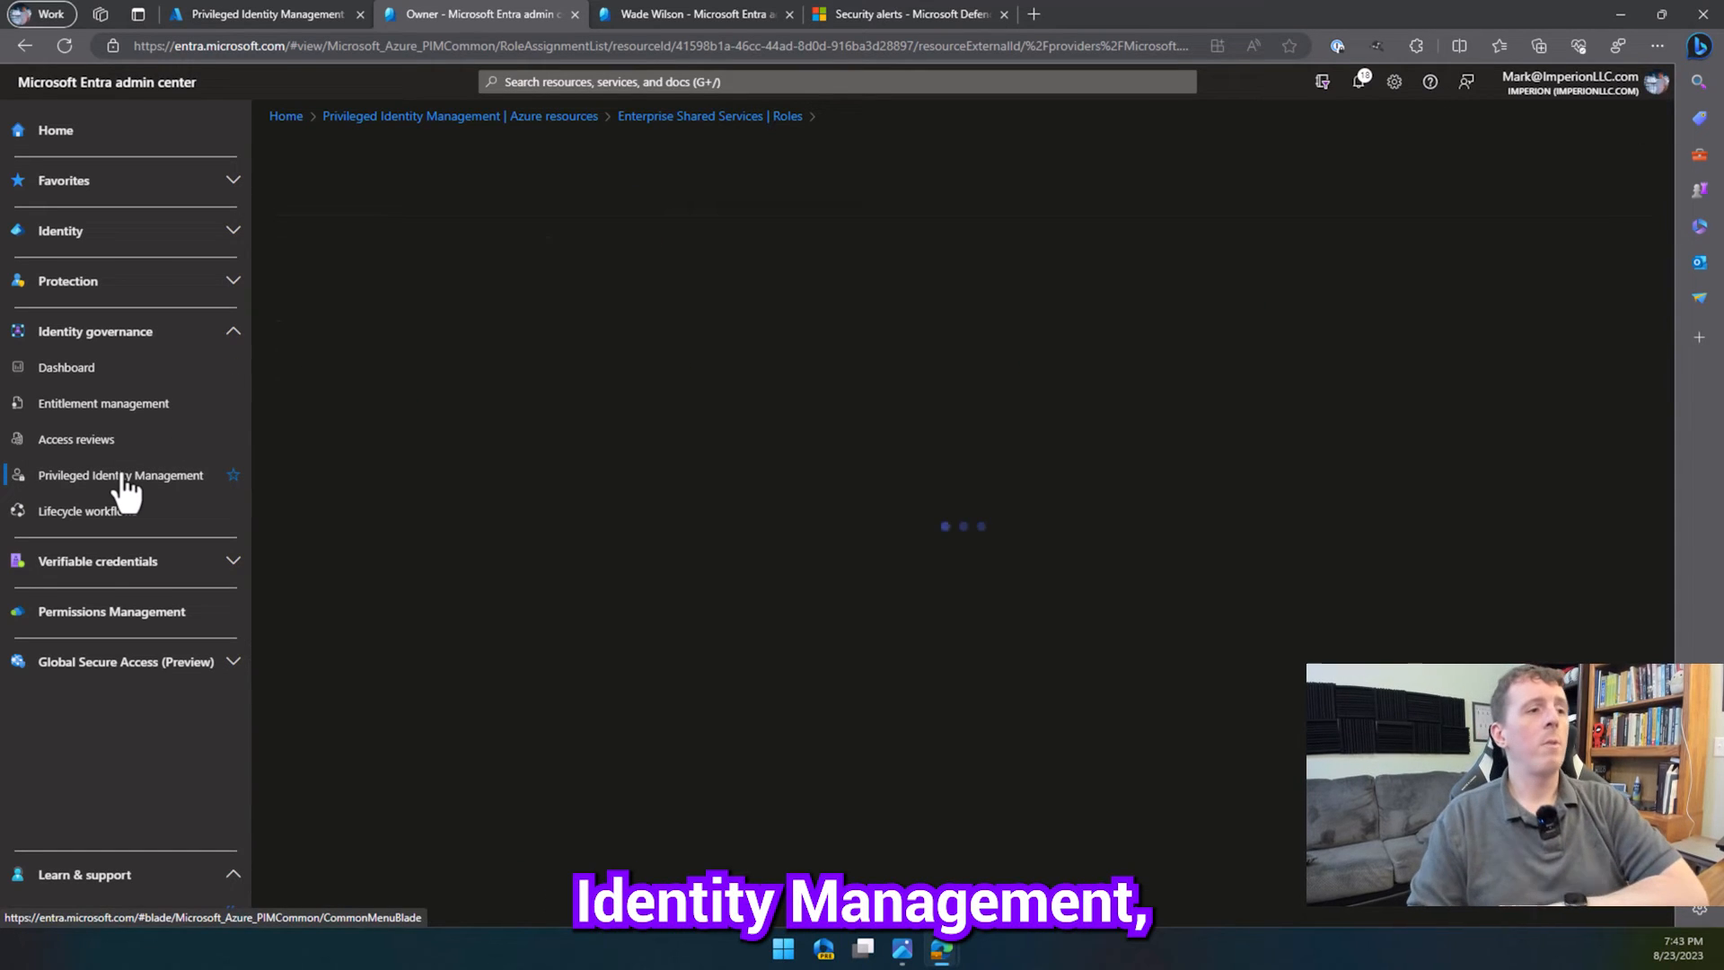
pyautogui.click(120, 475)
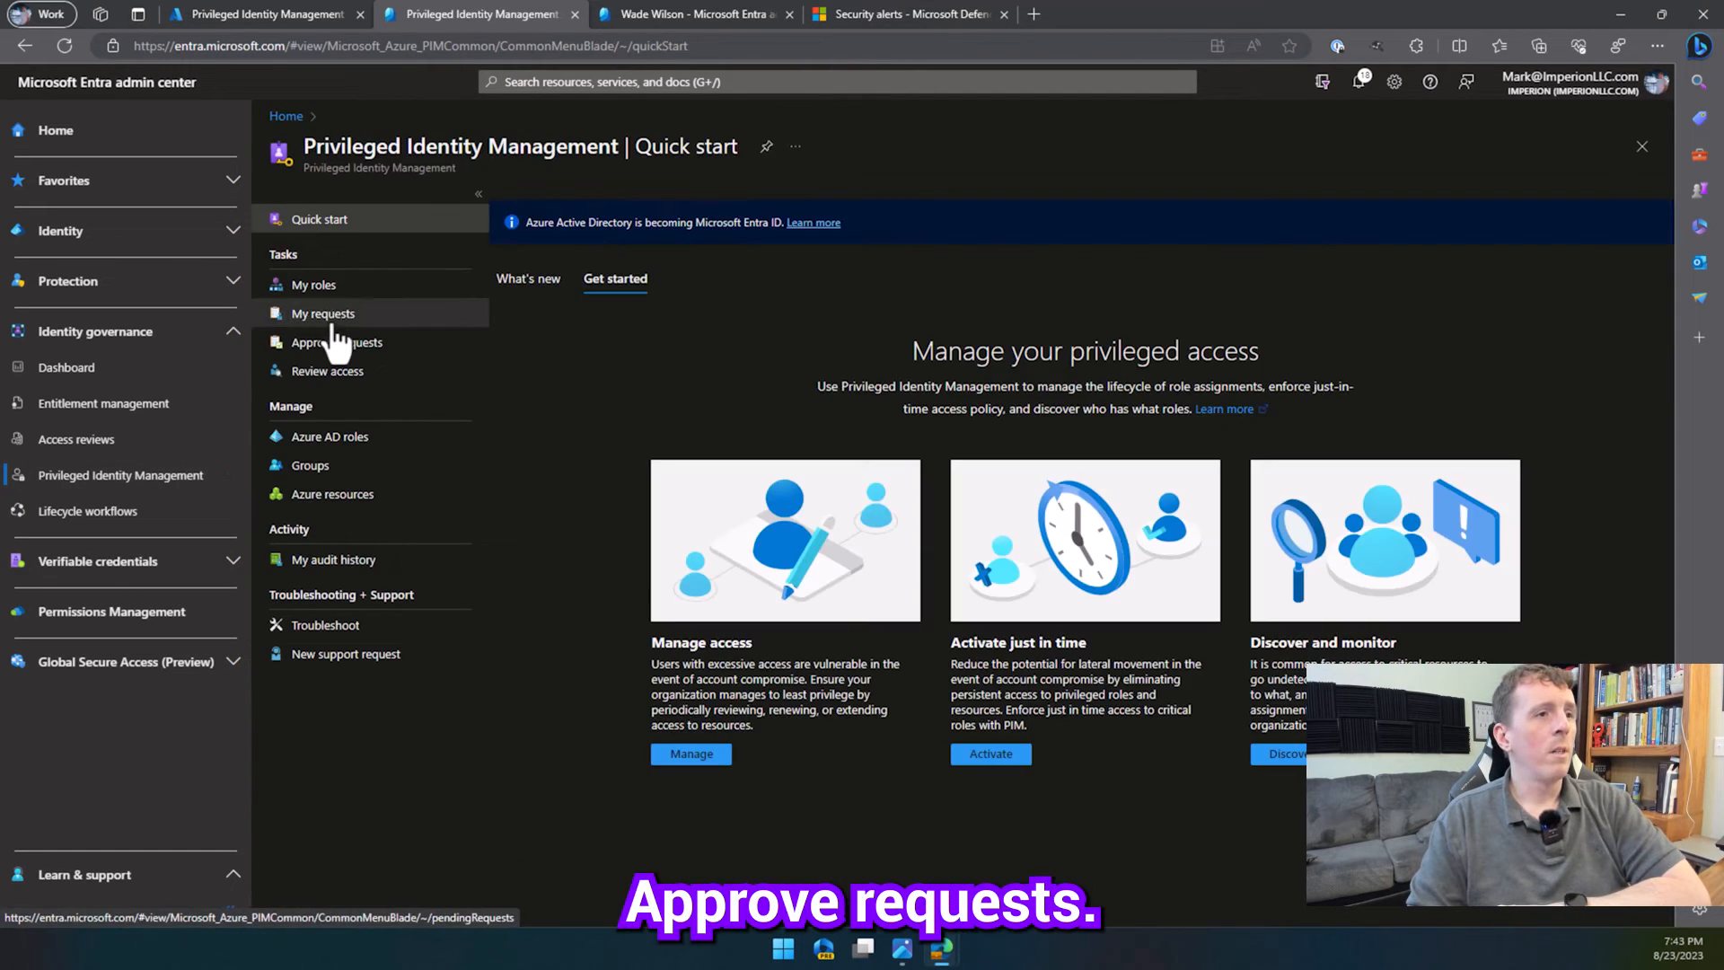
pyautogui.click(336, 342)
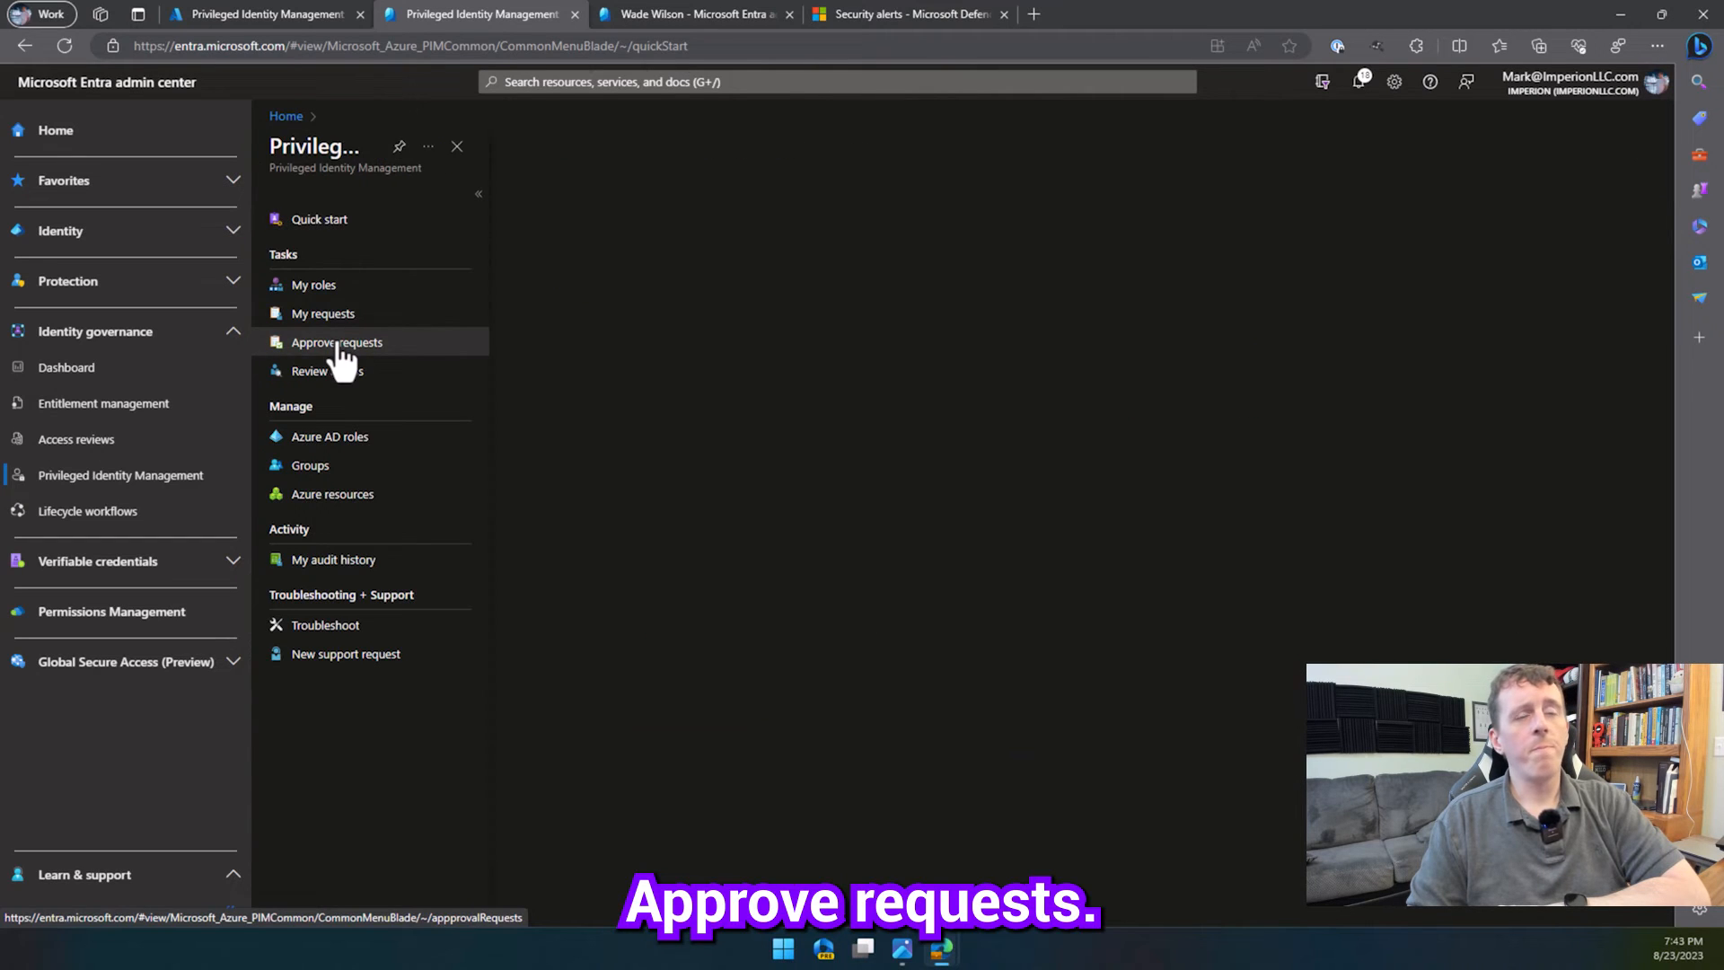
pyautogui.click(336, 342)
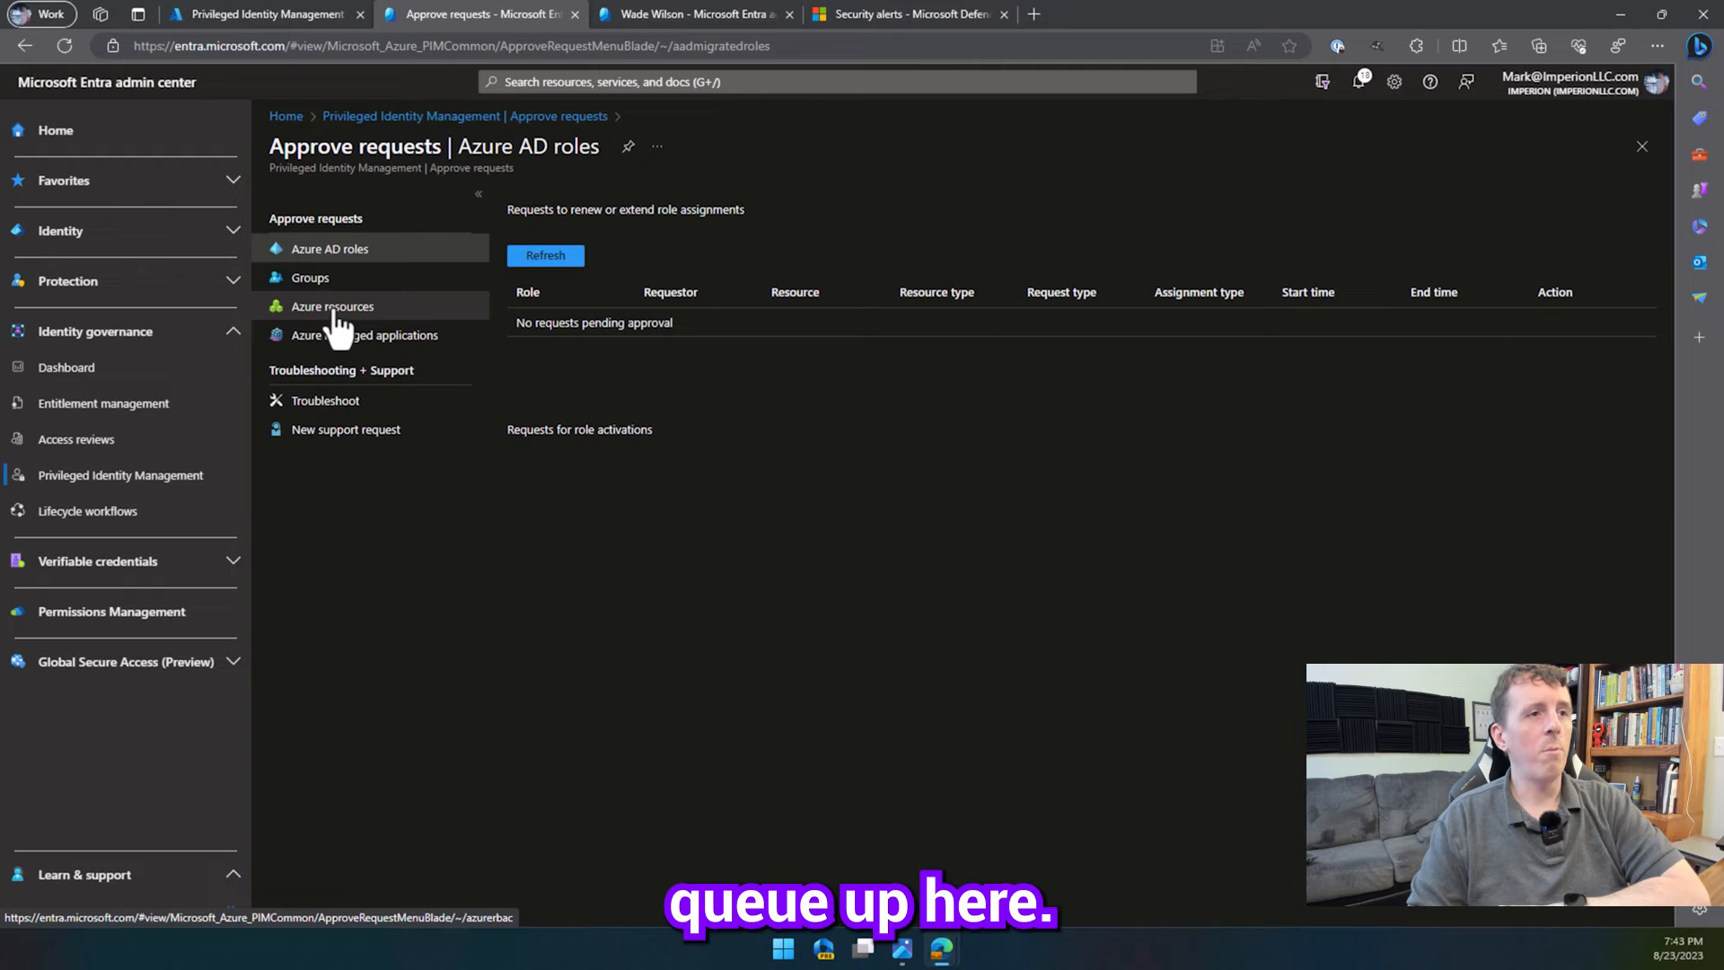
pyautogui.click(333, 306)
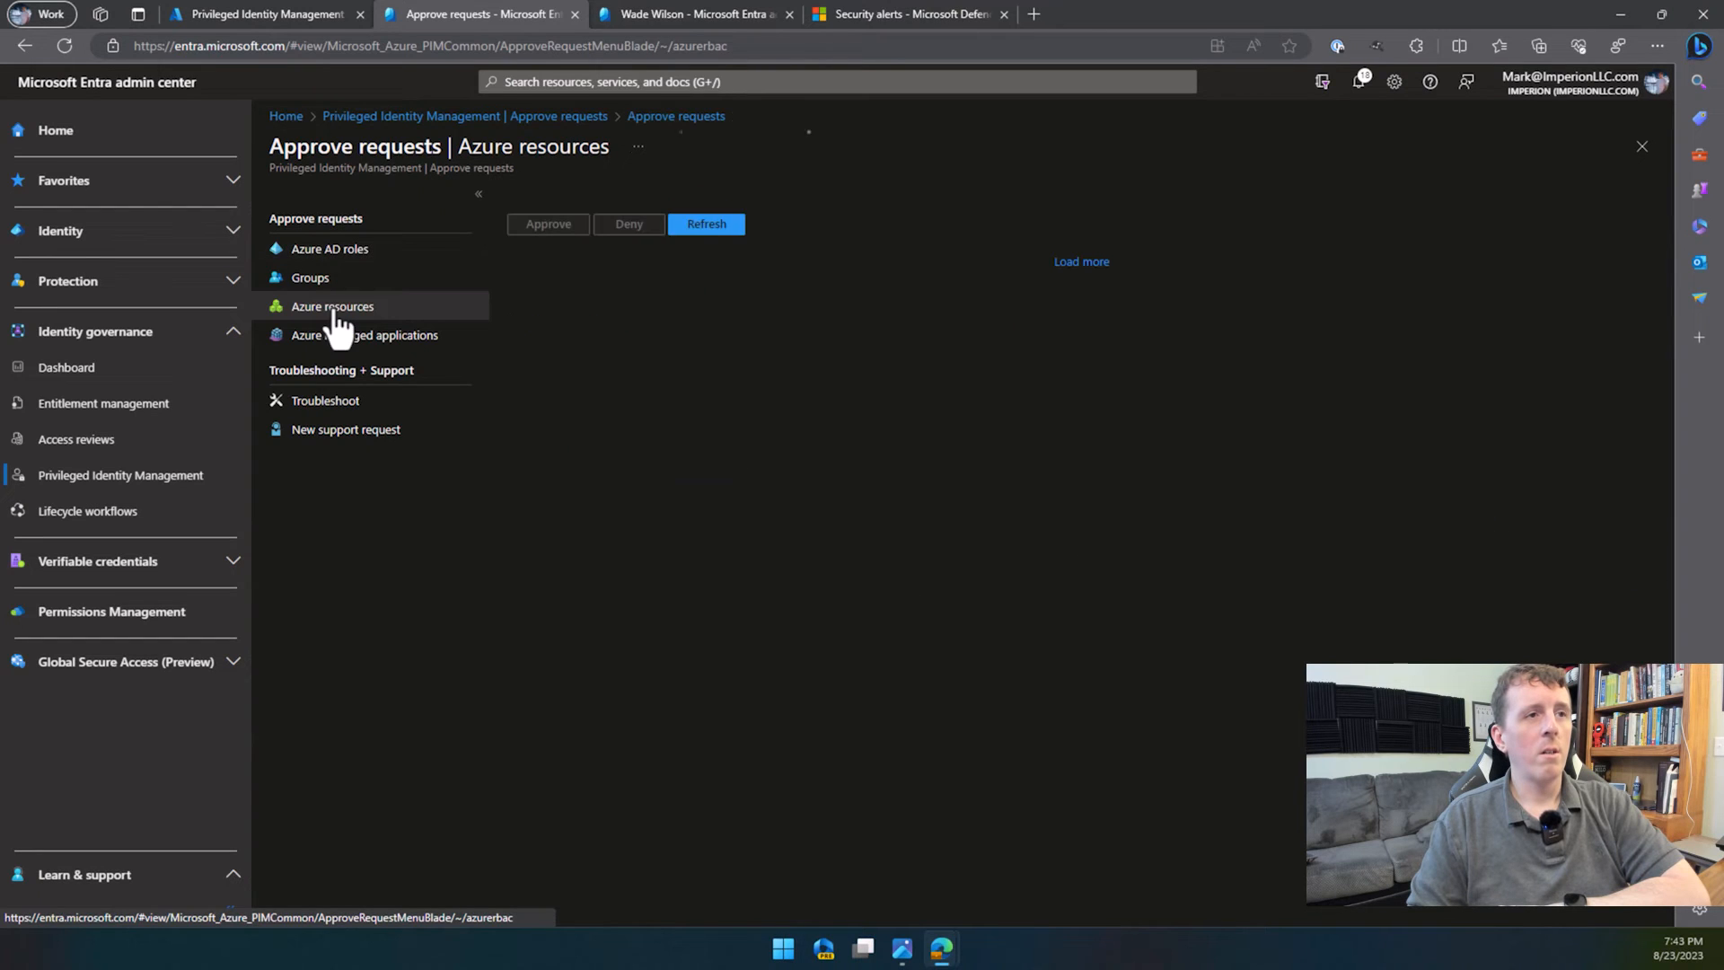
pyautogui.click(332, 306)
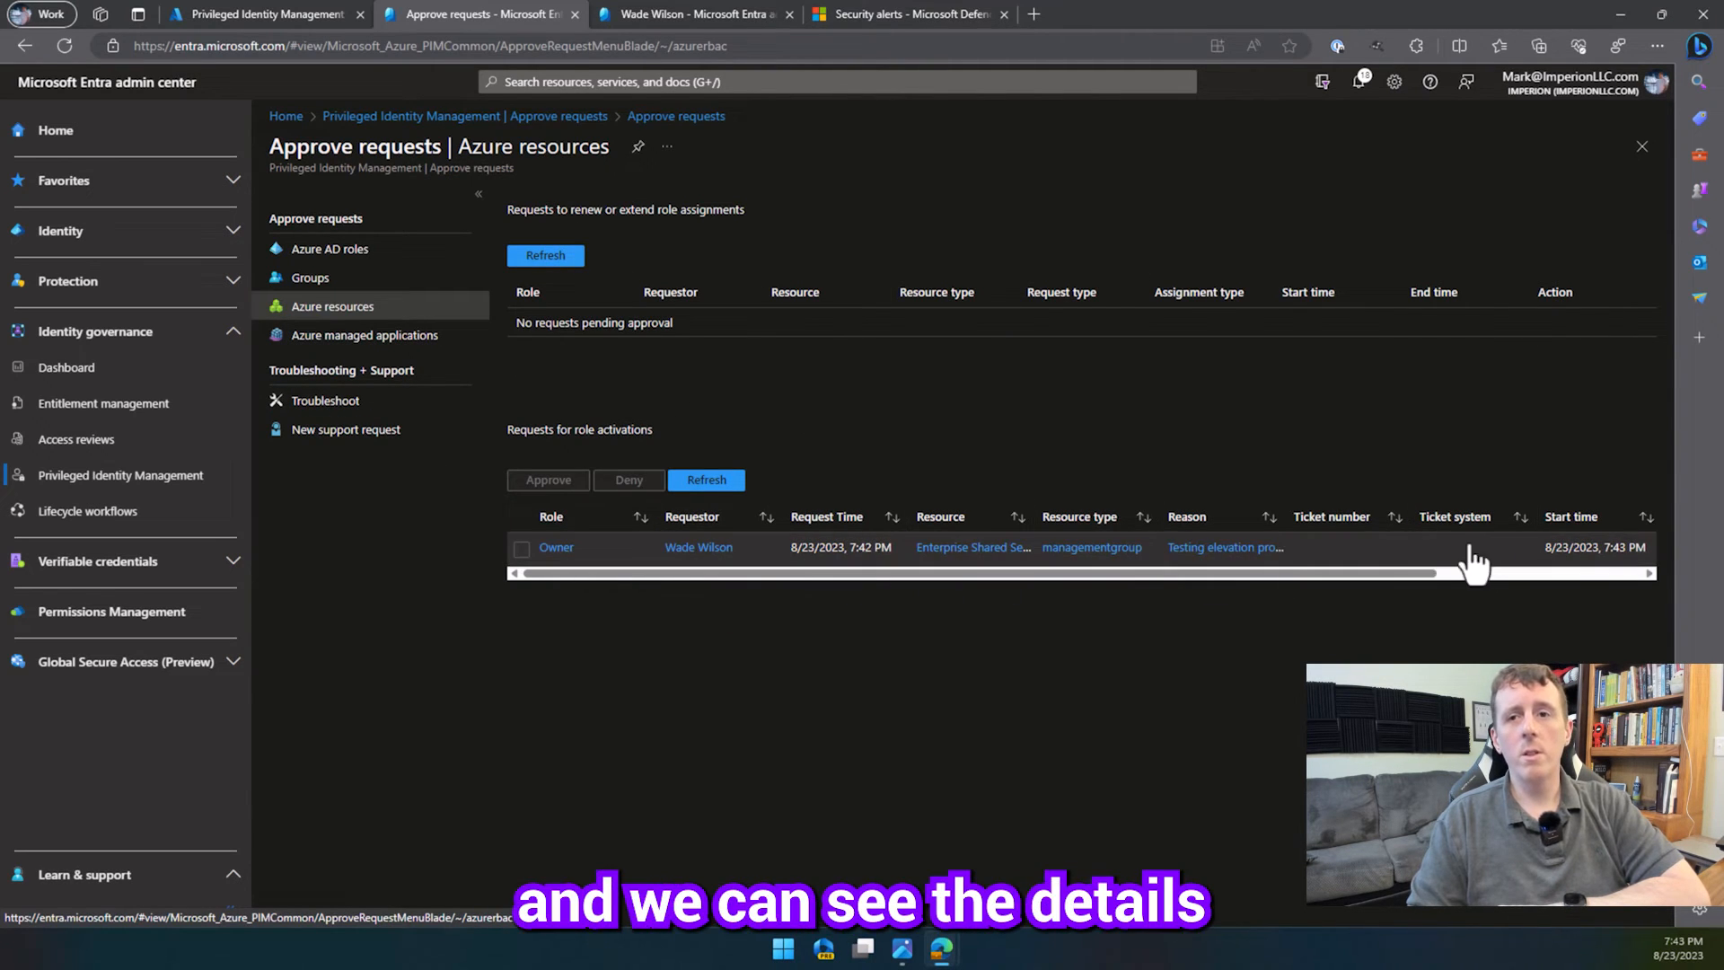
# Step: Approve Wade Wilson's pending Owner activation request with justification 'Wade'
pyautogui.click(521, 548)
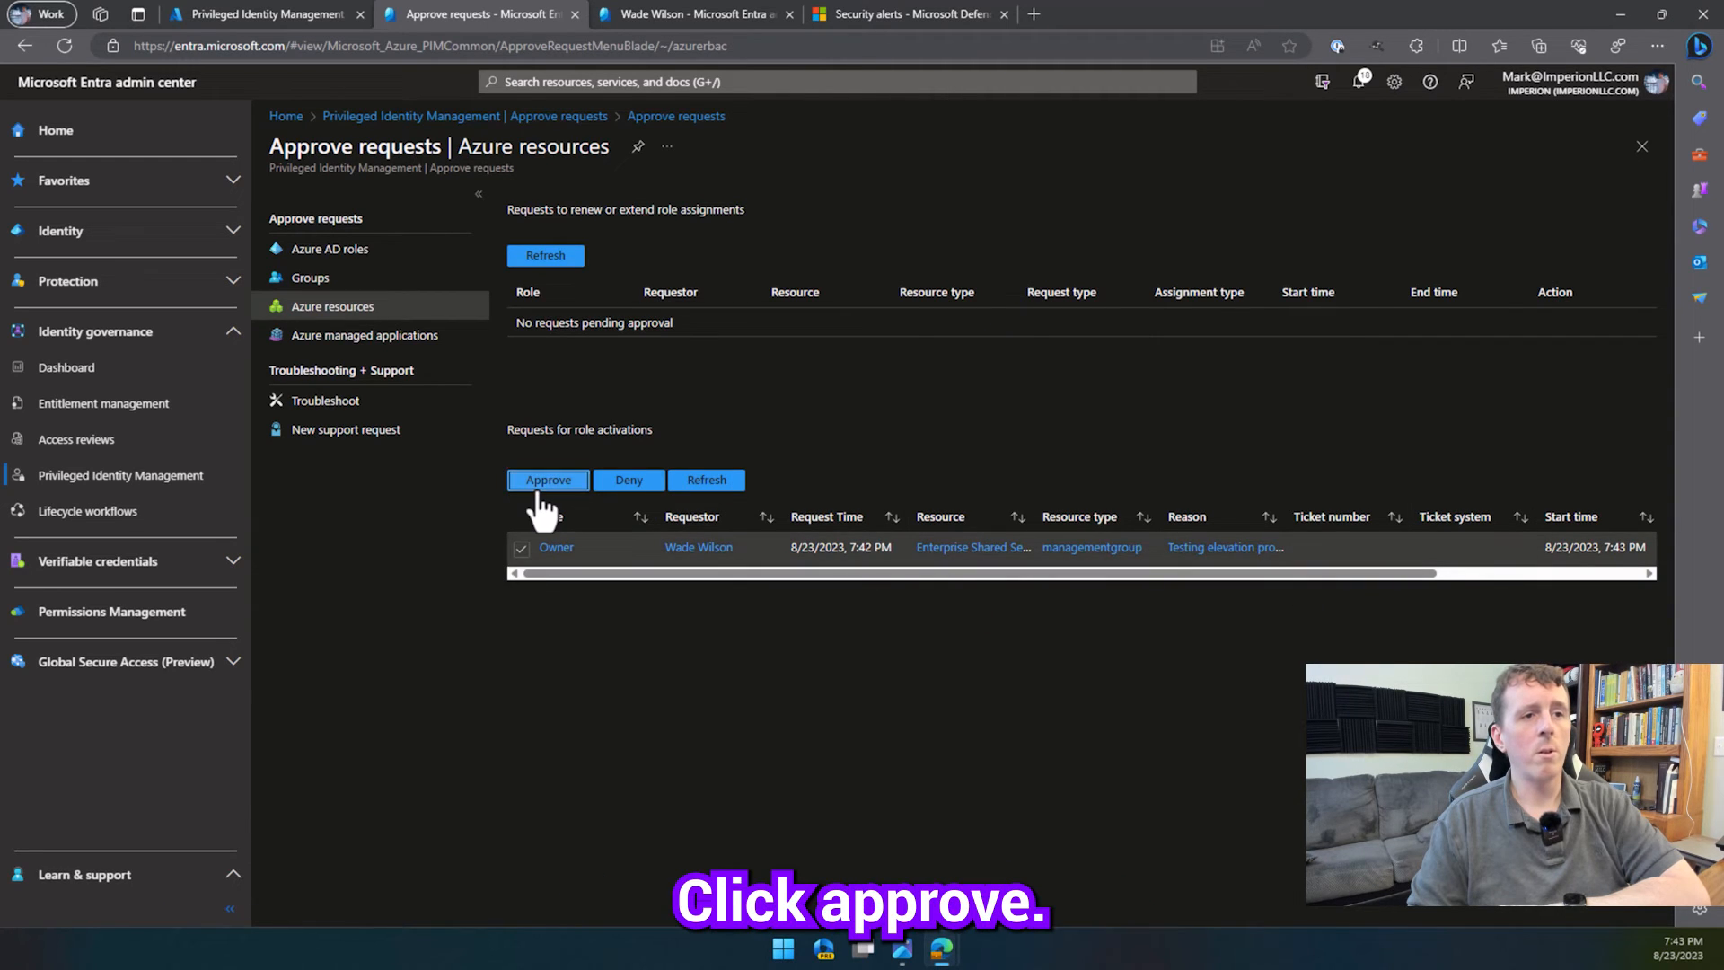
pyautogui.click(548, 479)
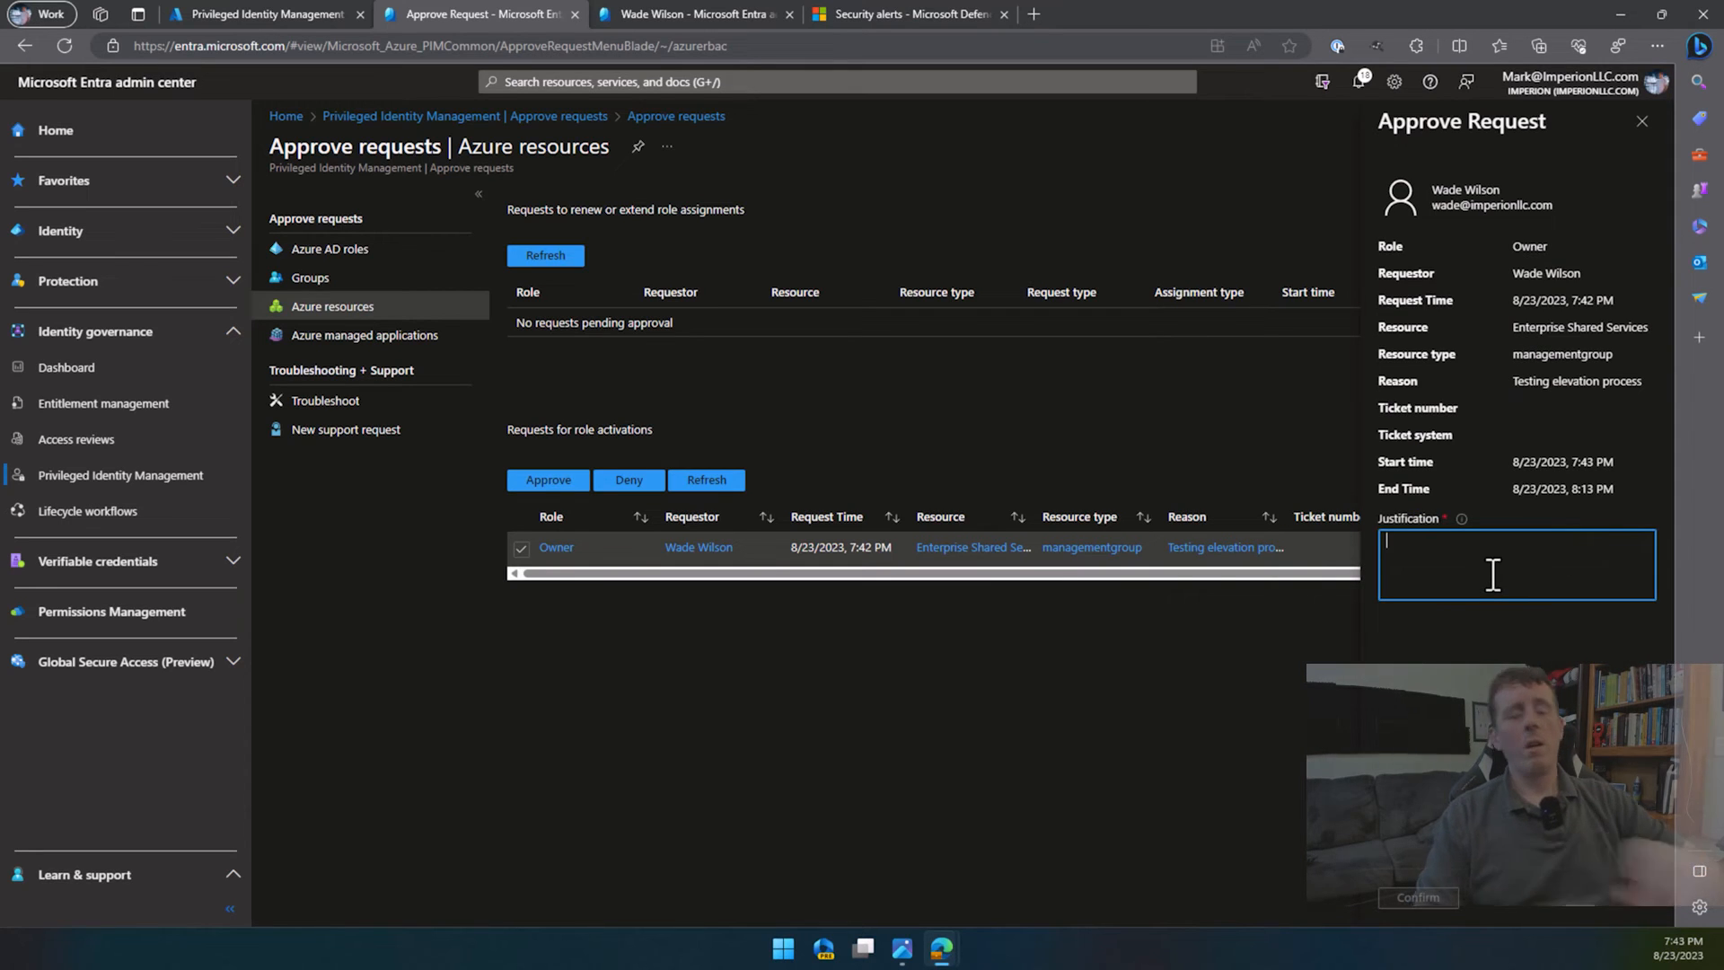
pyautogui.write('Wade needs to do something that needs owner (Testing process')
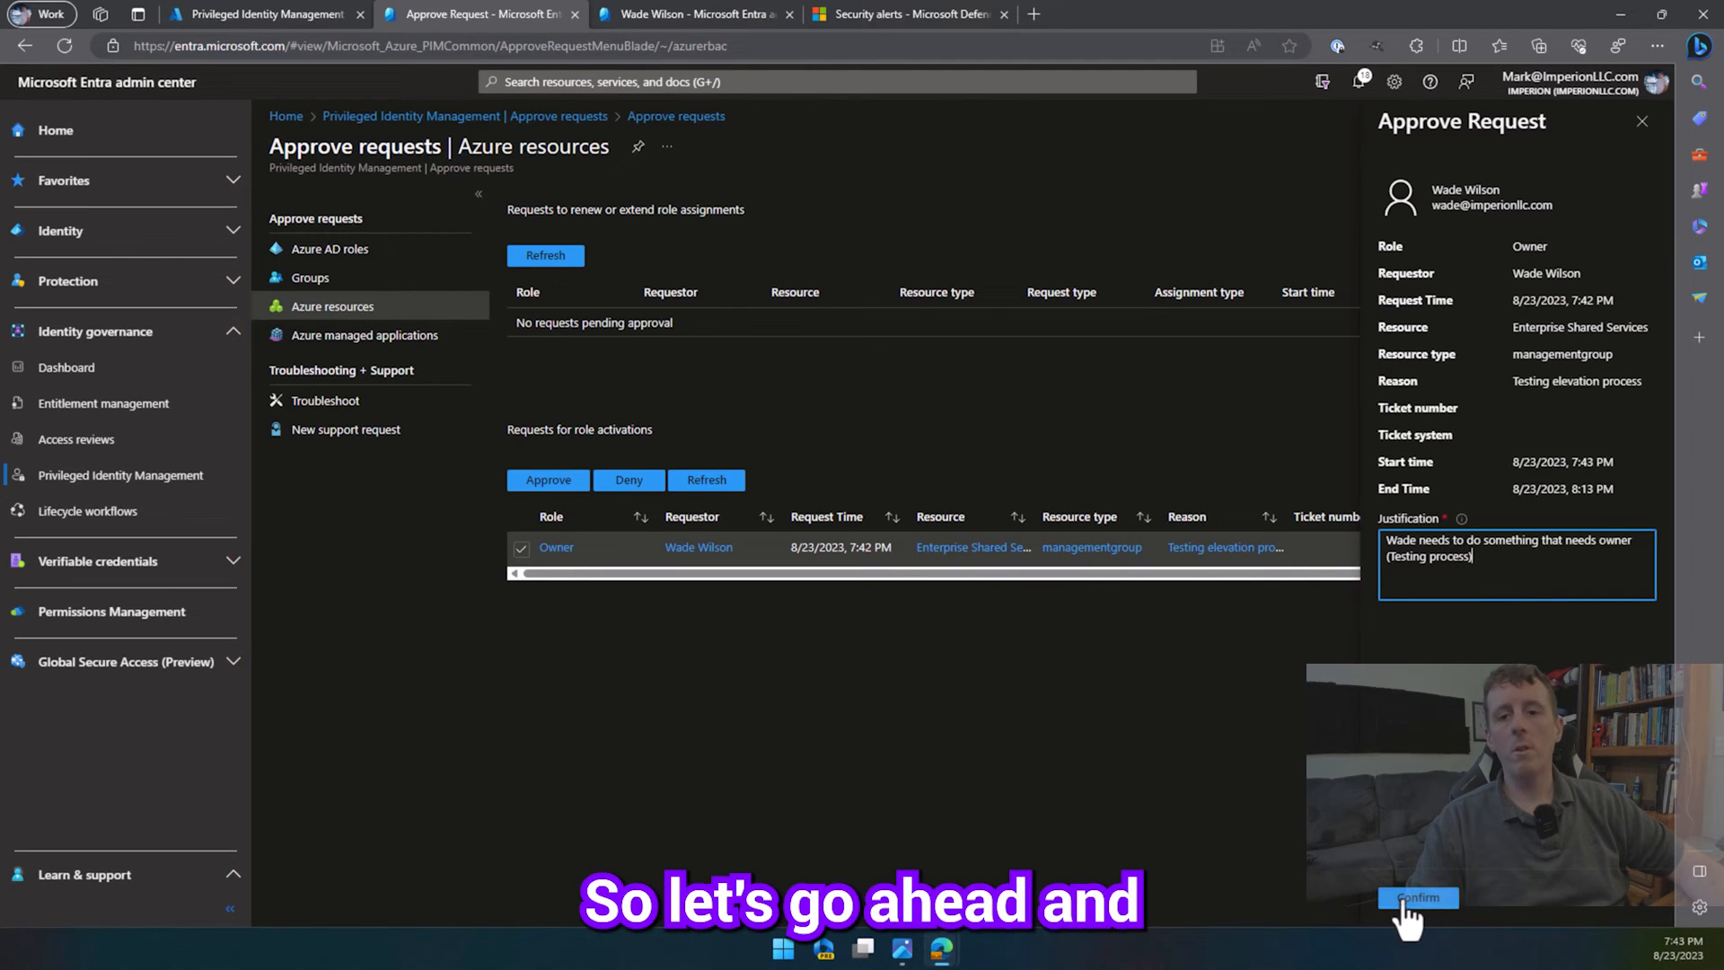
pyautogui.click(1418, 897)
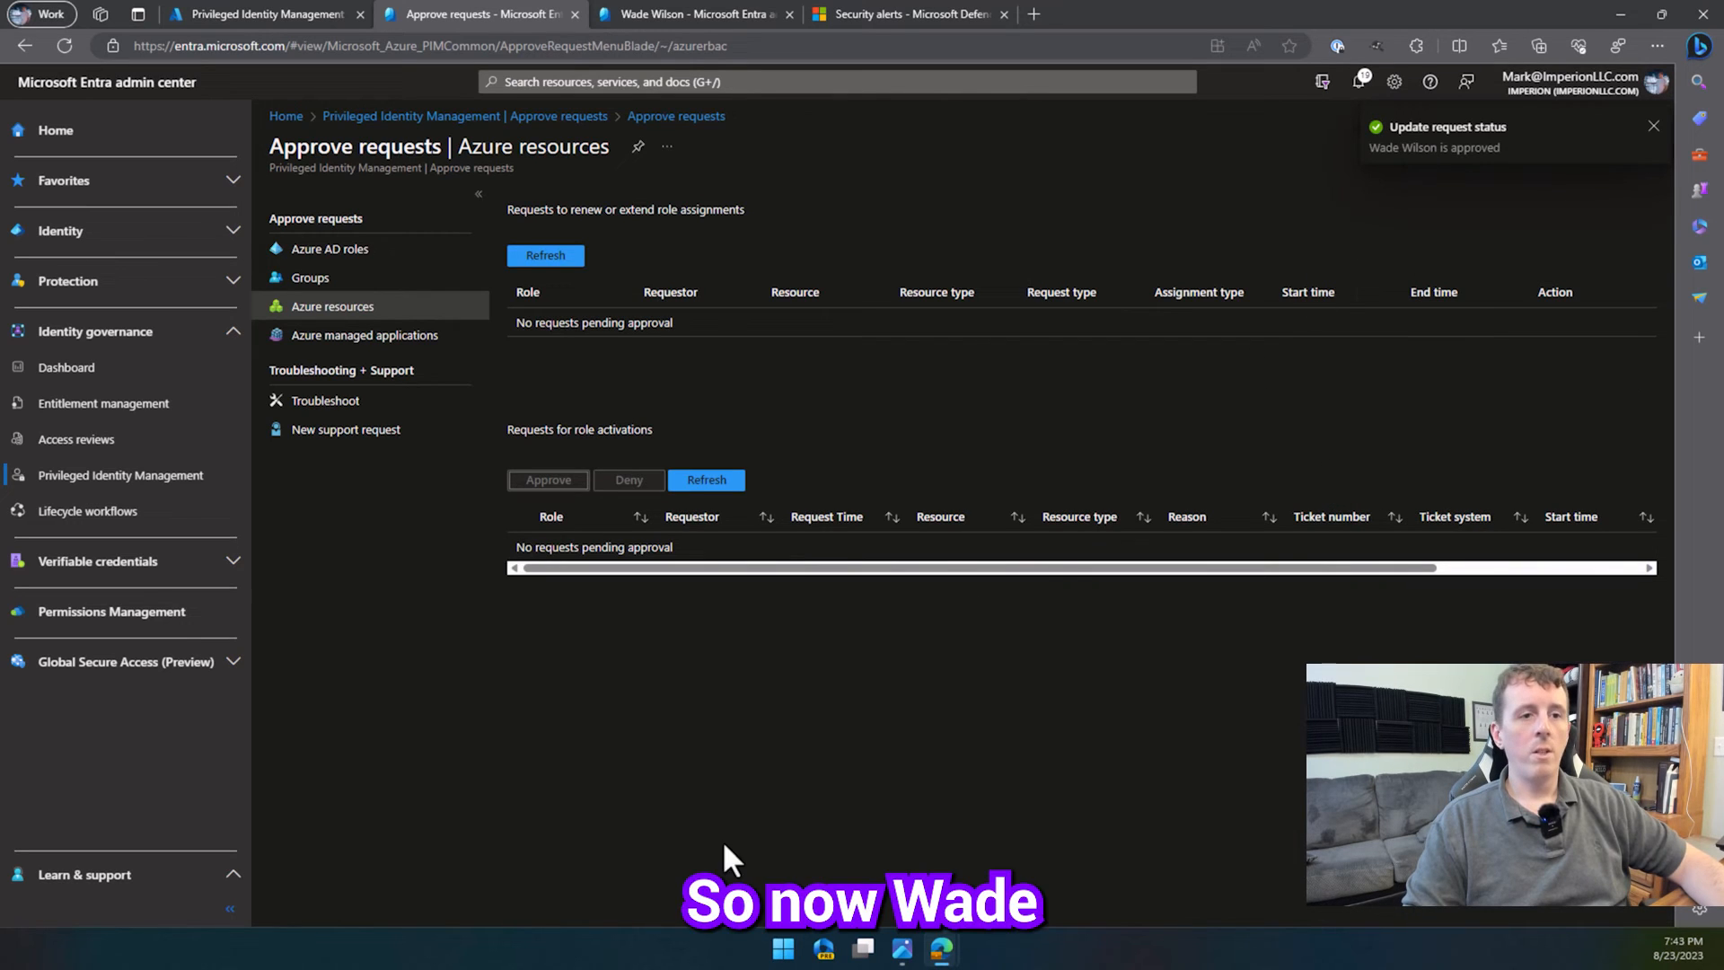
pyautogui.moveTo(949, 948)
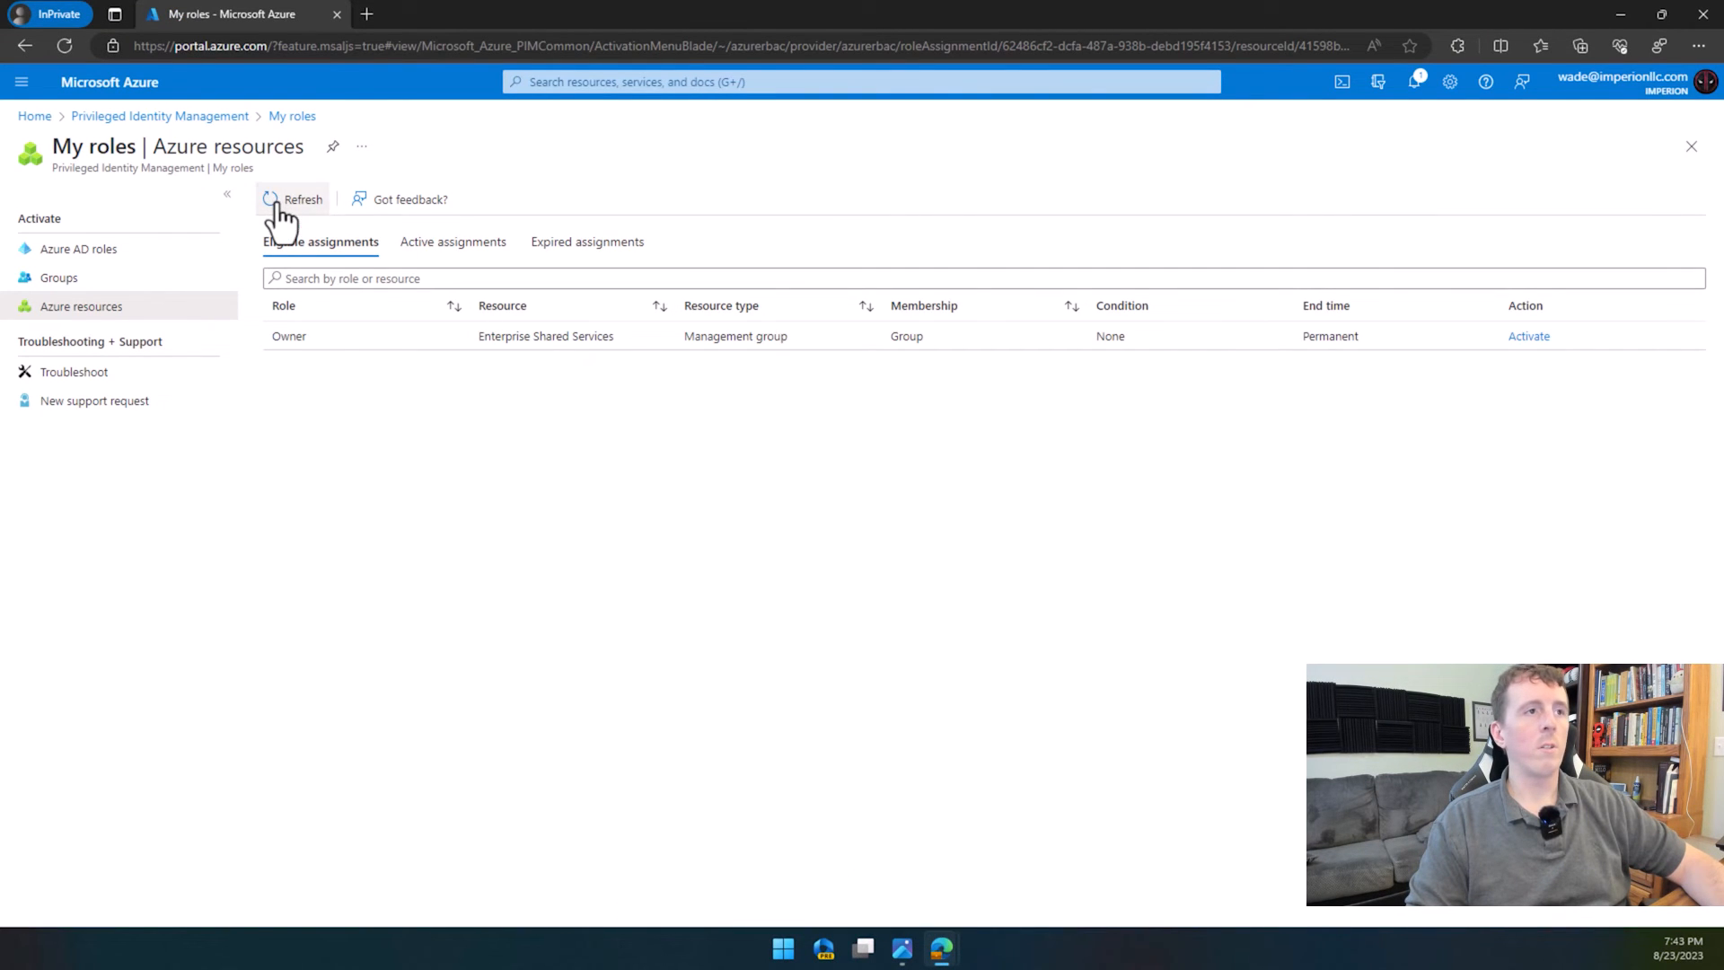
# Step: Refresh Wade's assignments to see Owner on Enterprise Shared Services activated, then view expired ones
pyautogui.click(452, 241)
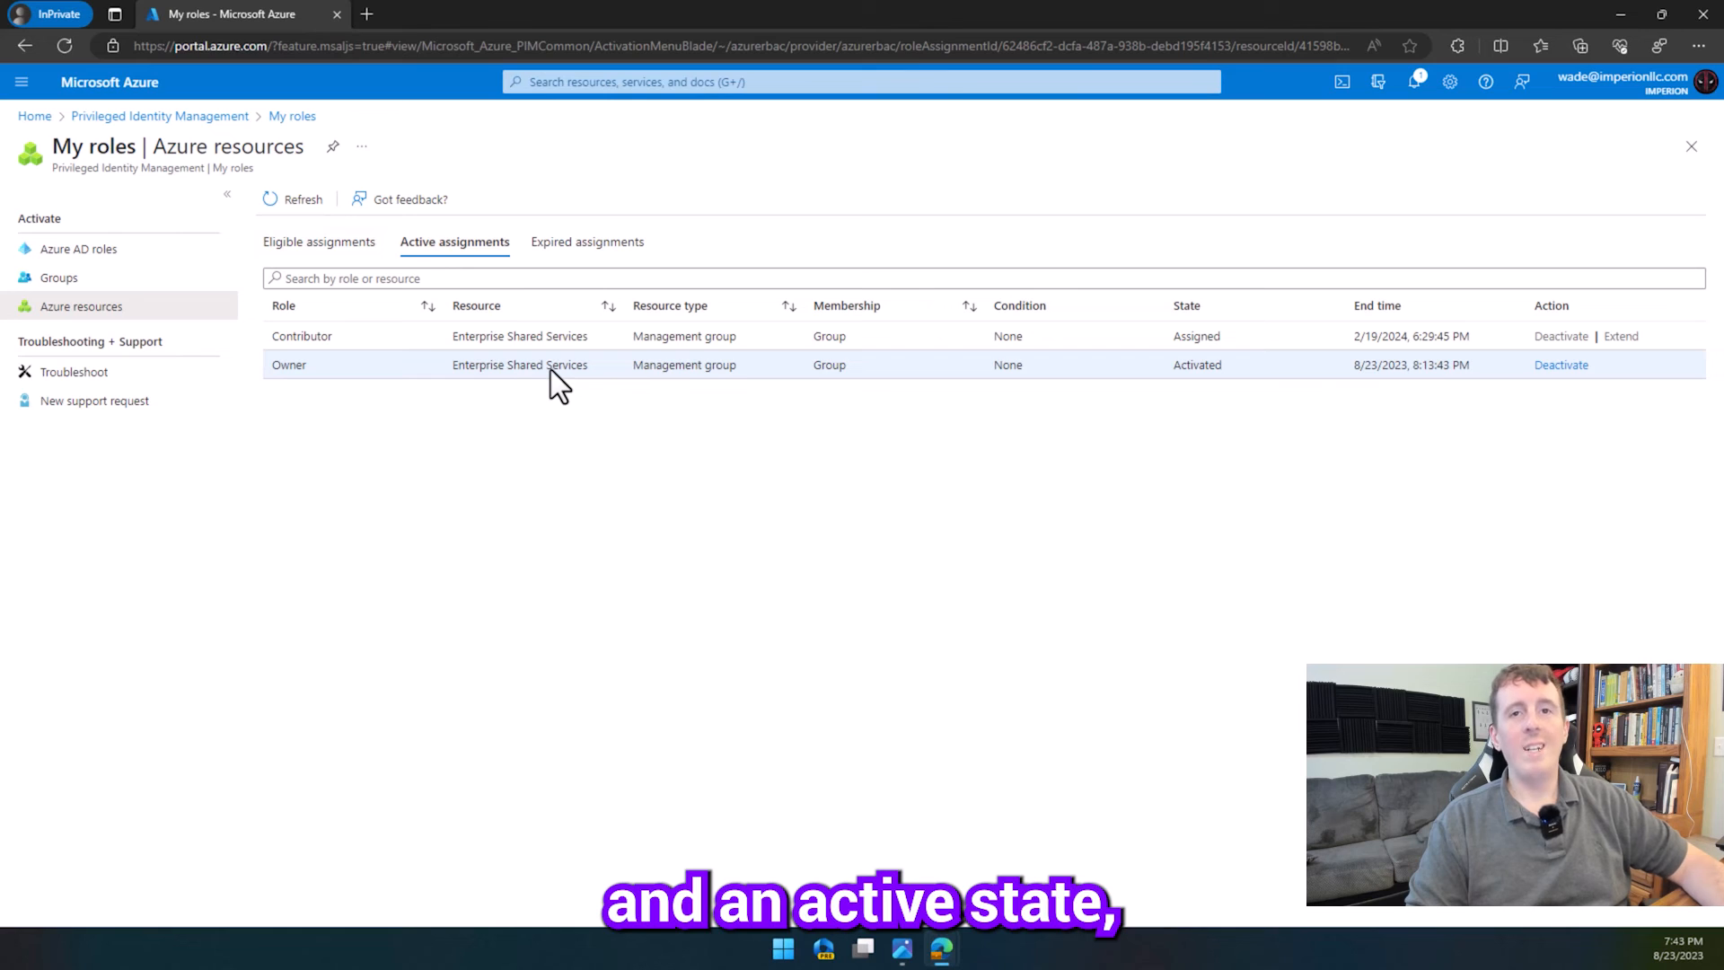
pyautogui.moveTo(1461, 376)
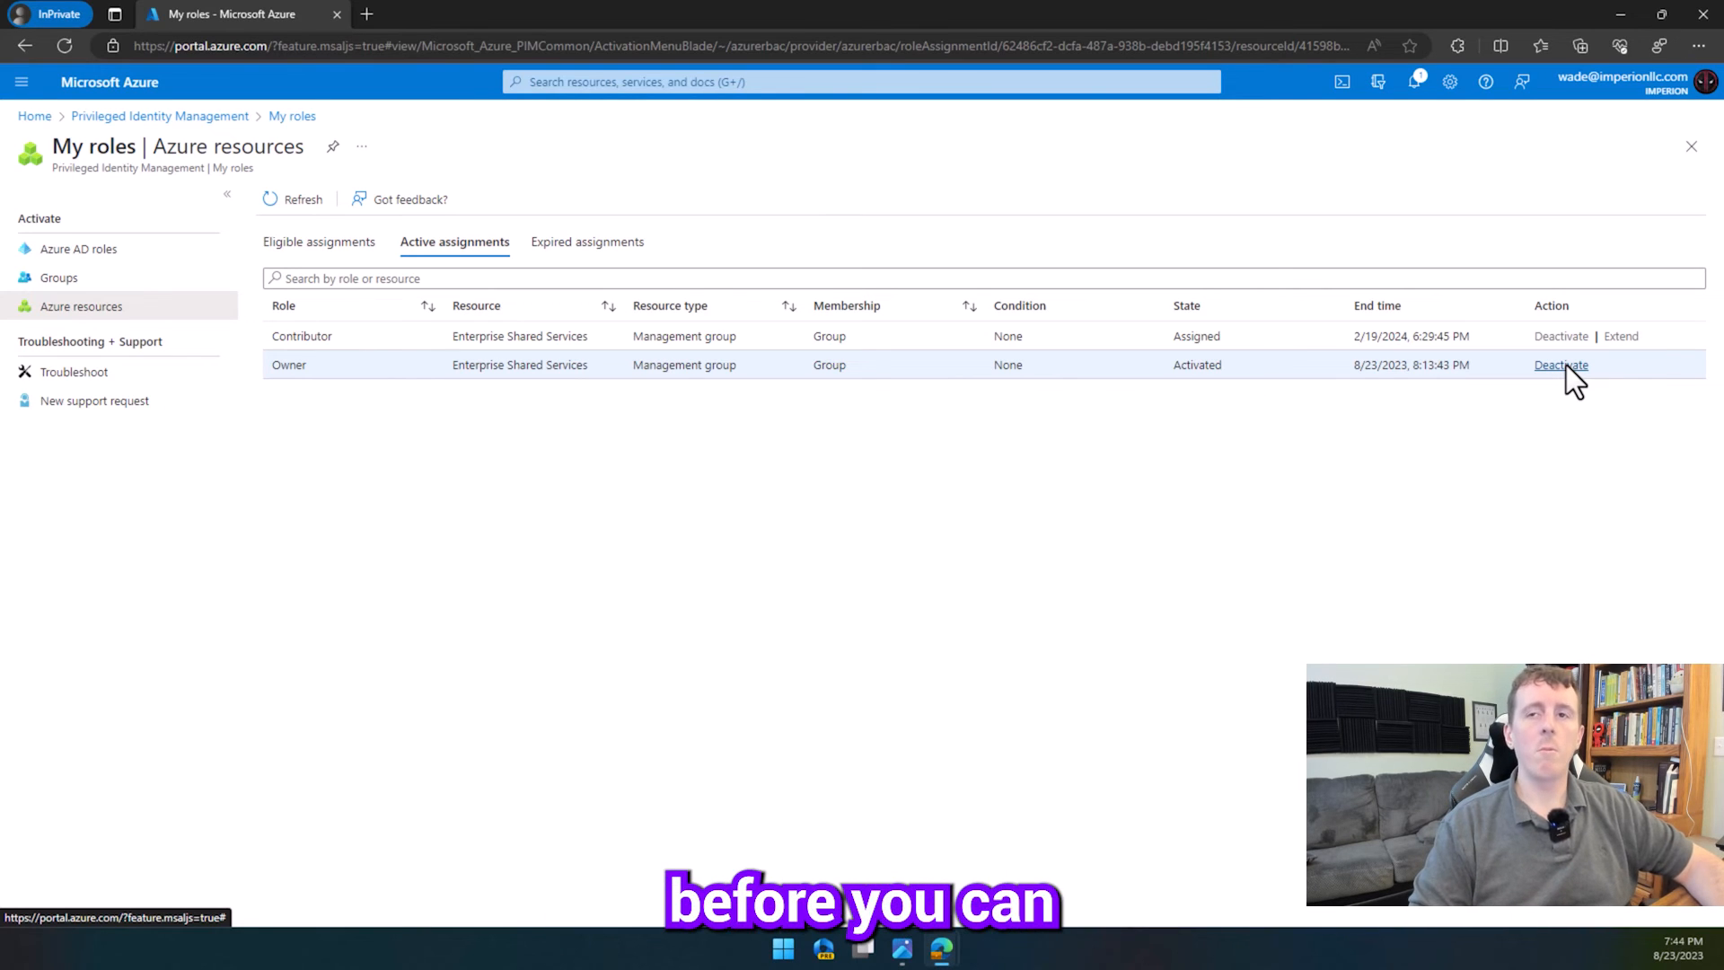
pyautogui.moveTo(552, 269)
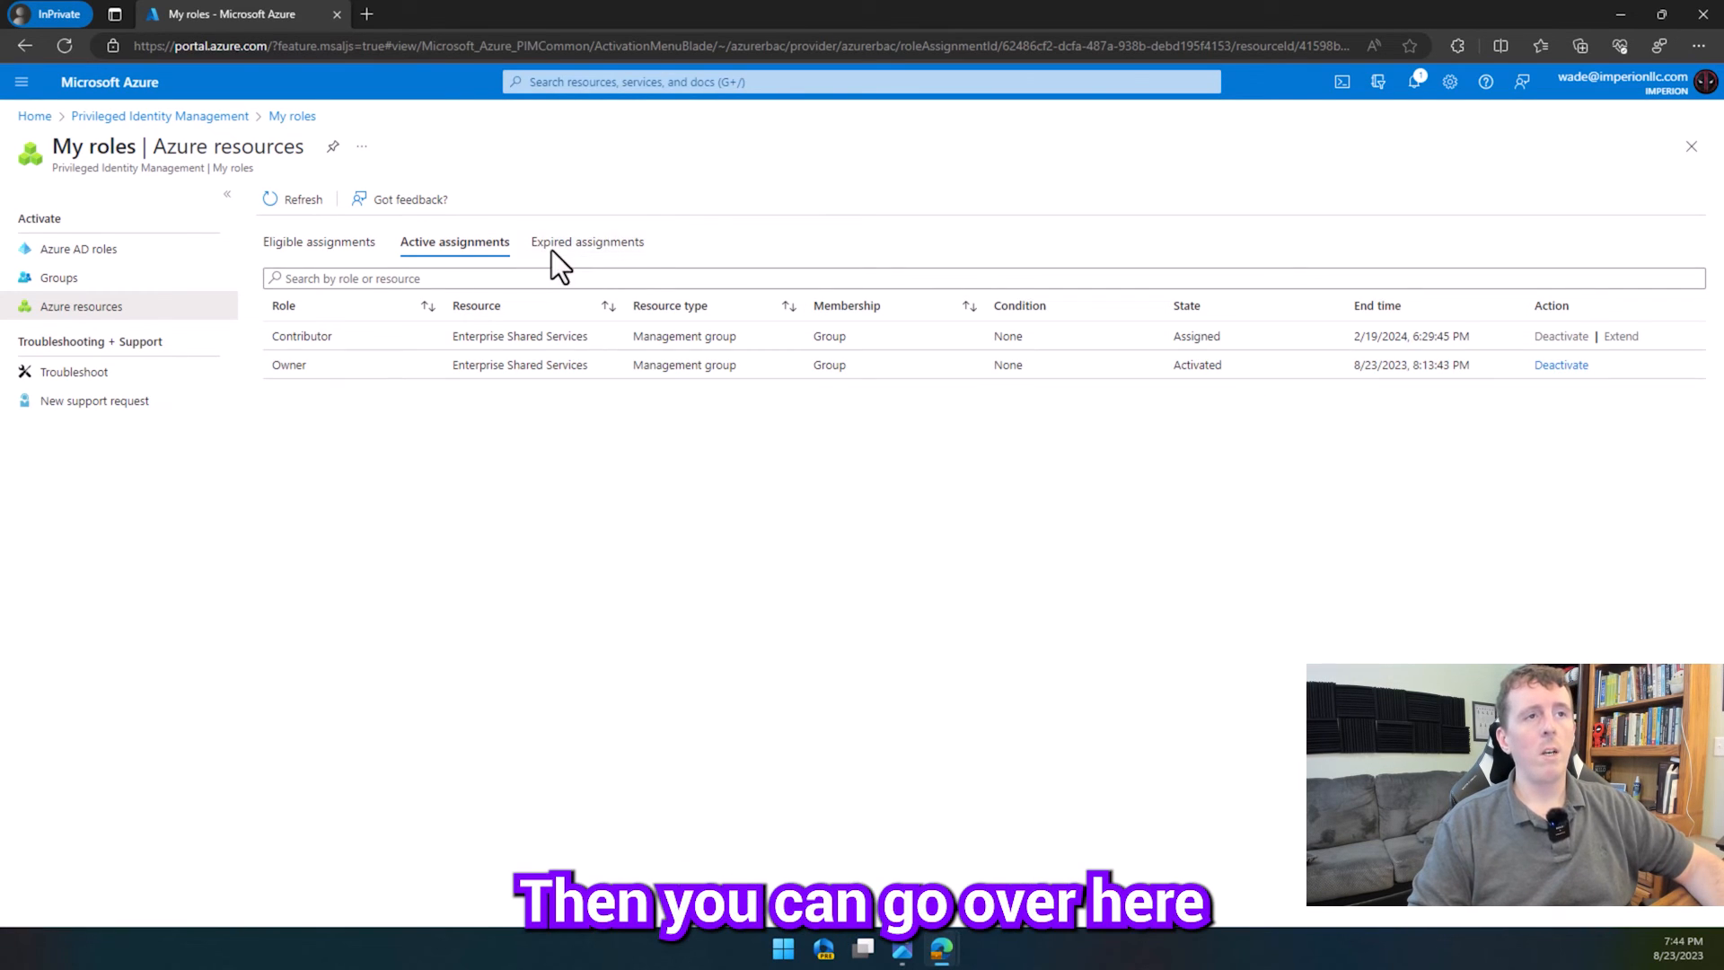
pyautogui.click(588, 241)
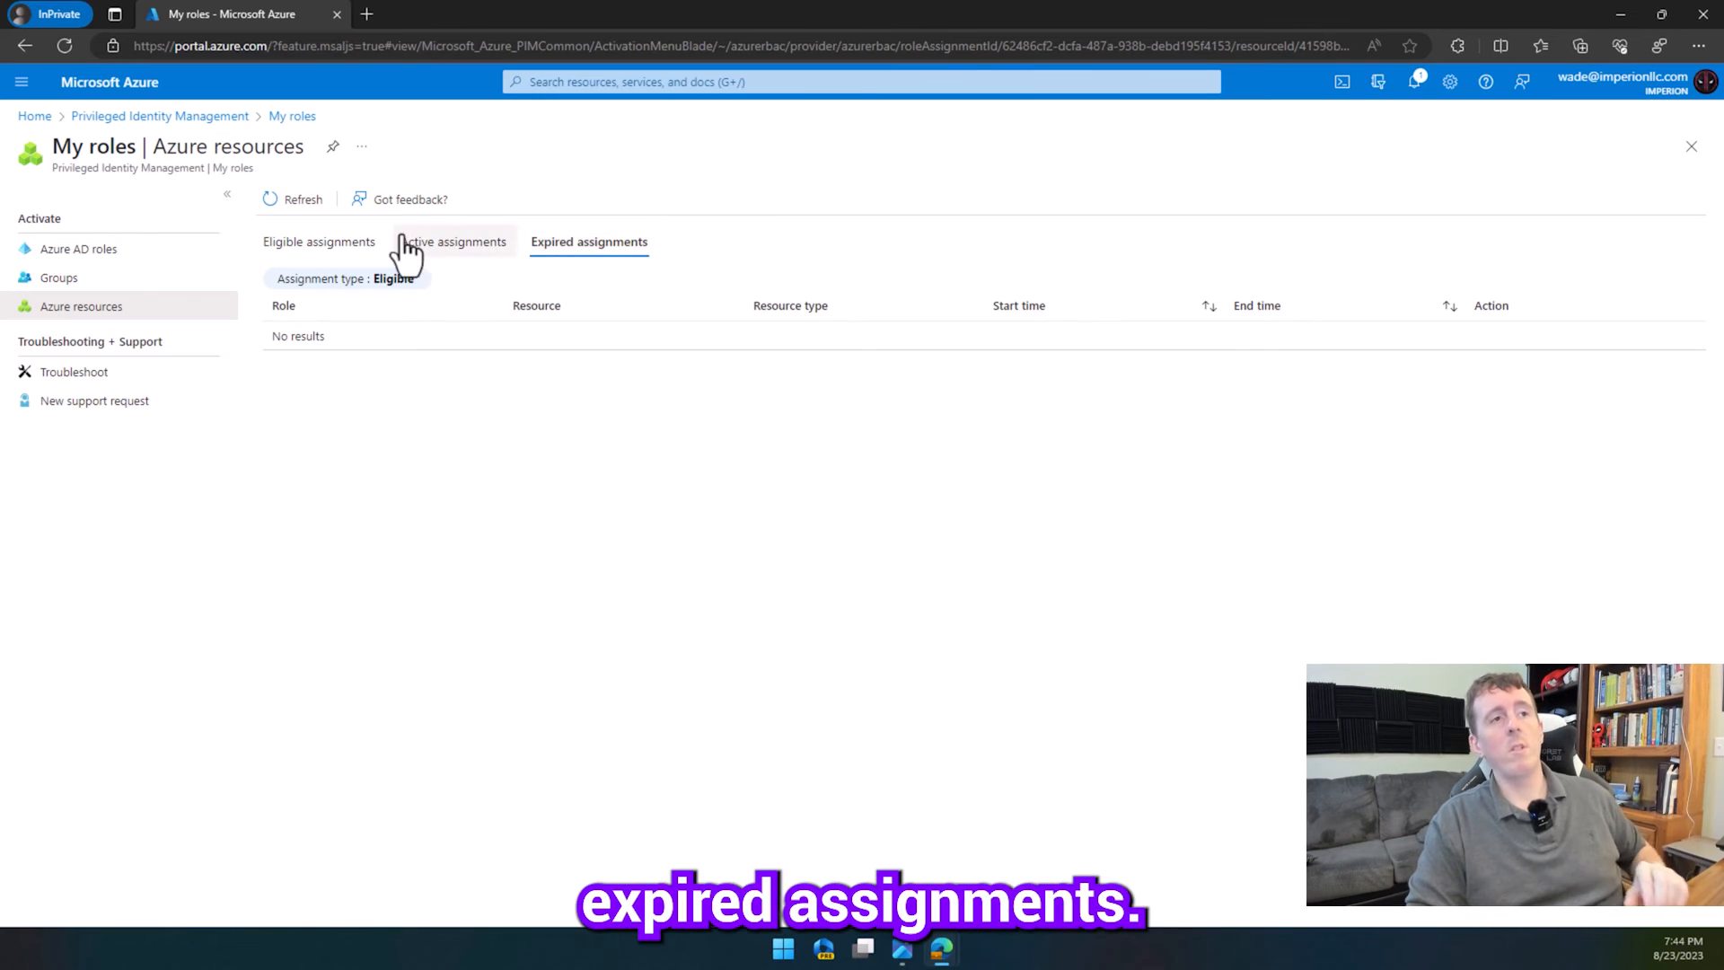